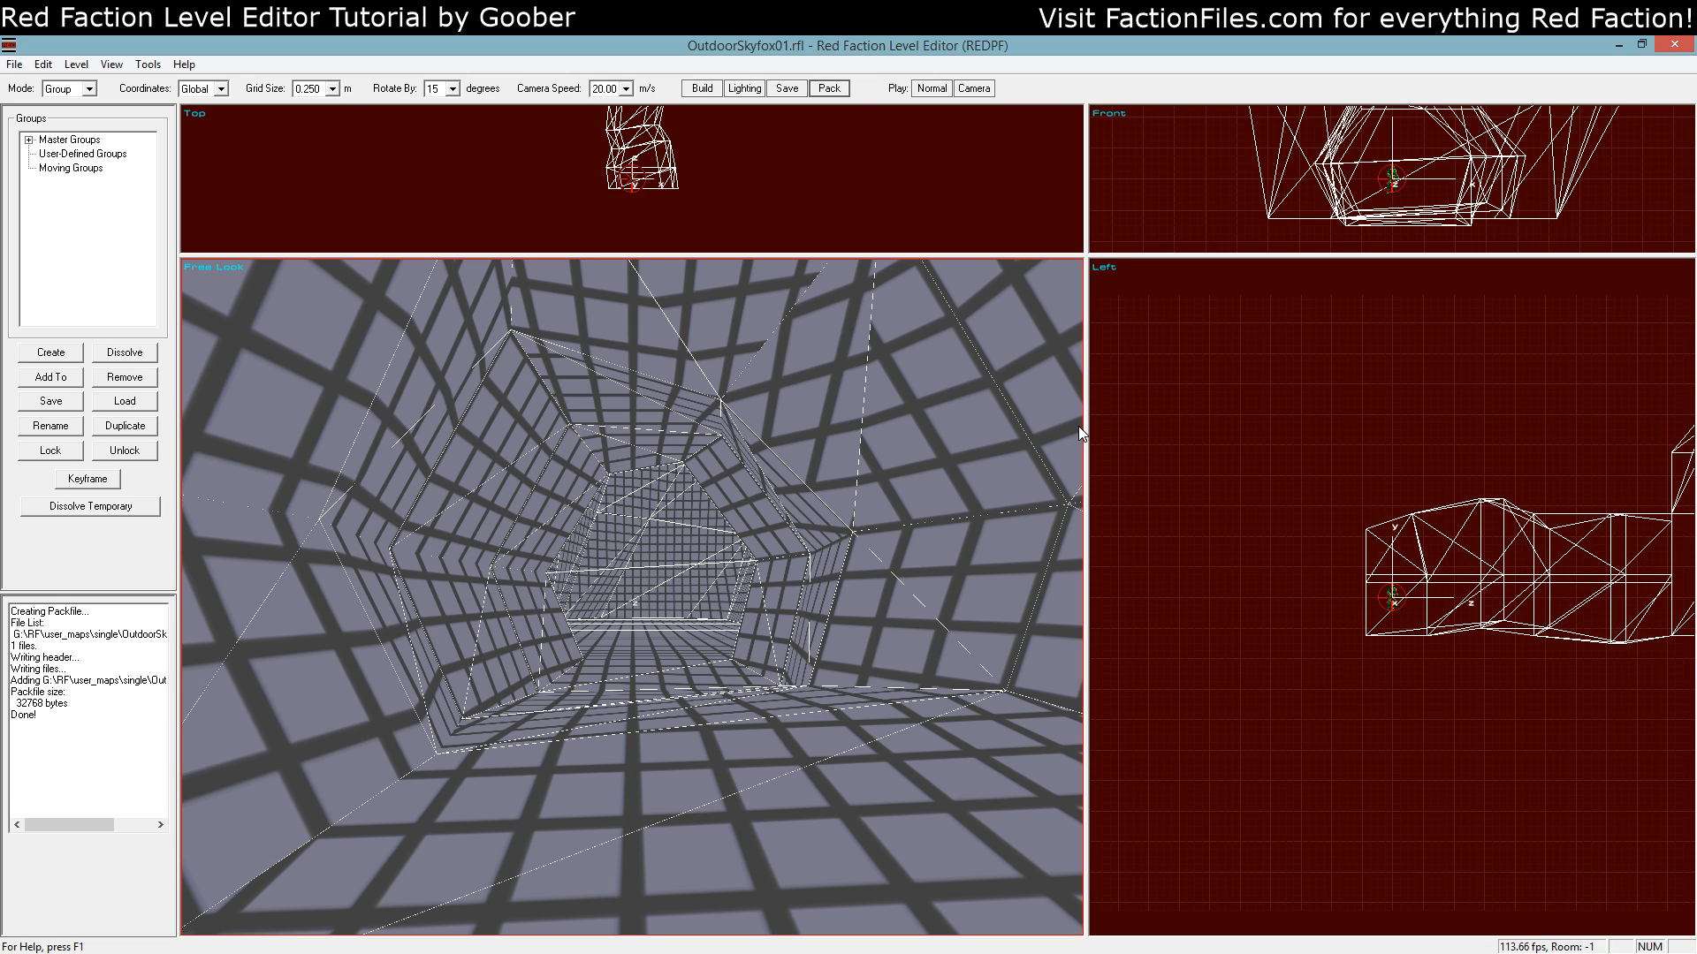
pyautogui.moveTo(953, 447)
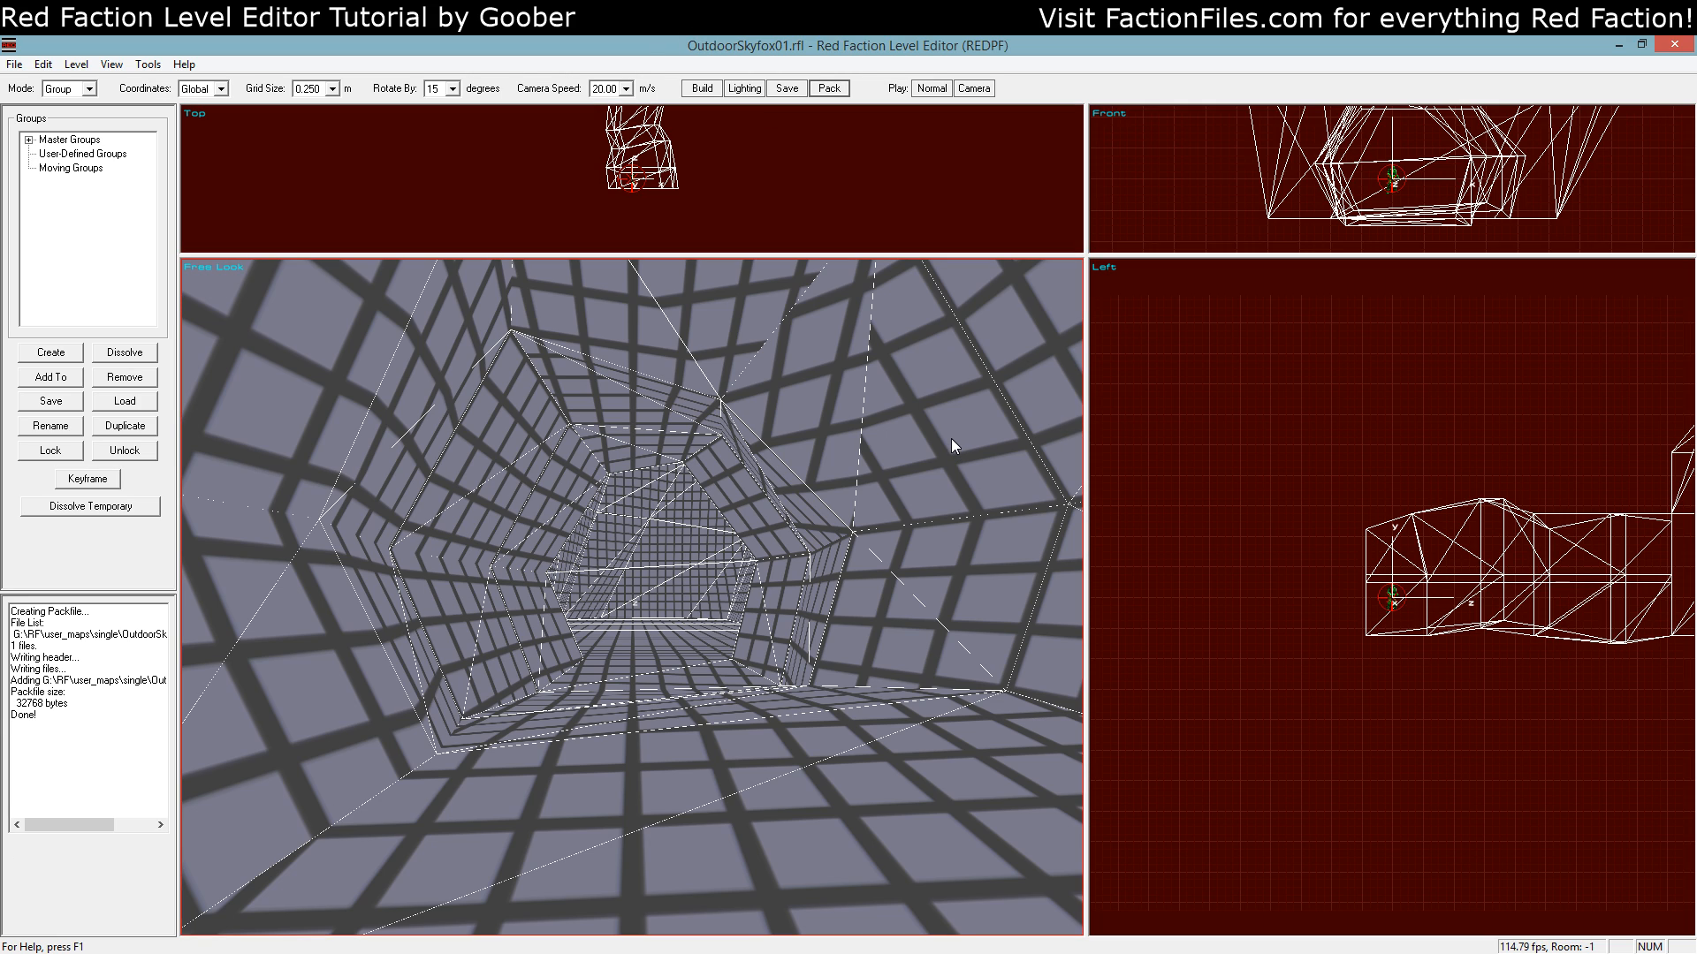
pyautogui.moveTo(872, 453)
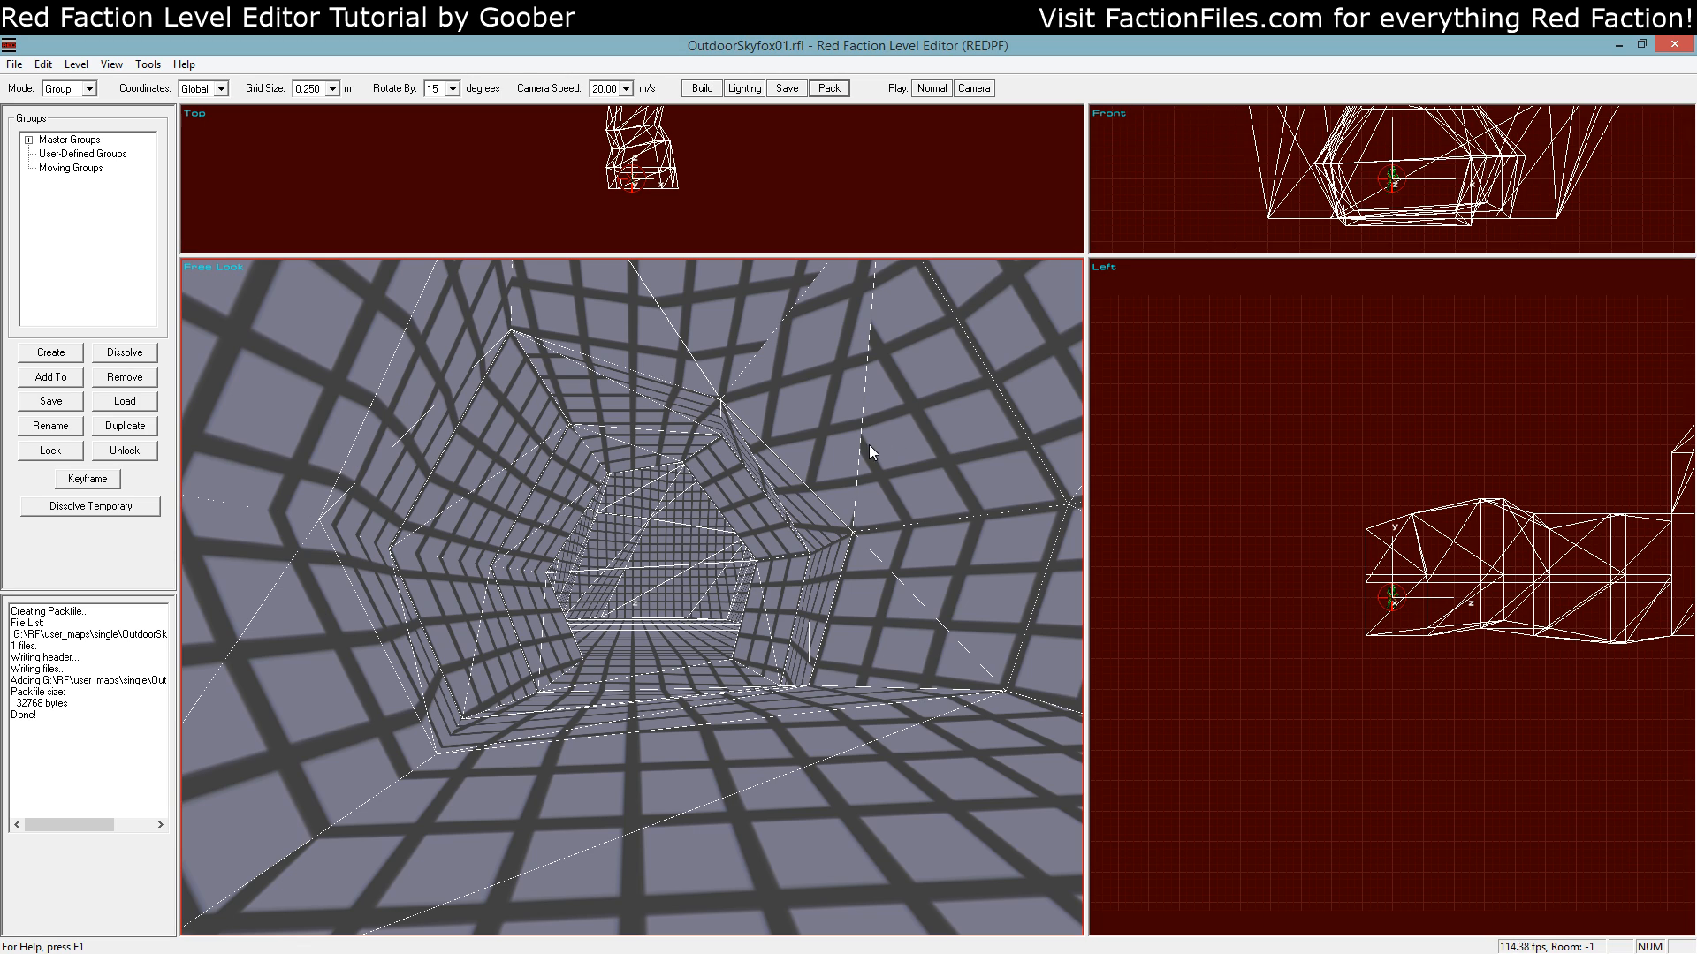
pyautogui.moveTo(855, 454)
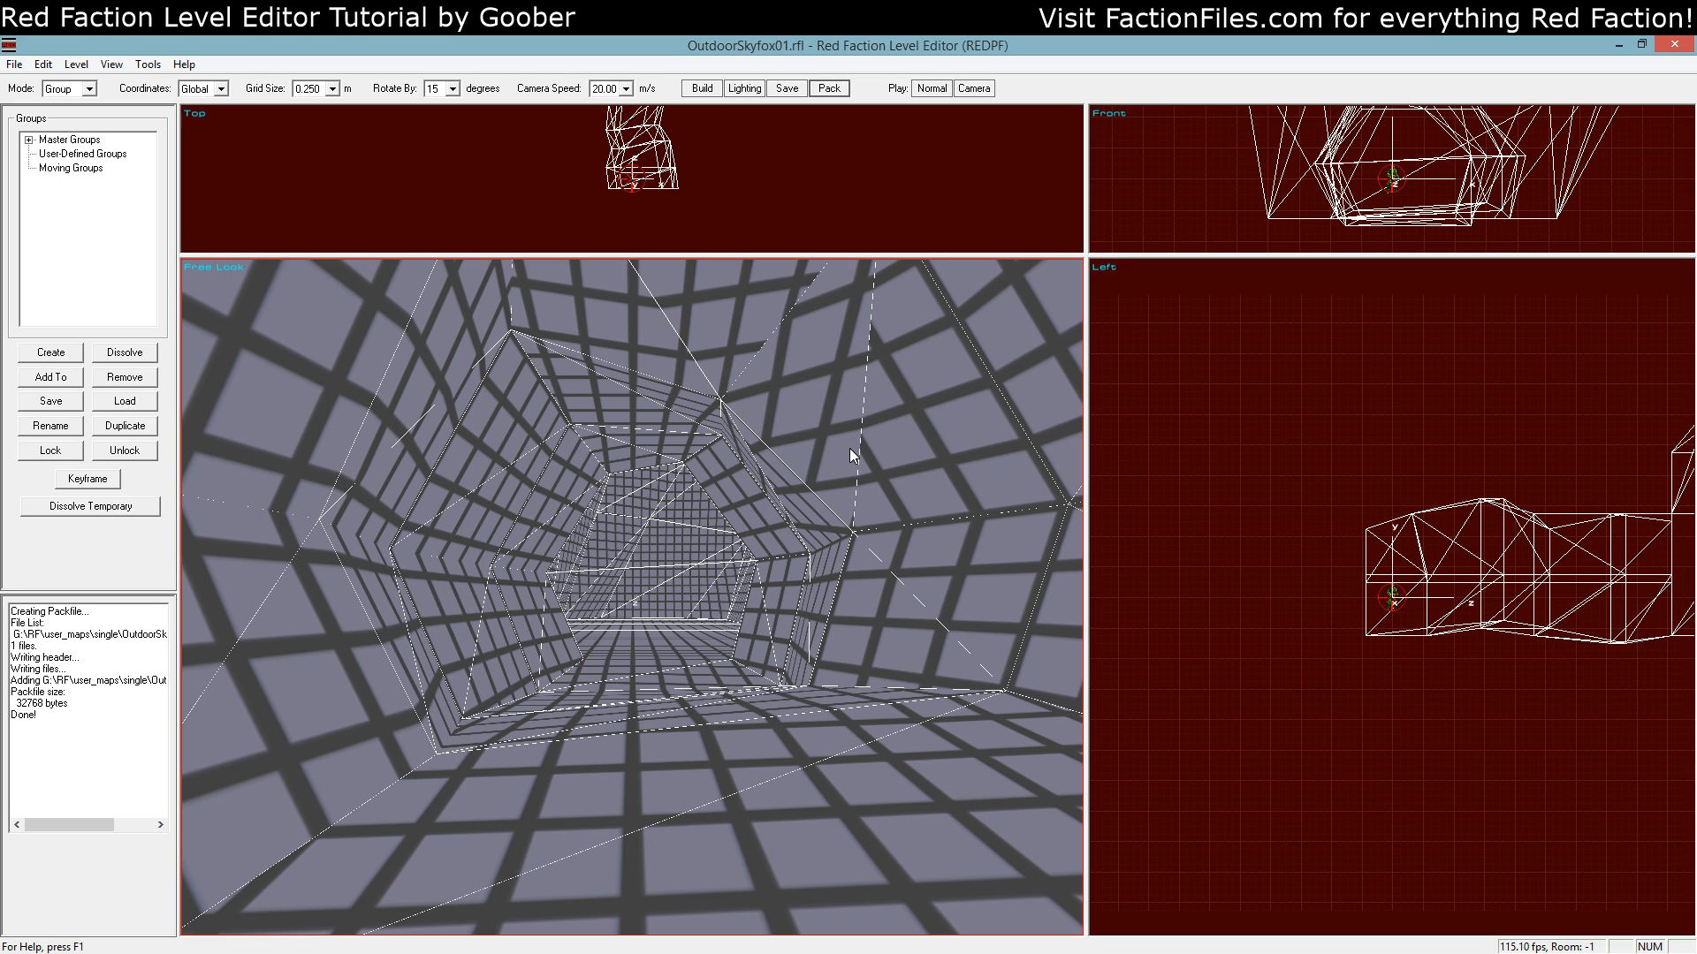
pyautogui.moveTo(270, 198)
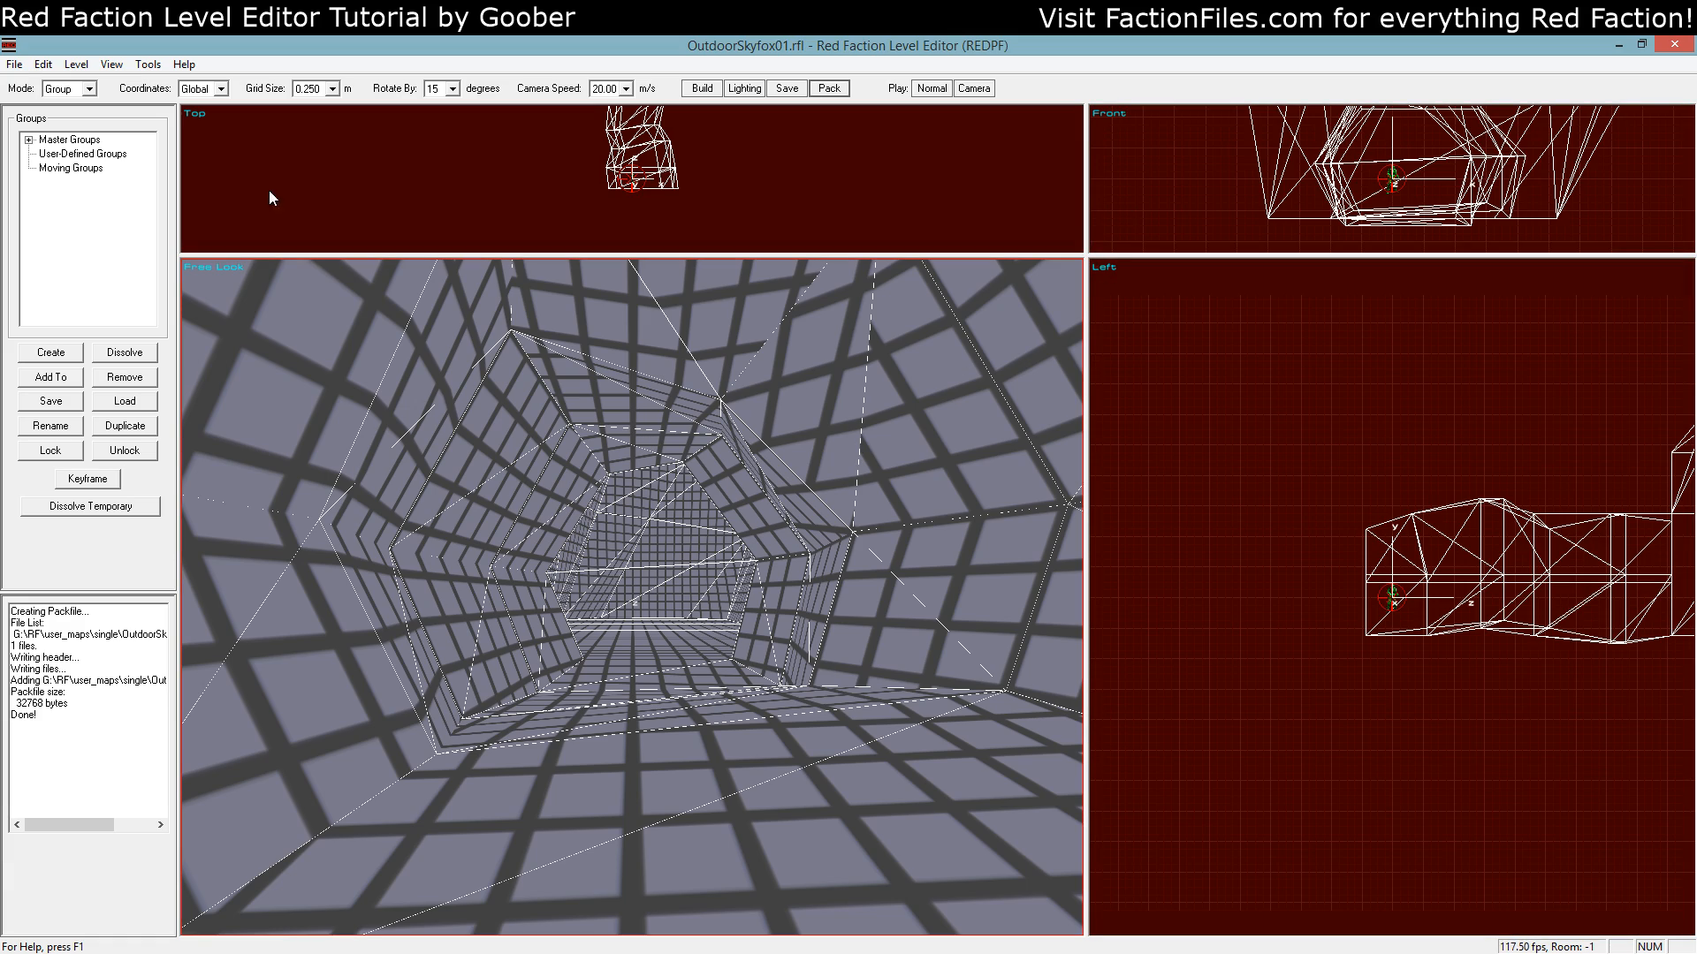
# Switch the editor from Group to Brush mode and select the large room brush
pyautogui.click(69, 88)
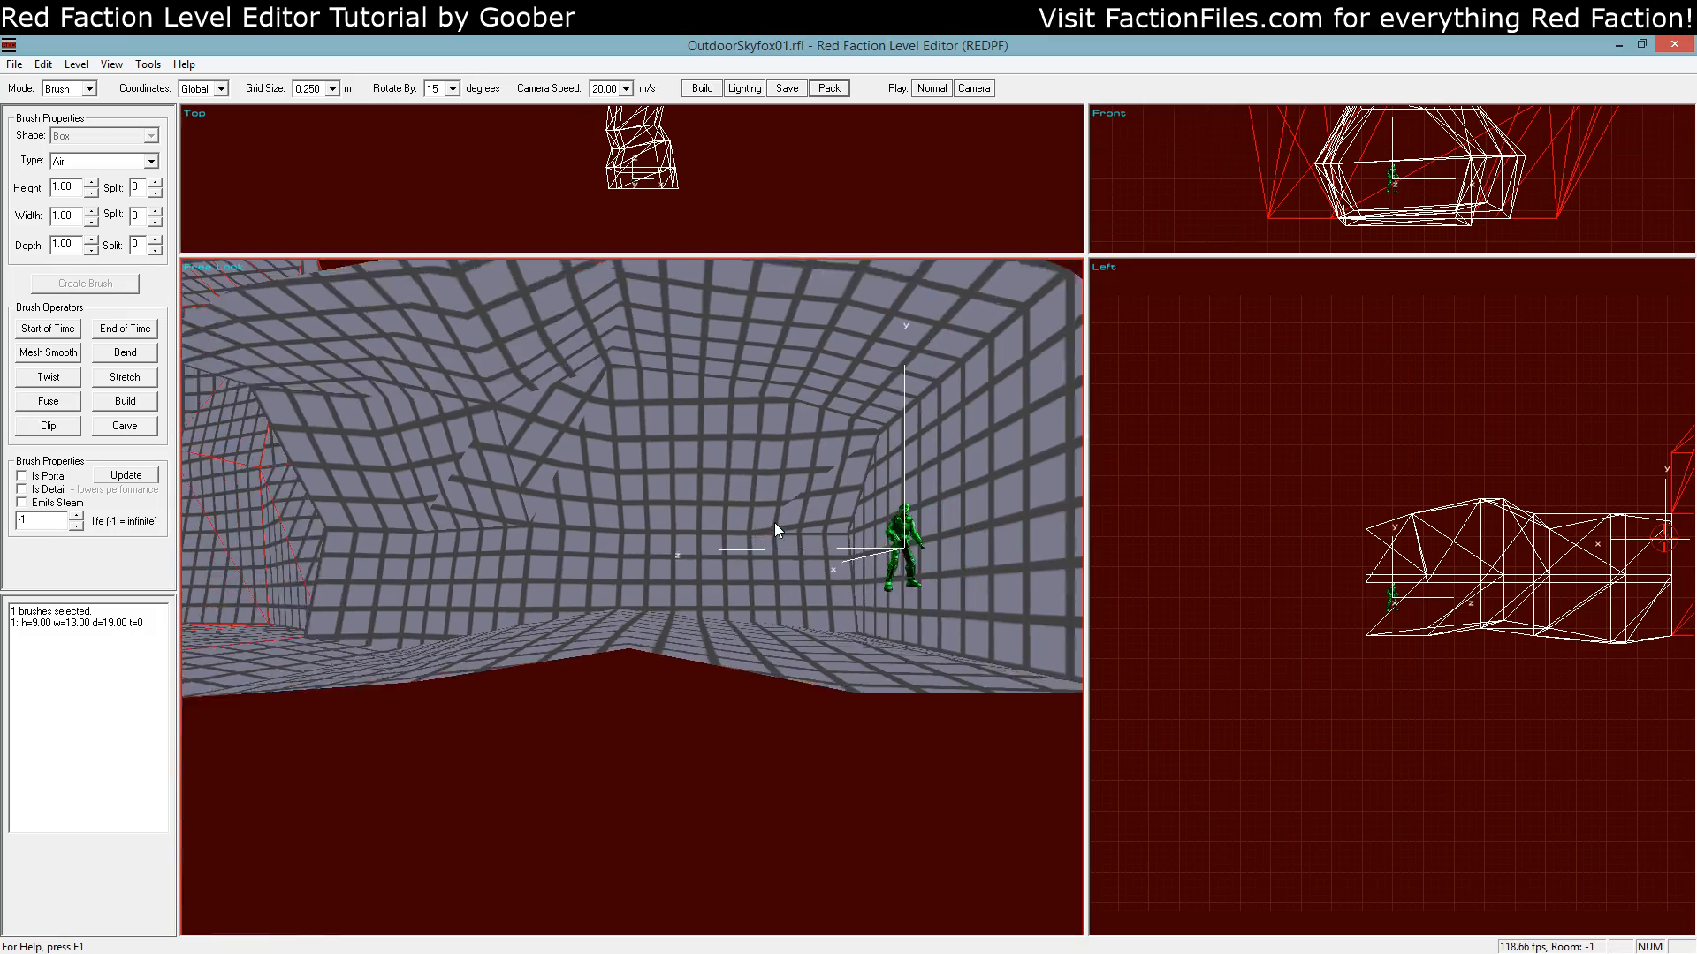
# Texture the large room's walls with rck_canyon_rock02 from Wall - Rock and map it to fit
pyautogui.click(68, 89)
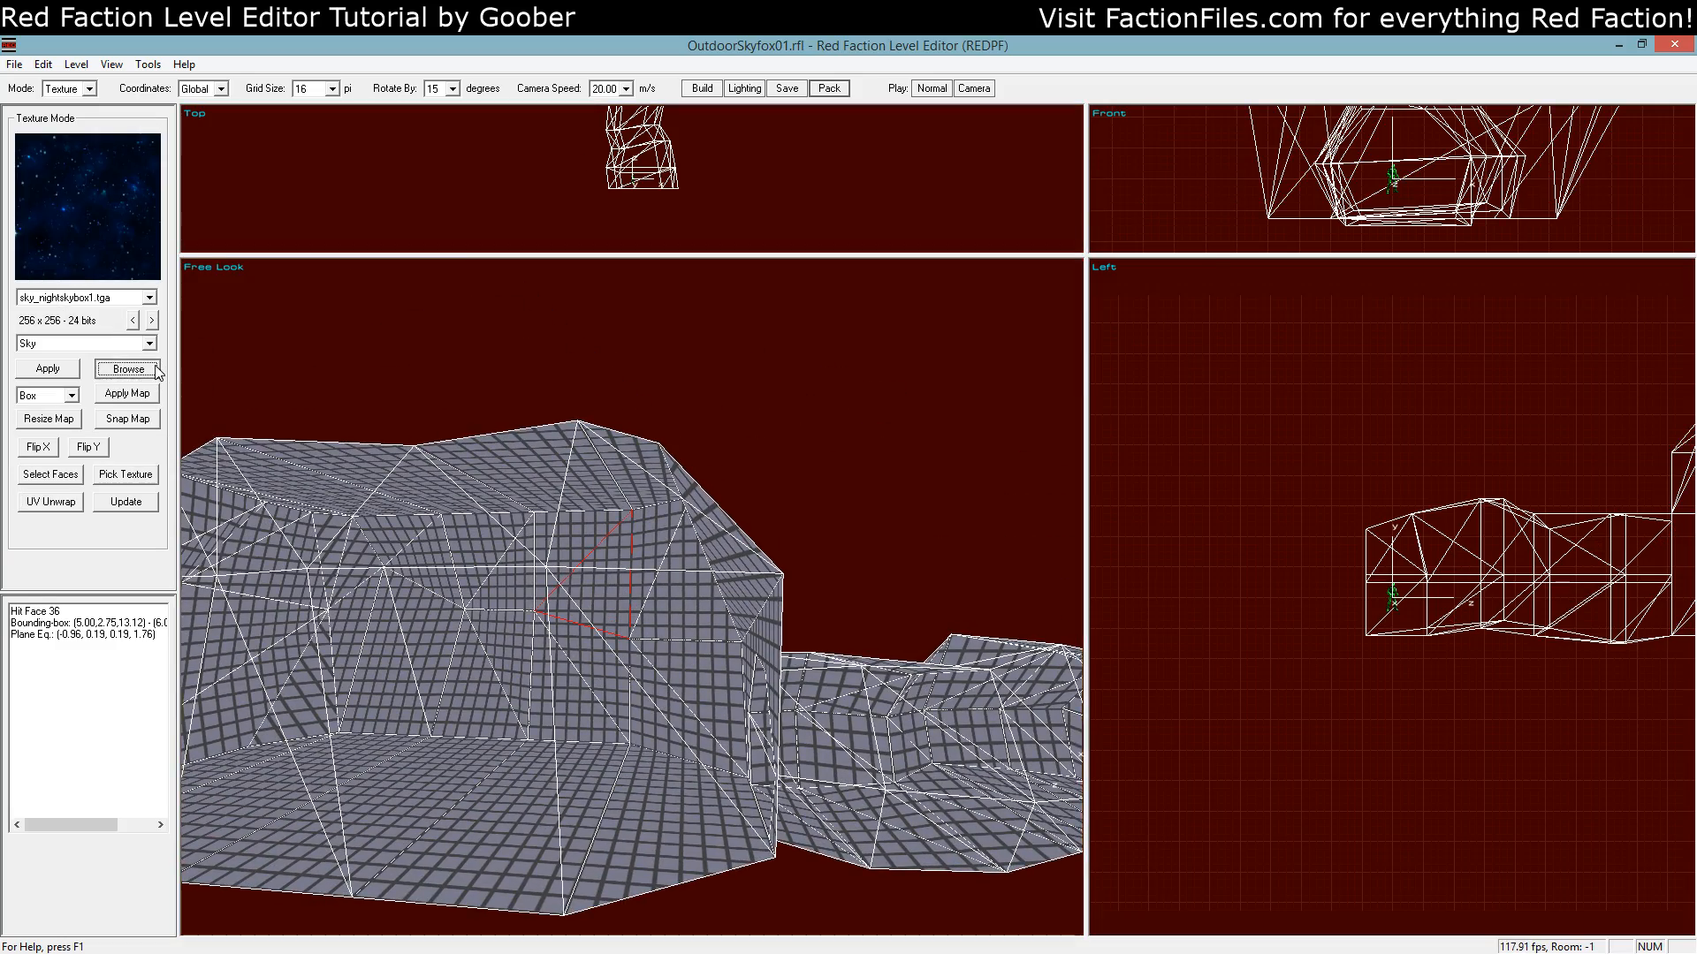
pyautogui.click(128, 367)
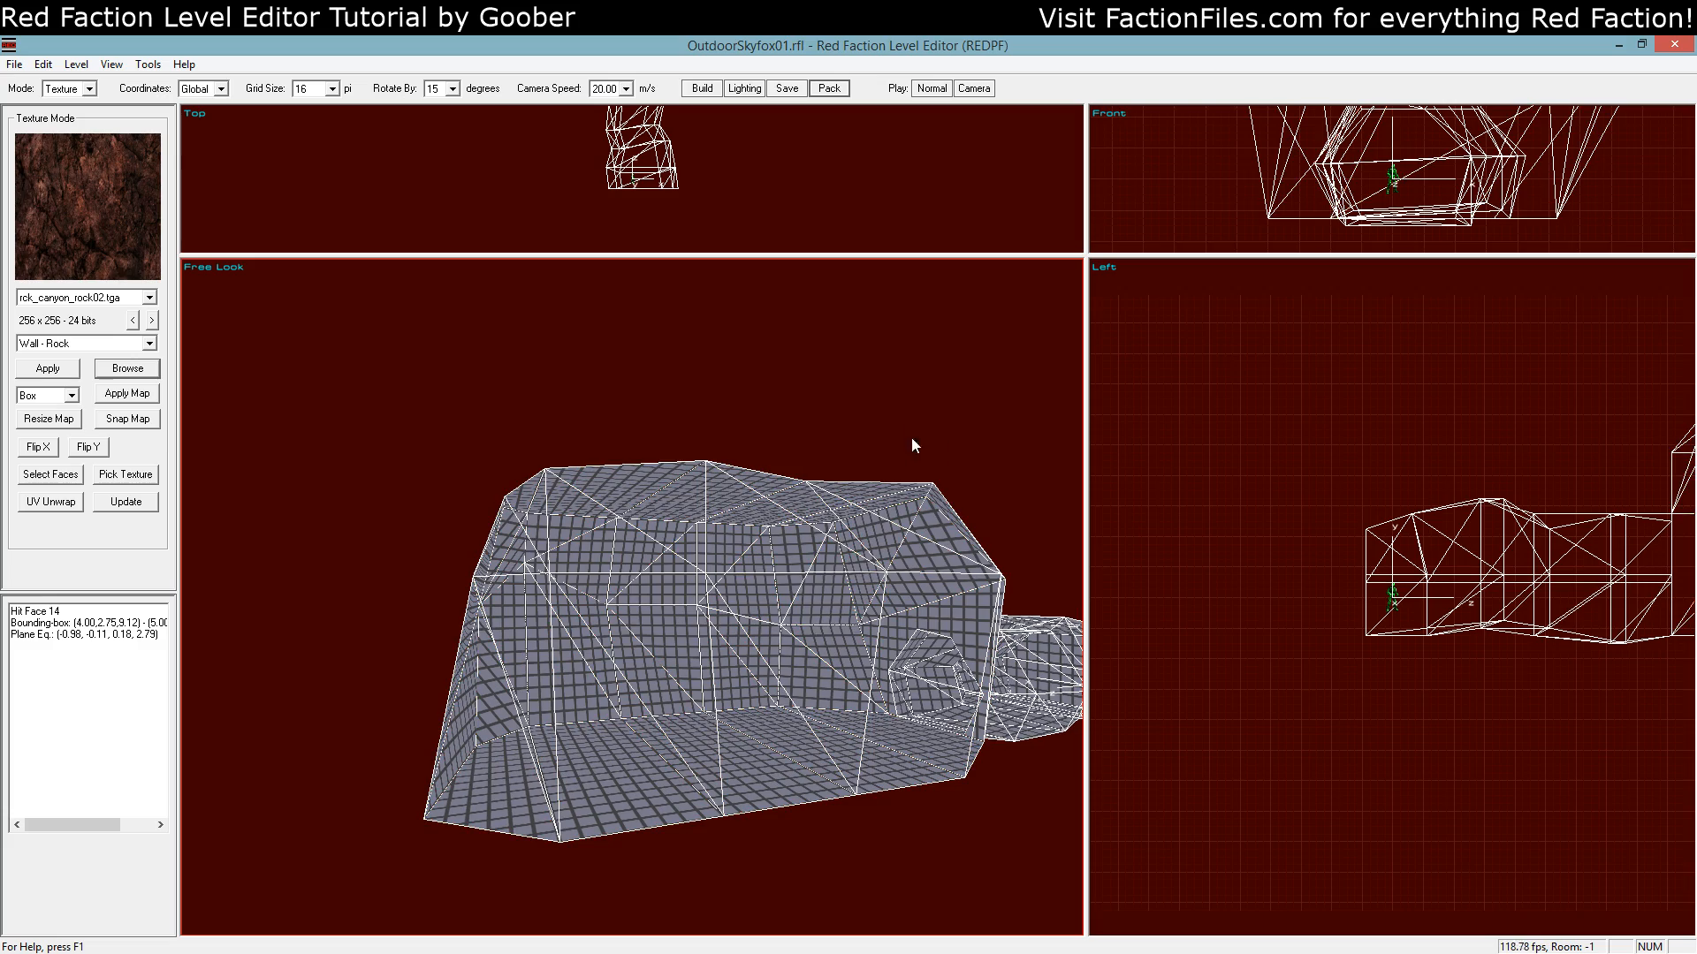
pyautogui.click(815, 593)
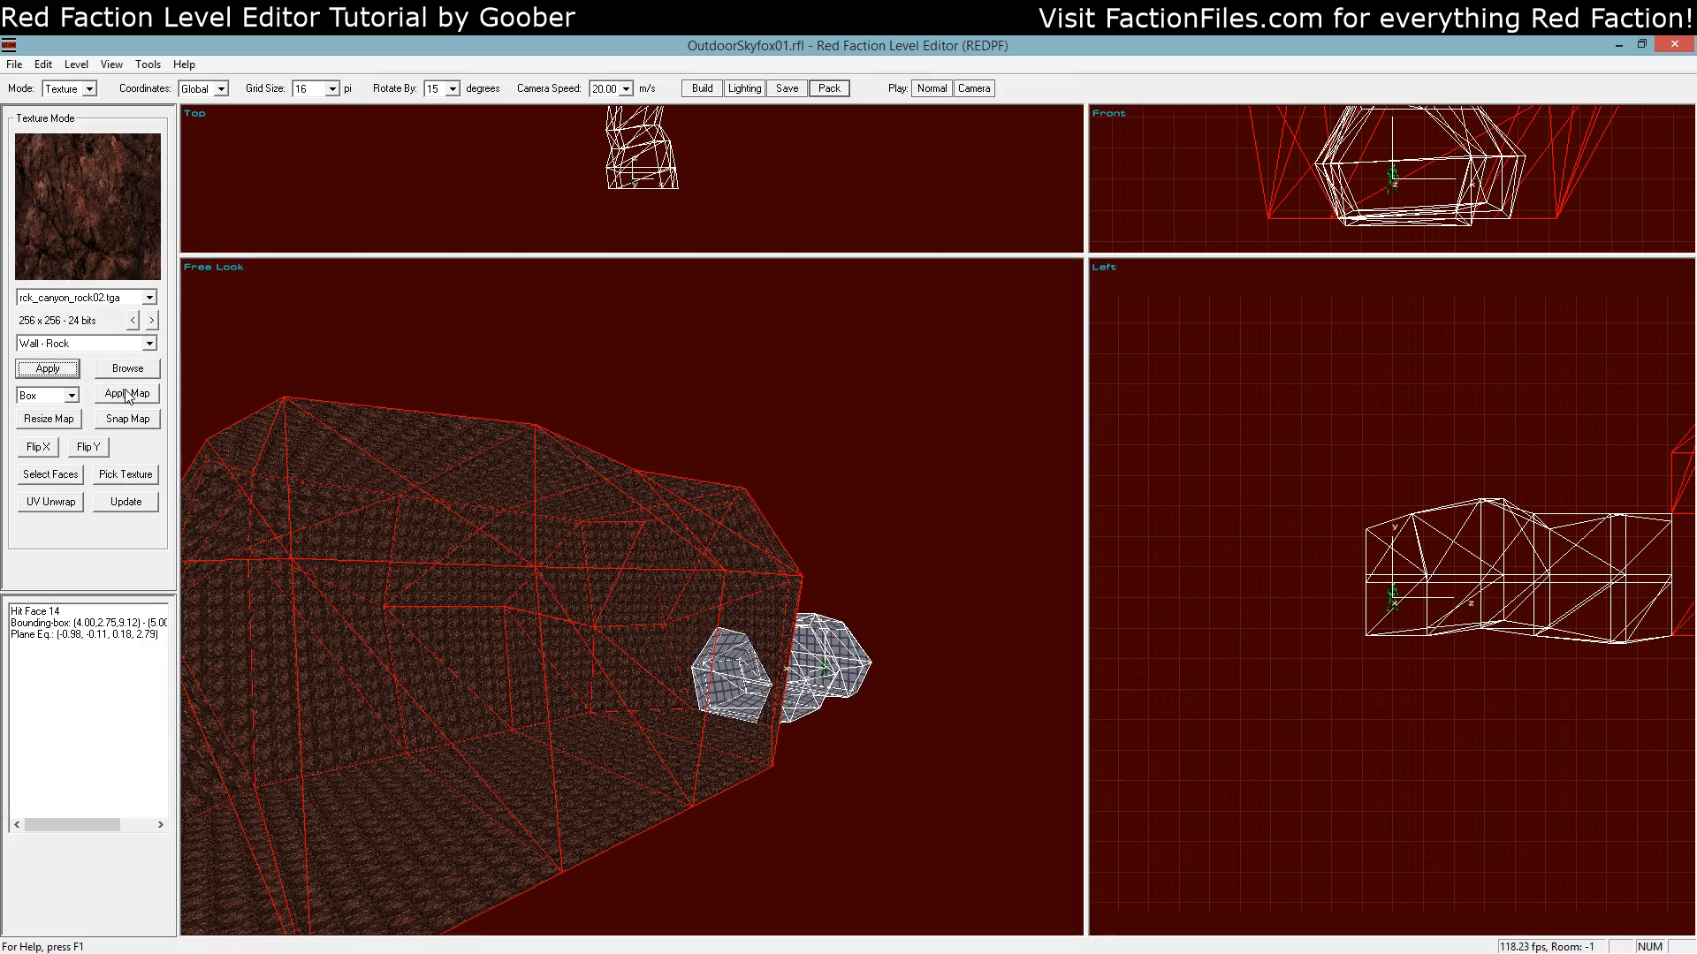
pyautogui.click(125, 392)
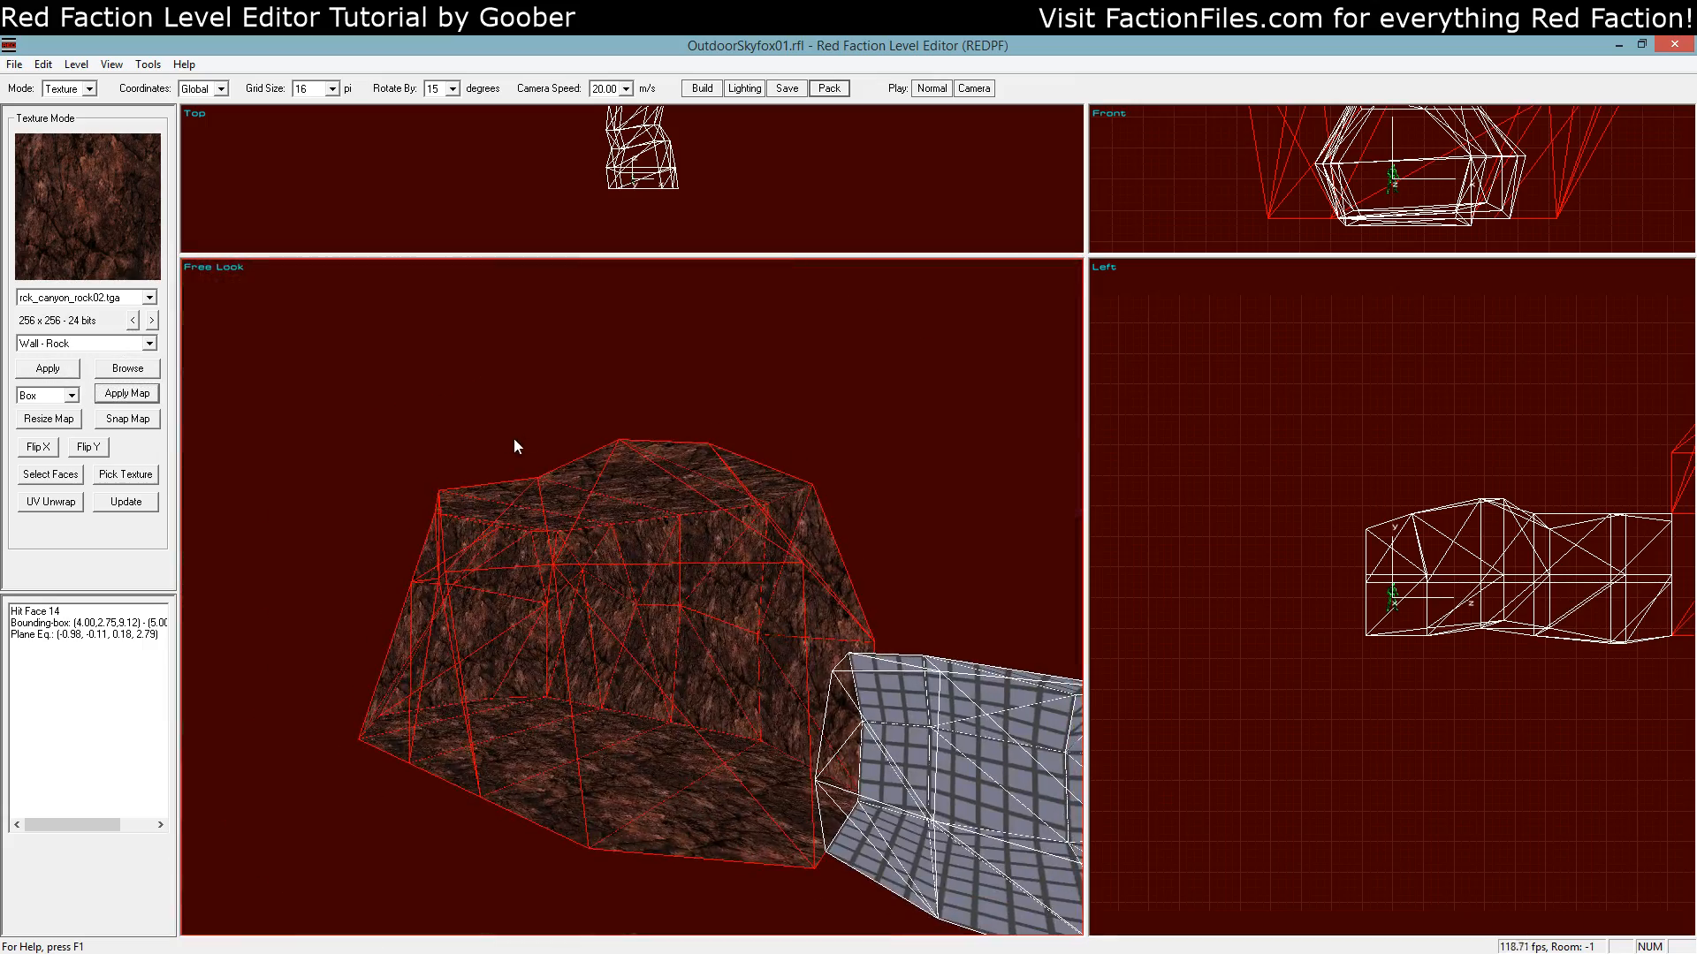
pyautogui.click(66, 88)
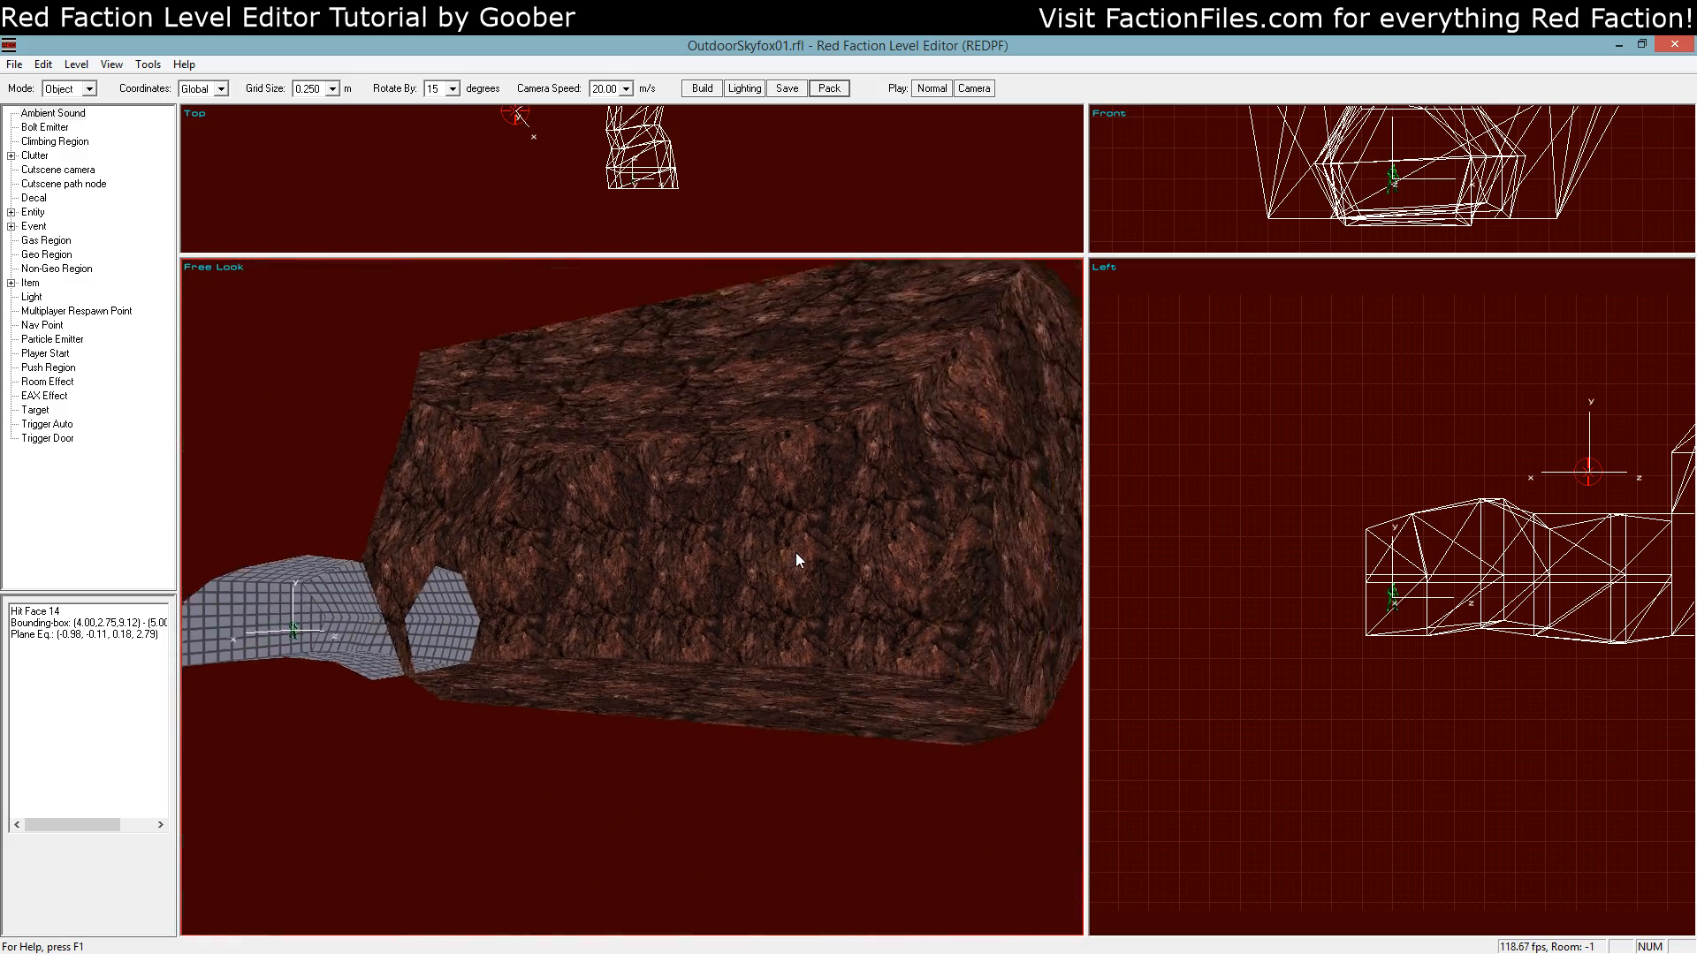
pyautogui.click(65, 88)
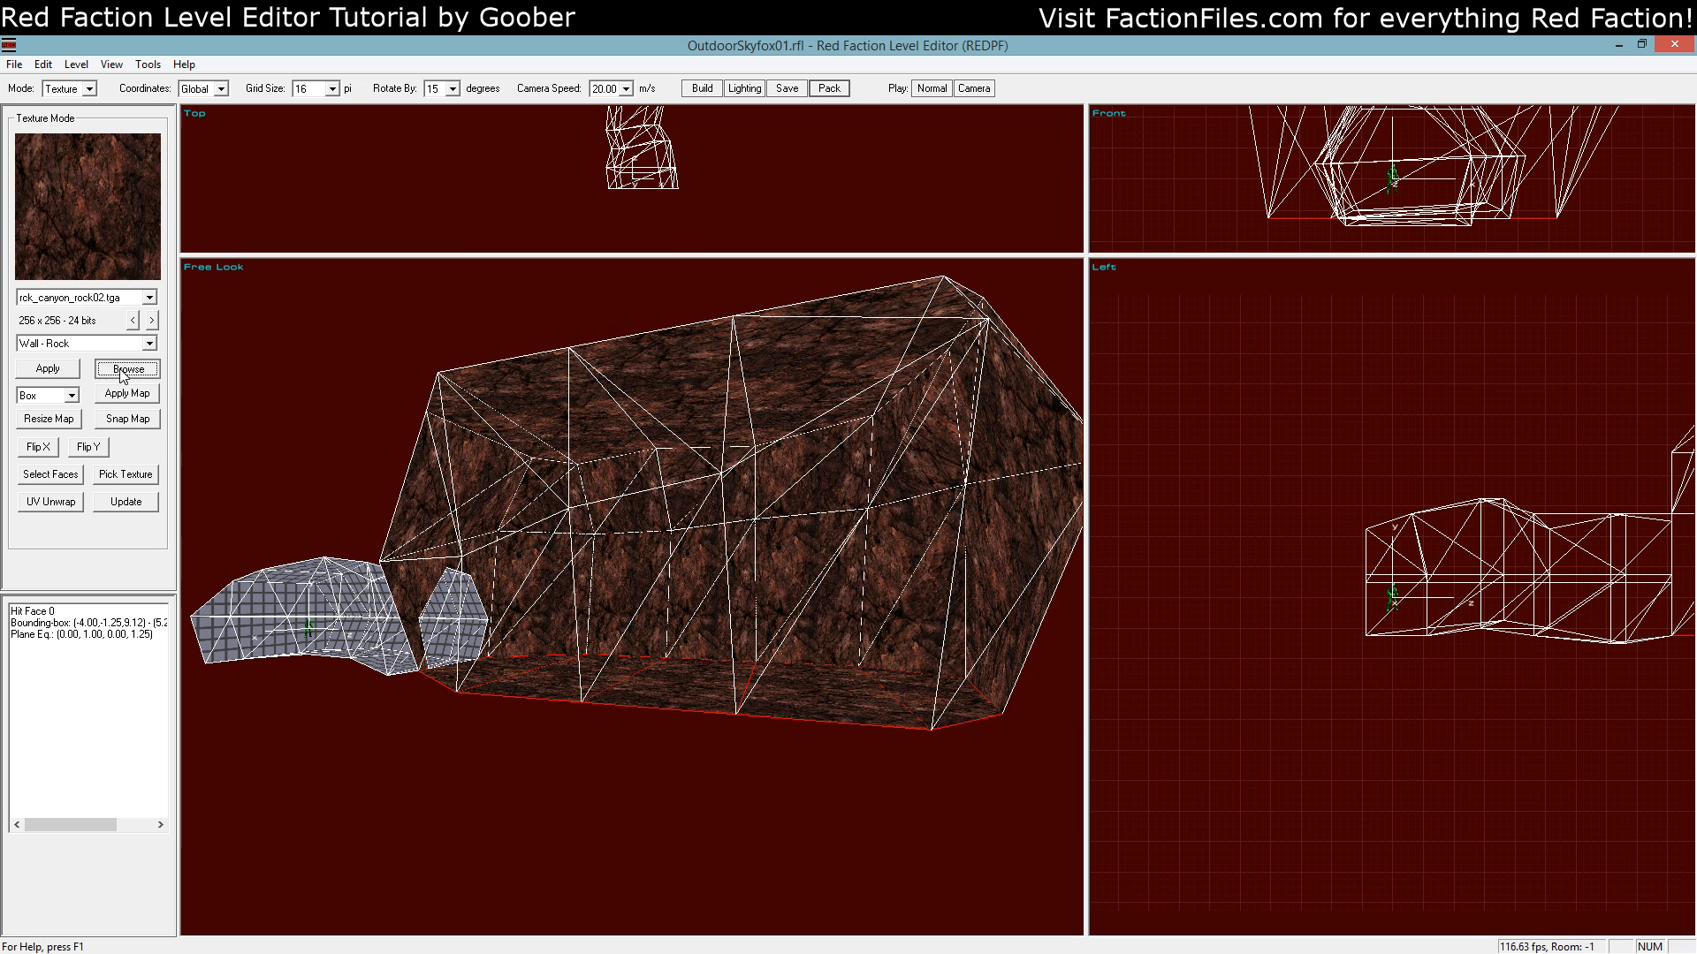
# Cover the cavern floor faces with rck_comflr02 from the Floor - Rock collection
pyautogui.click(126, 368)
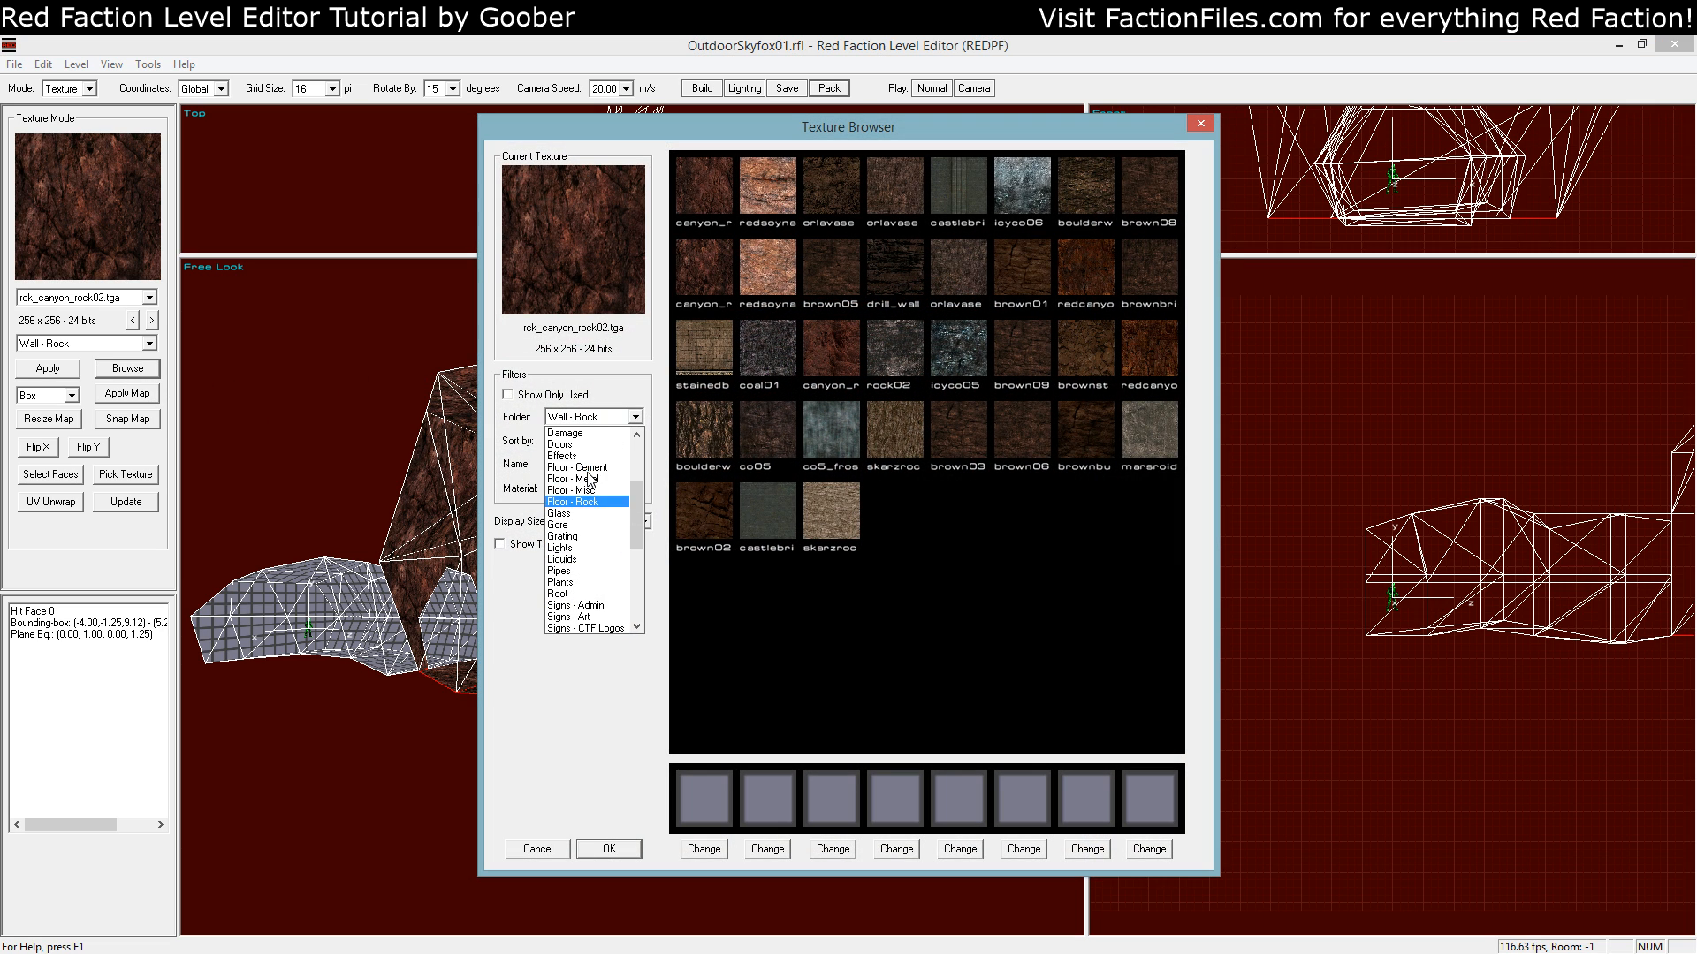
pyautogui.moveTo(594, 507)
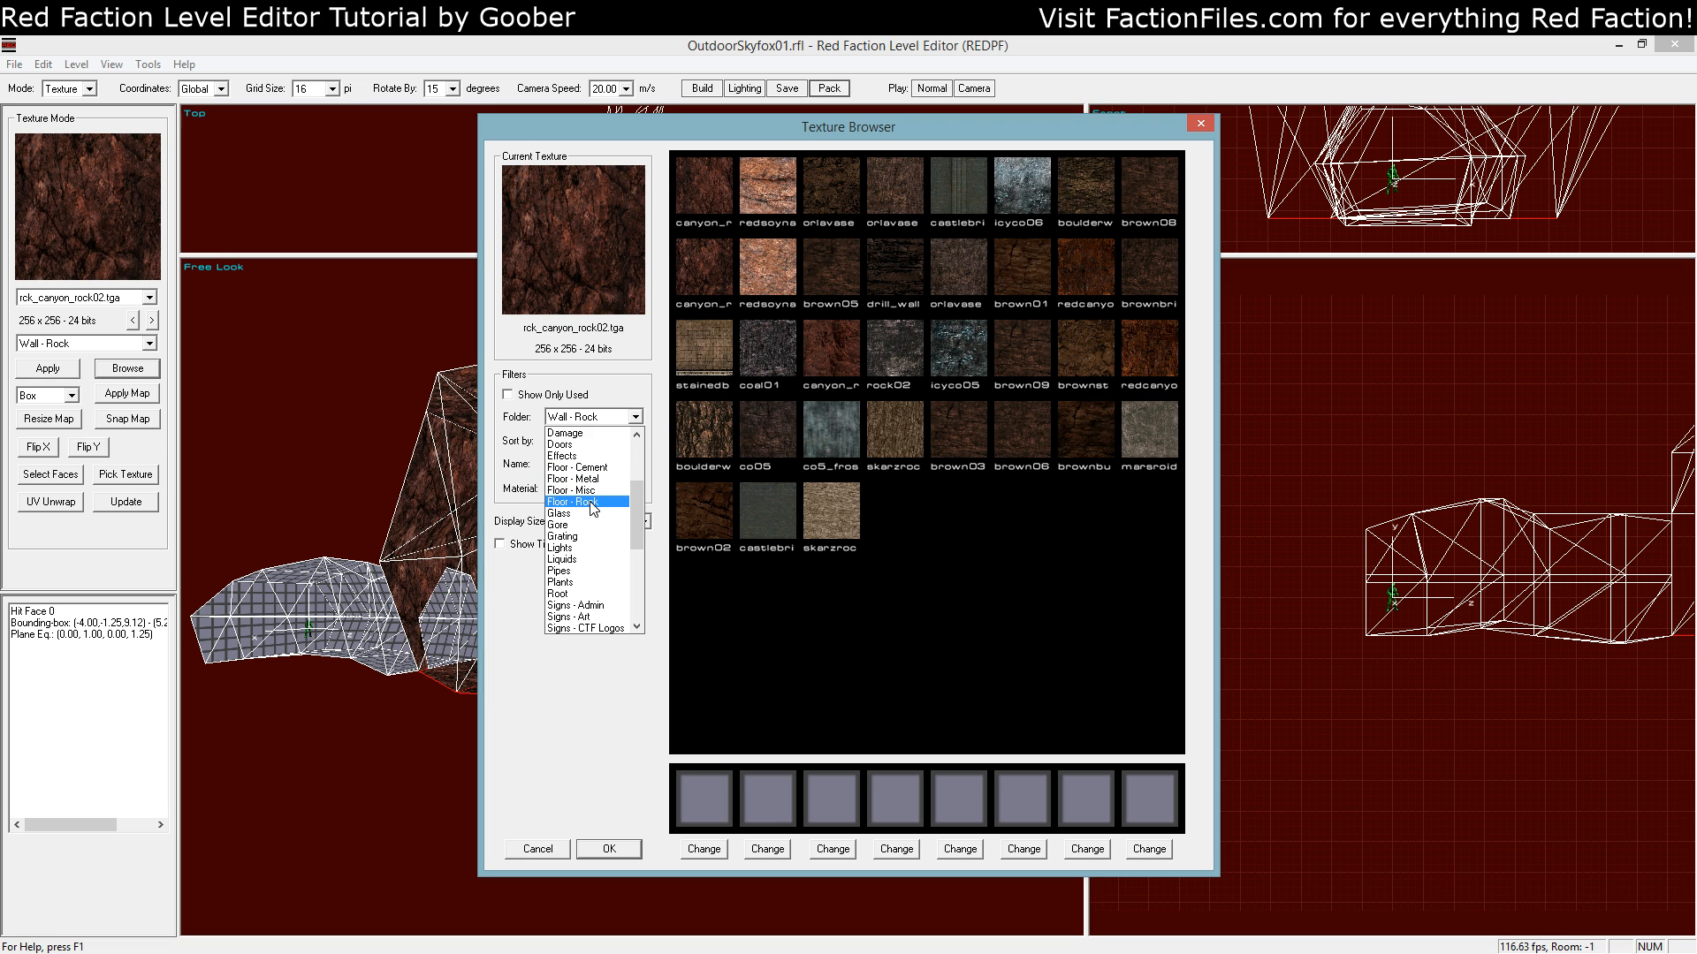
pyautogui.click(585, 500)
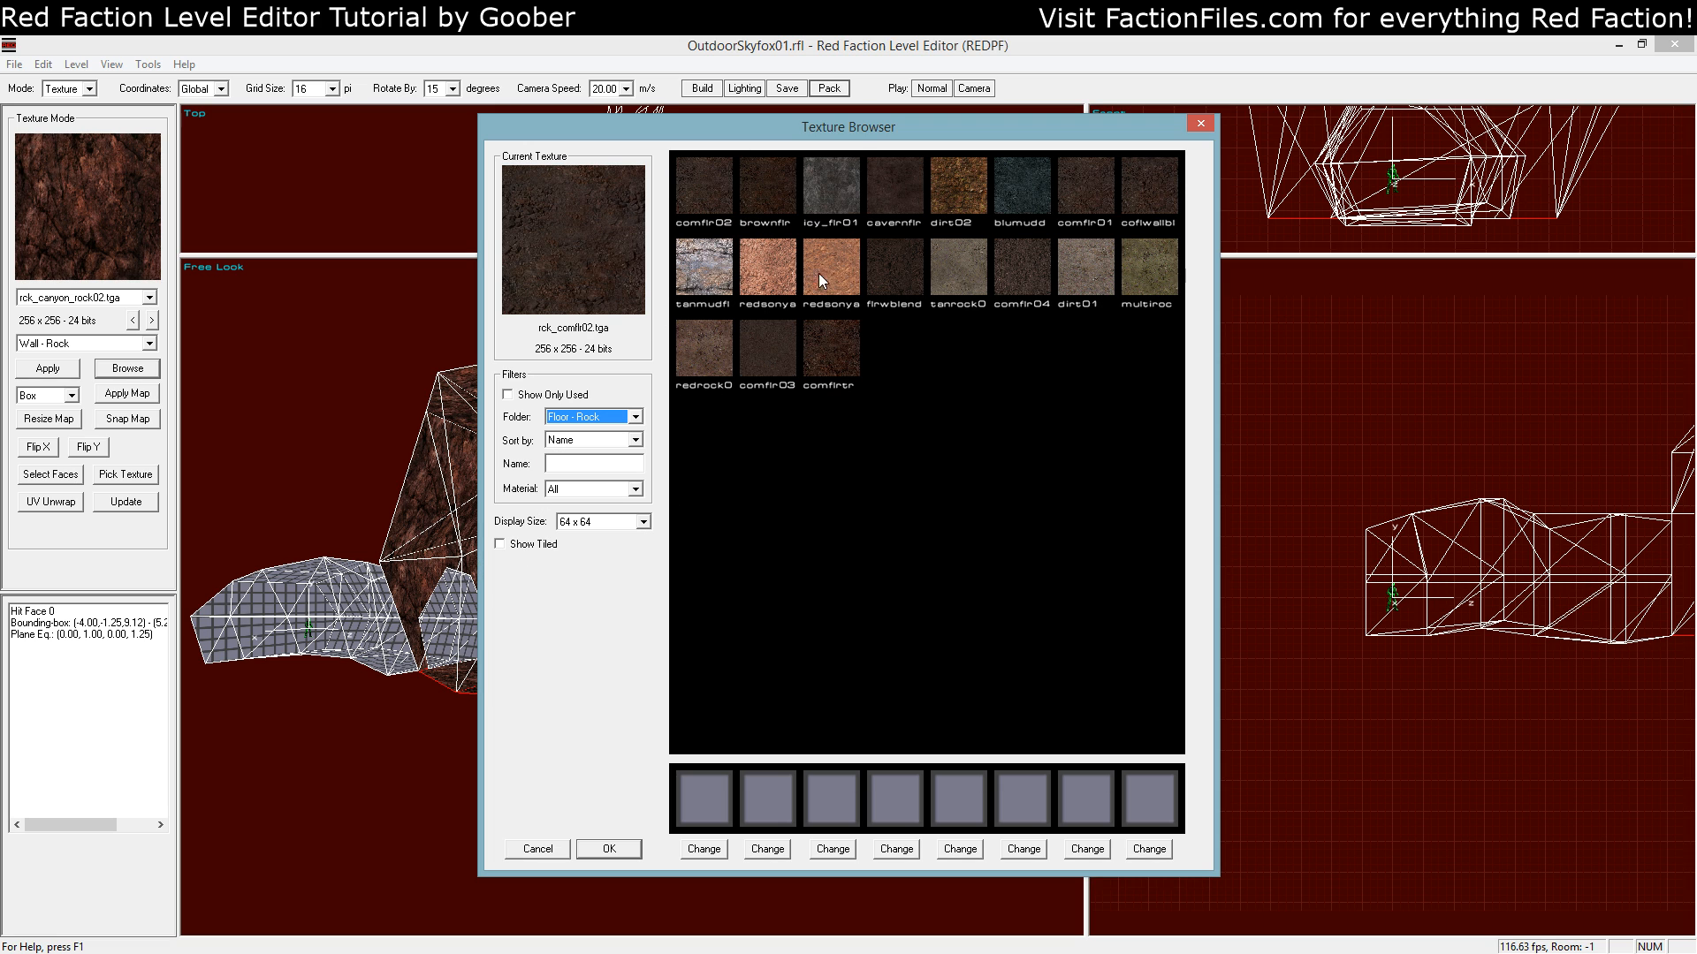
pyautogui.click(608, 848)
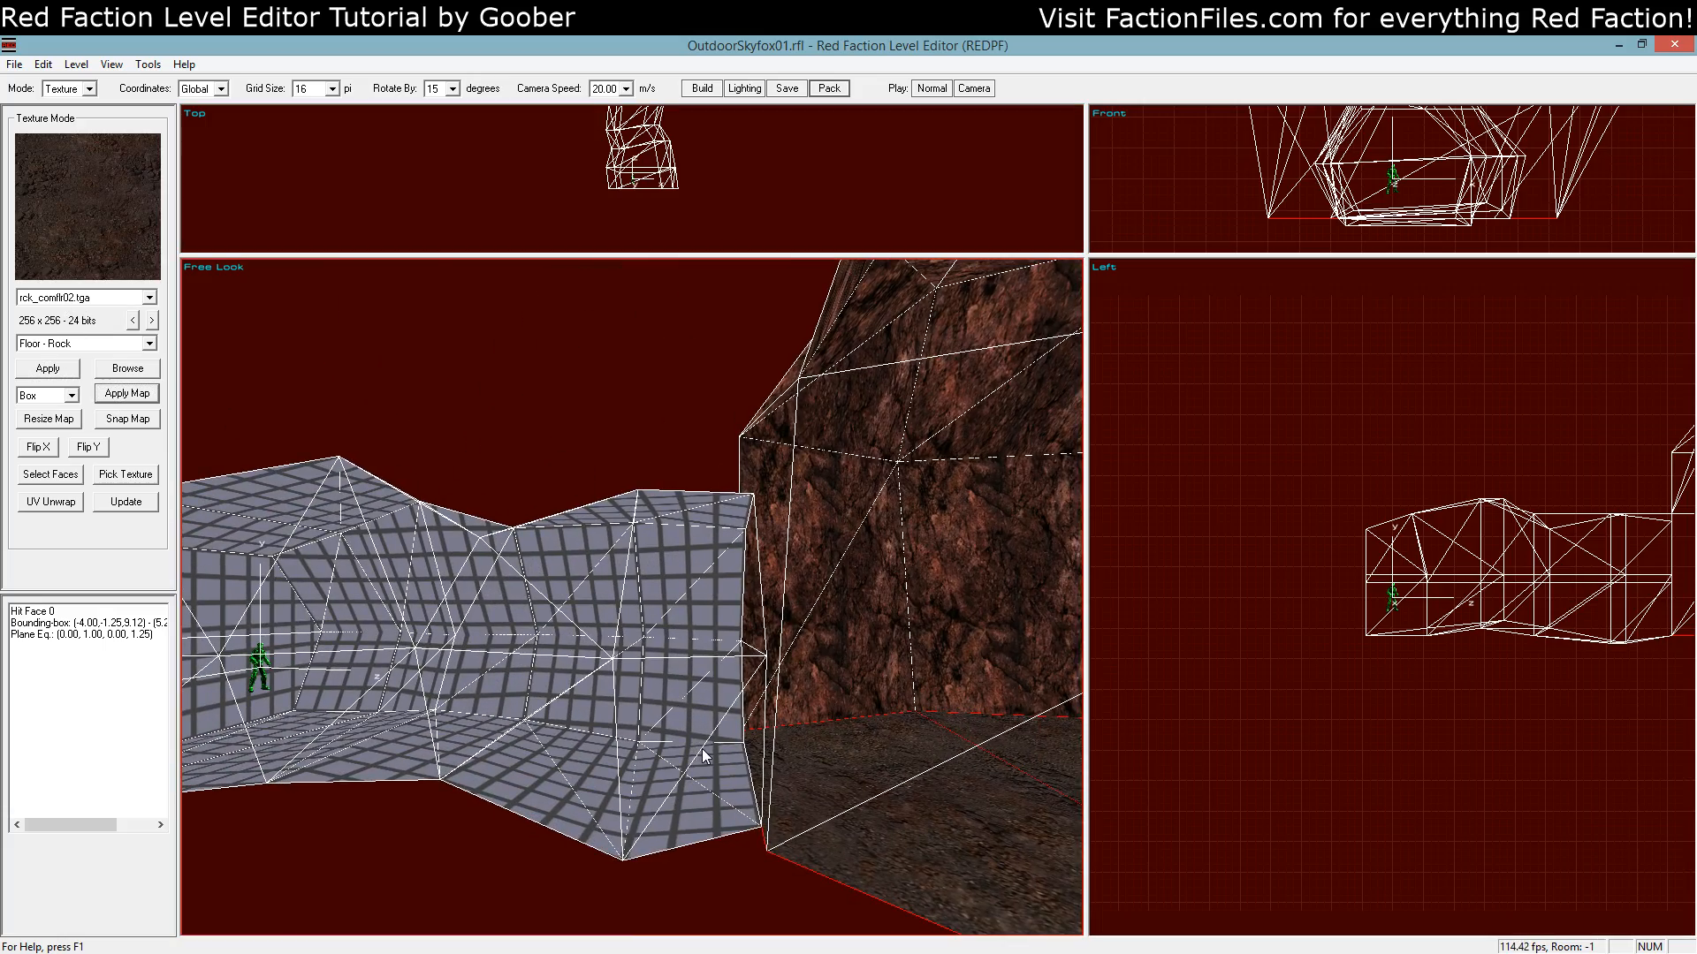
pyautogui.click(760, 739)
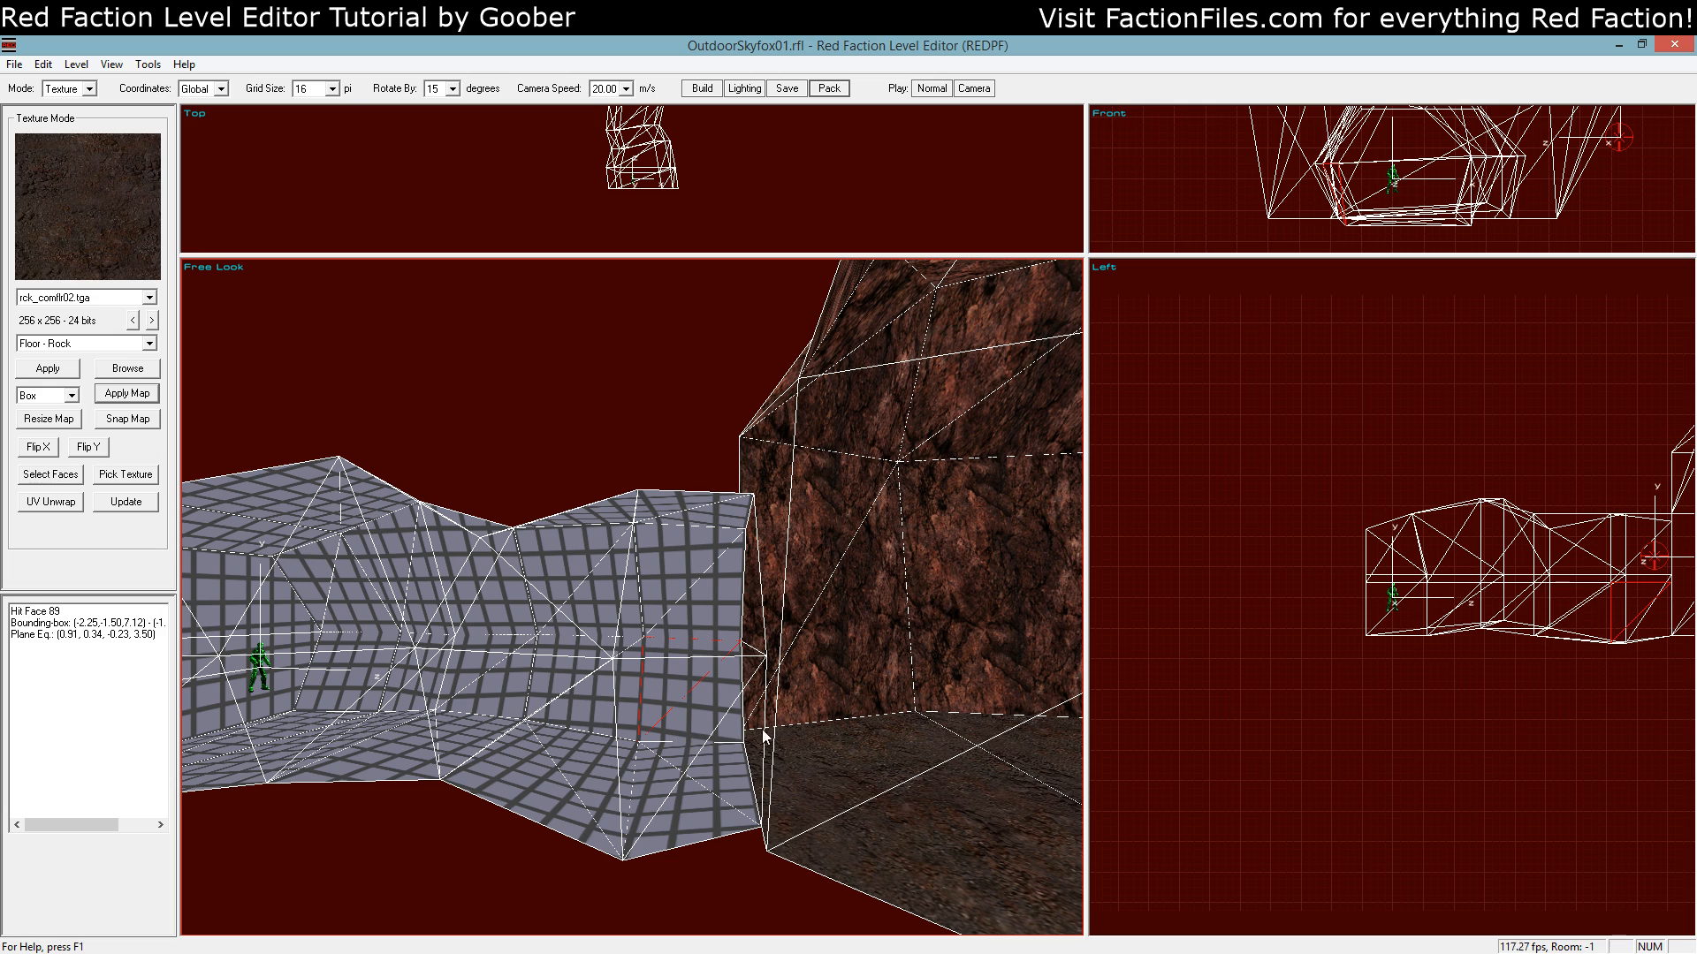
pyautogui.click(667, 615)
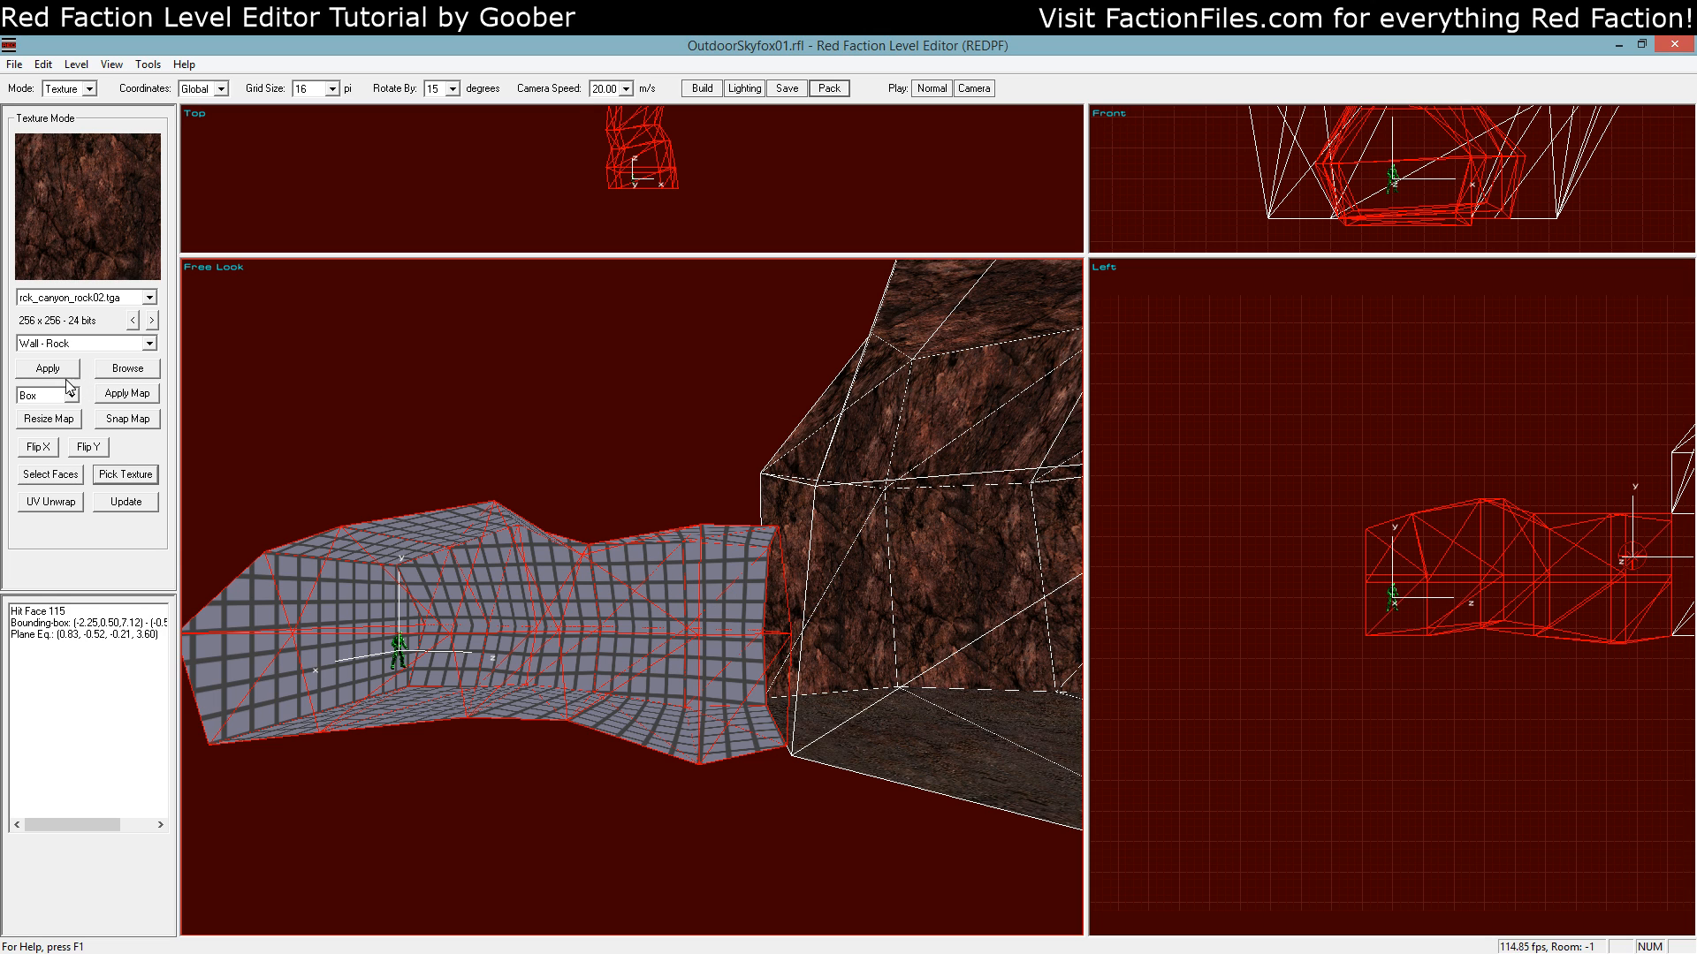
# Wall the connecting tunnel in rck_canyon_rock02 and give its floor the rocky texture
pyautogui.click(126, 368)
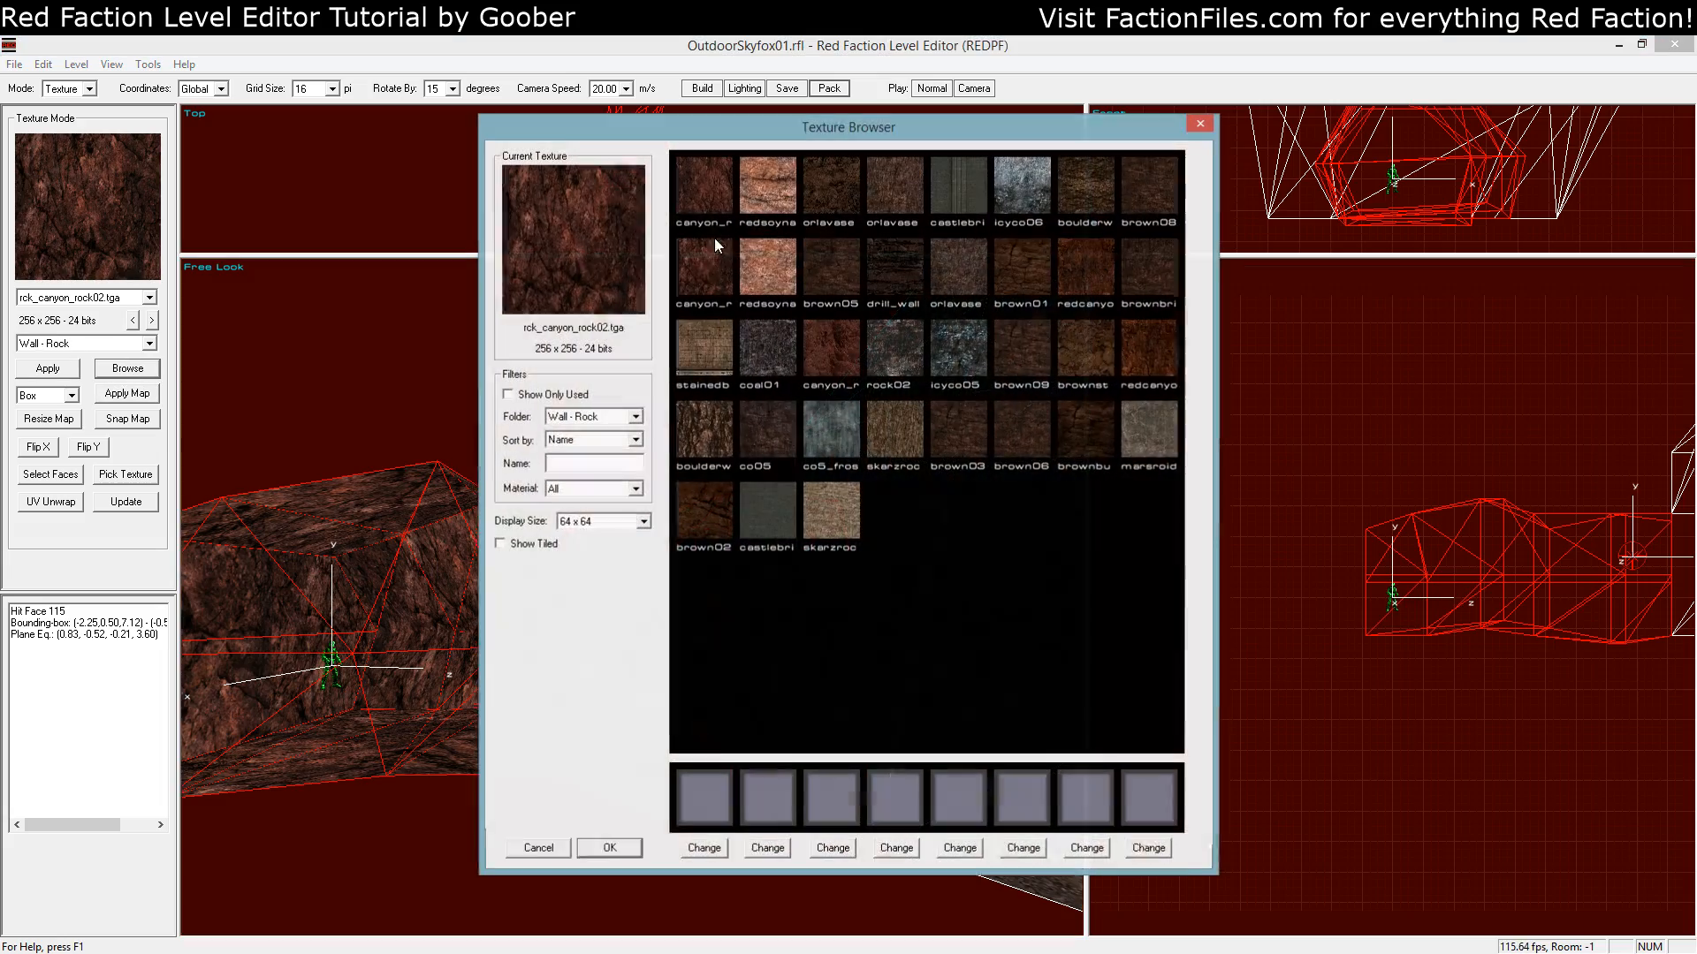
pyautogui.click(608, 847)
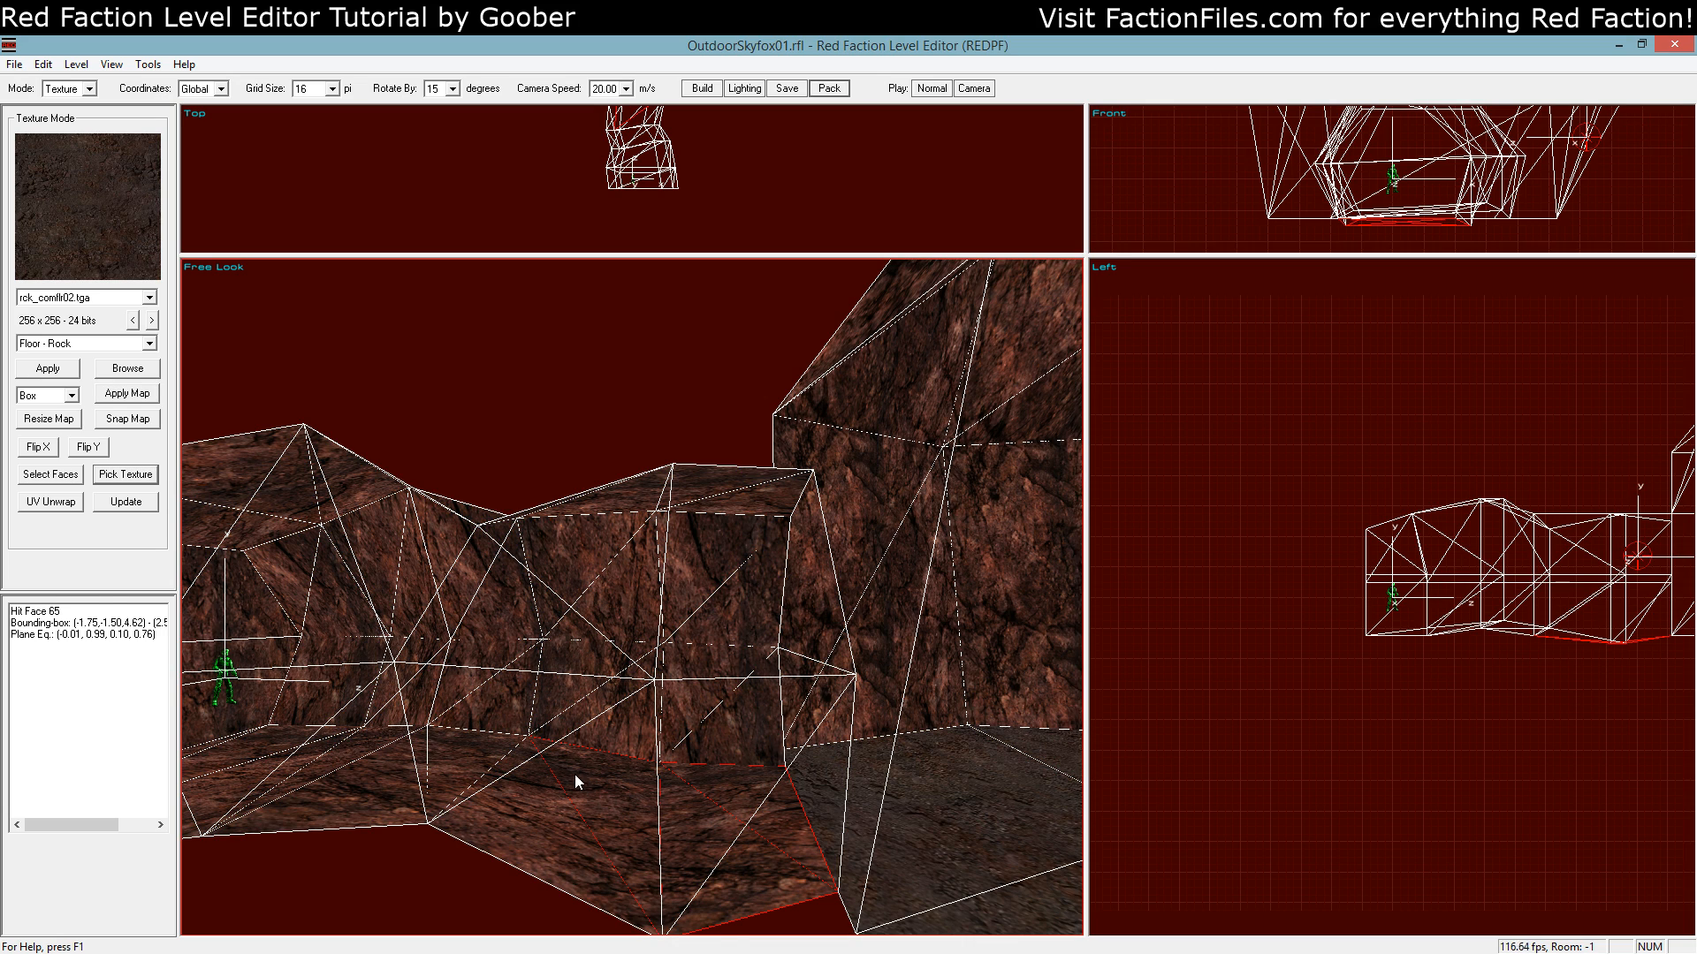
pyautogui.click(216, 749)
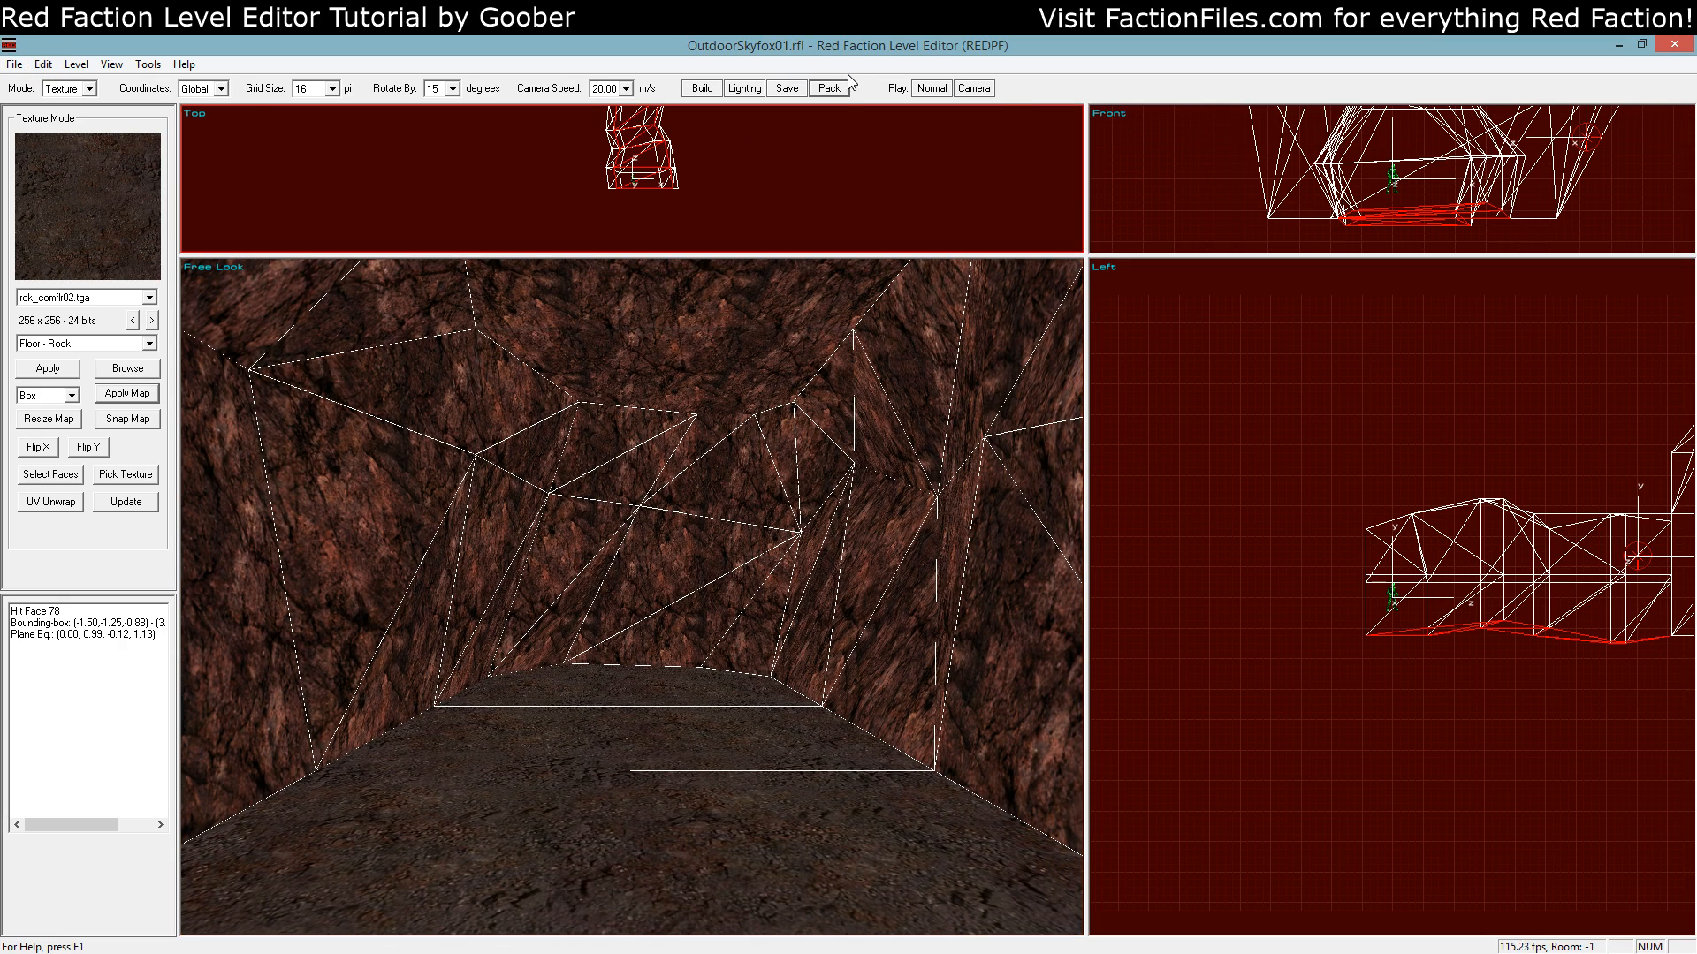
# Test-play the cavern in Pure Faction to check the rock walls, then close the game
pyautogui.click(827, 89)
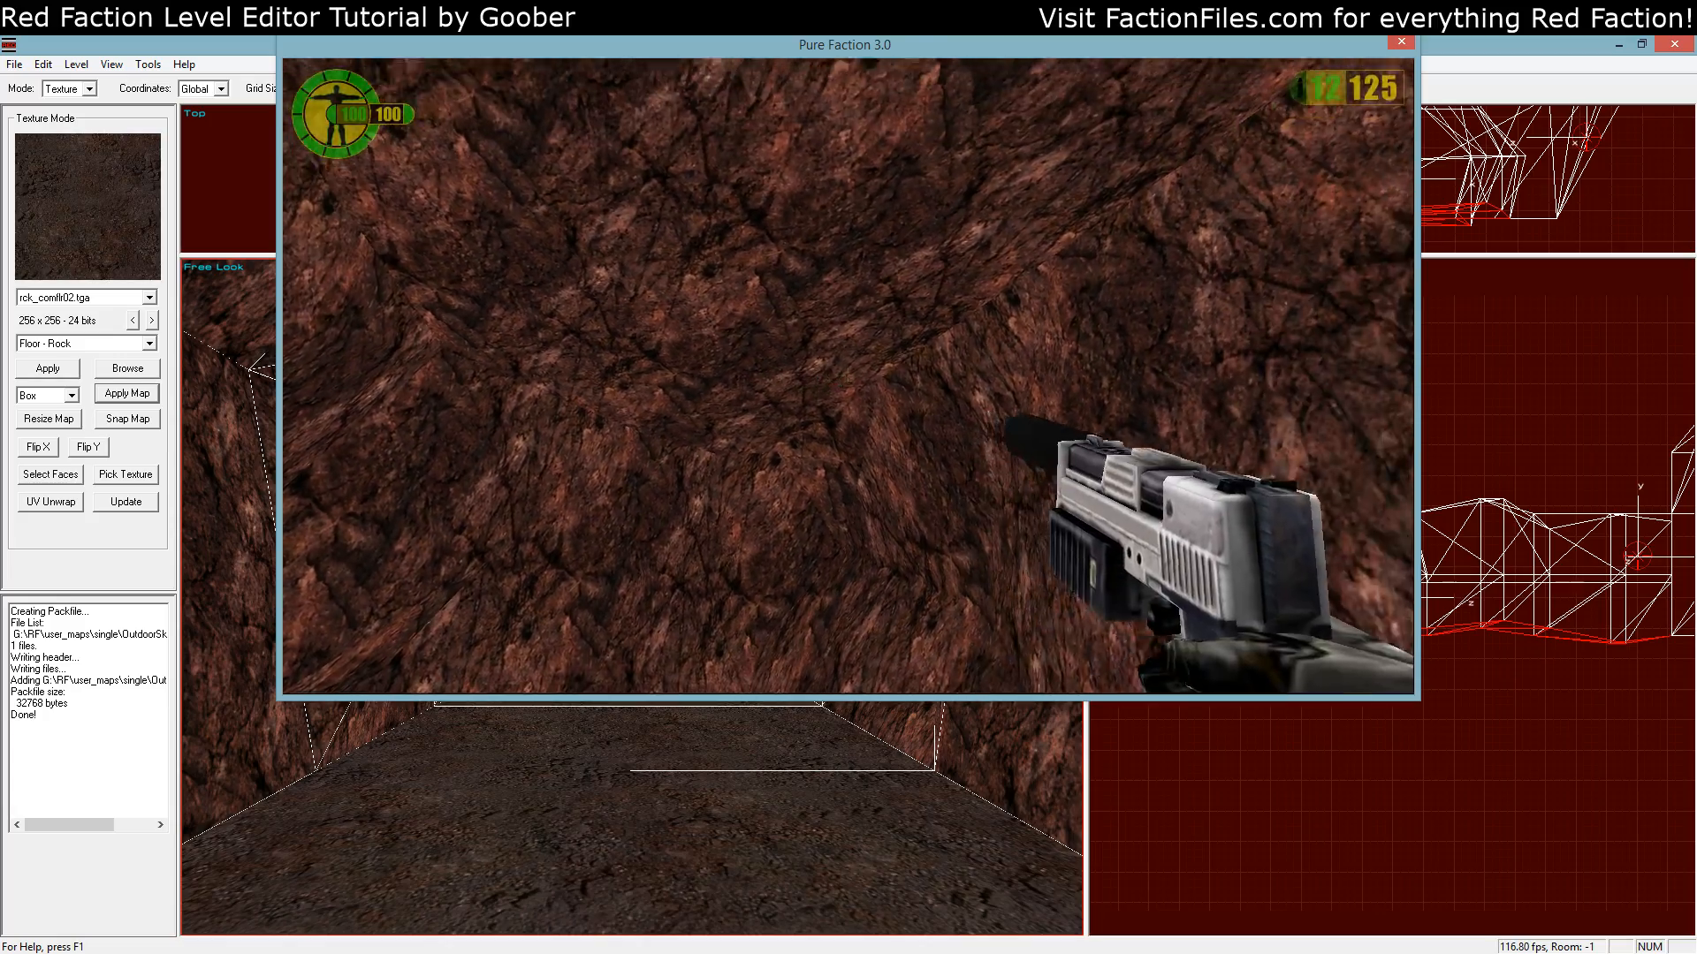
pyautogui.click(1400, 43)
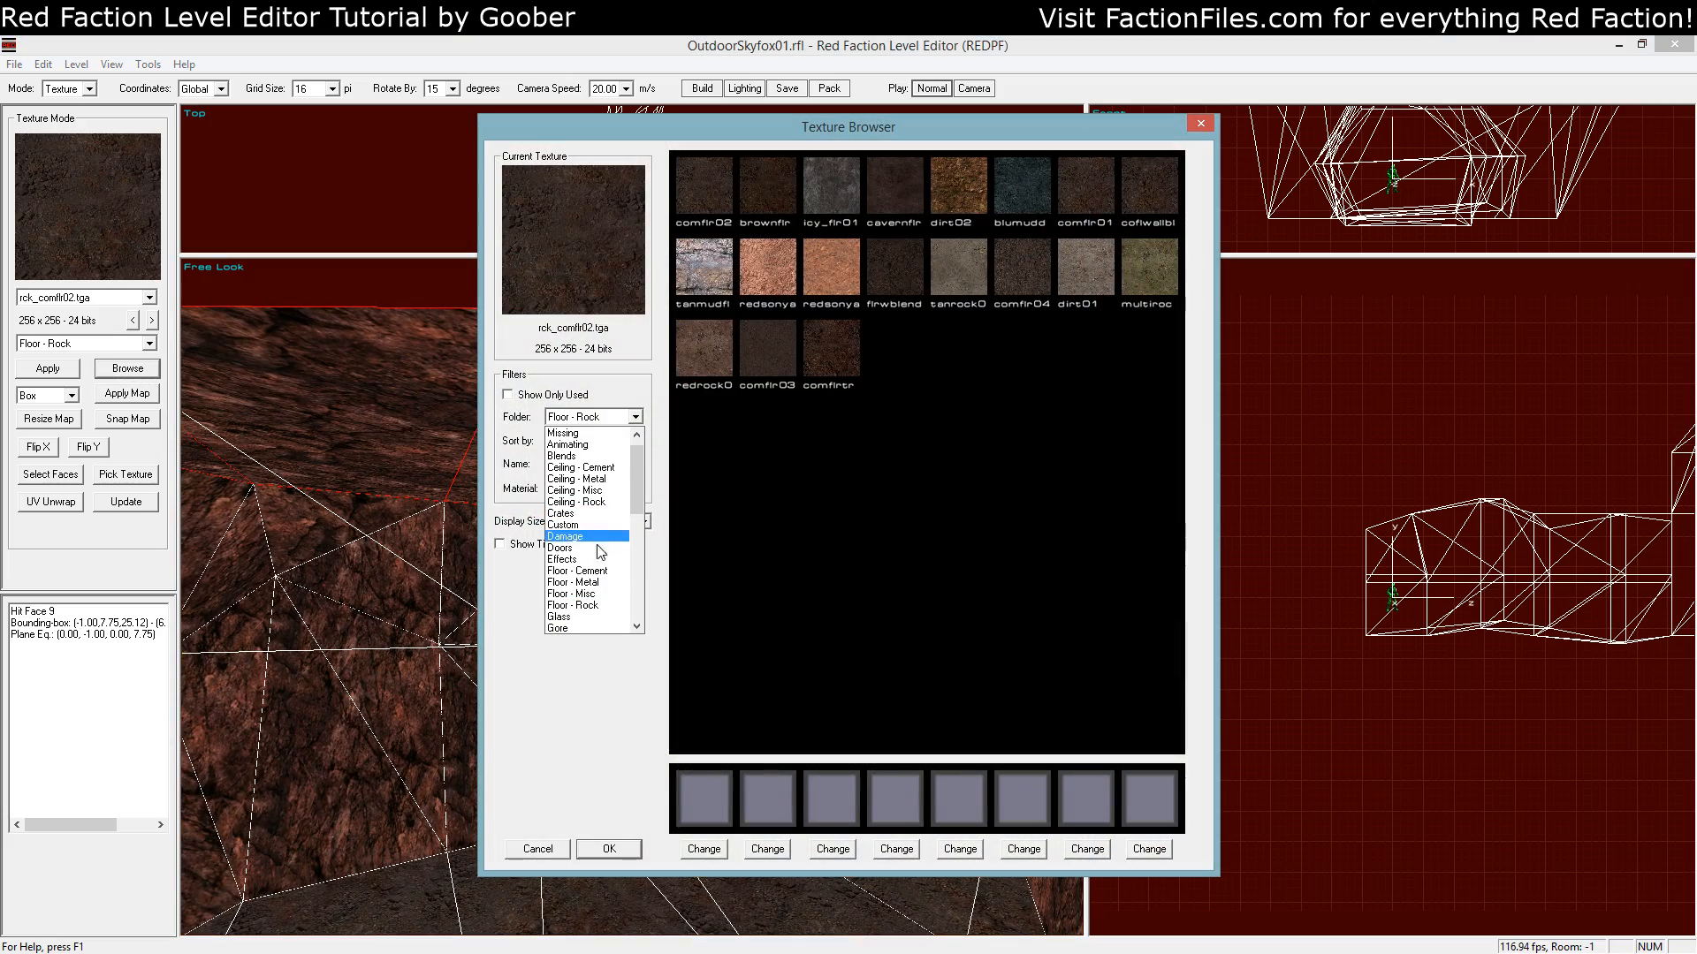
# Apply rck_invisible04 from the Effects folder to the cavern ceiling
pyautogui.click(562, 558)
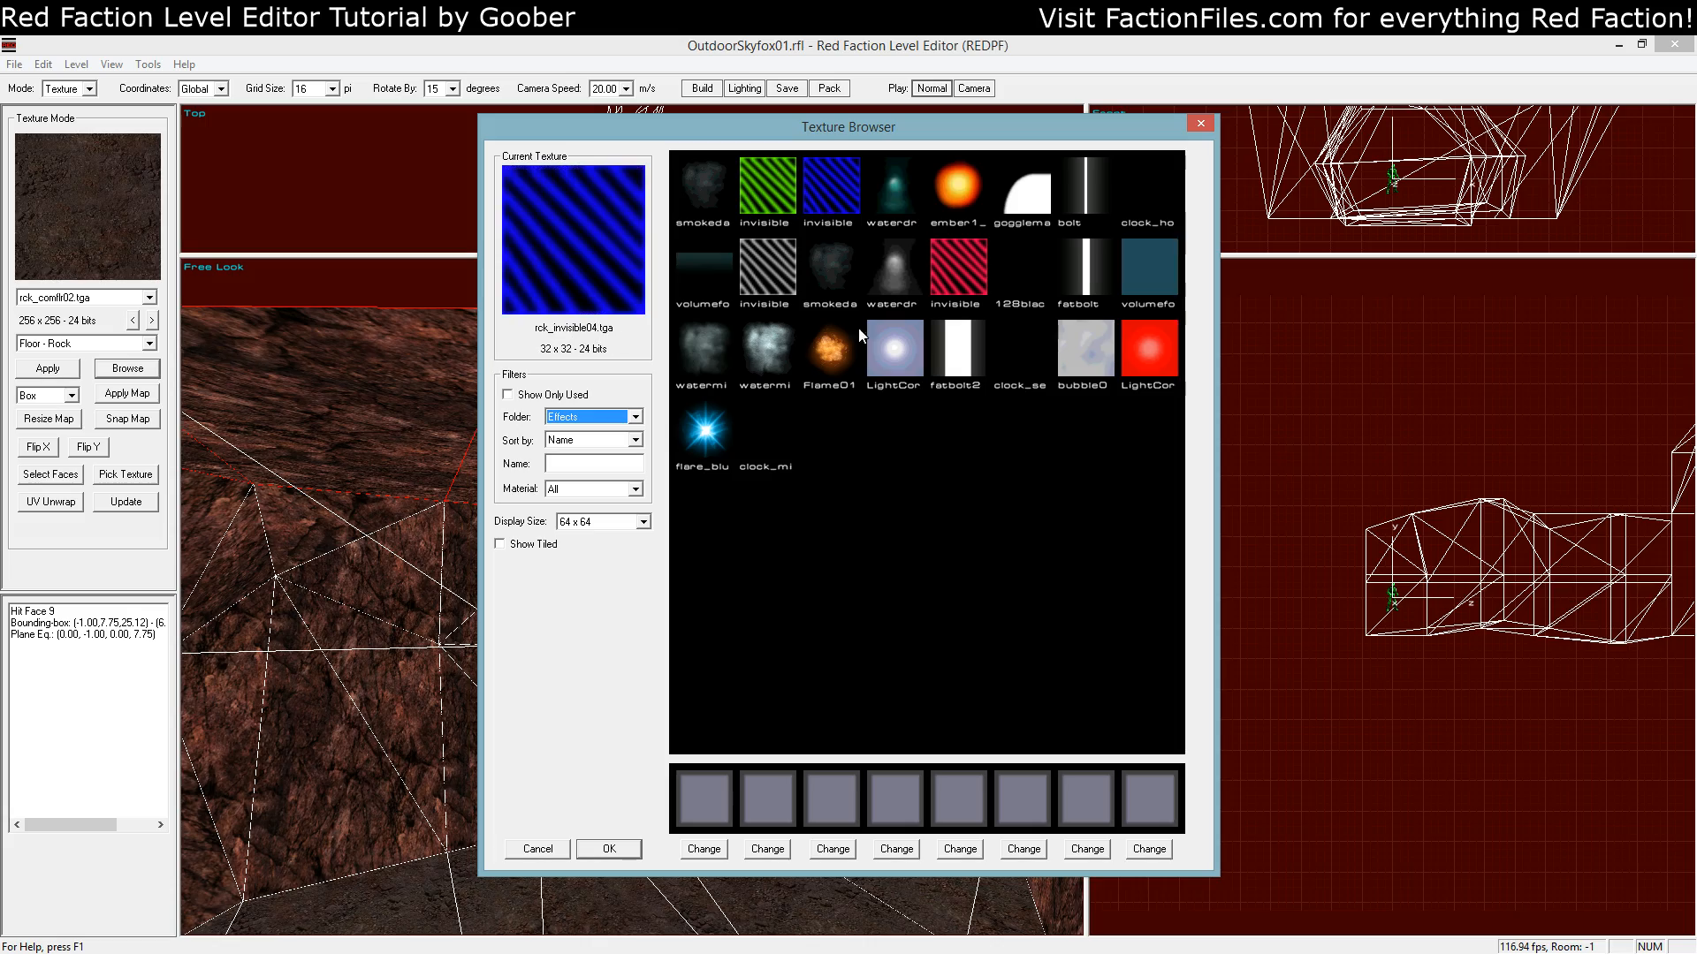
pyautogui.click(608, 849)
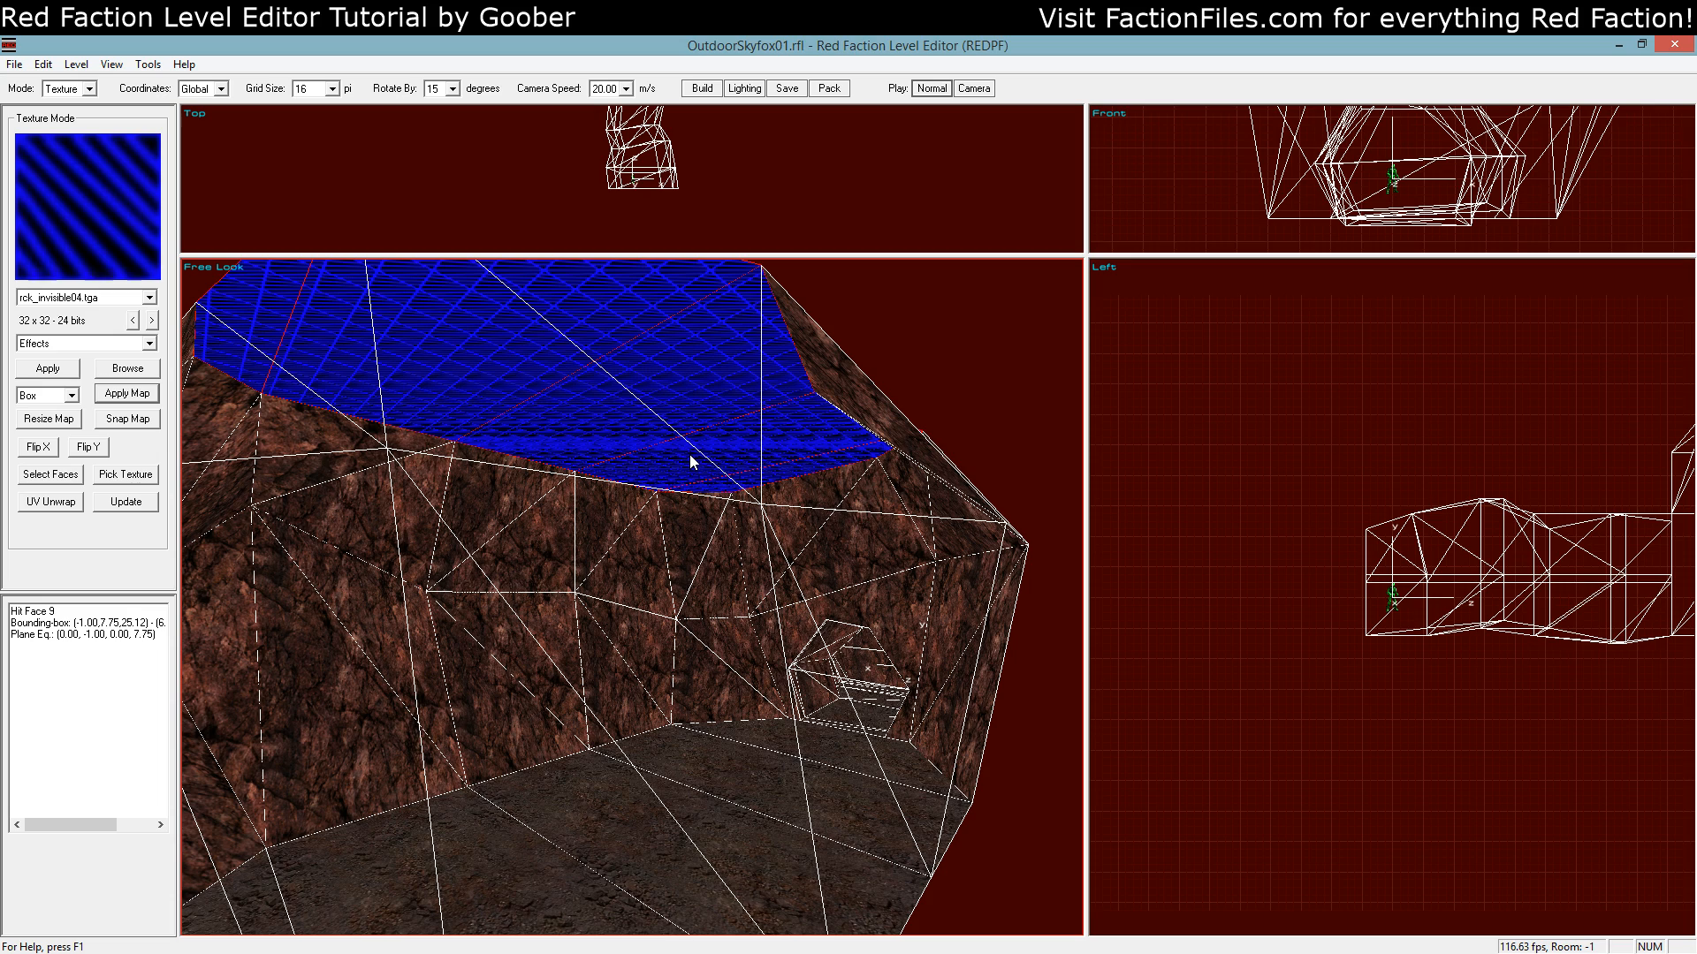
pyautogui.rightClick(691, 461)
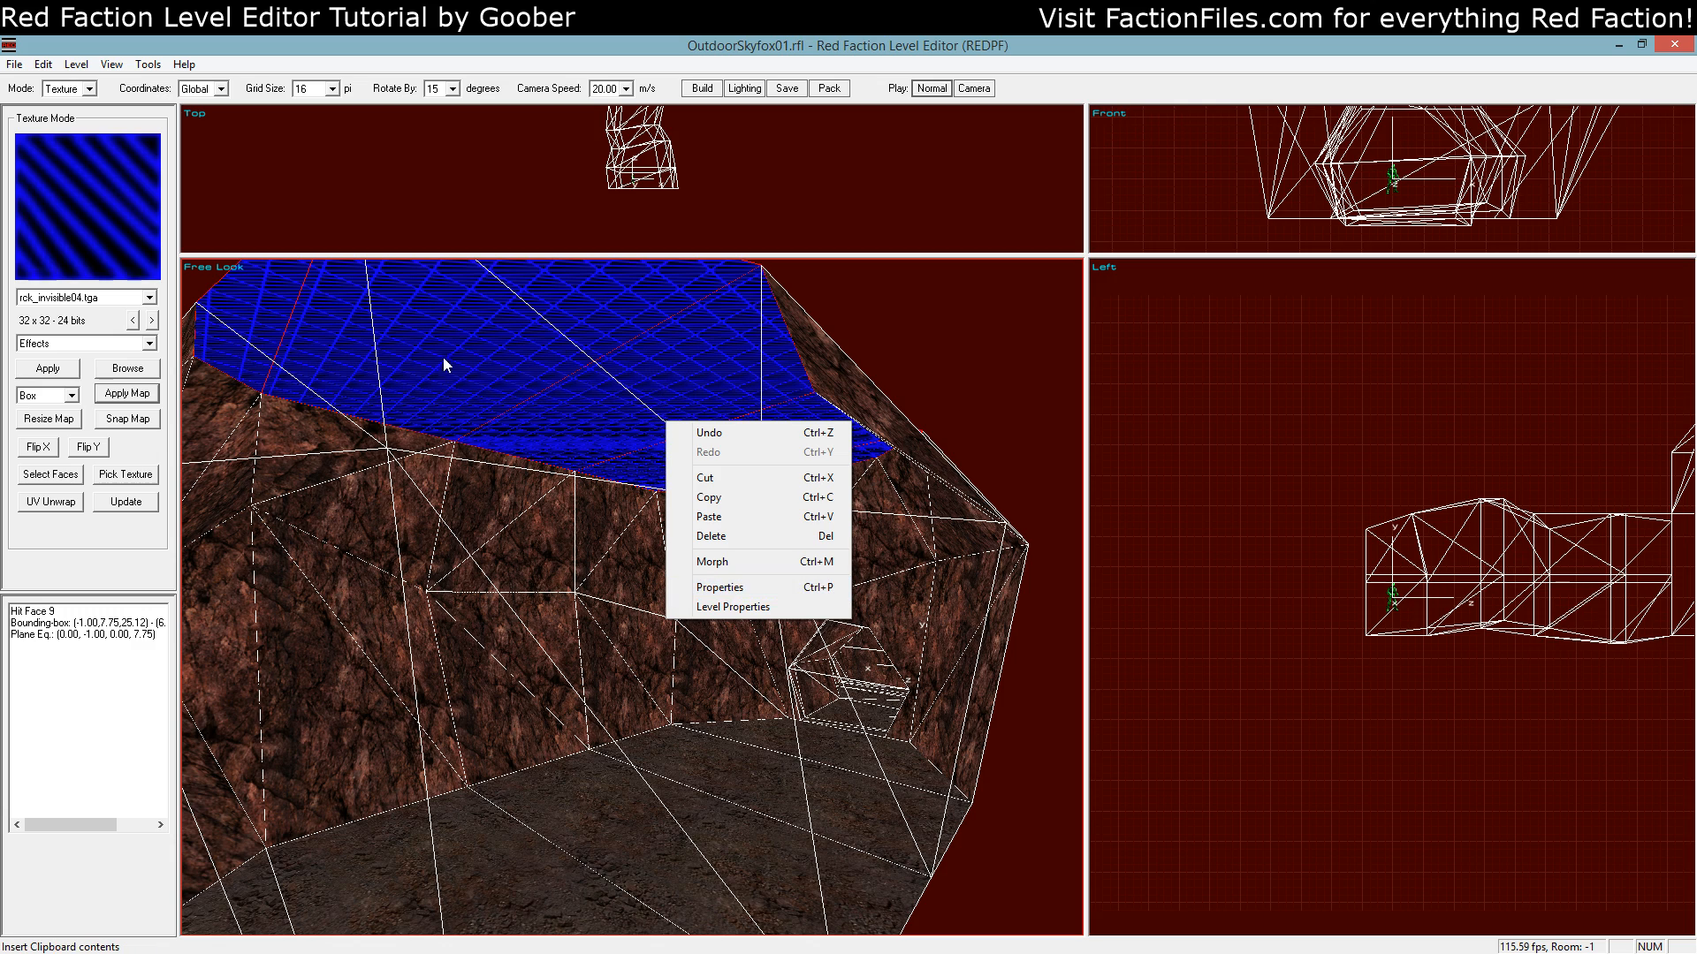
pyautogui.moveTo(596, 385)
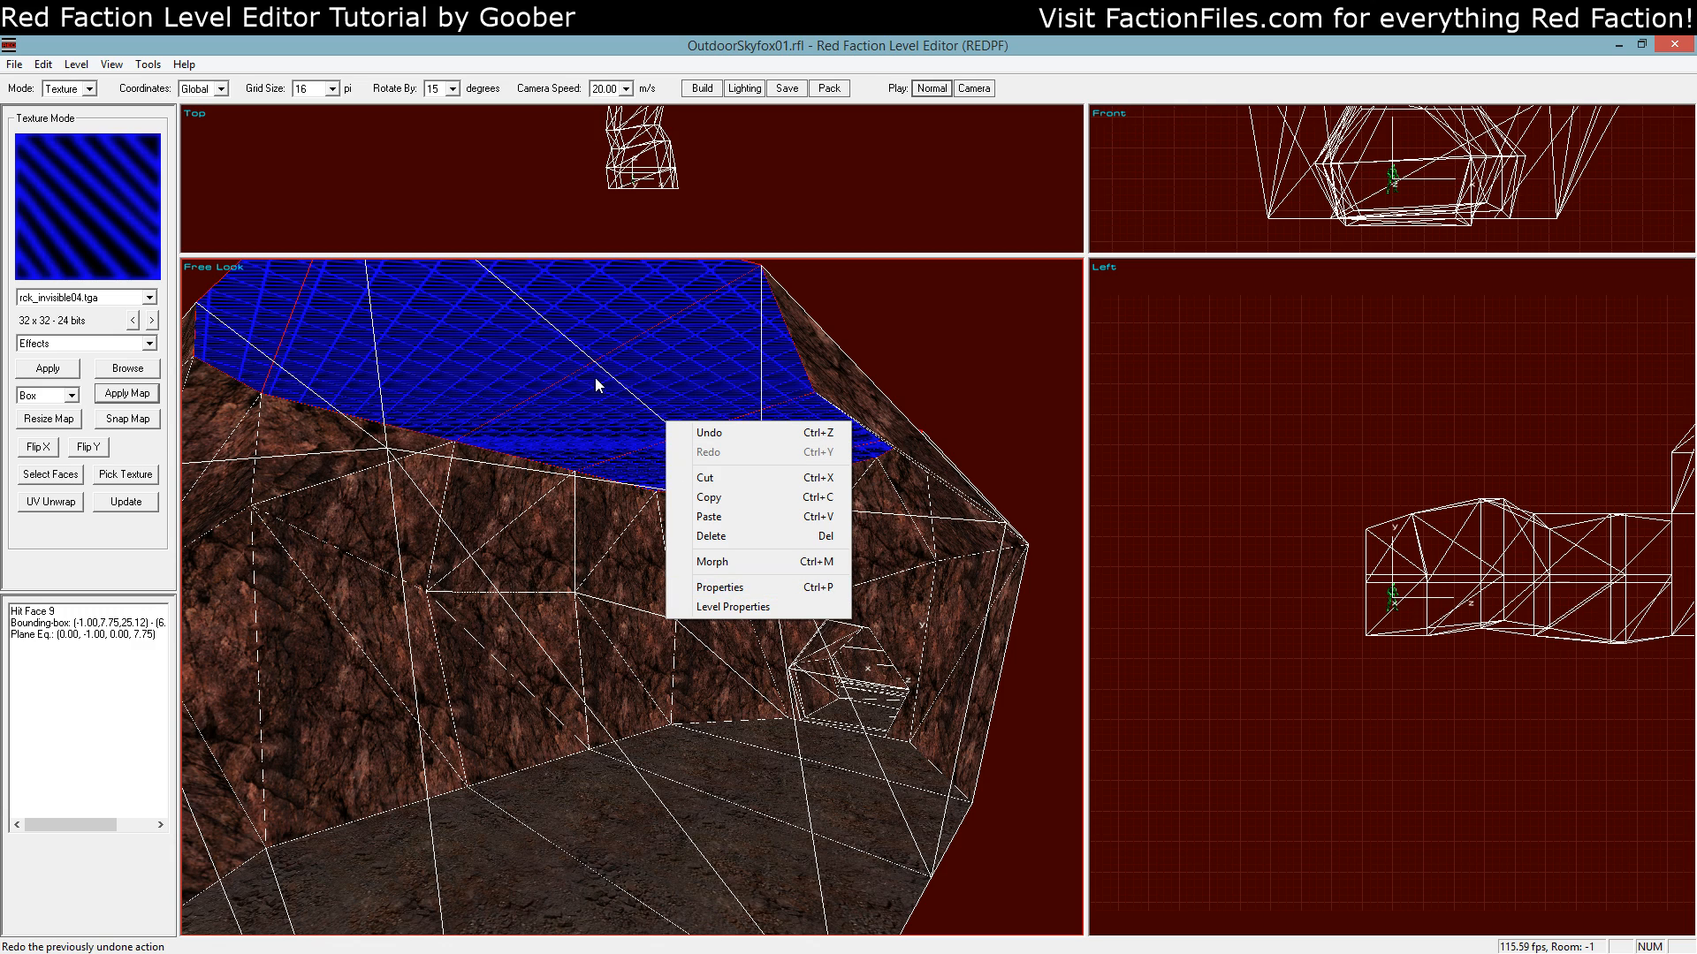
pyautogui.click(717, 587)
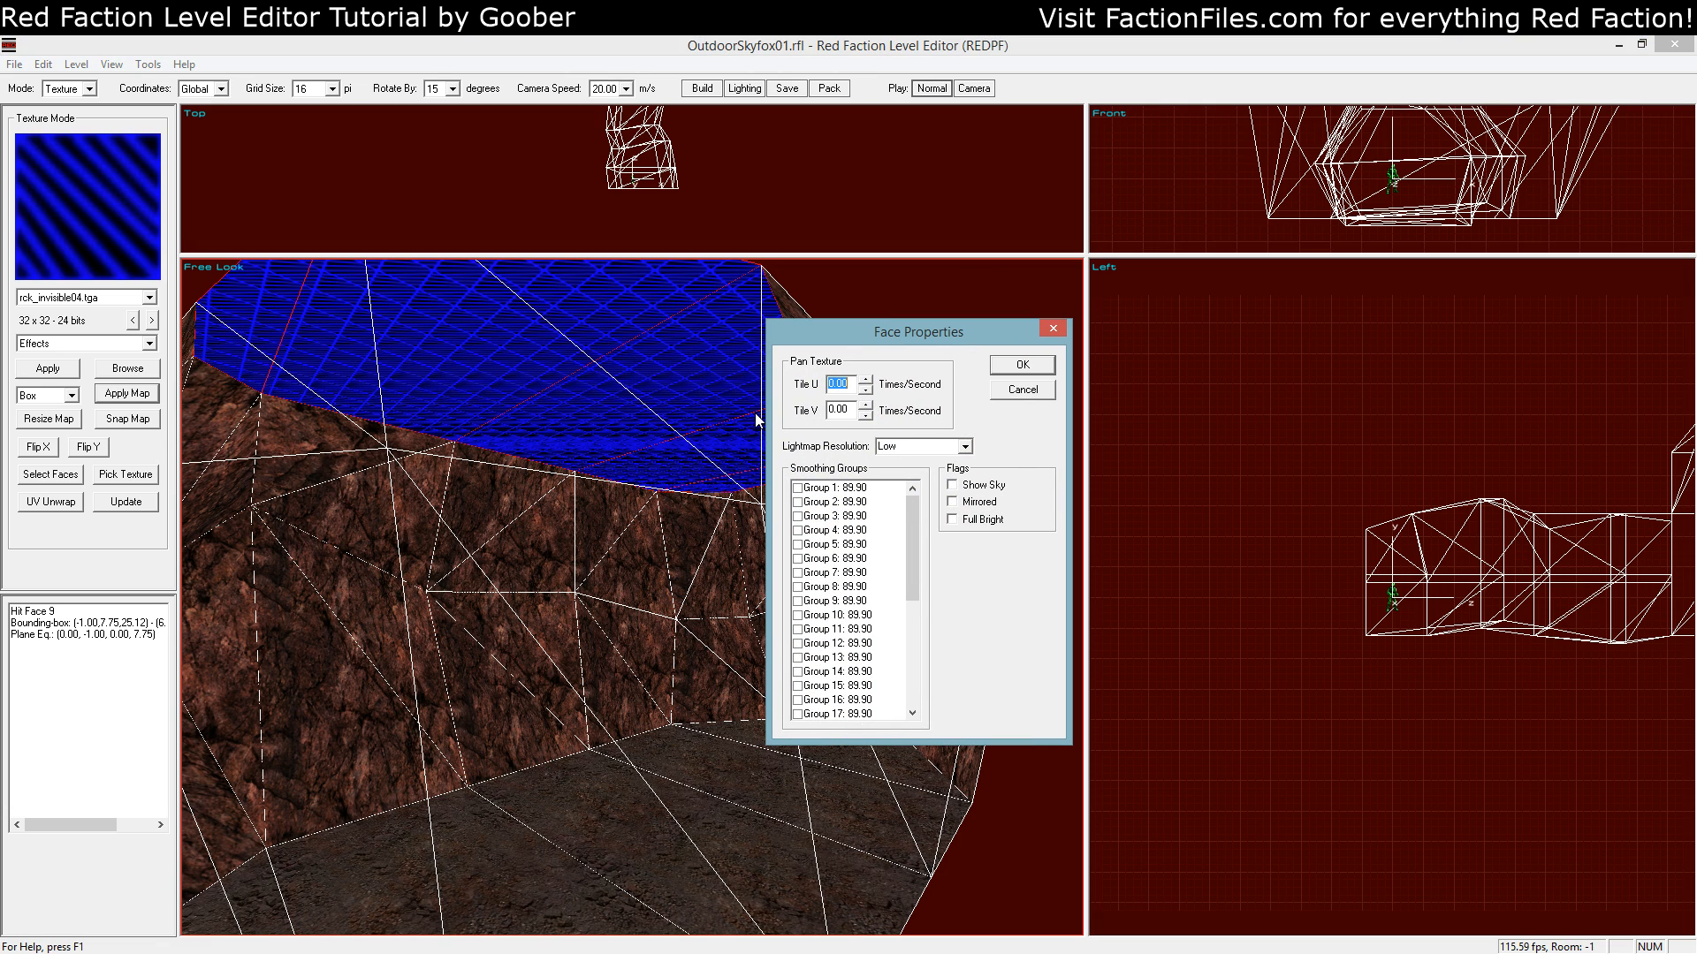
pyautogui.moveTo(970, 495)
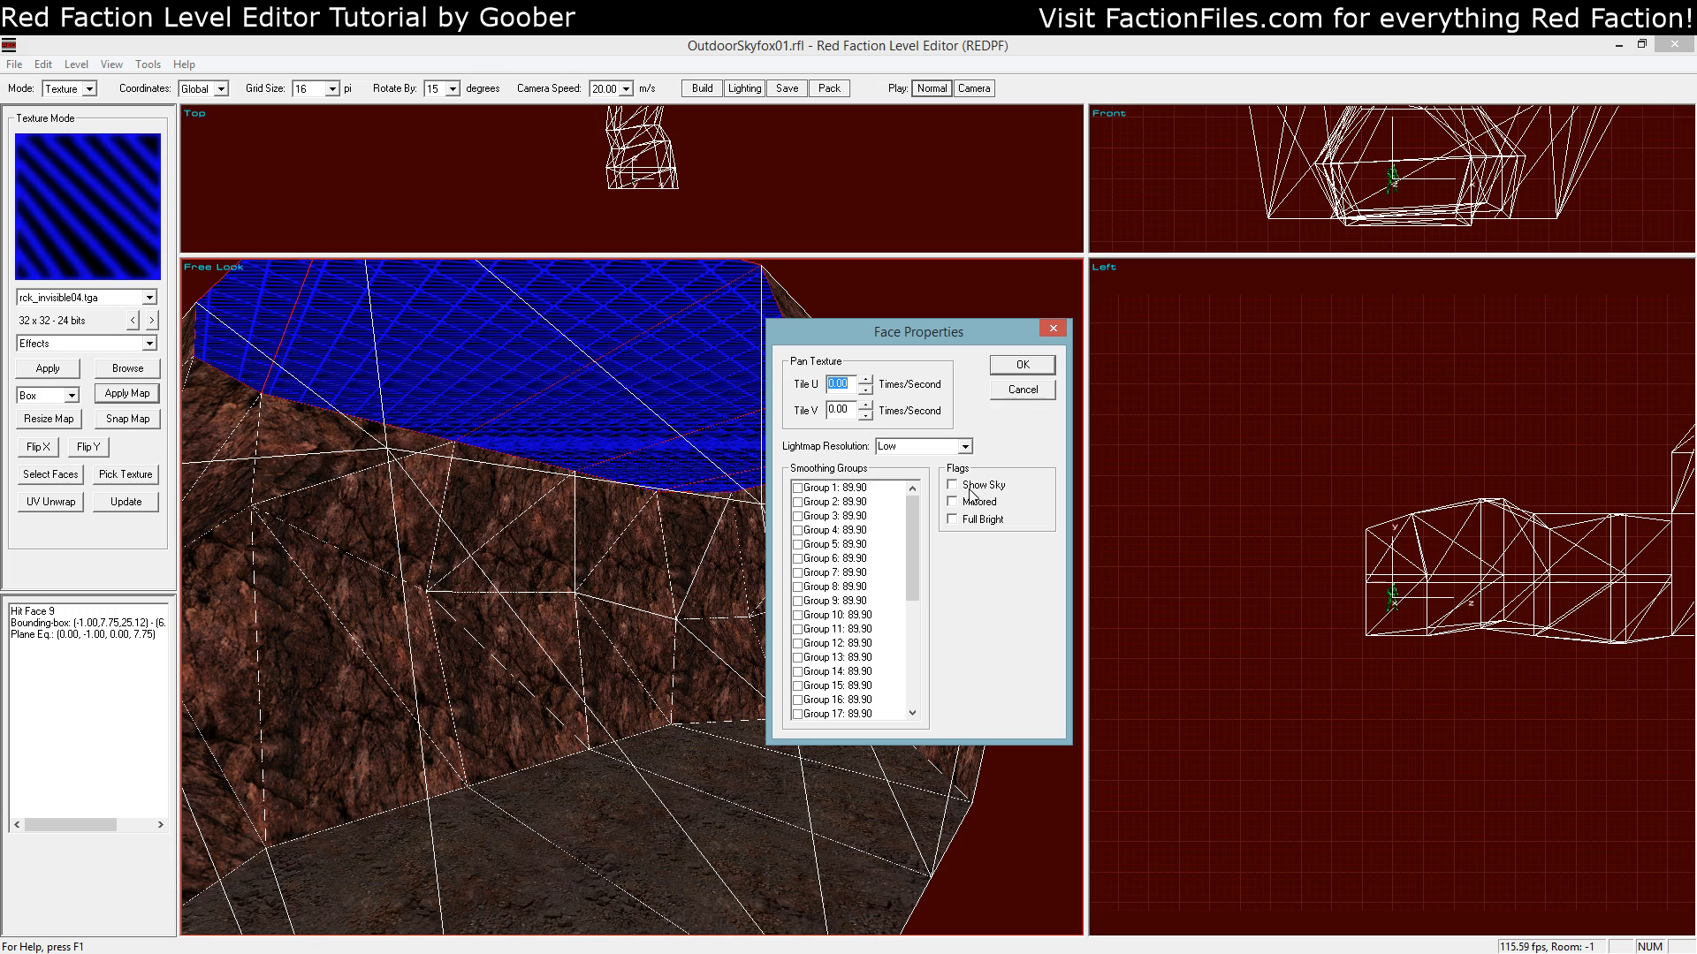
pyautogui.moveTo(987, 489)
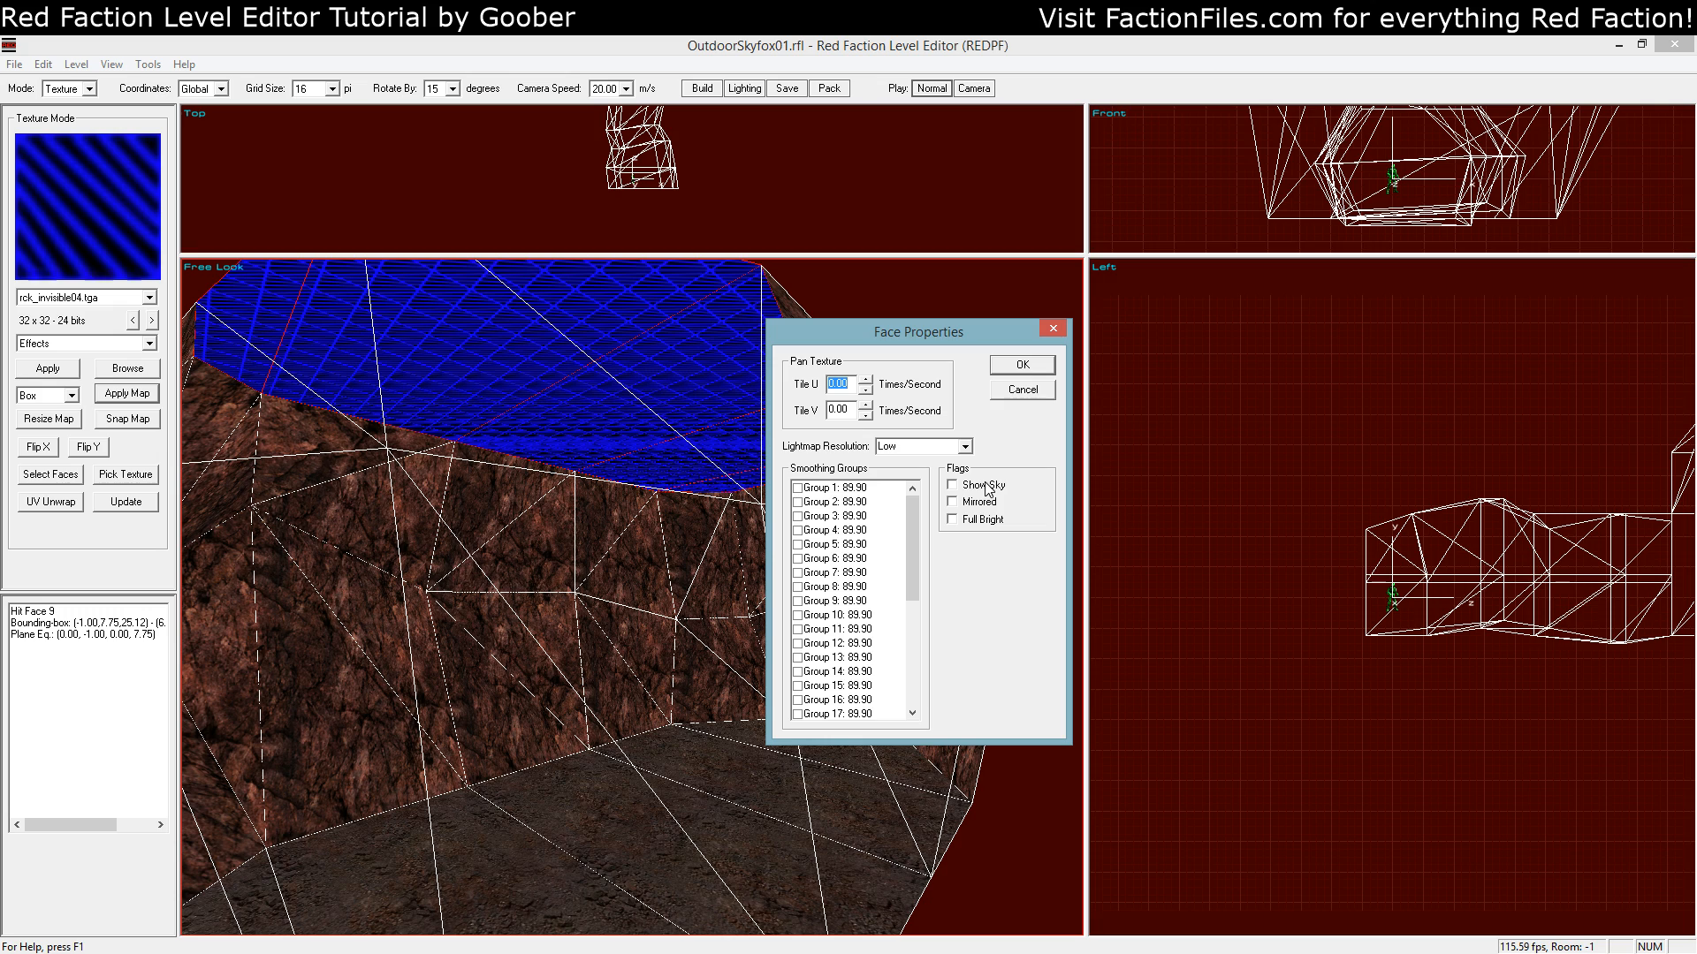
pyautogui.moveTo(631, 422)
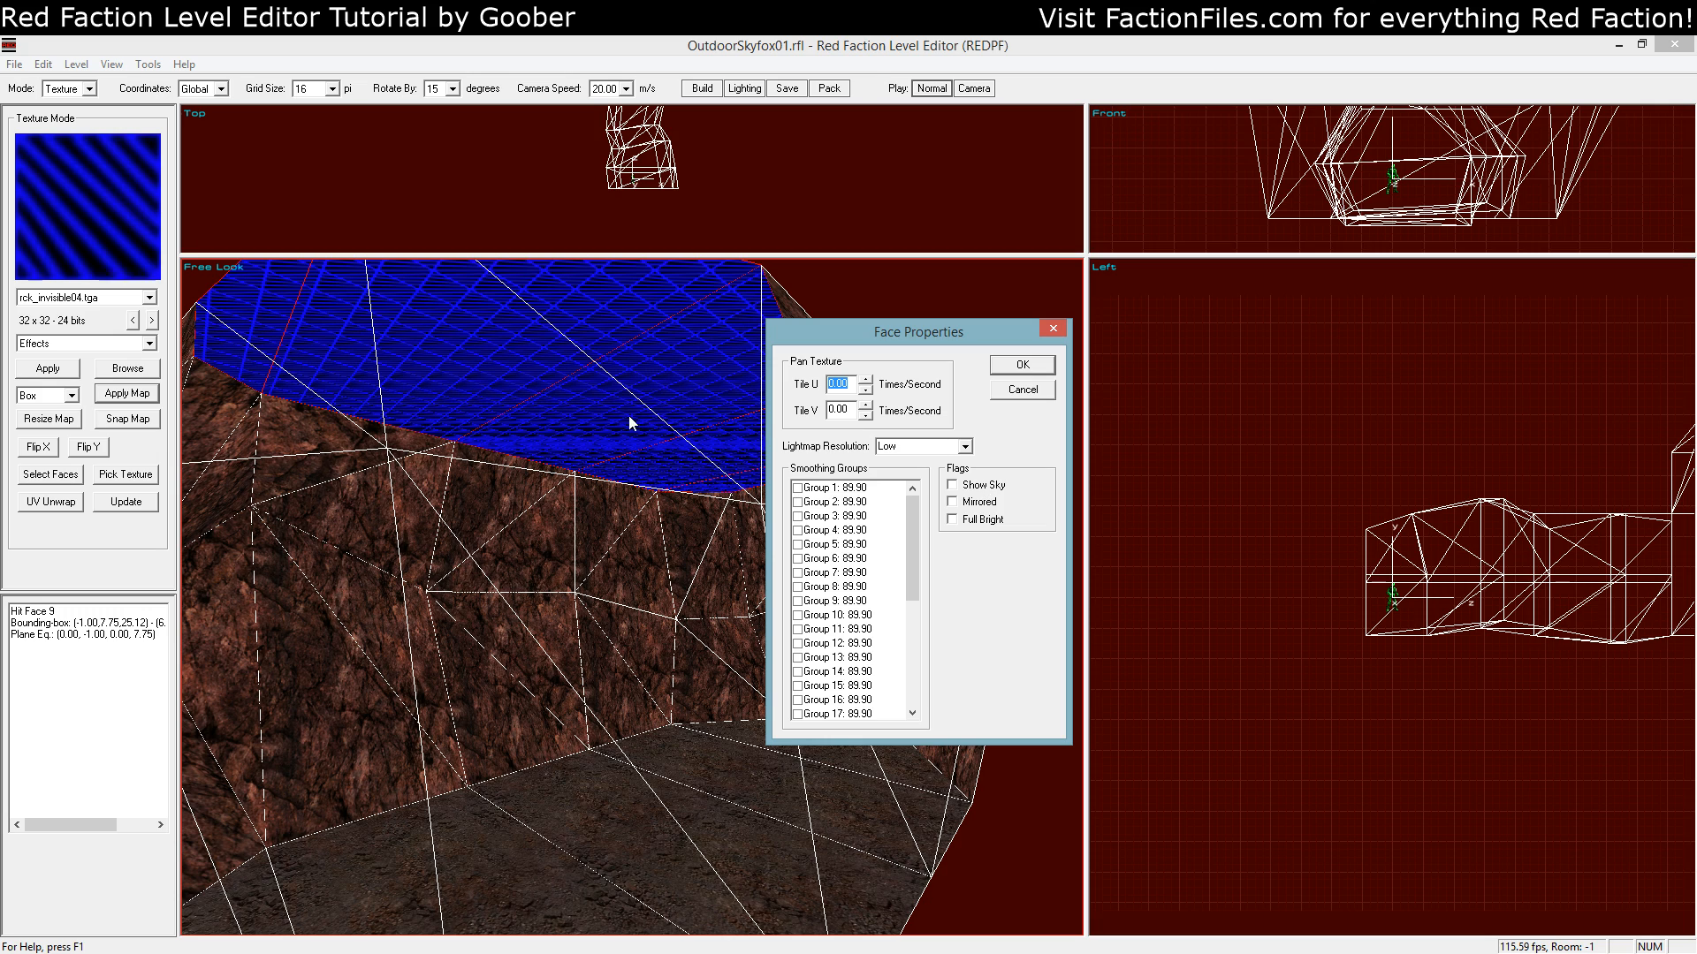
pyautogui.moveTo(661, 440)
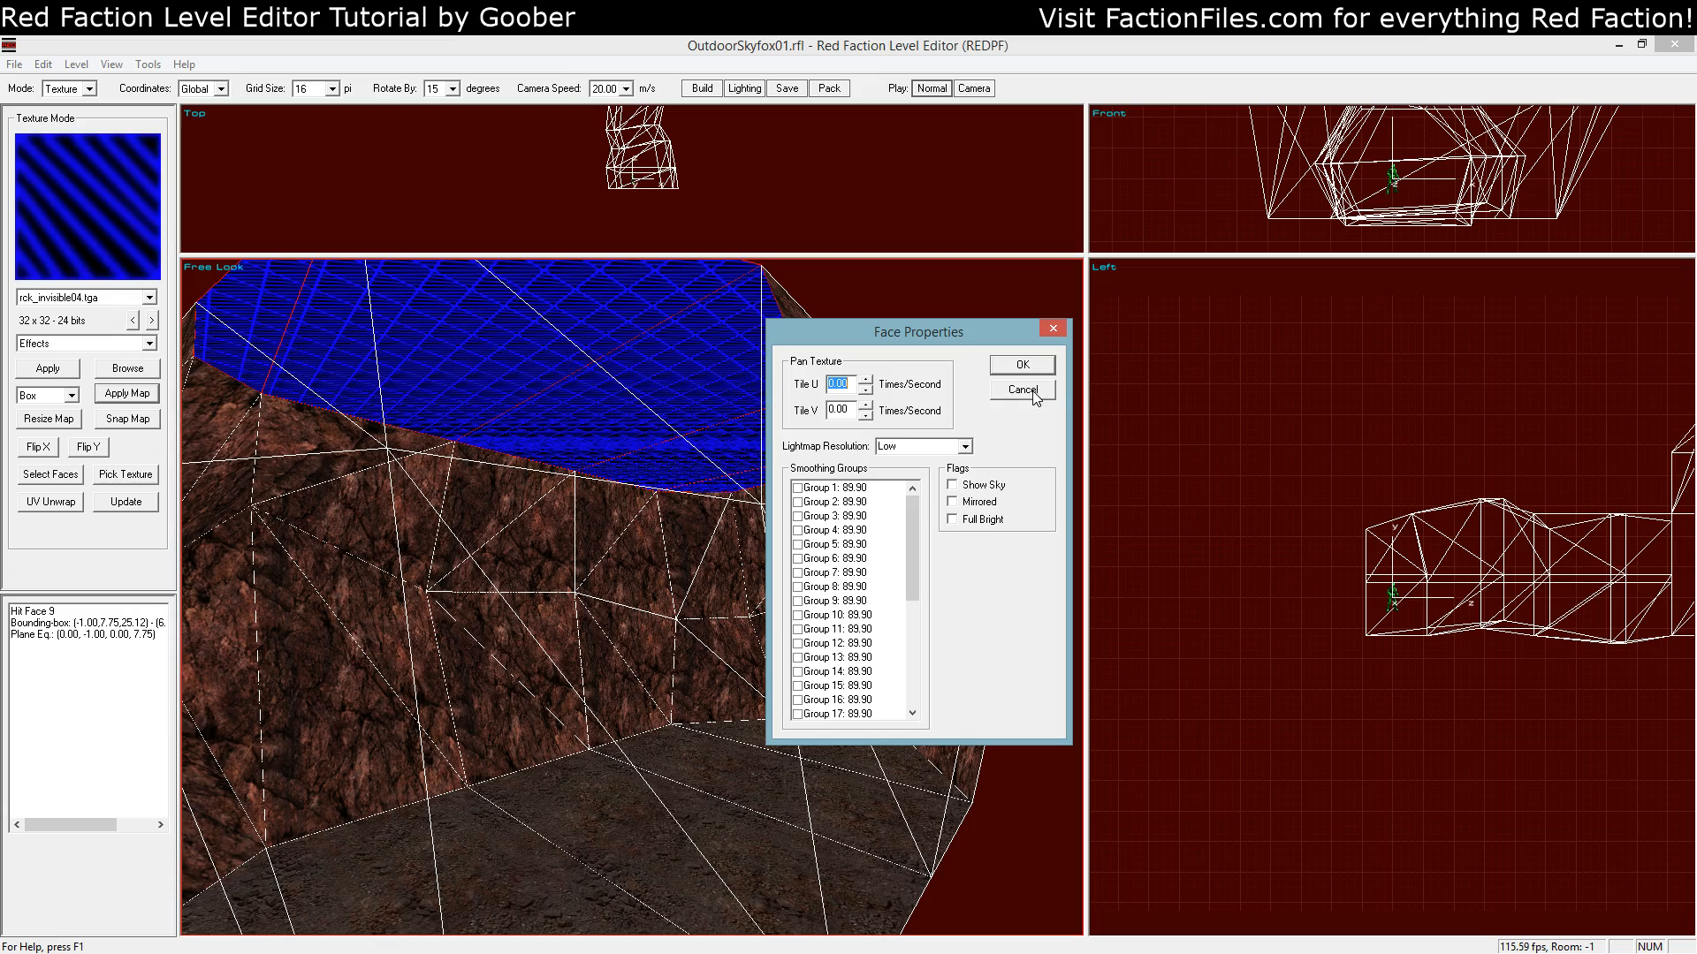
pyautogui.click(1018, 389)
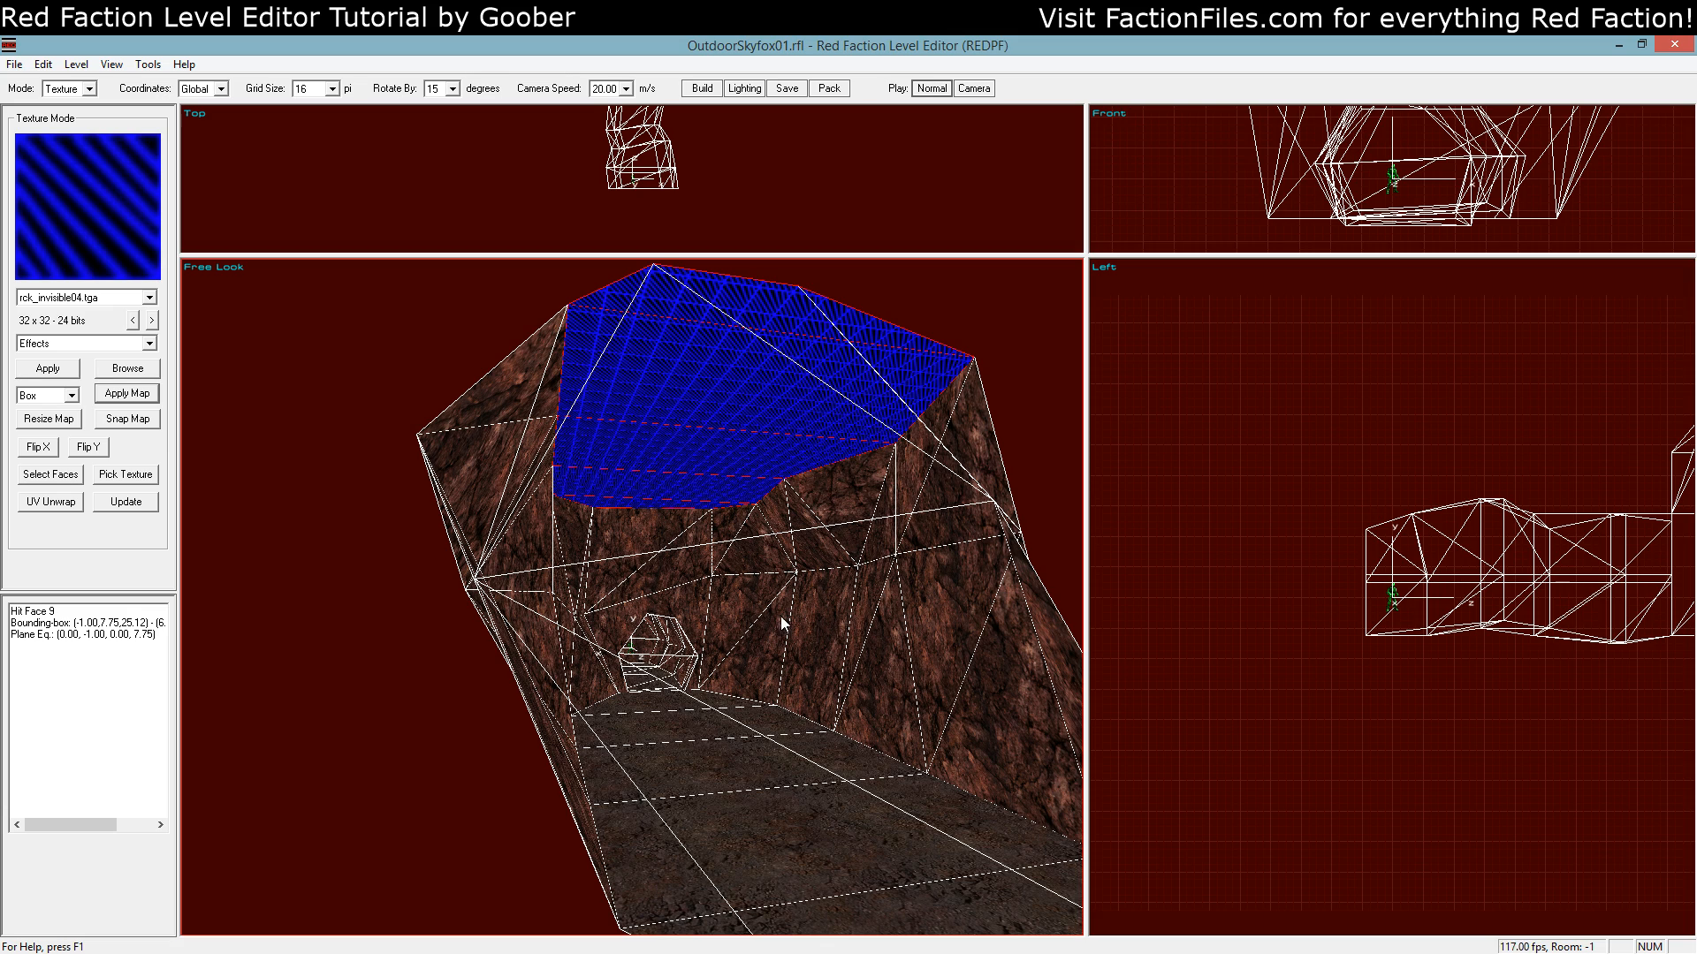
pyautogui.moveTo(553, 637)
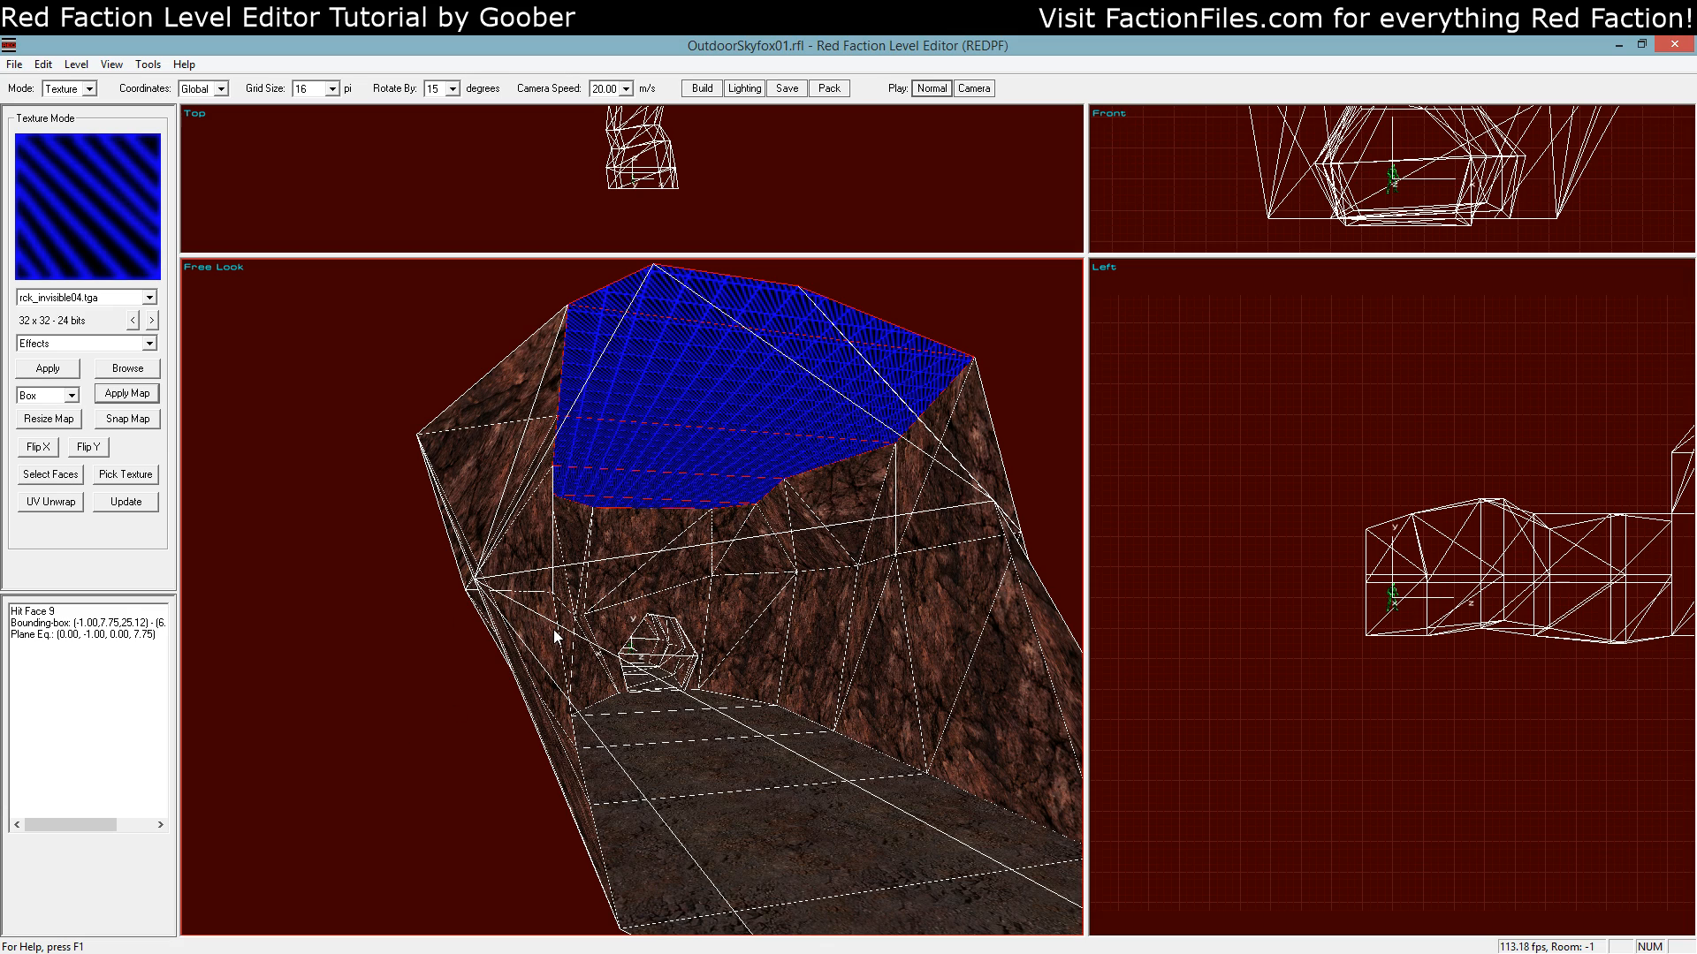
pyautogui.moveTo(606, 654)
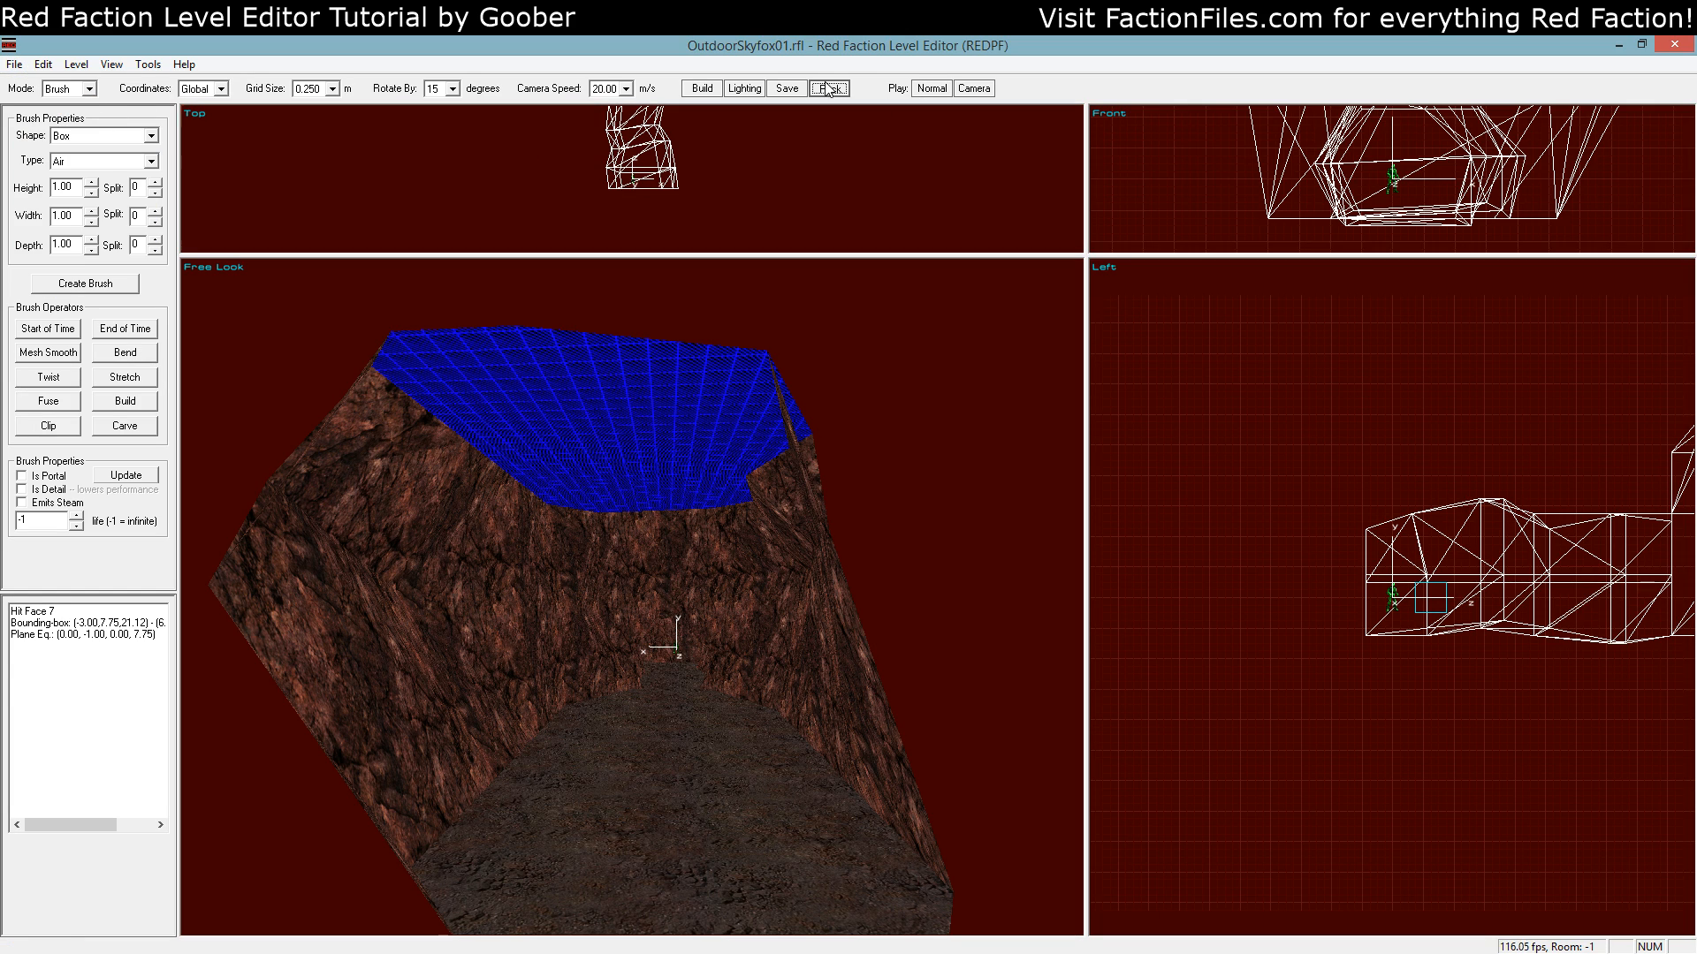
# Pack the map, test-play it in Pure Faction, then close the game window
pyautogui.click(828, 88)
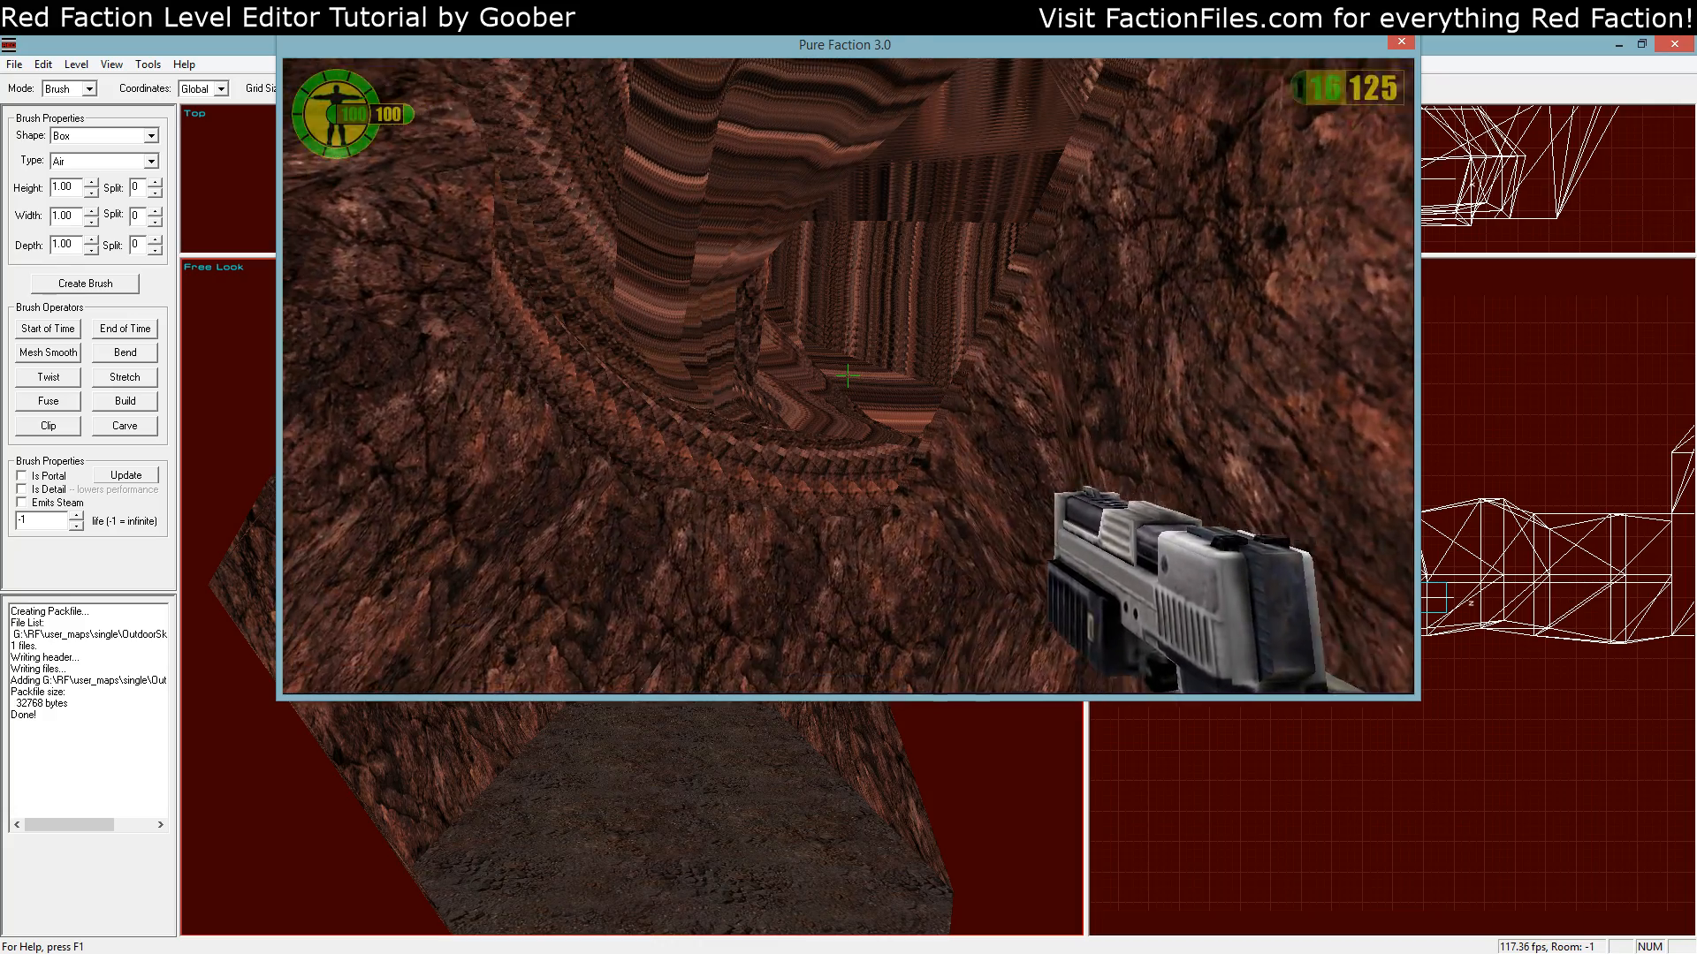
pyautogui.click(1399, 42)
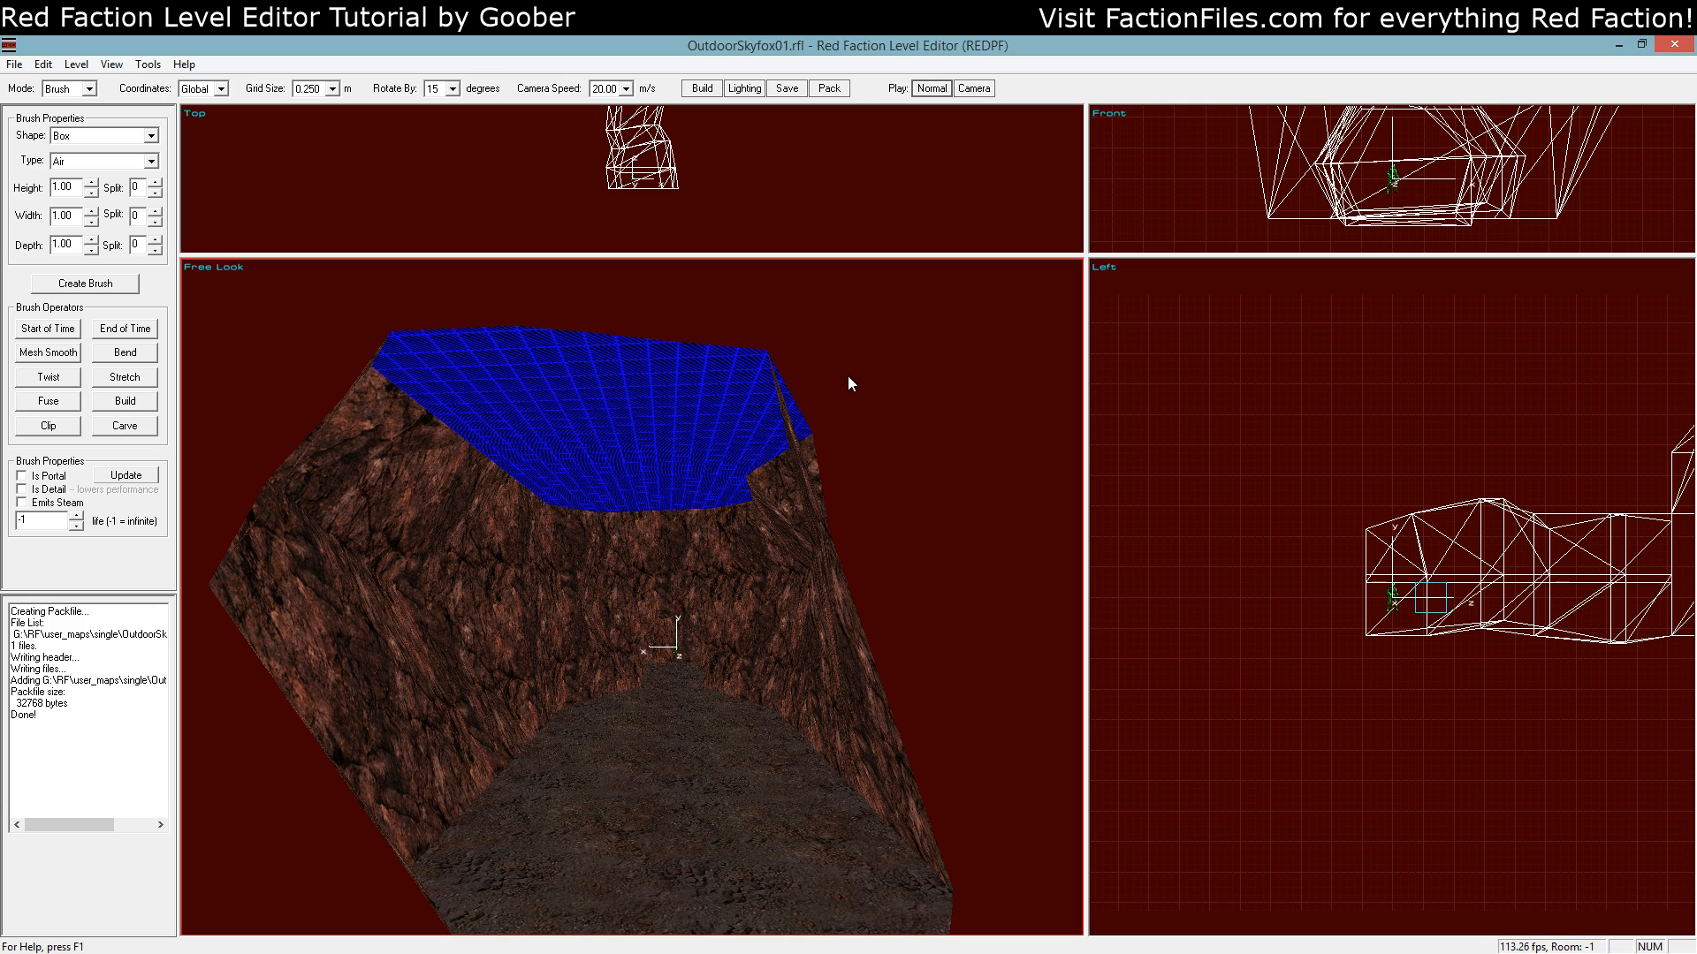
# In Level Properties set peach distance fog (255, 177, 140) with near clip 15 and far clip 60
pyautogui.rightClick(850, 383)
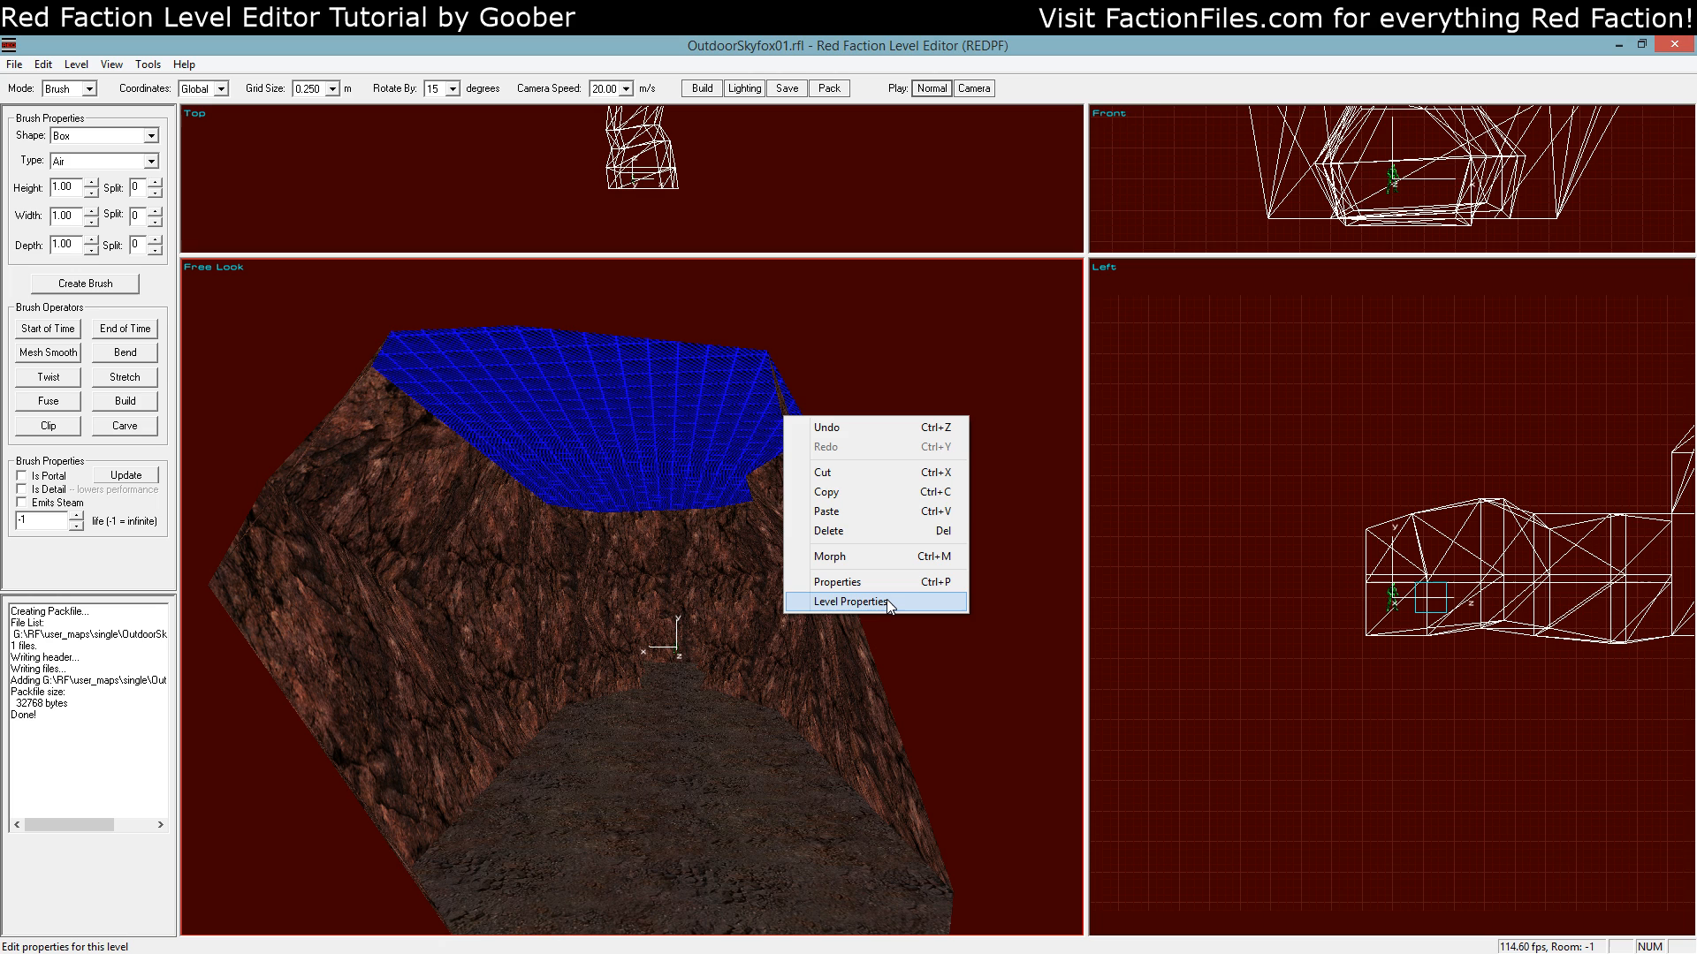
pyautogui.click(850, 600)
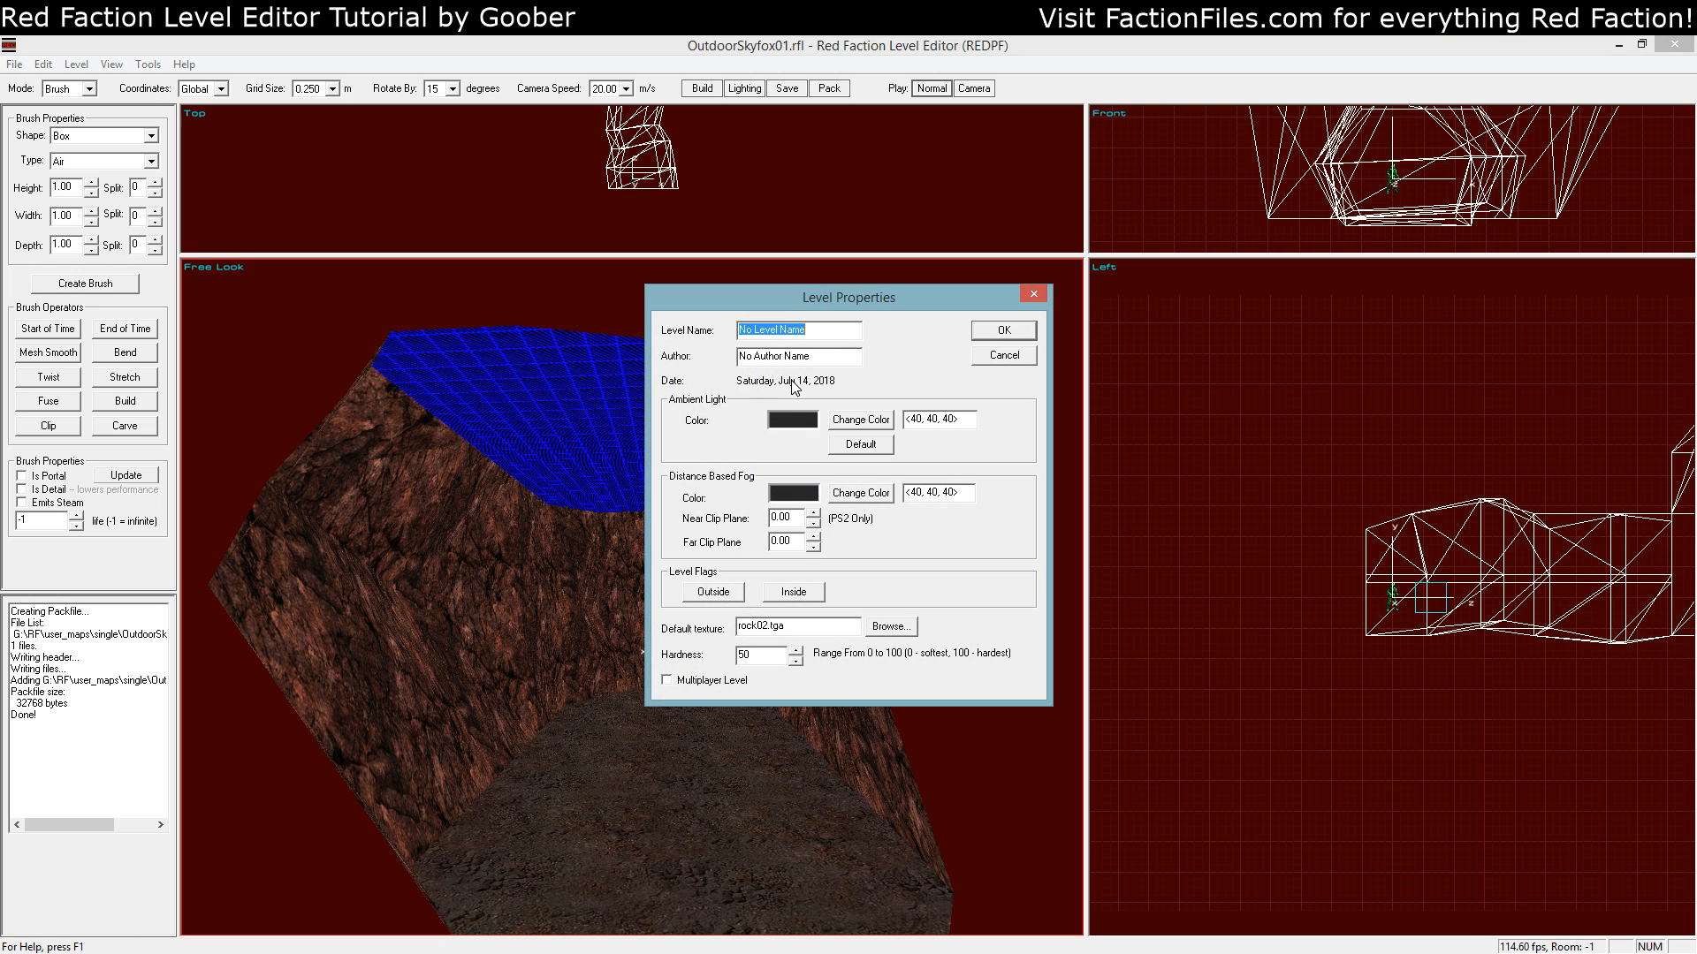
pyautogui.click(43, 64)
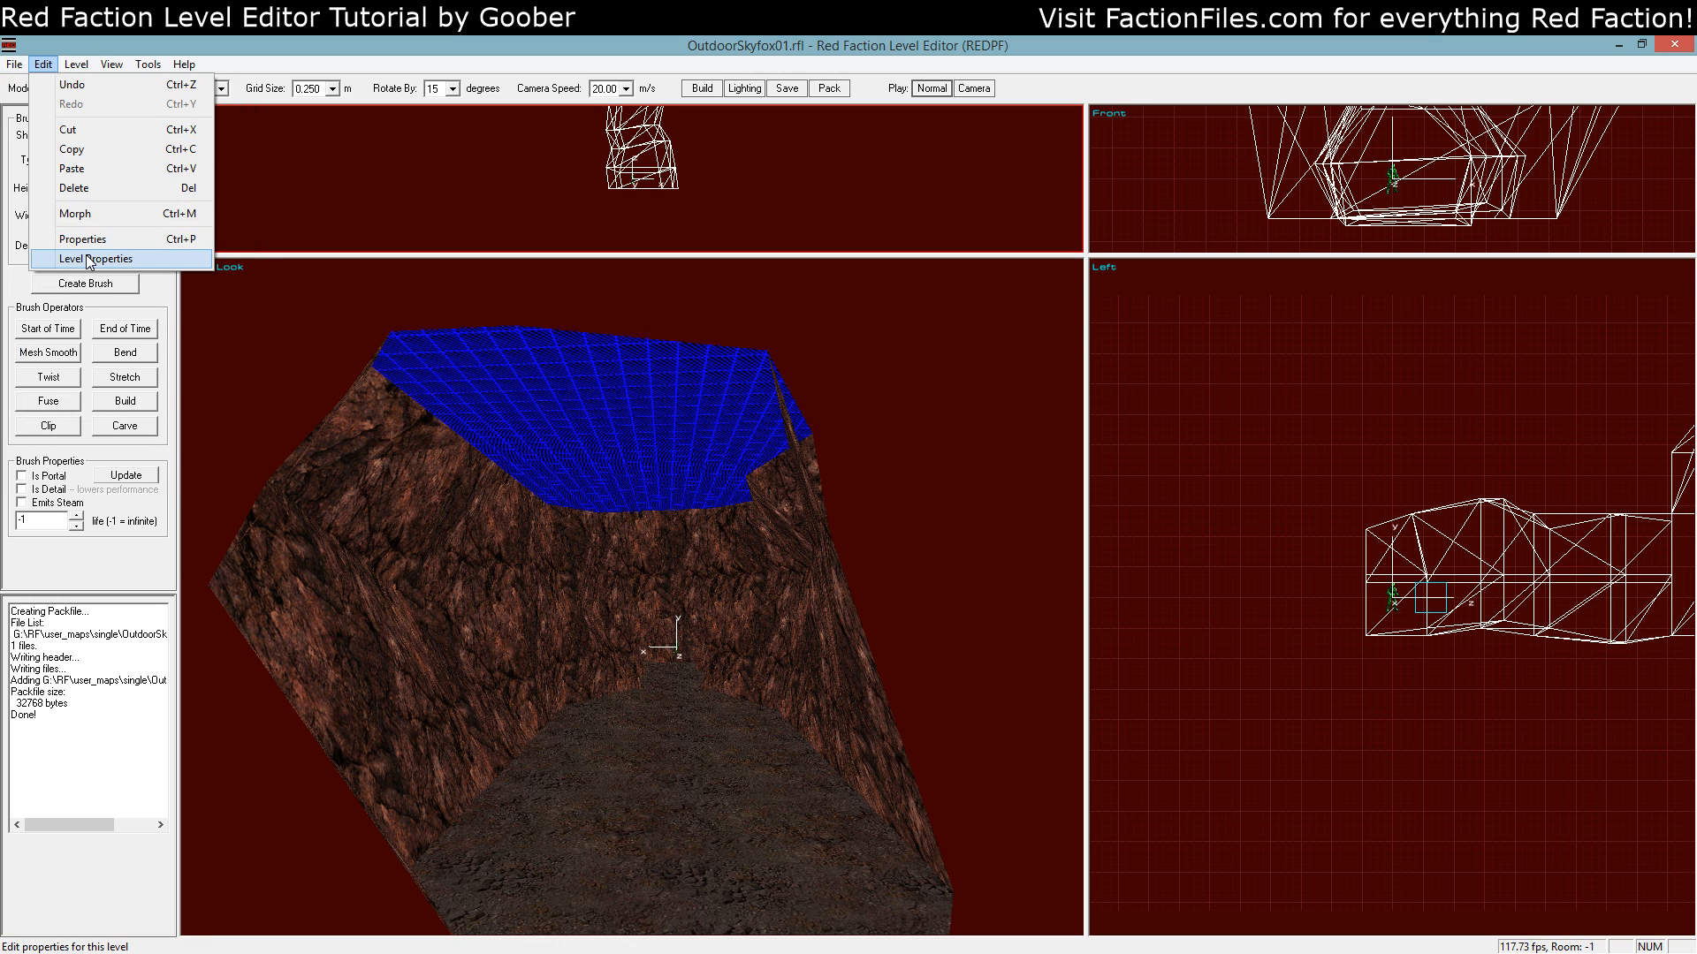
pyautogui.click(99, 258)
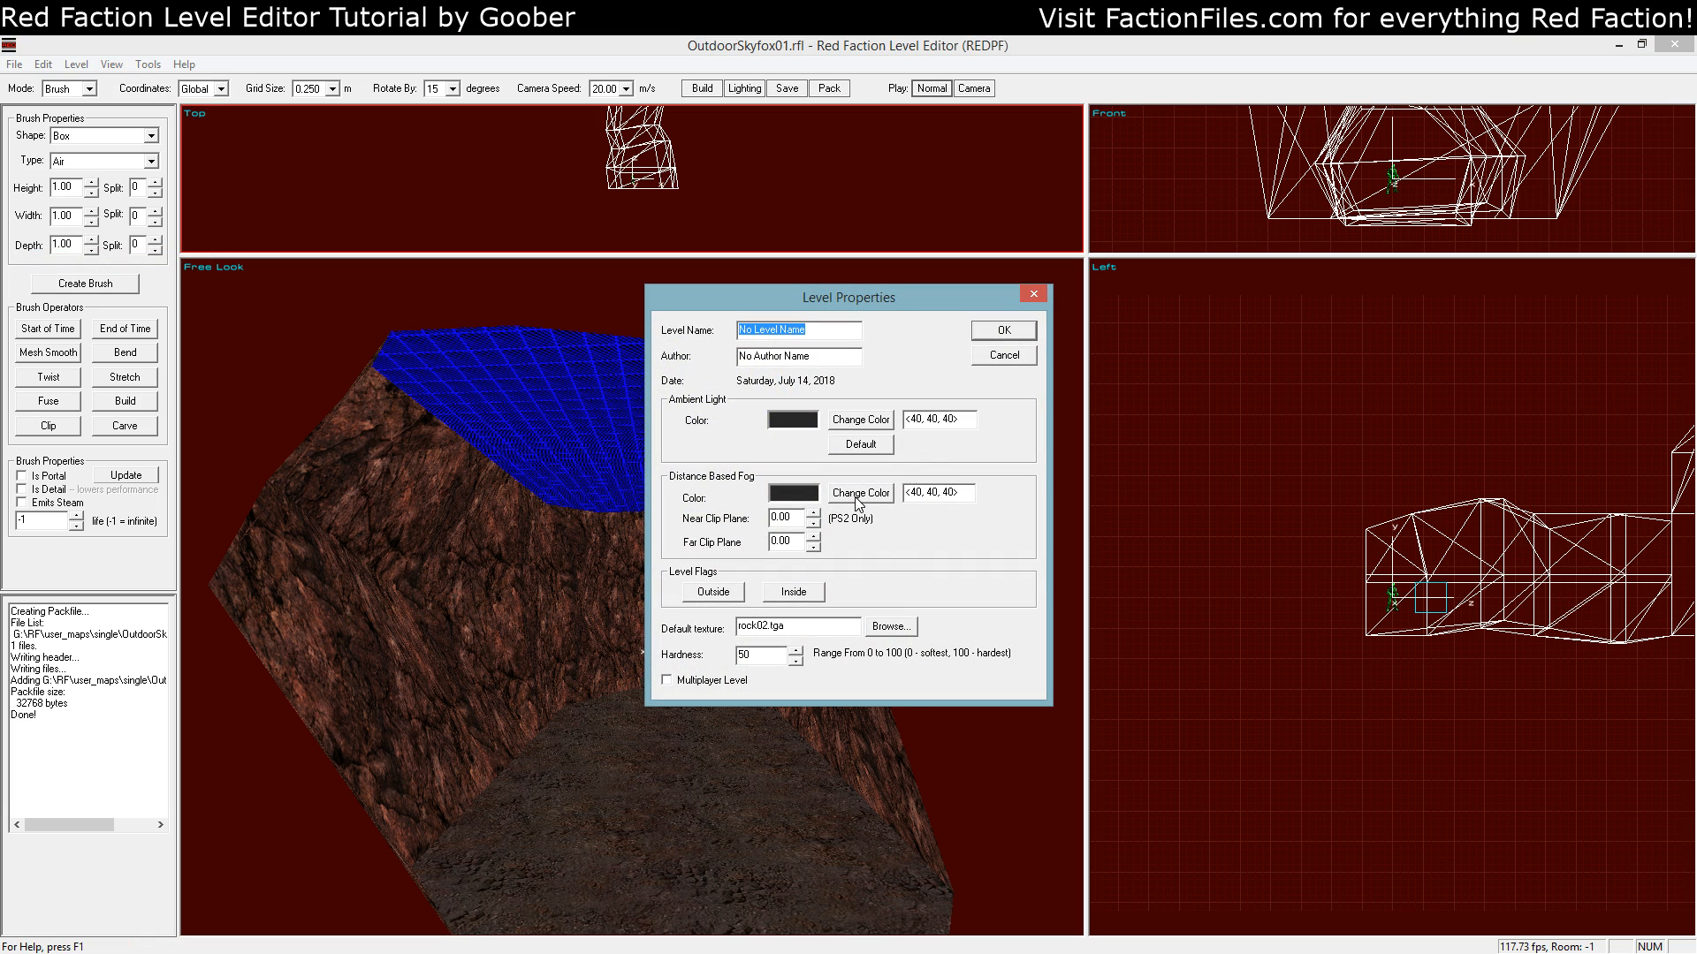
pyautogui.click(861, 493)
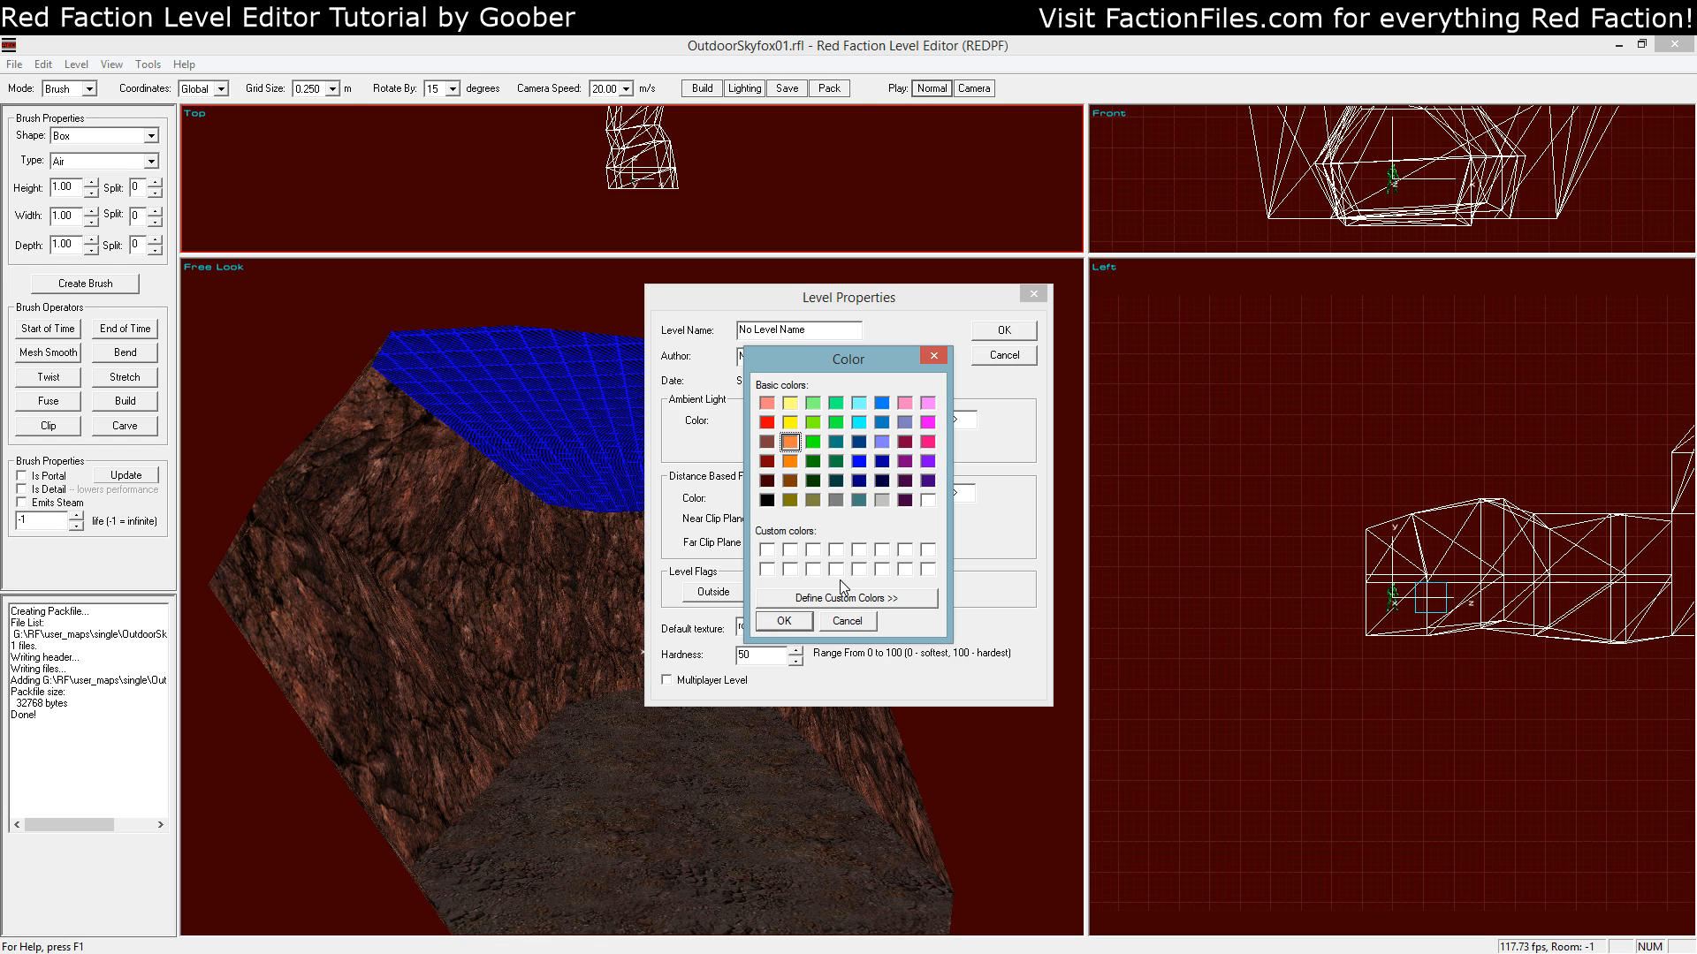
pyautogui.click(848, 597)
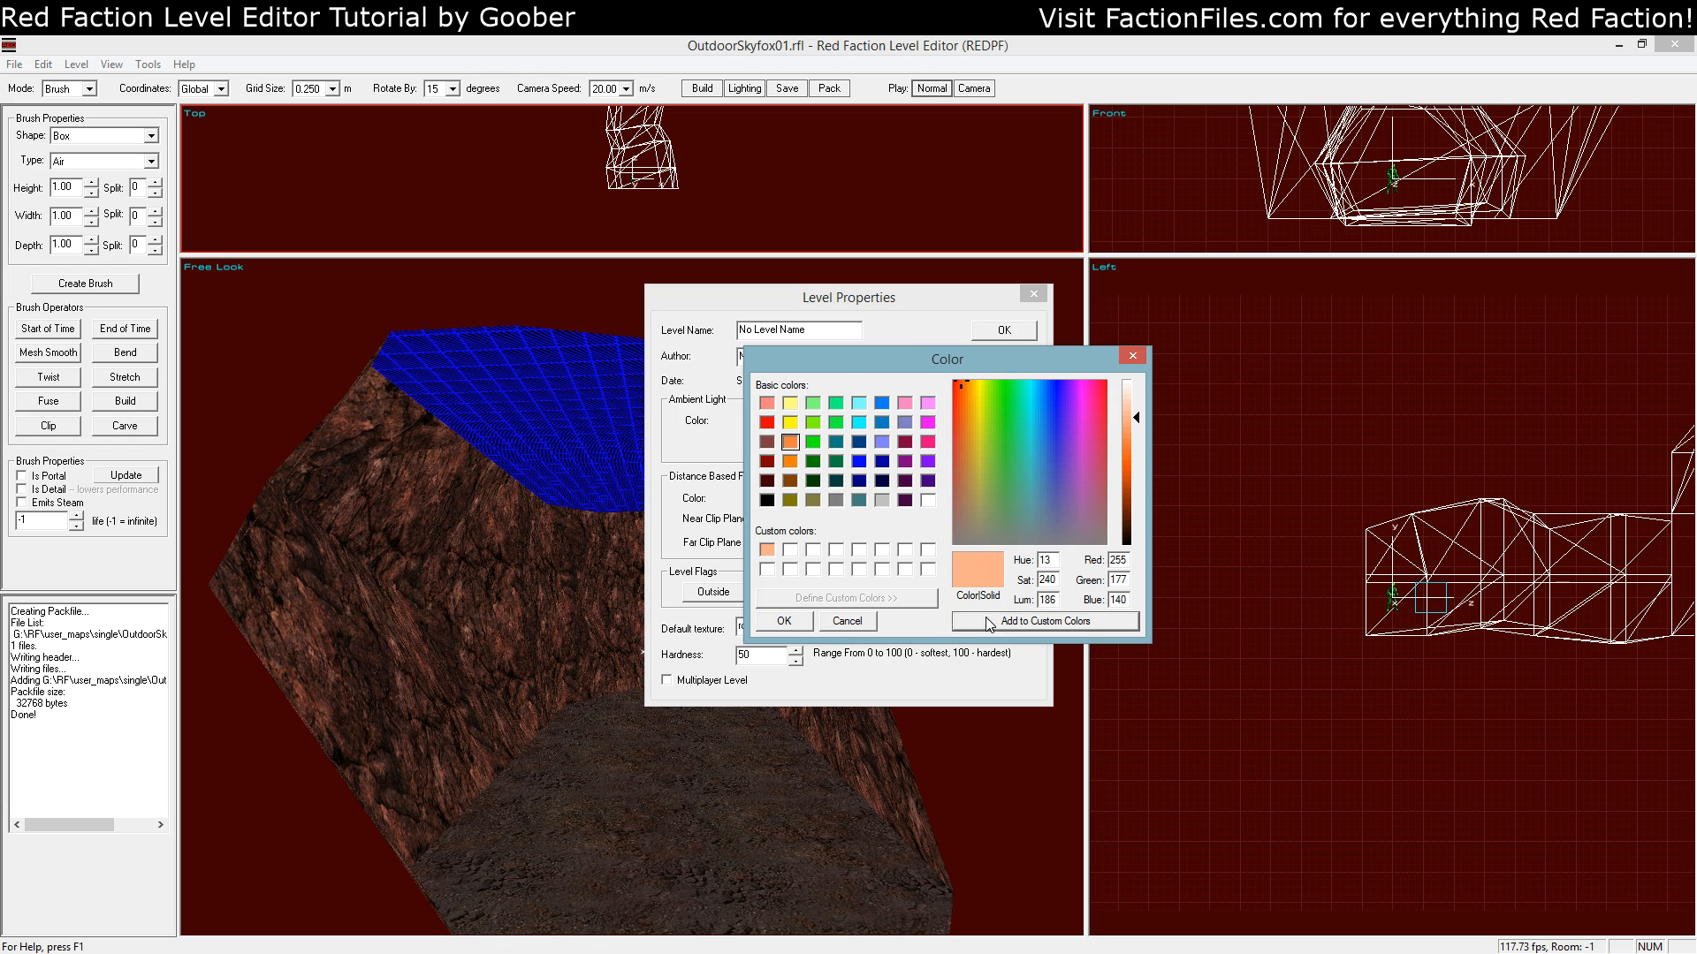
pyautogui.click(783, 620)
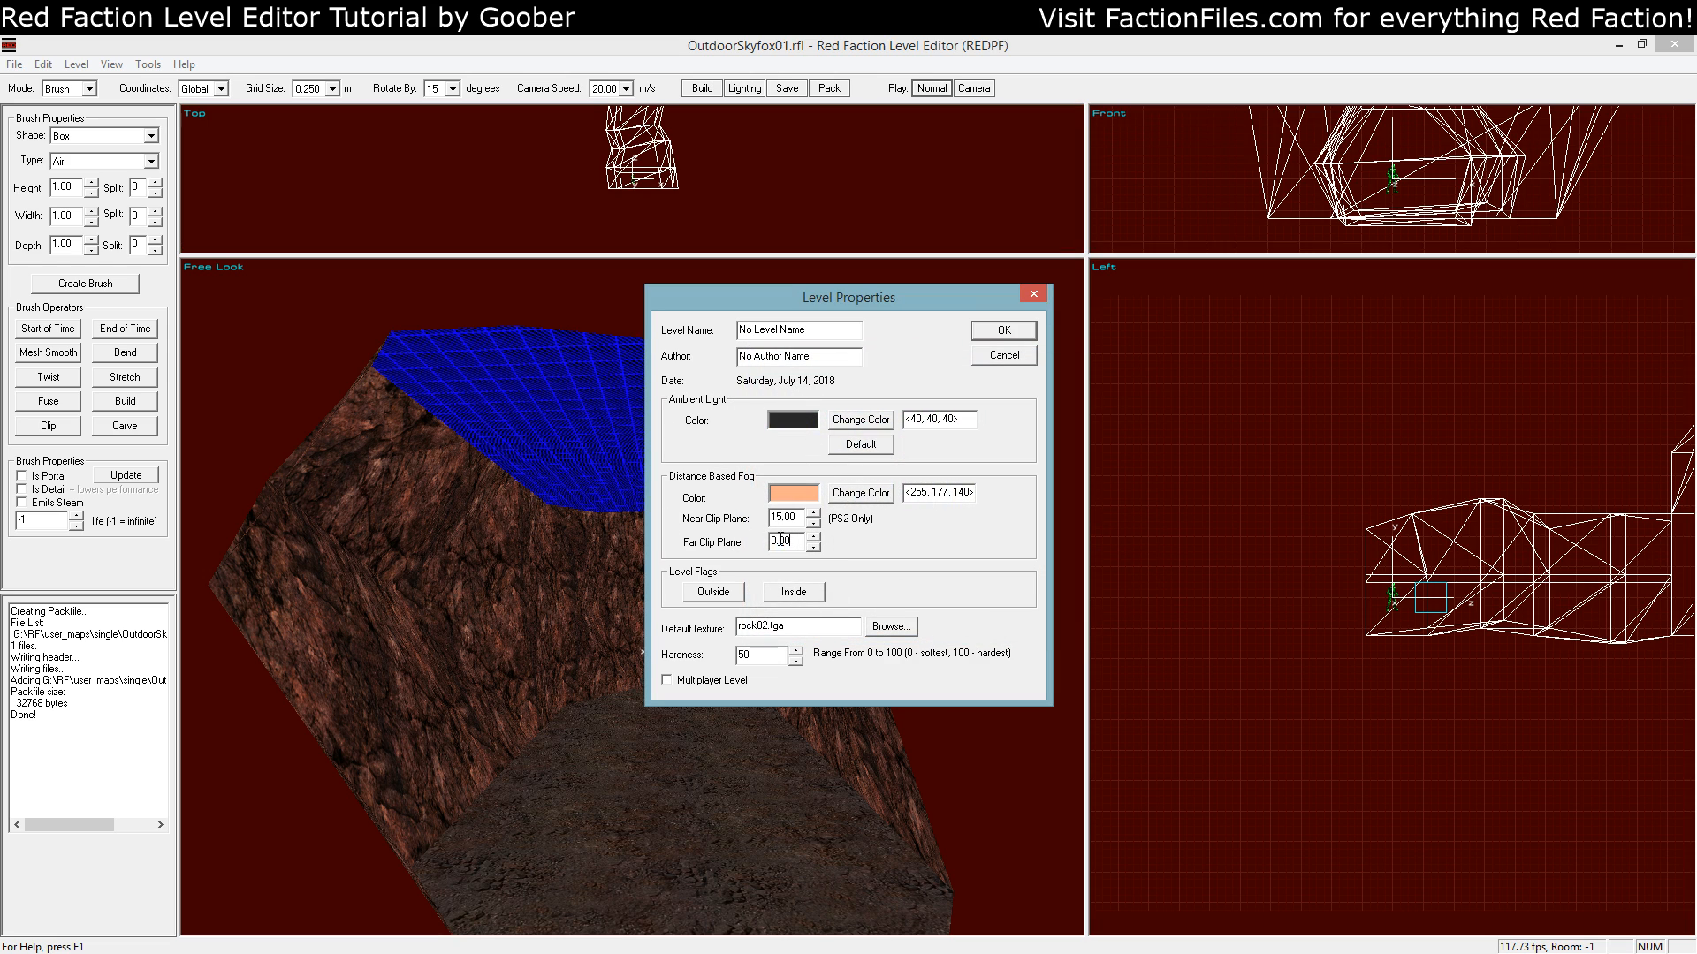
pyautogui.write('60')
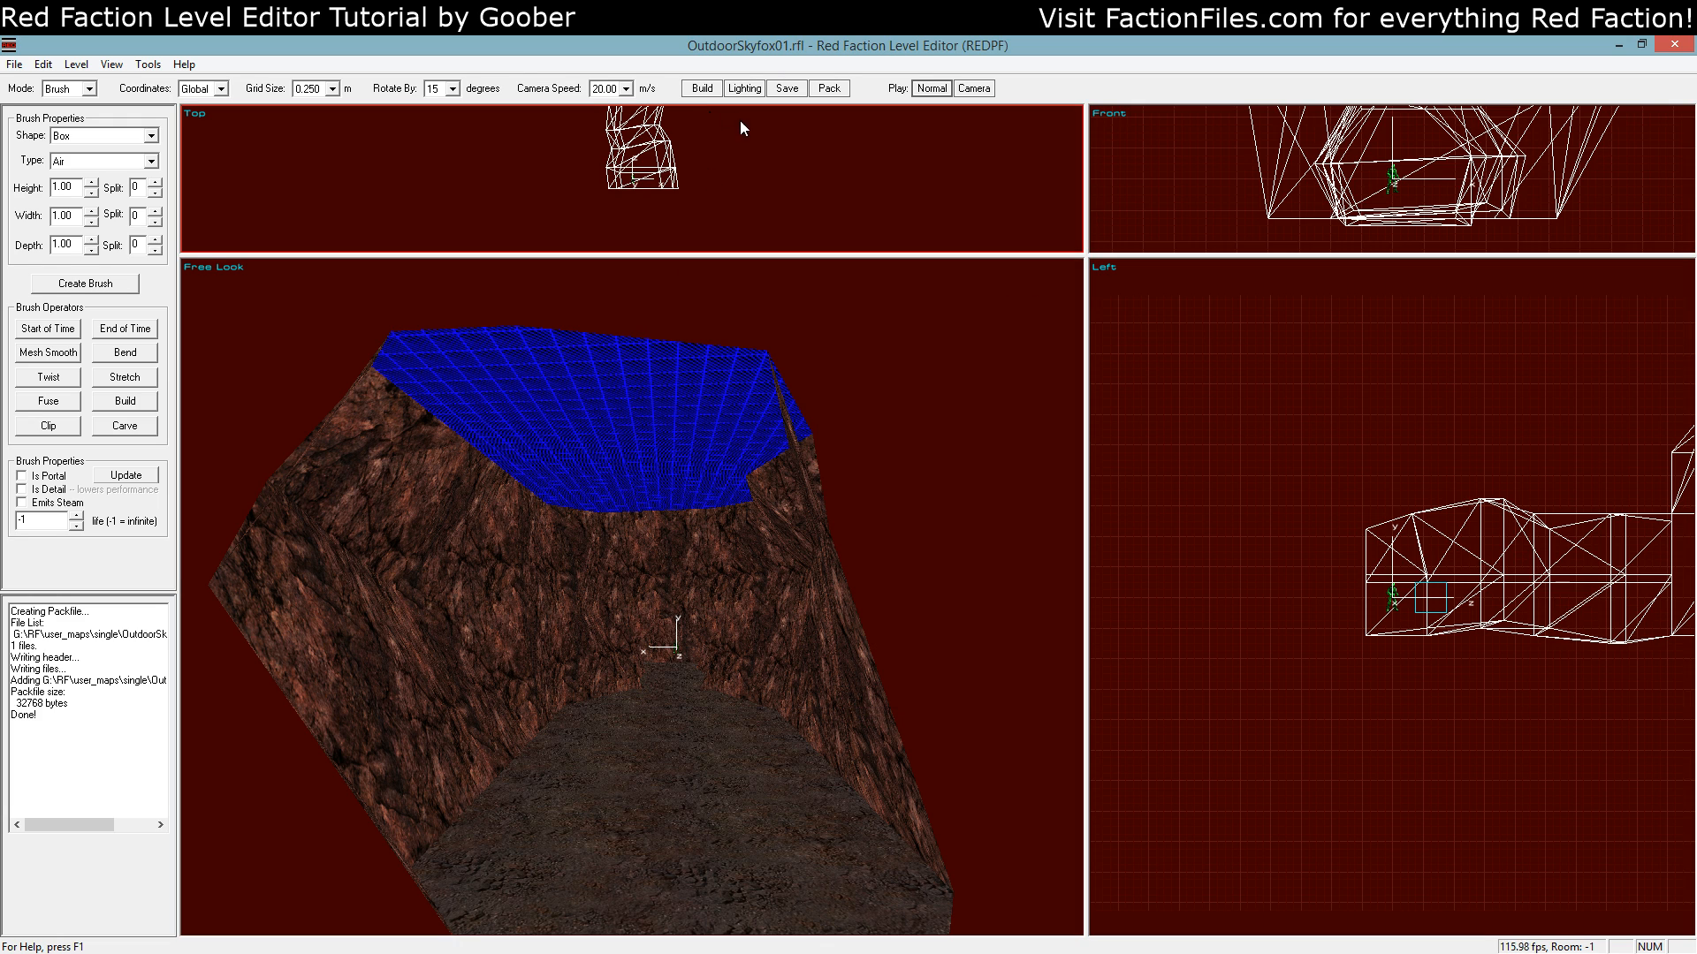
pyautogui.moveTo(817, 518)
pyautogui.write('4')
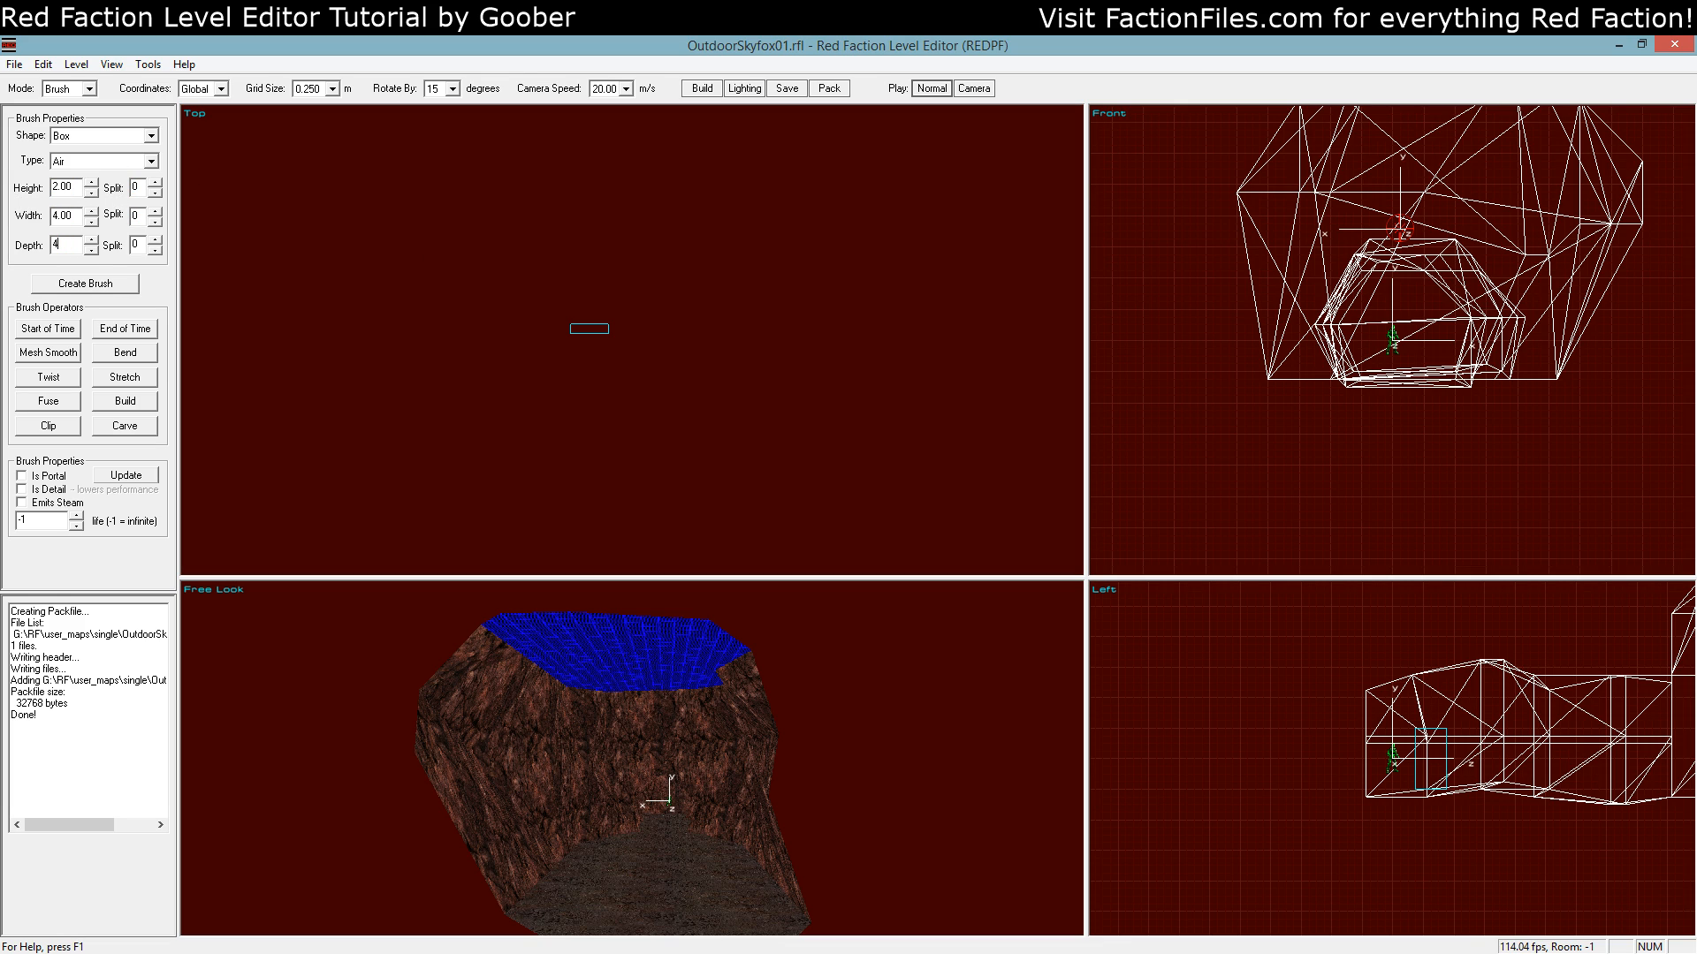
# Create the 4 wide, 4 deep, 2 high box brush in the level
pyautogui.click(700, 88)
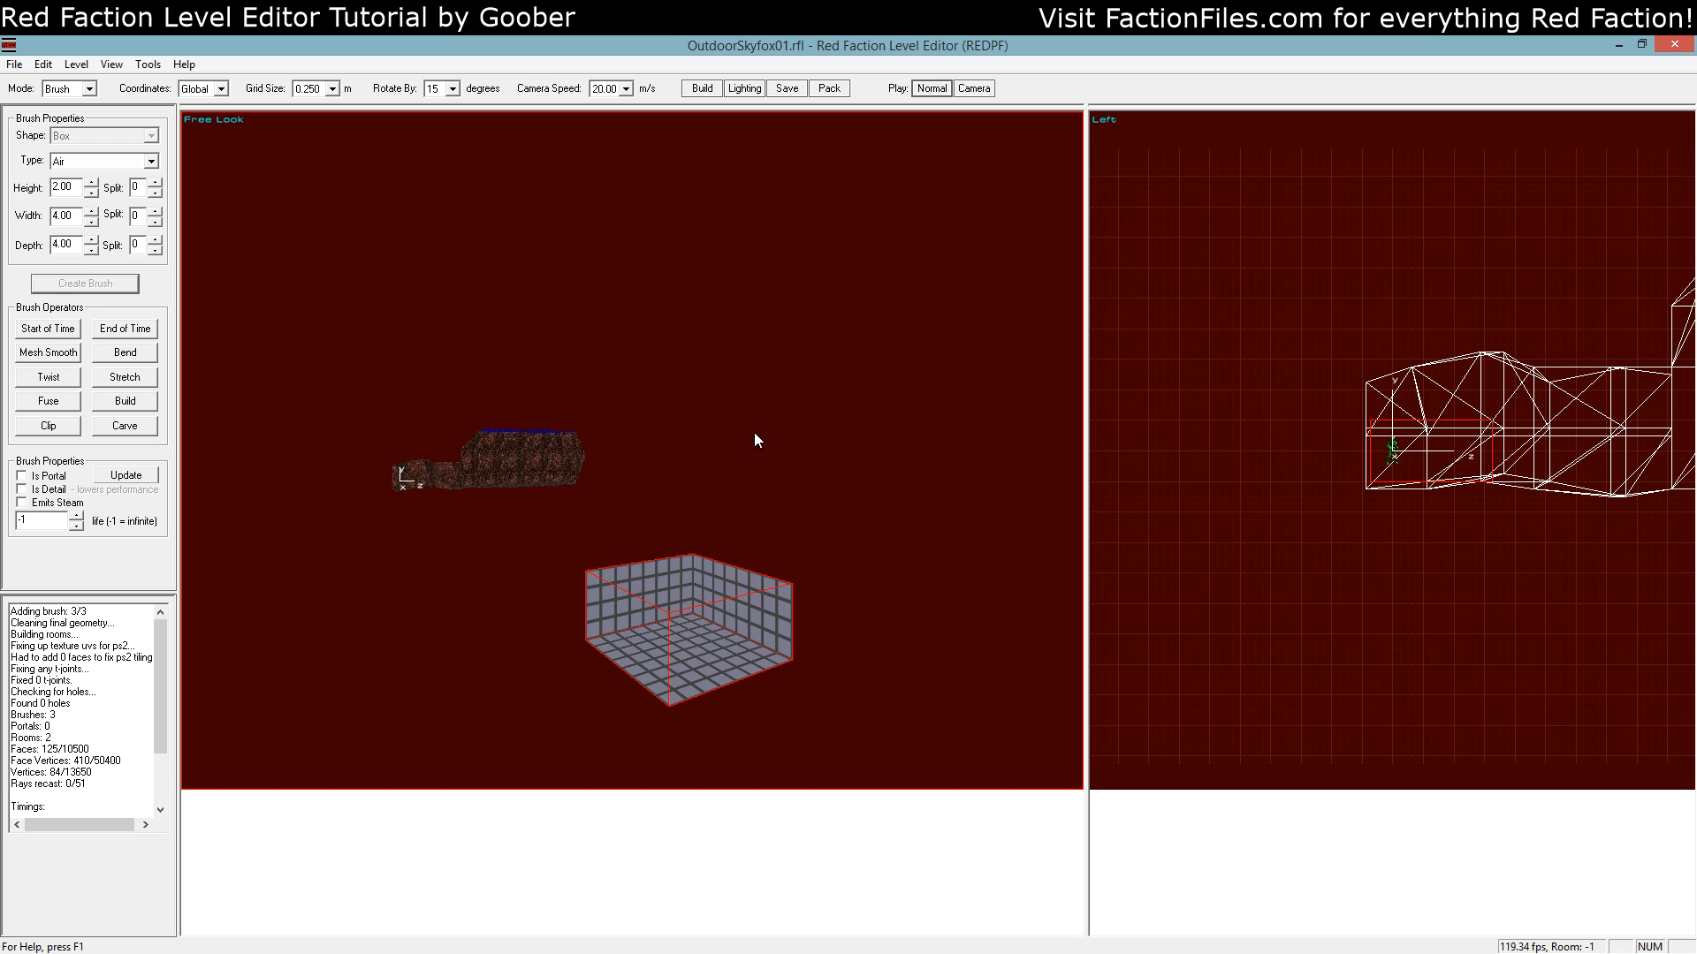
pyautogui.moveTo(577, 546)
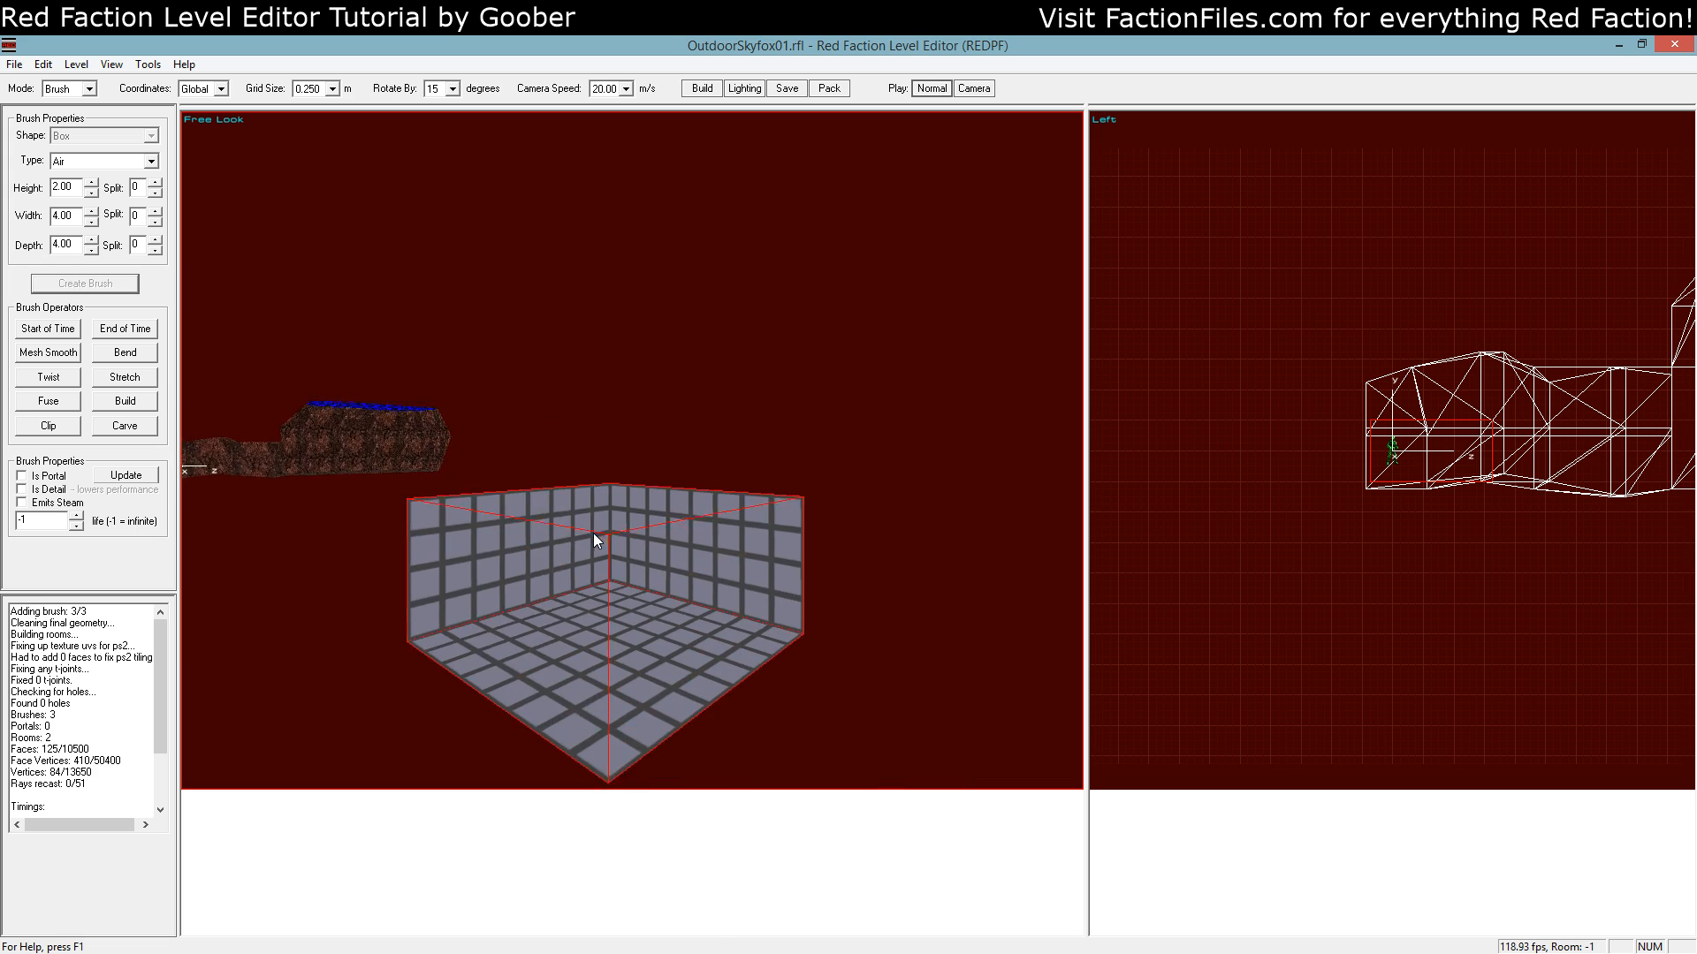
# Rebuild the level with the new box room placed apart from the cavern
pyautogui.click(68, 88)
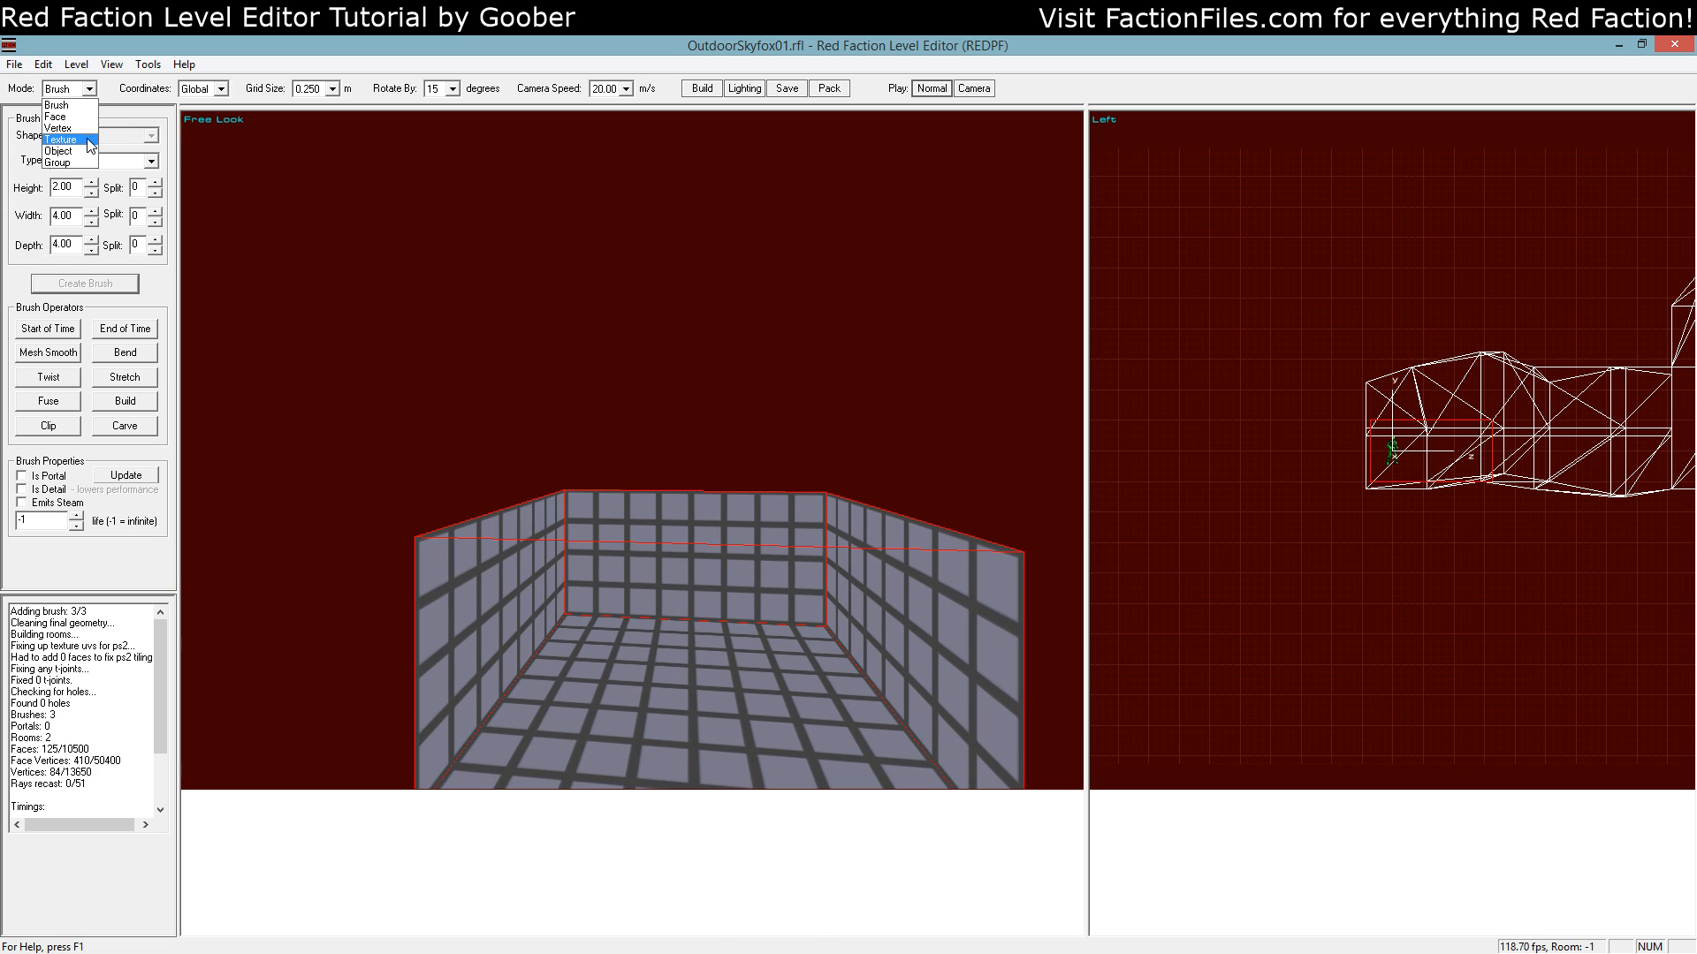
# Put Sandstorm_top from the Sky folder on the box ceiling, stretched via UV Unwrap
pyautogui.click(59, 138)
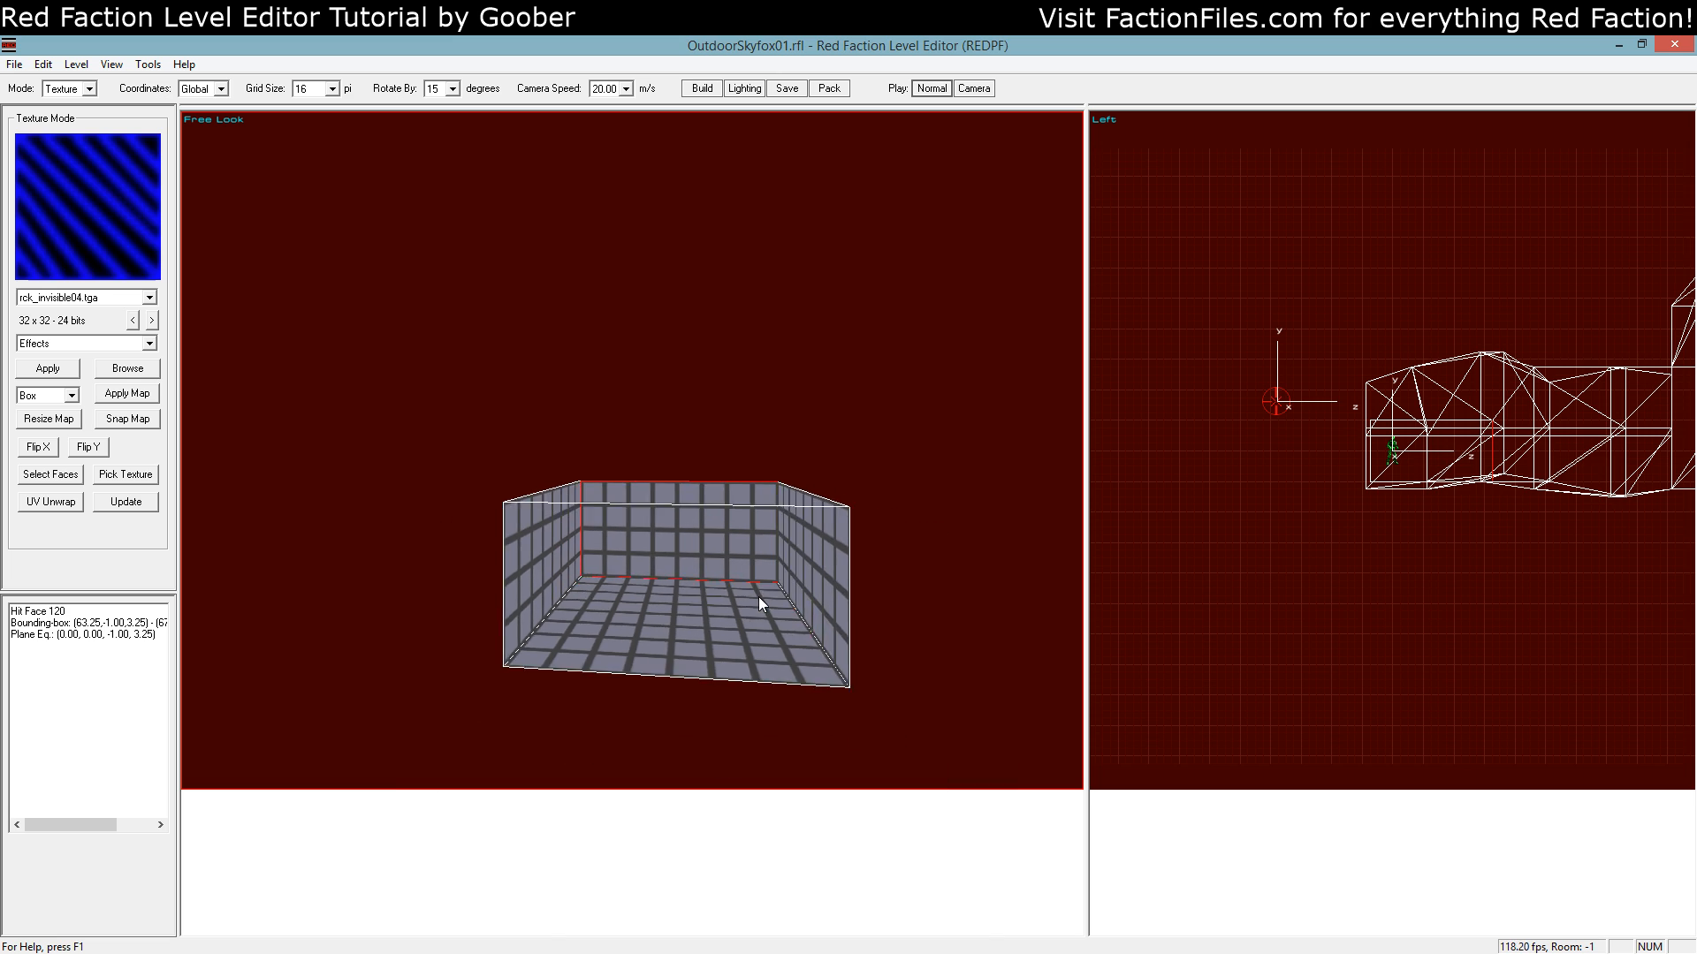
pyautogui.click(127, 367)
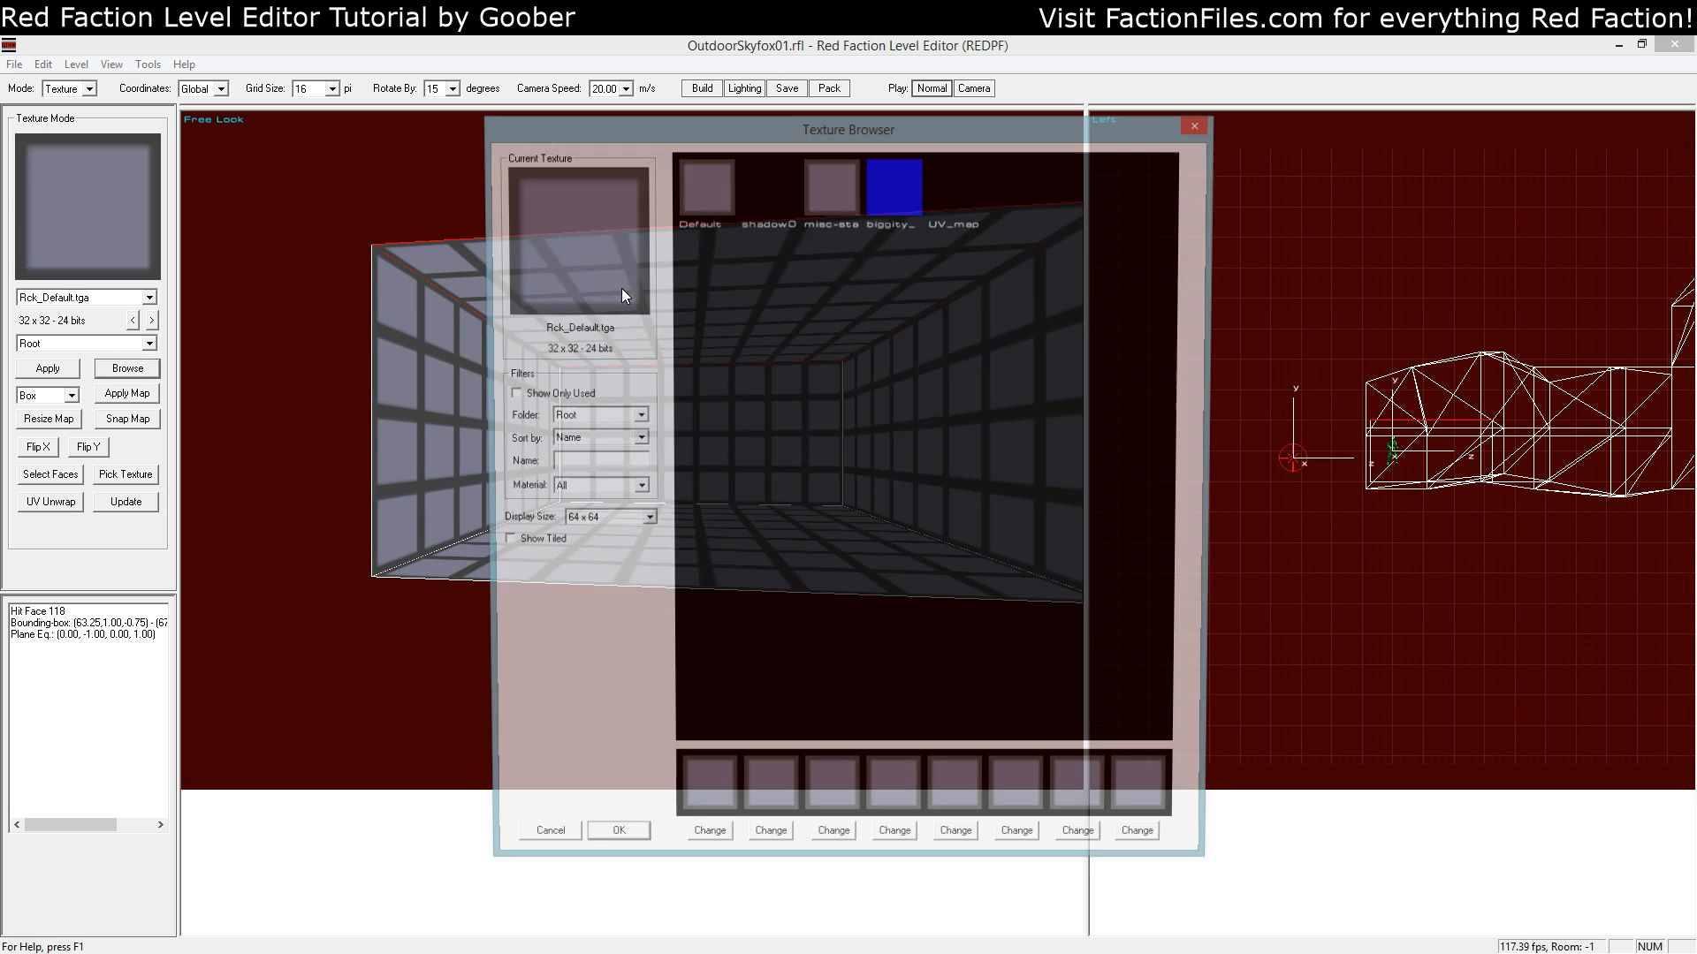
pyautogui.click(636, 415)
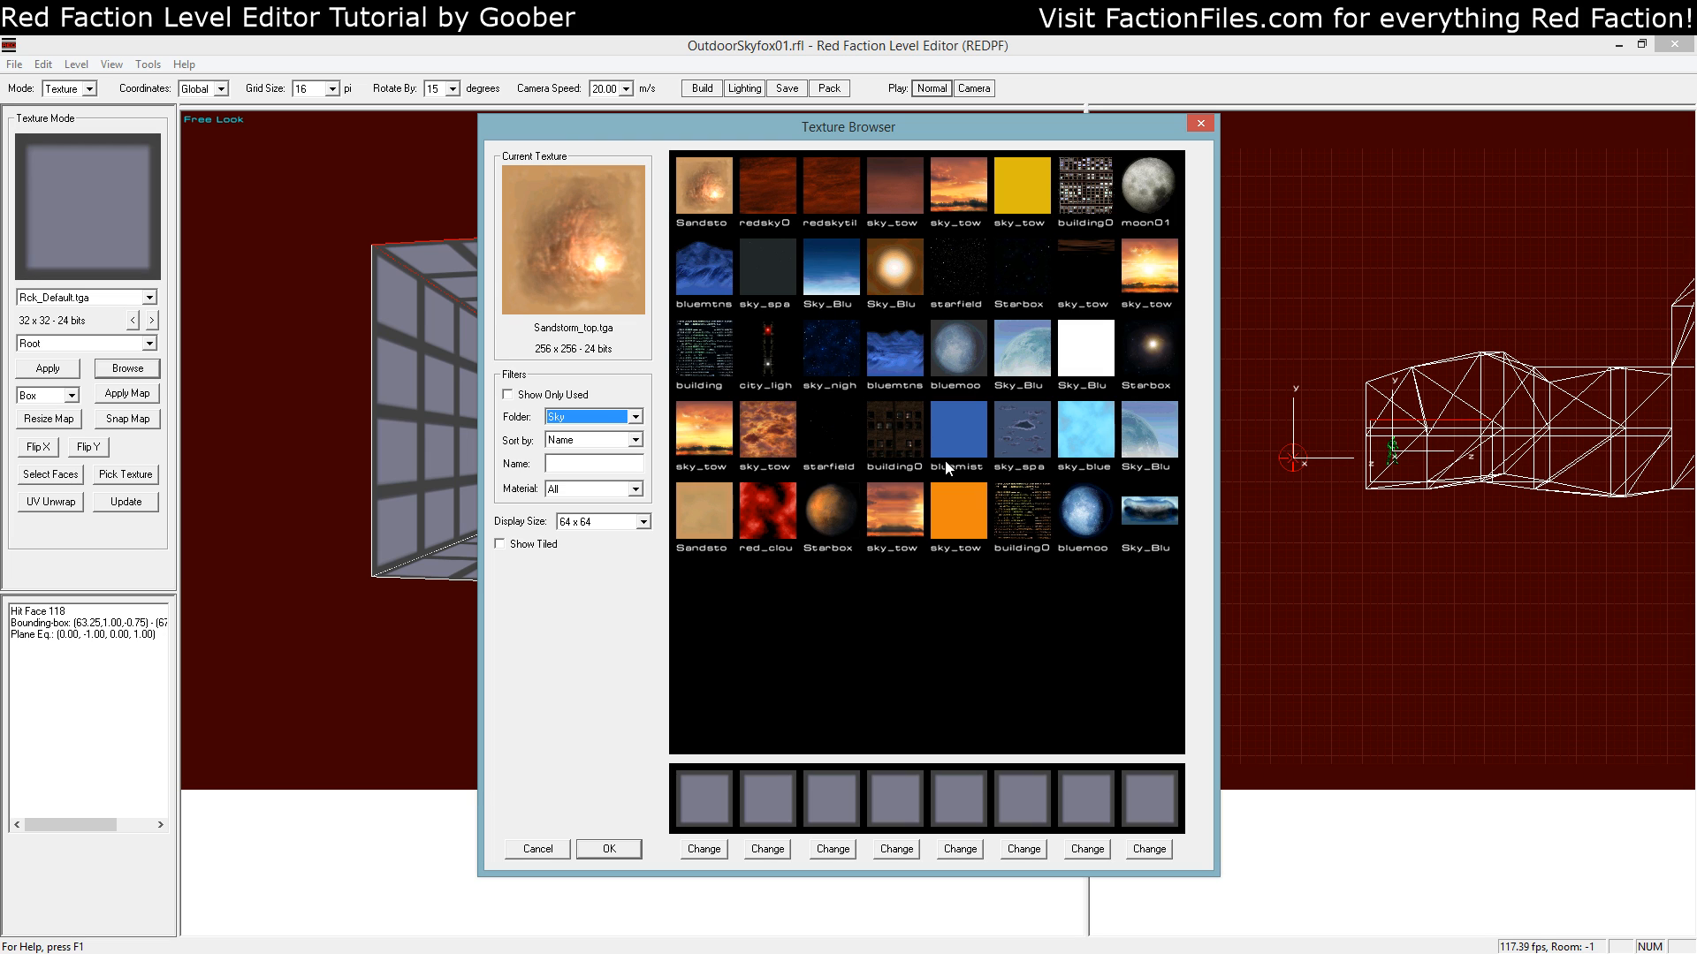
pyautogui.click(608, 849)
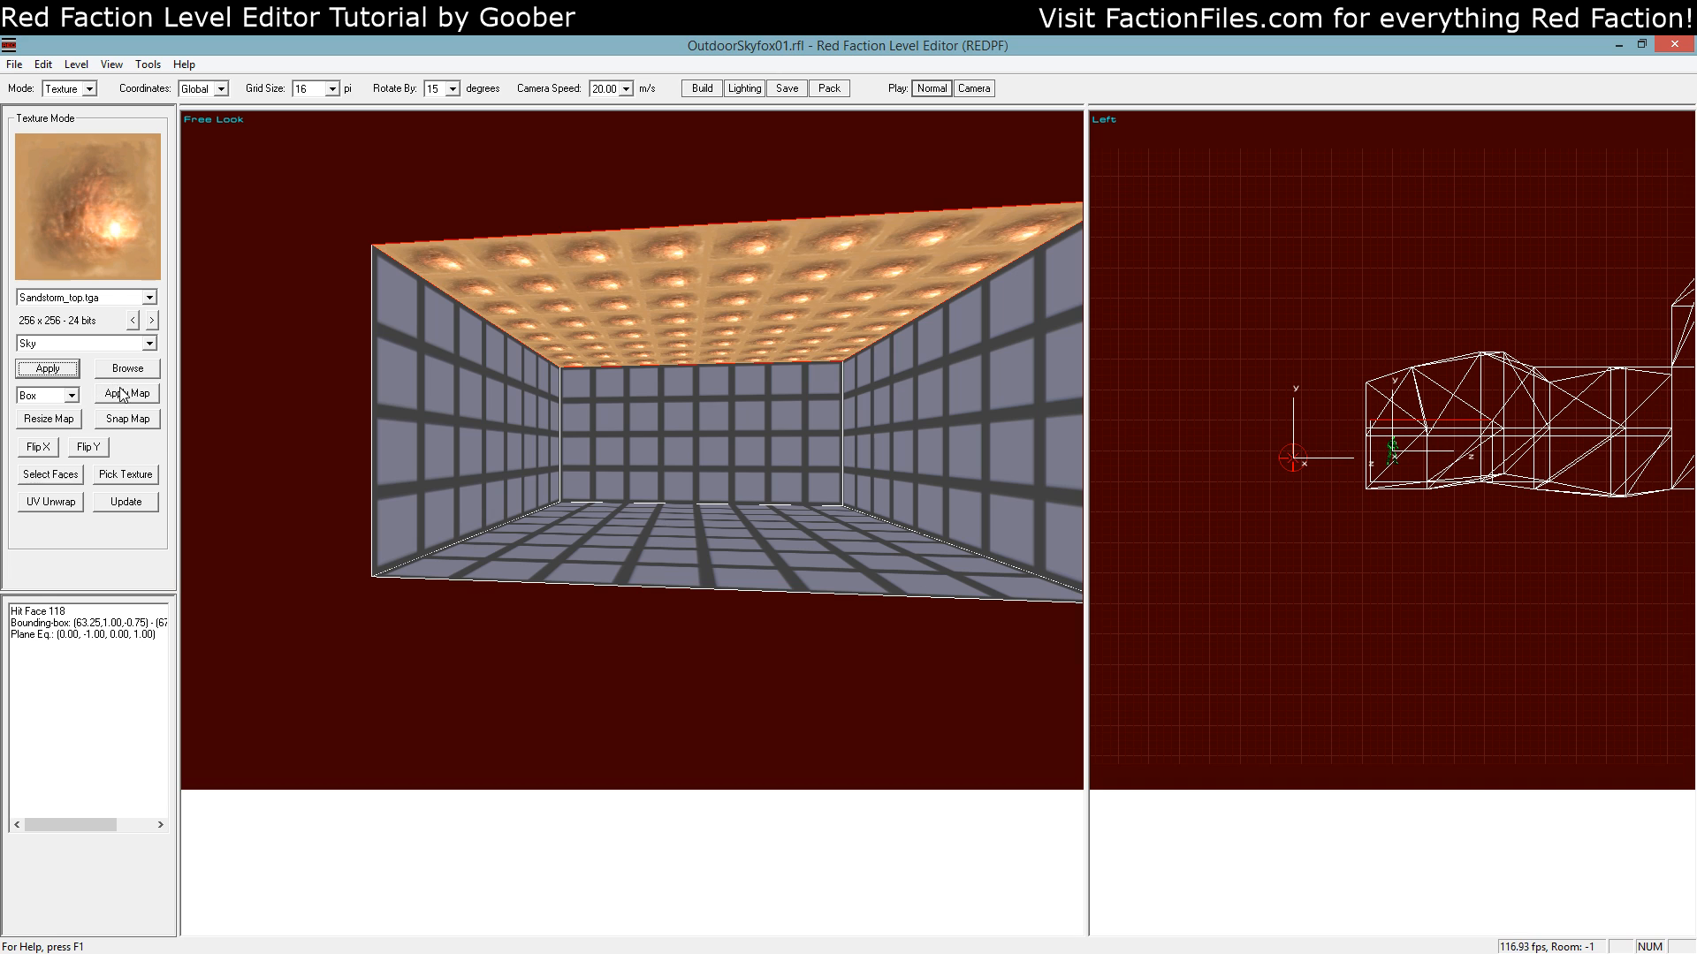
pyautogui.click(50, 501)
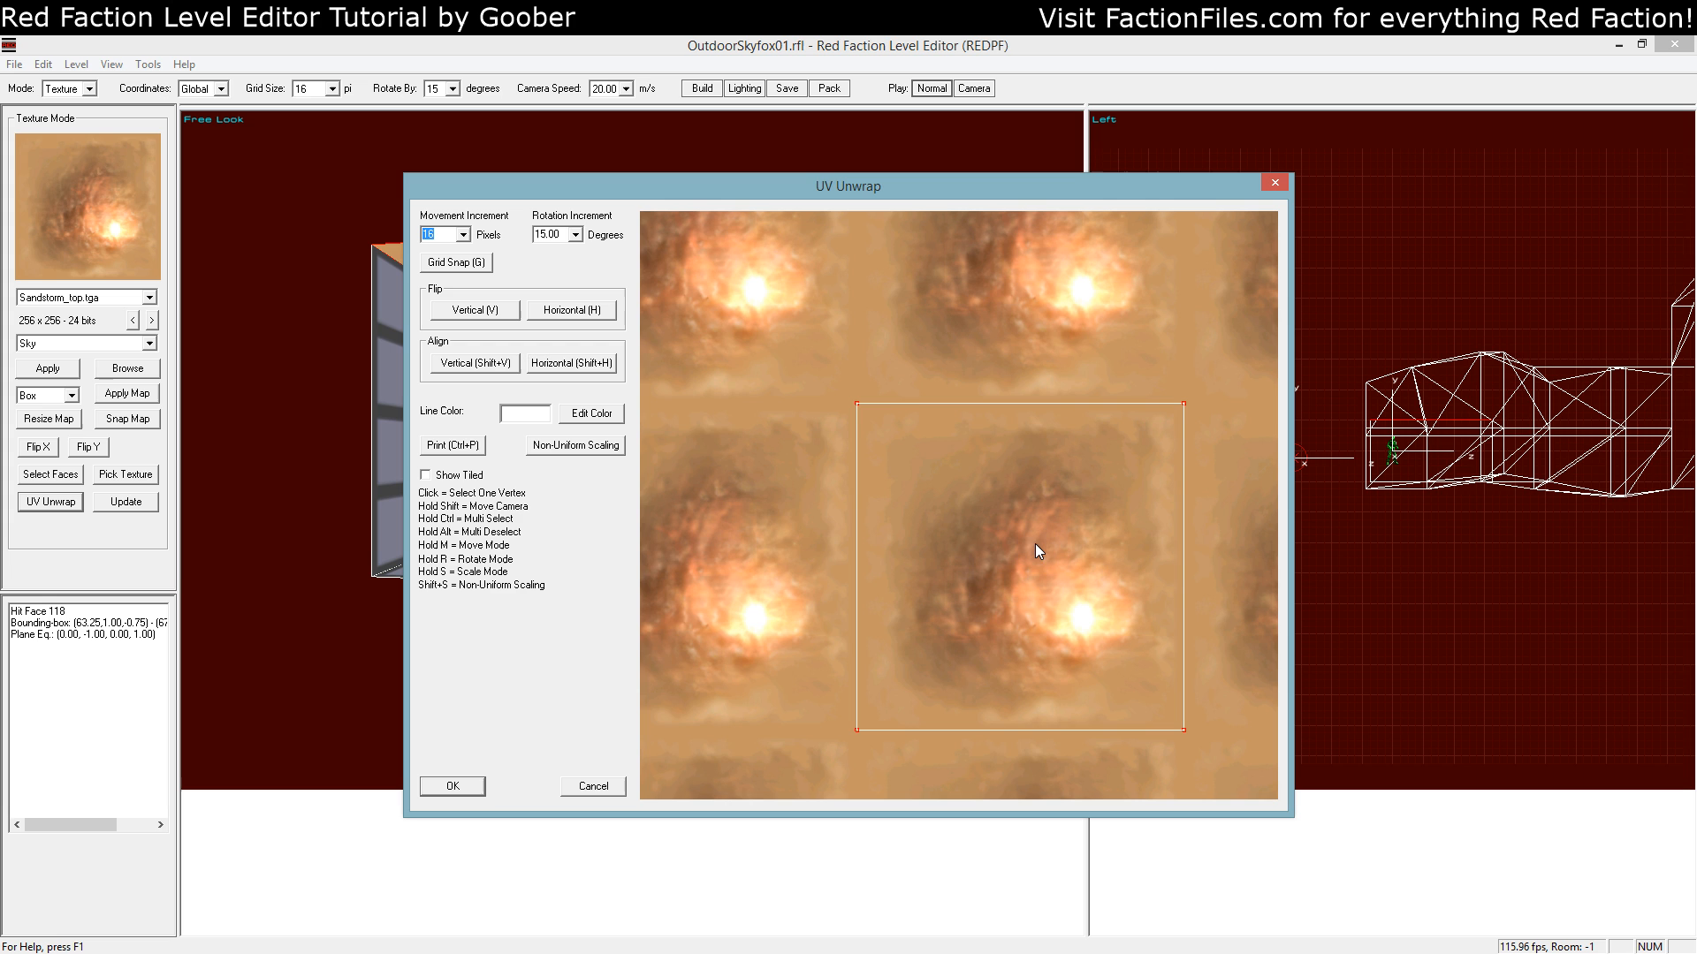
pyautogui.click(451, 785)
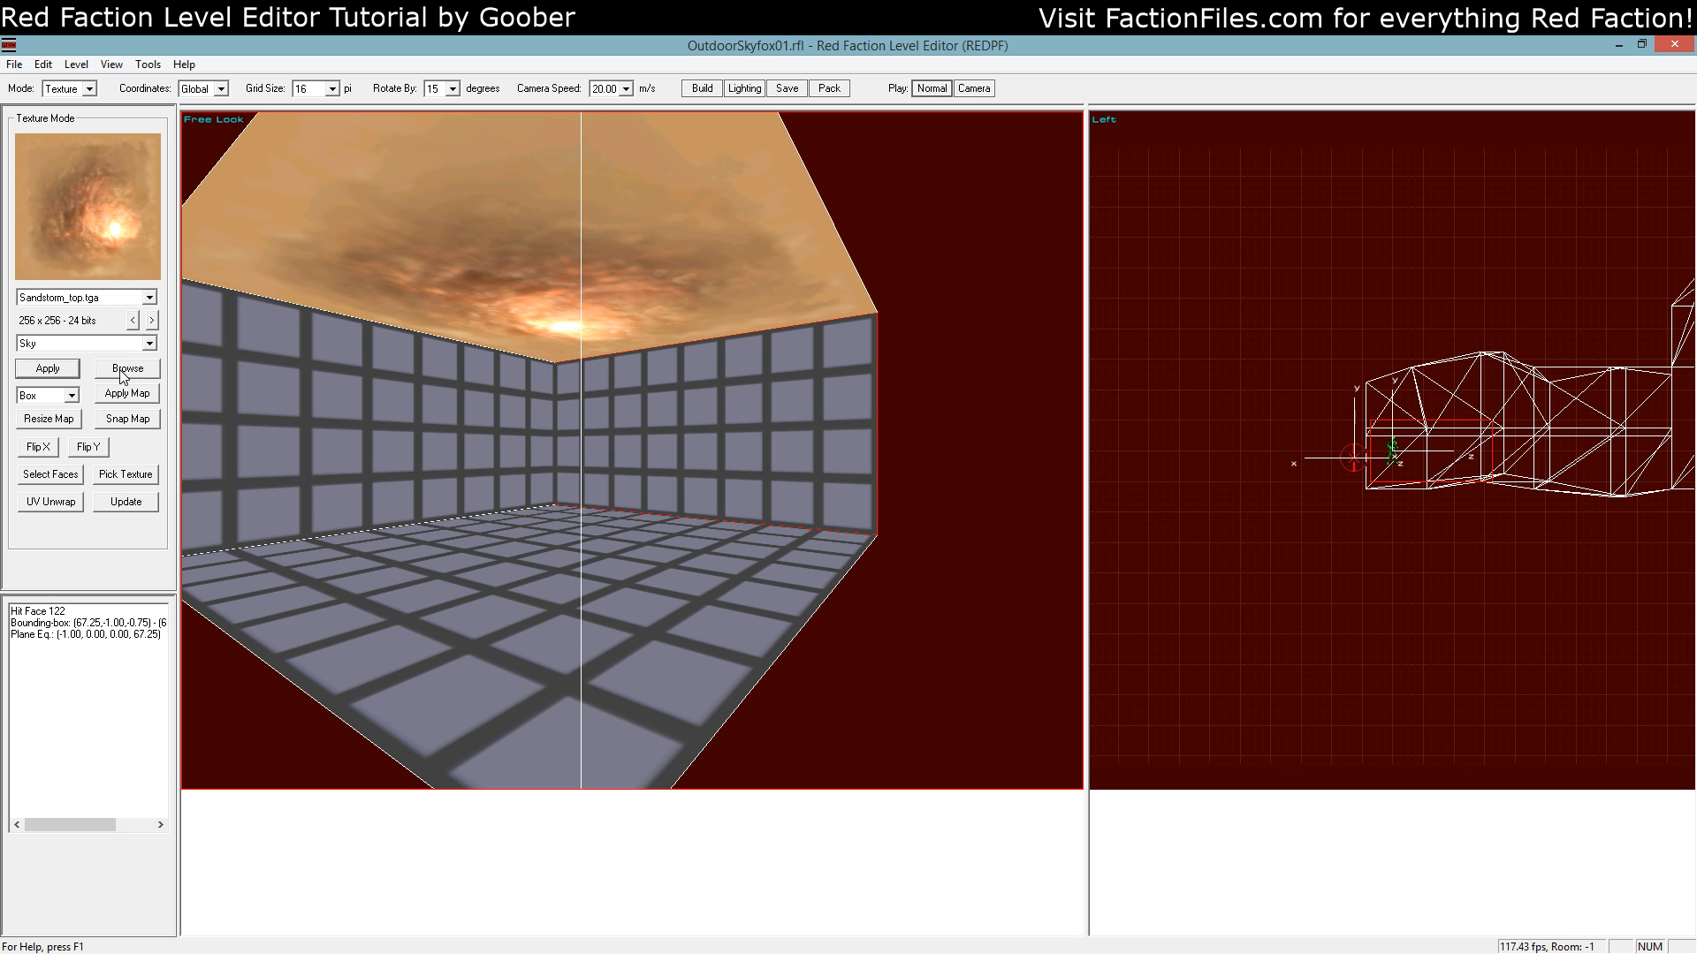
# Apply Sandstorm_side to the box walls and align it in UV Unwrap
pyautogui.click(126, 393)
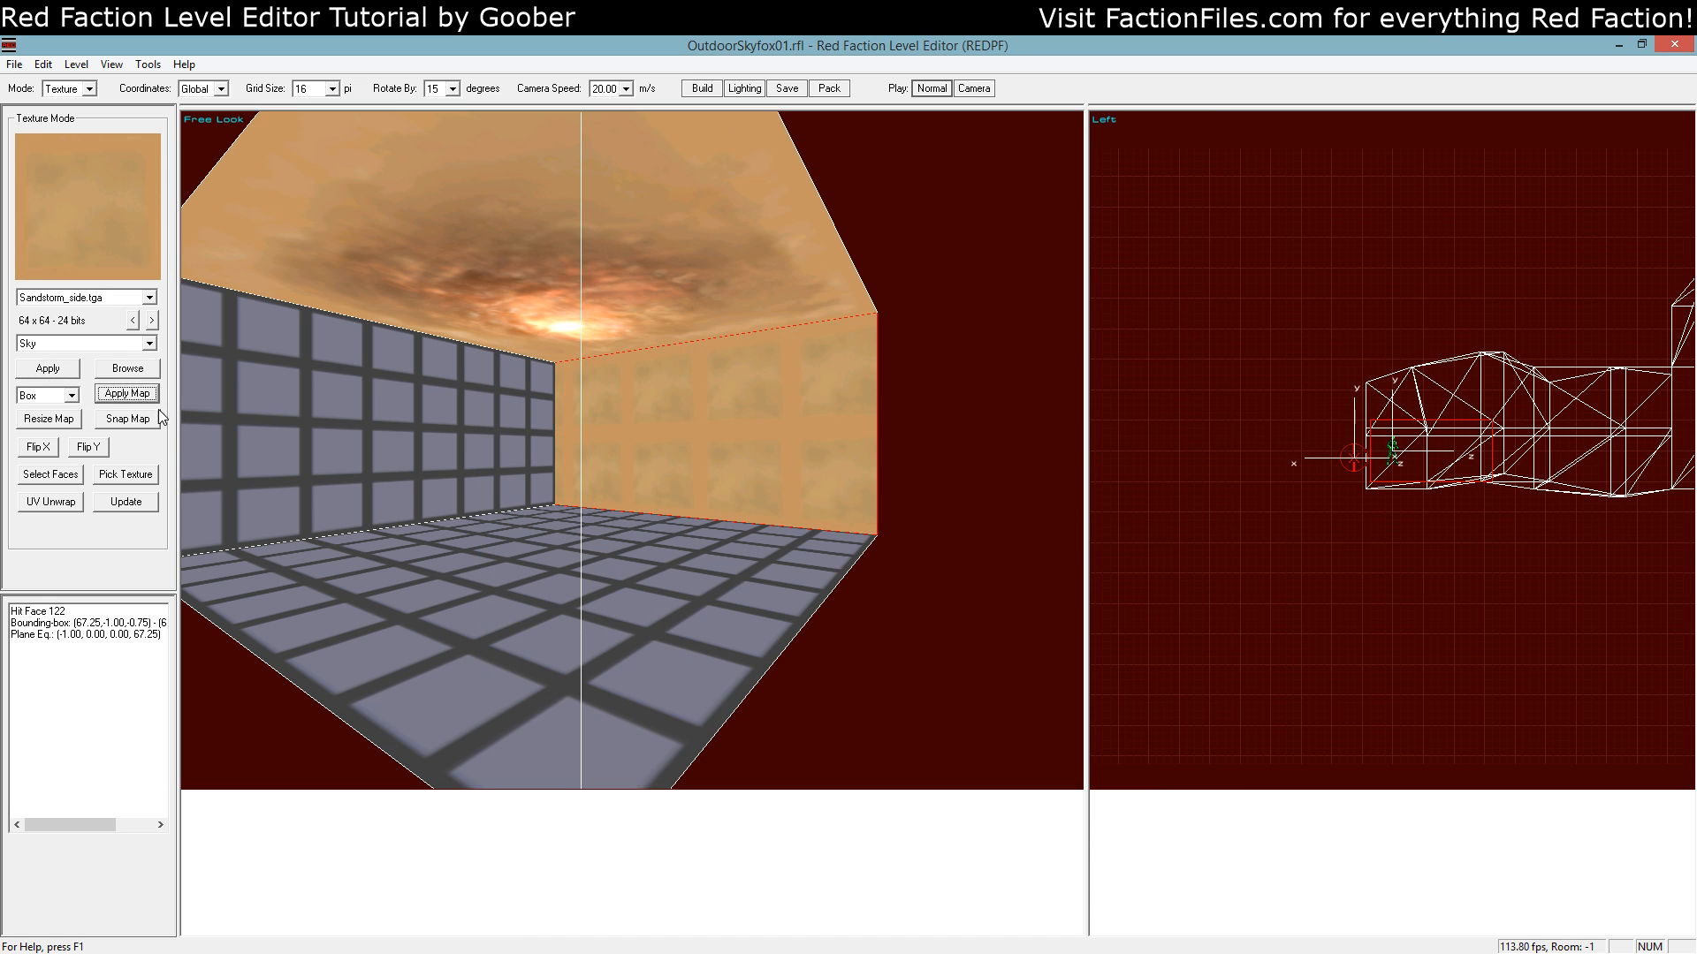
pyautogui.click(50, 500)
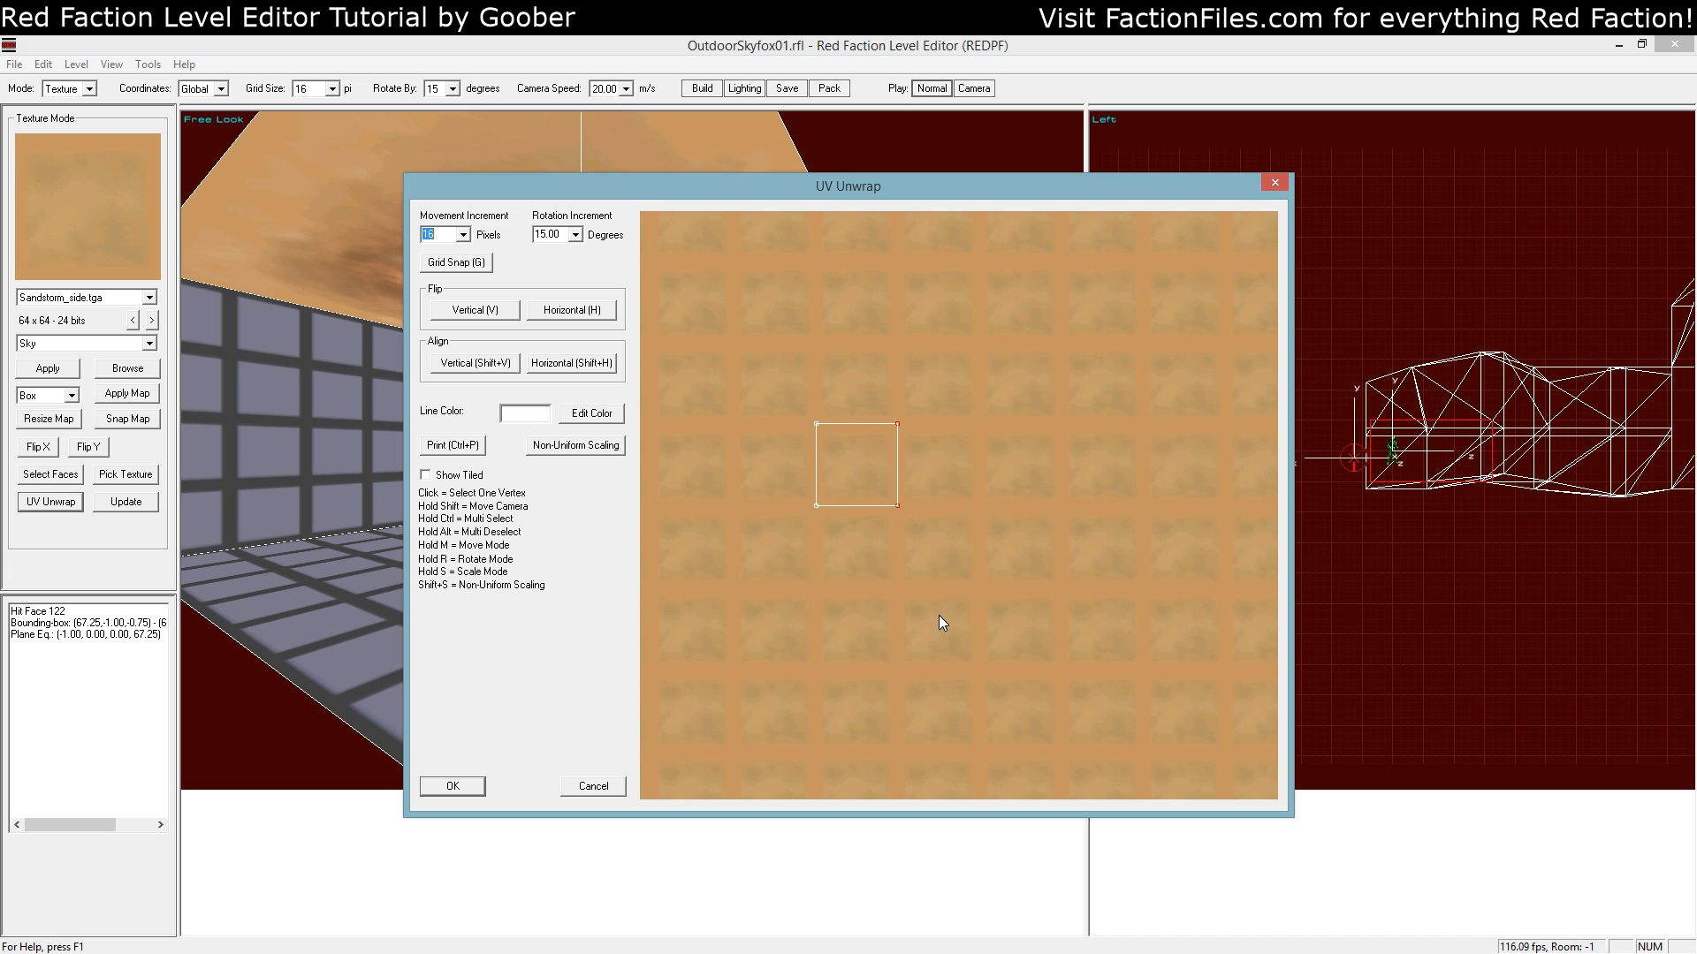
pyautogui.click(451, 785)
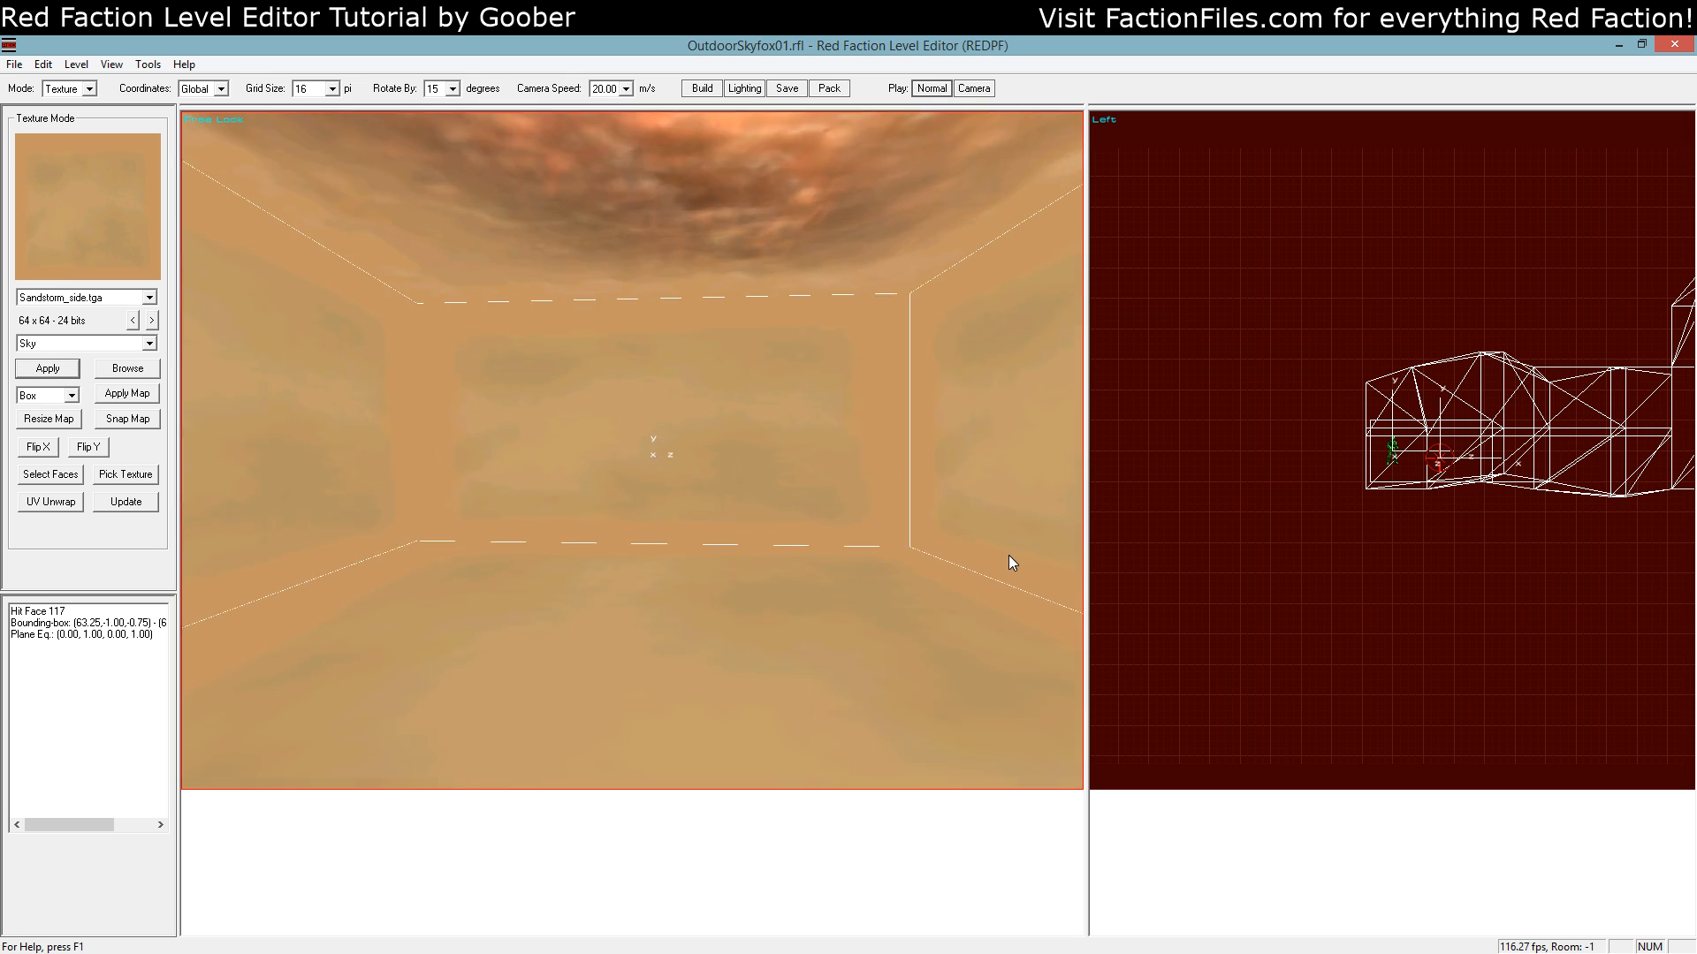
pyautogui.click(91, 89)
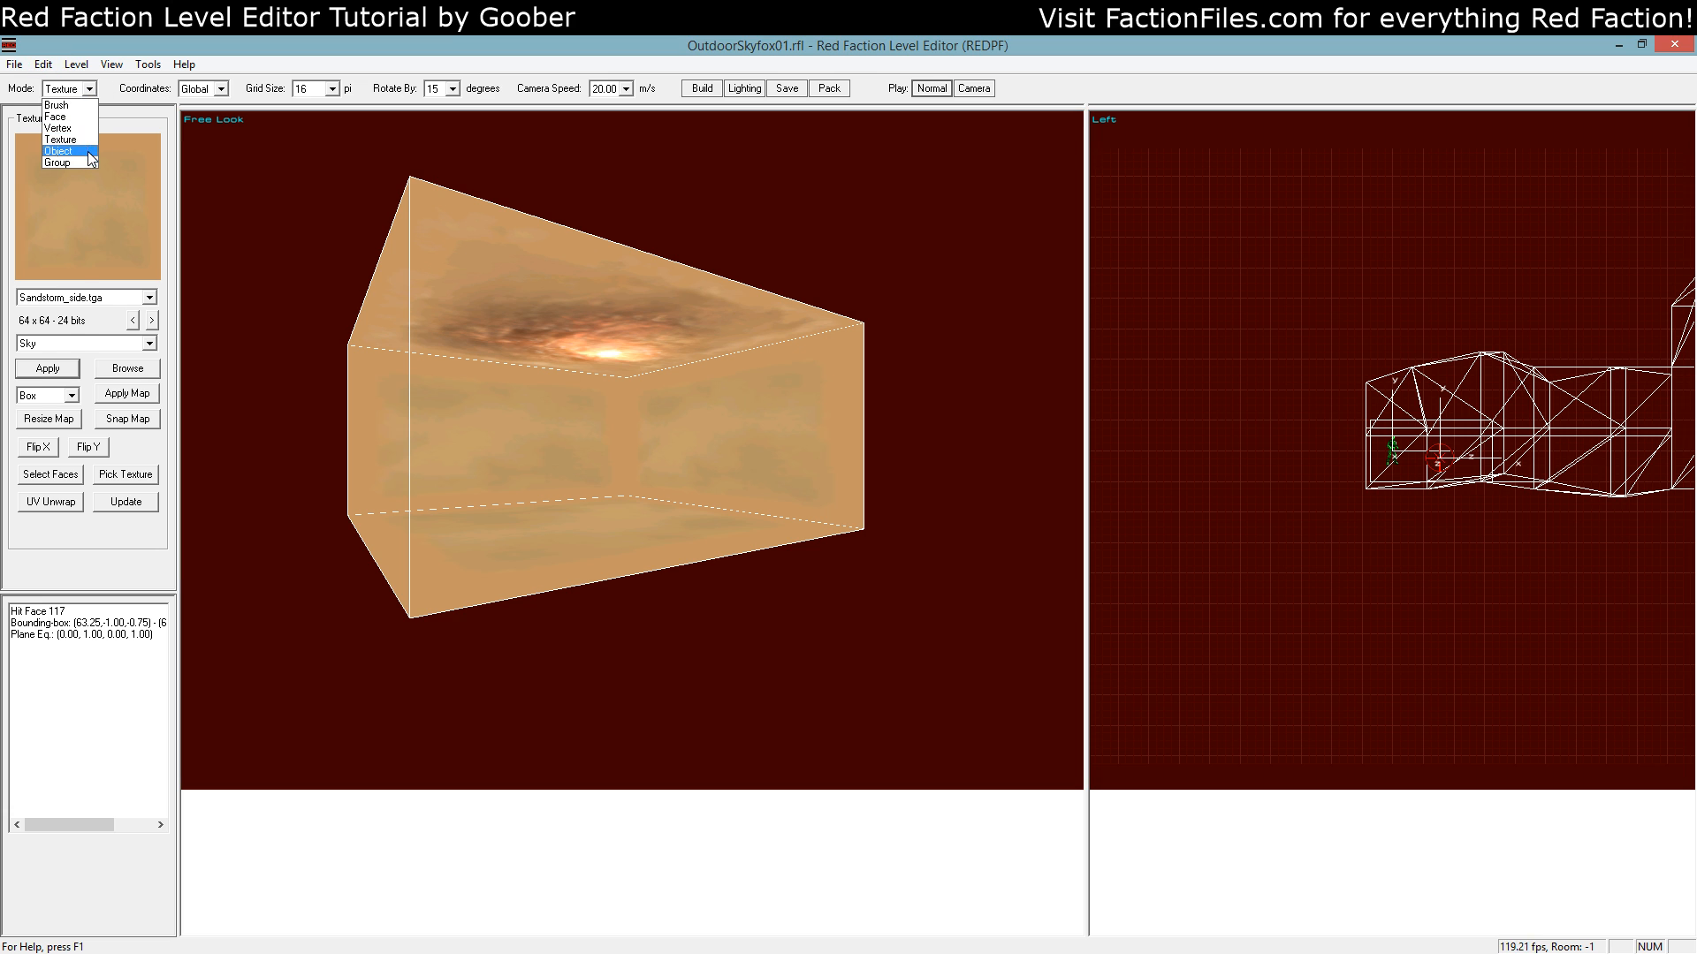
# Rebuild the geometry and place a Room Effect object inside the sky box
pyautogui.click(59, 150)
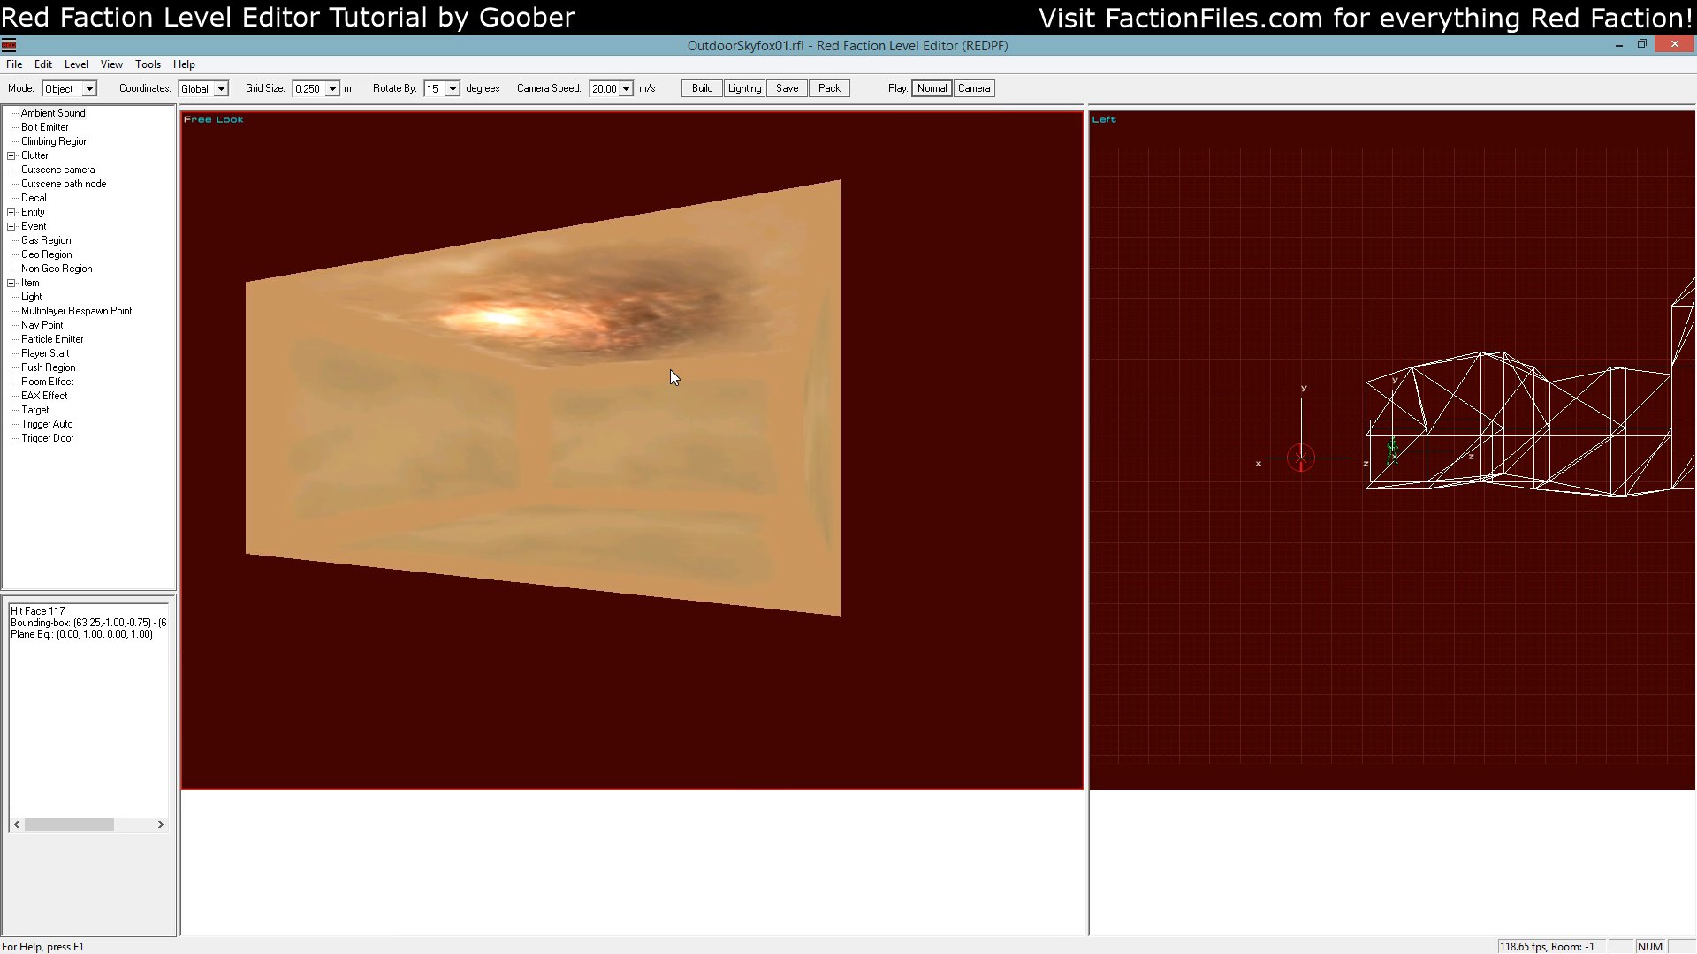
pyautogui.click(700, 88)
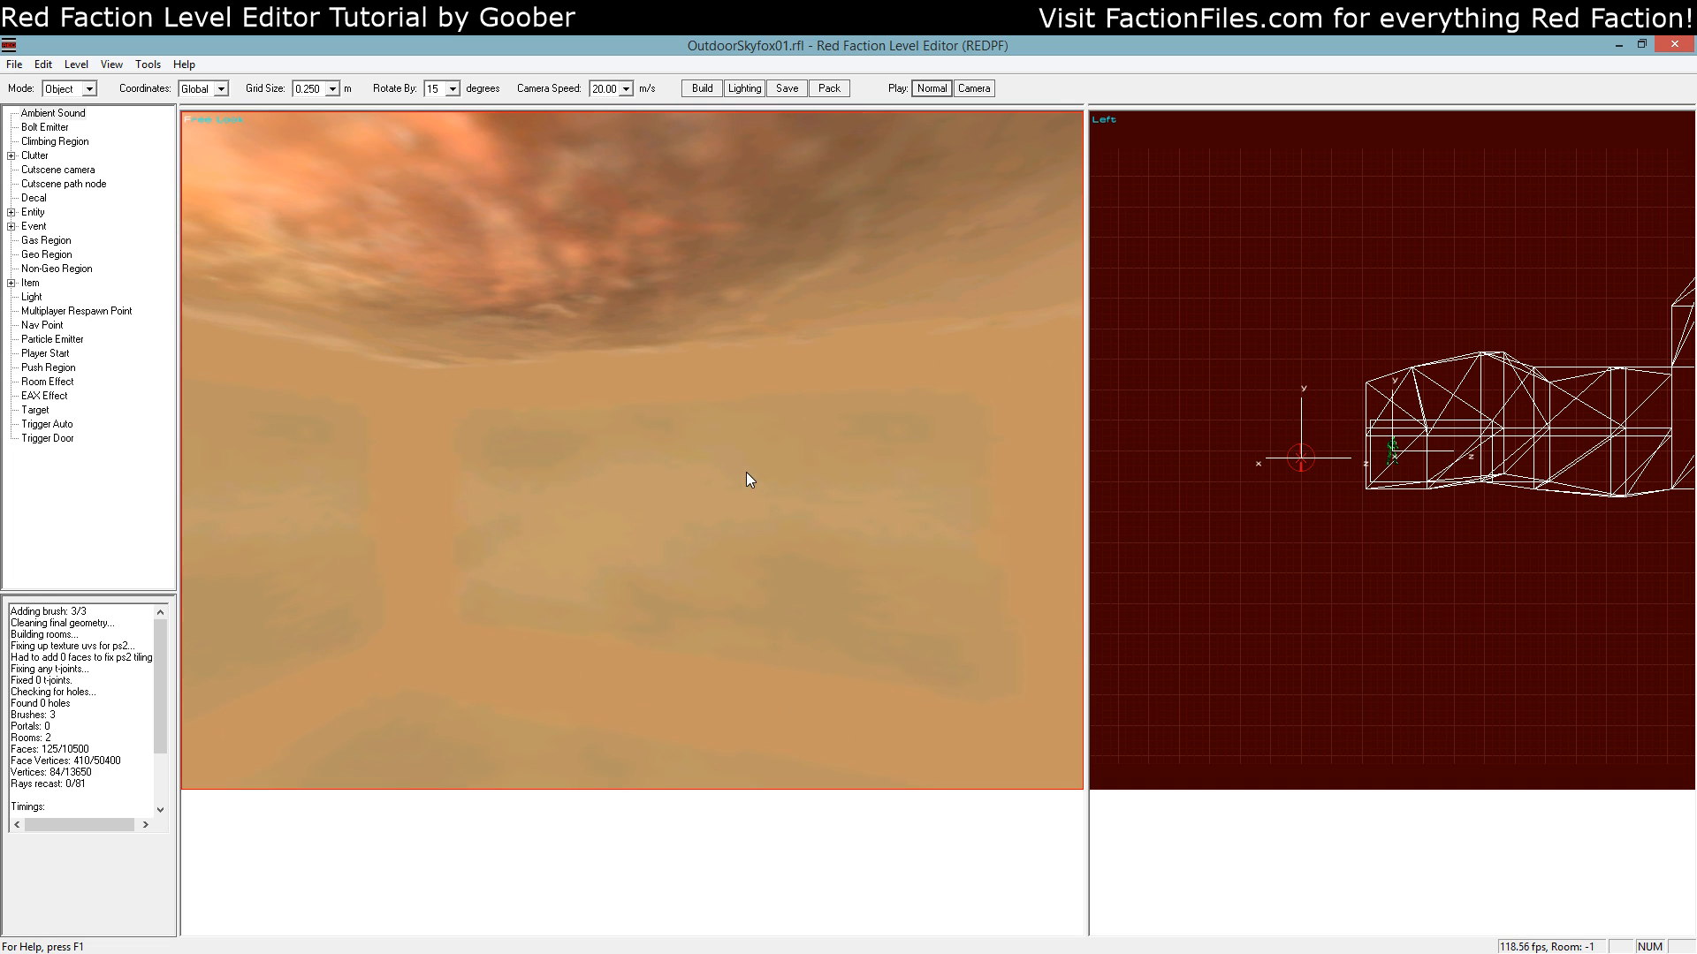
pyautogui.moveTo(687, 375)
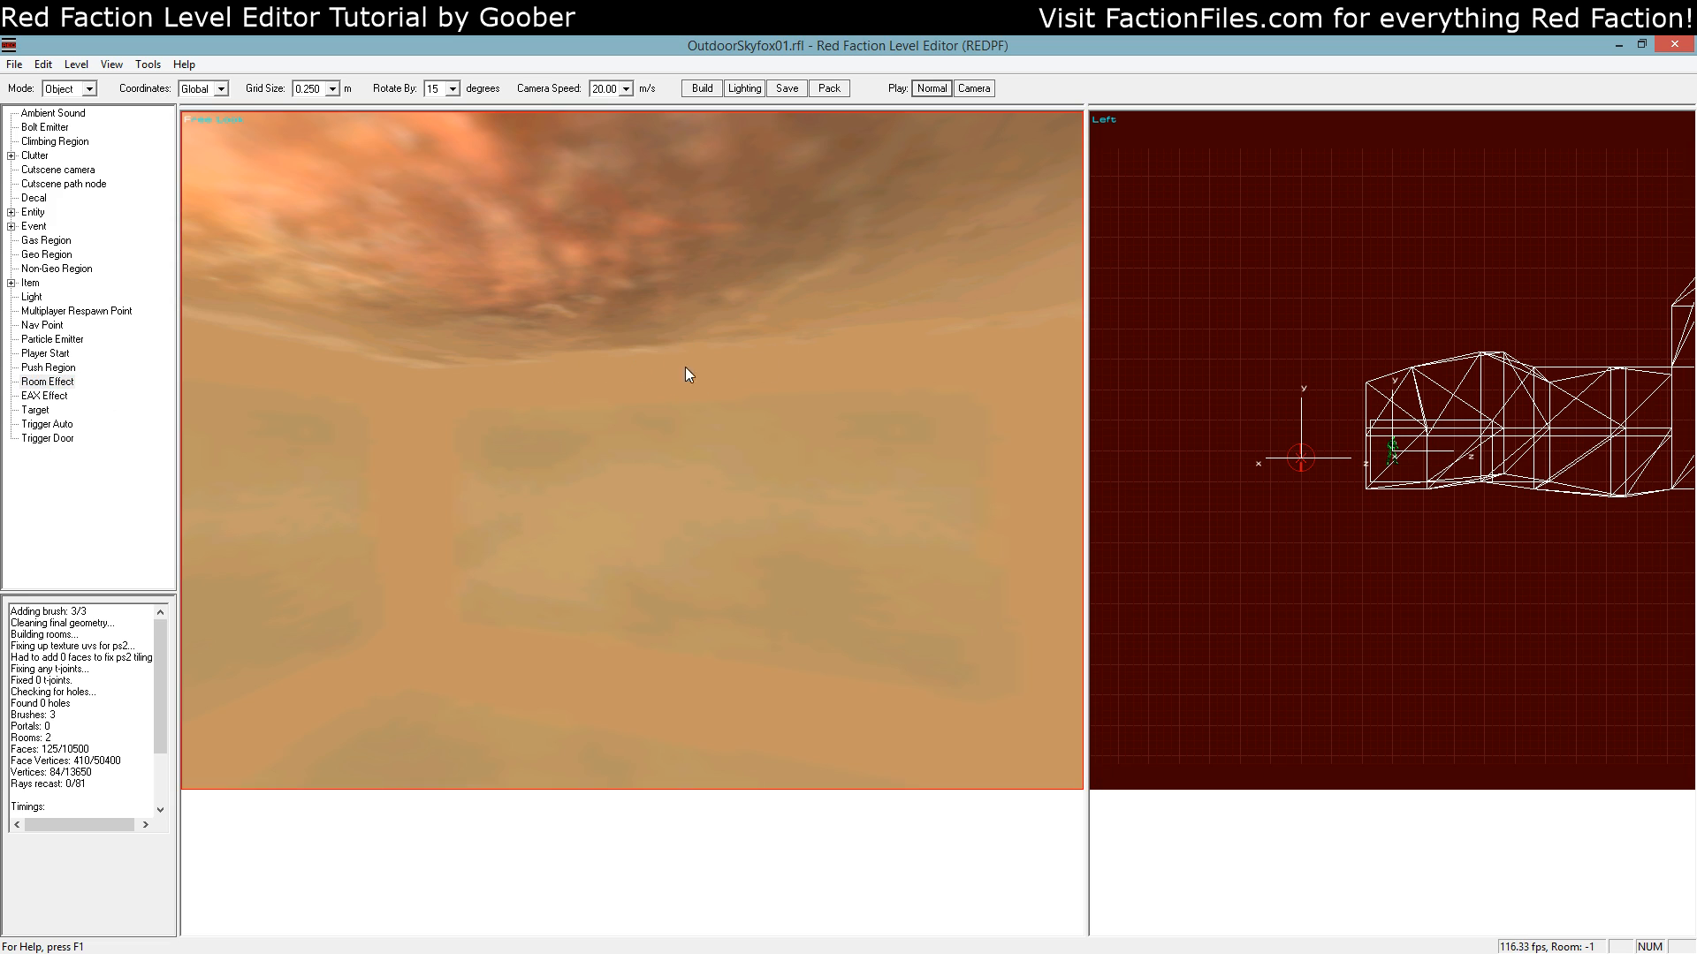
pyautogui.moveTo(612, 454)
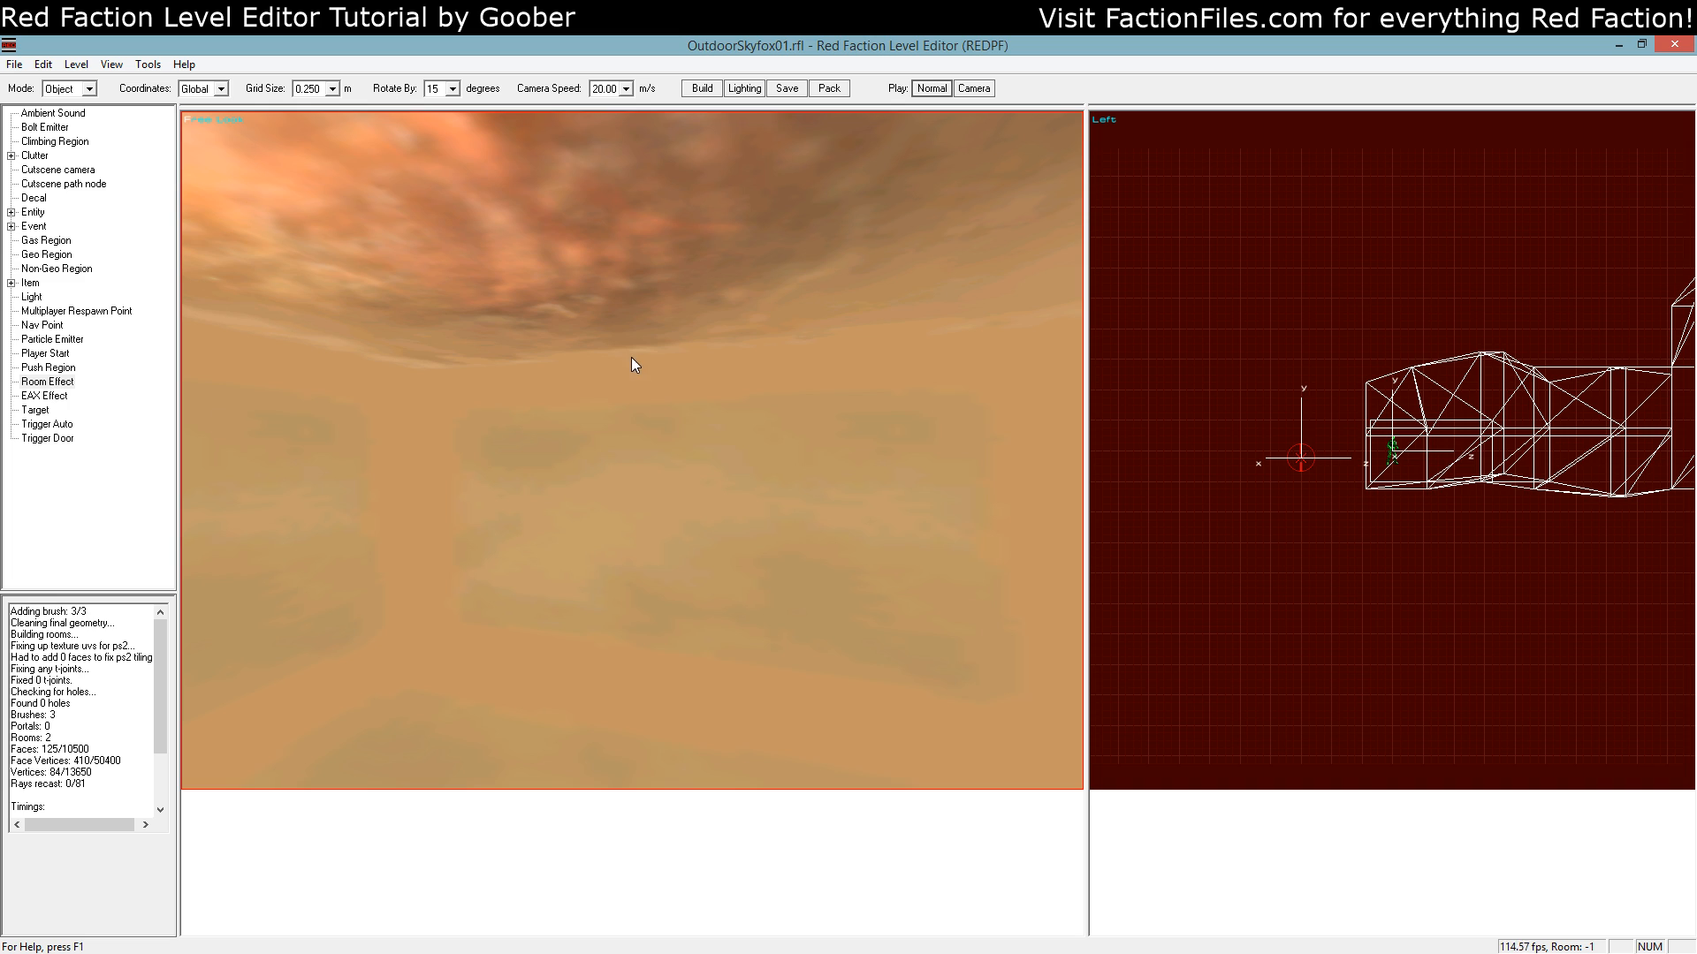
pyautogui.click(48, 382)
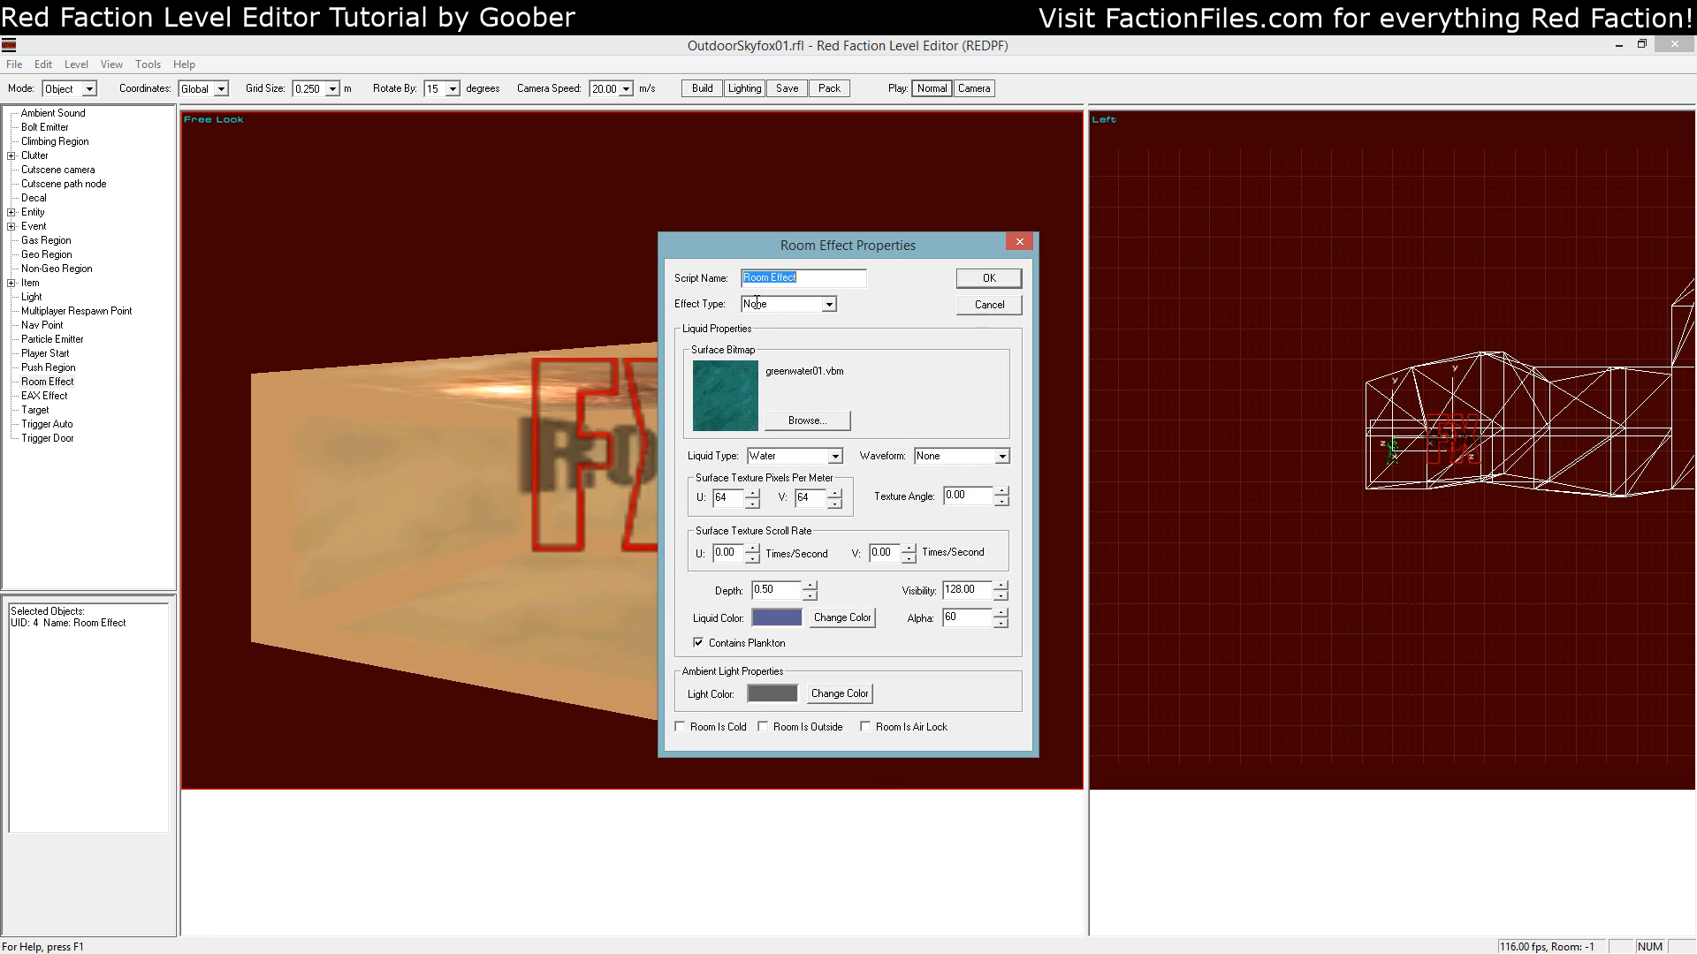
# Set the Room Effect's type to Sky Room and confirm its properties
pyautogui.click(833, 304)
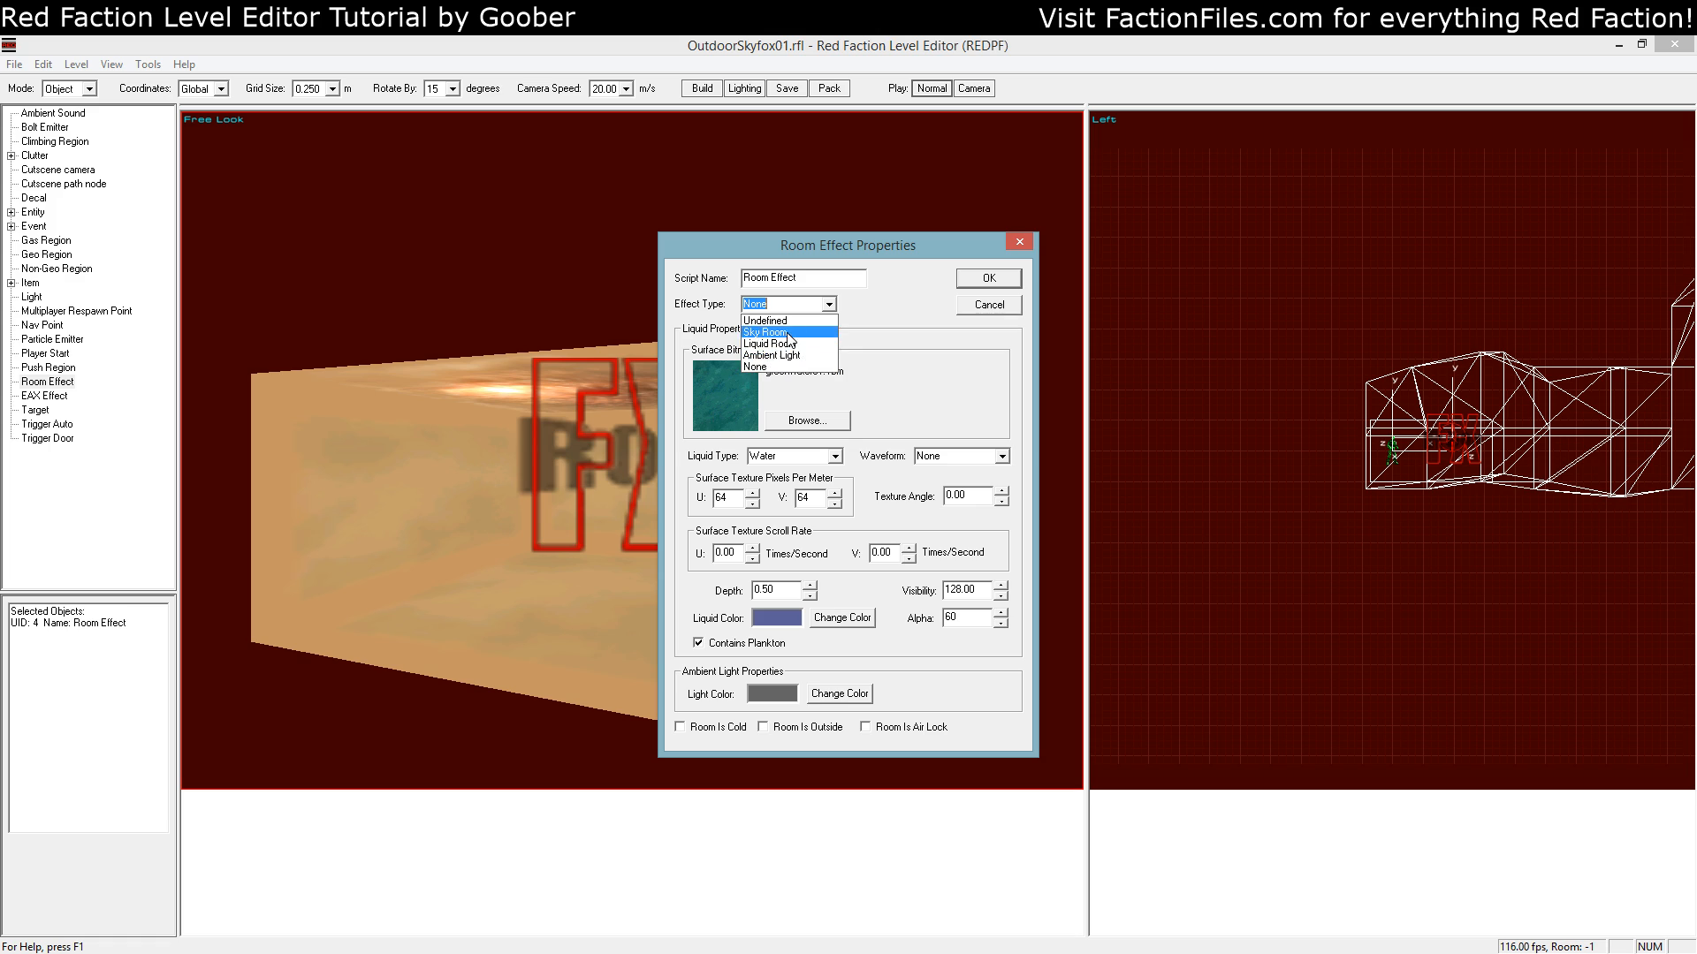
pyautogui.moveTo(771, 356)
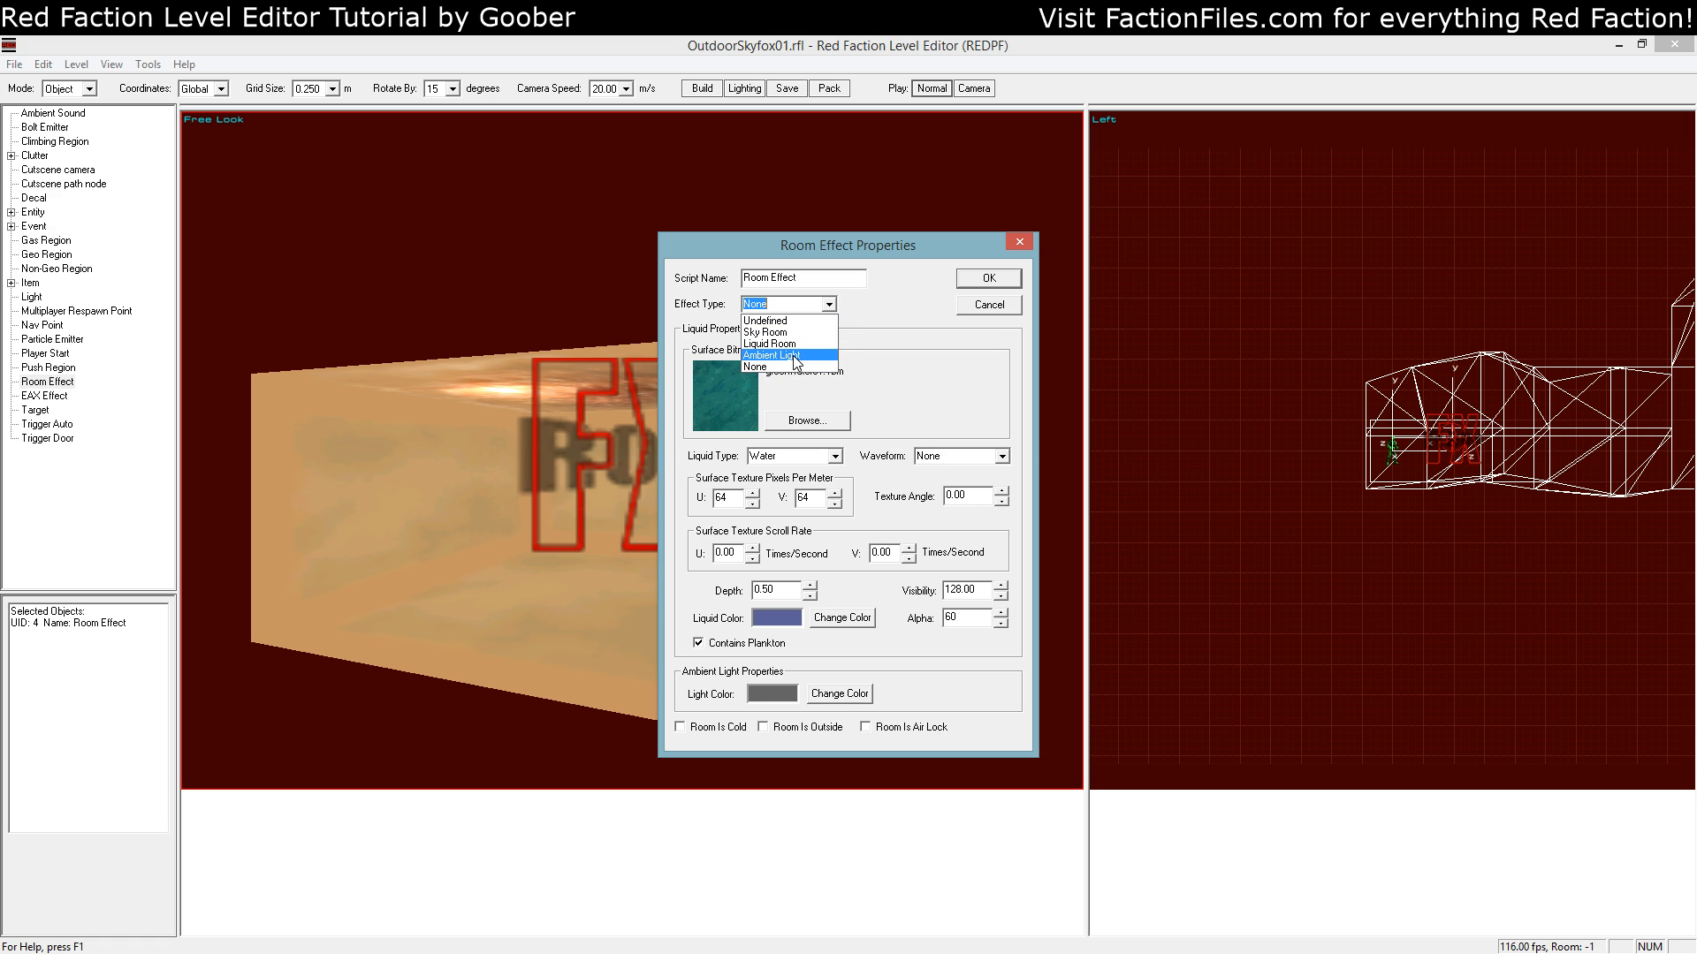
pyautogui.moveTo(771, 345)
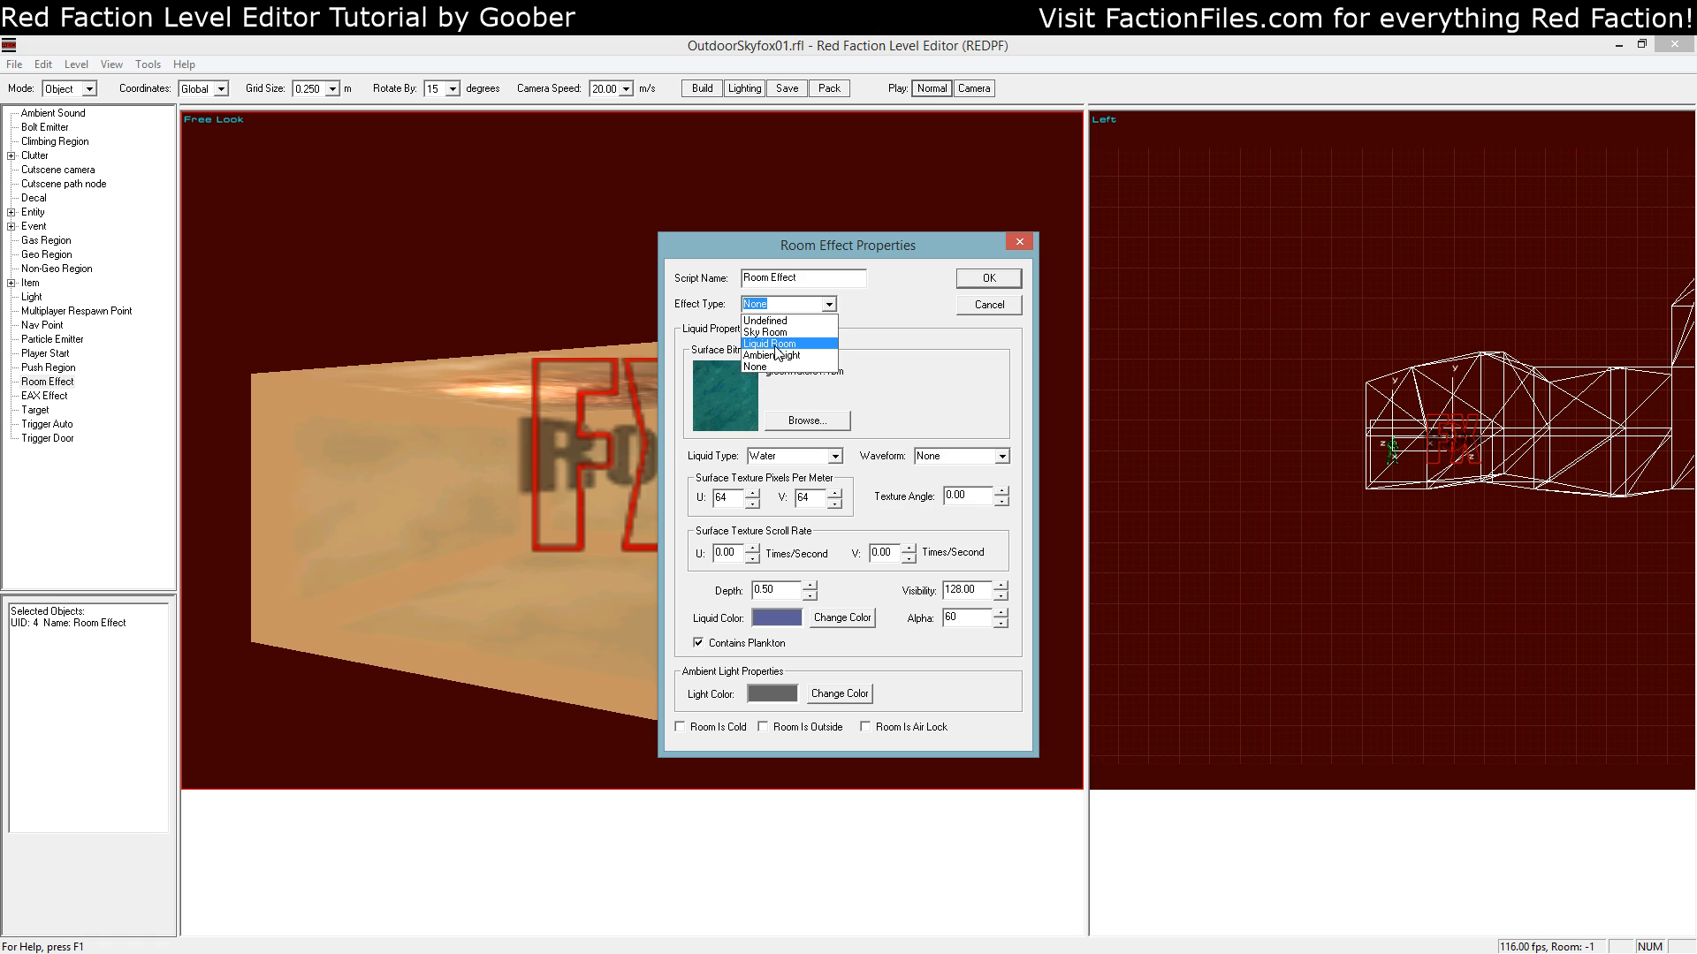
pyautogui.moveTo(775, 330)
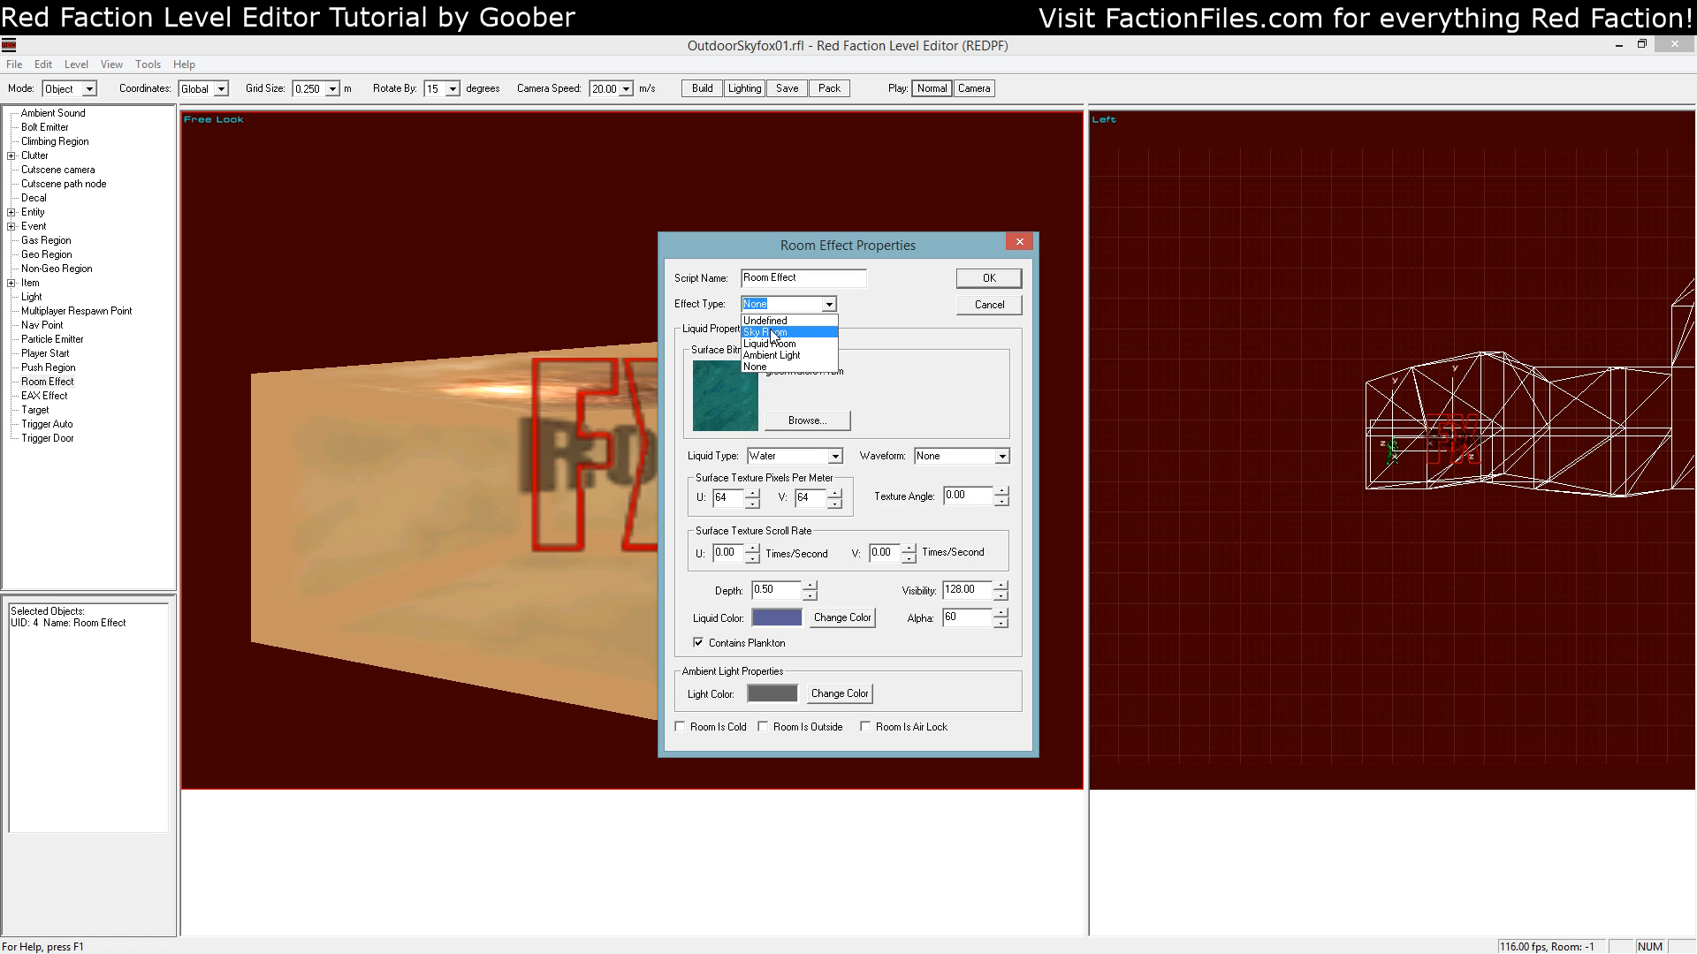
pyautogui.click(769, 330)
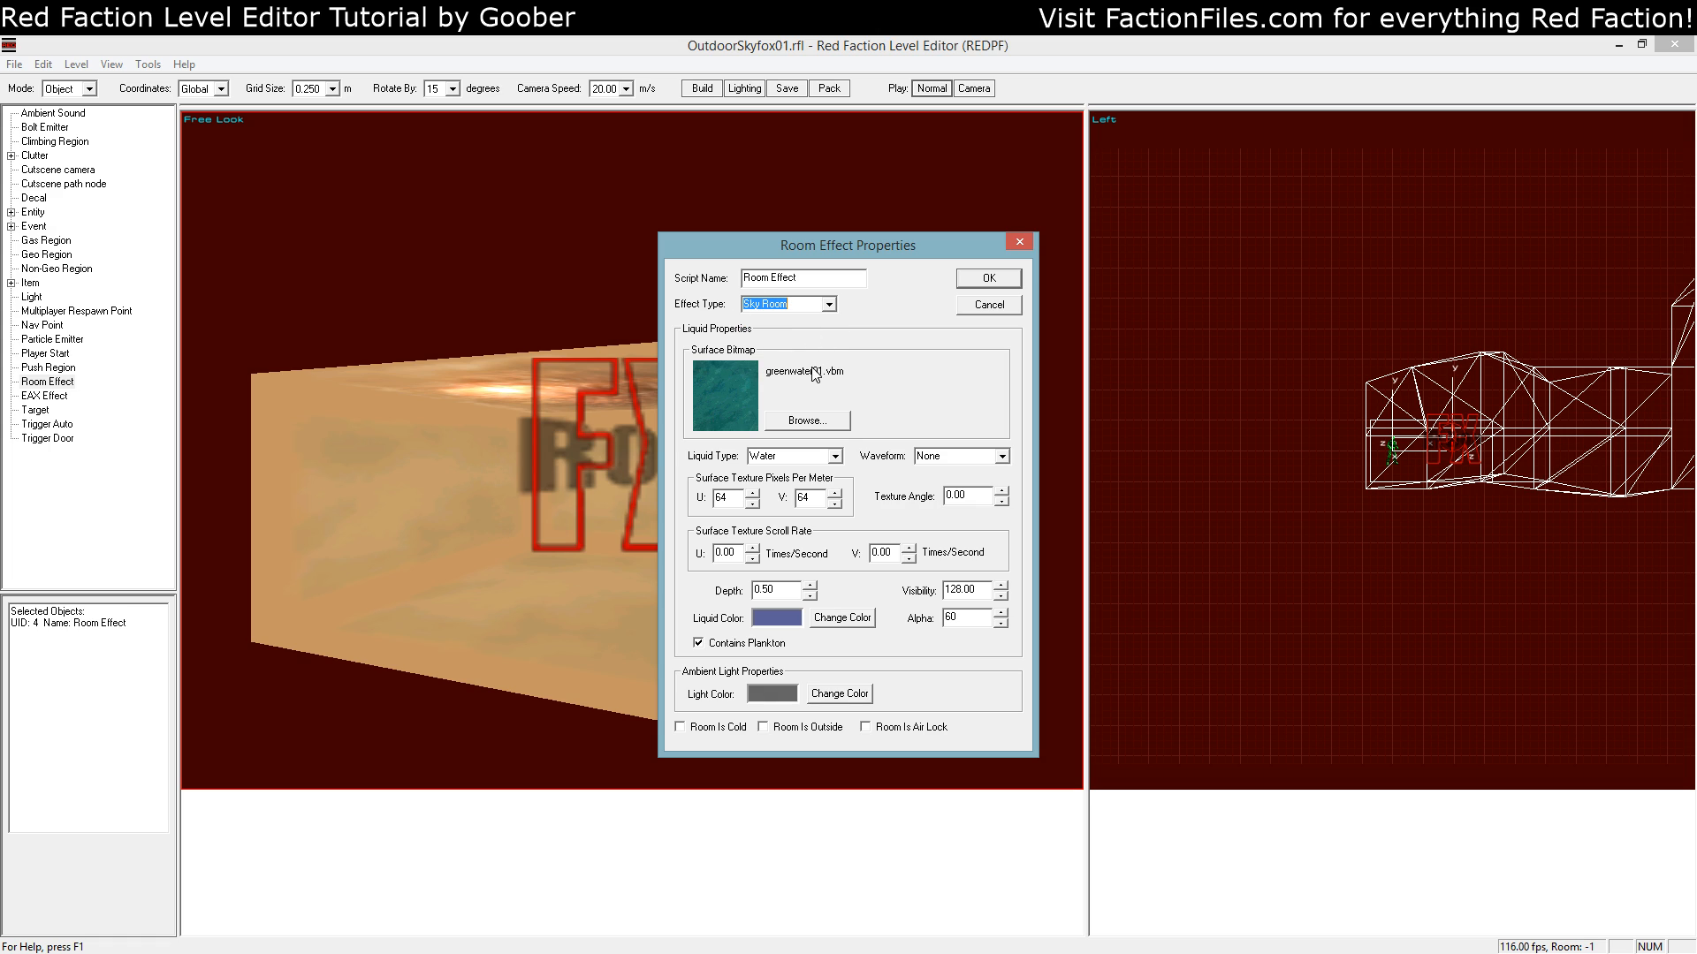
pyautogui.moveTo(836, 348)
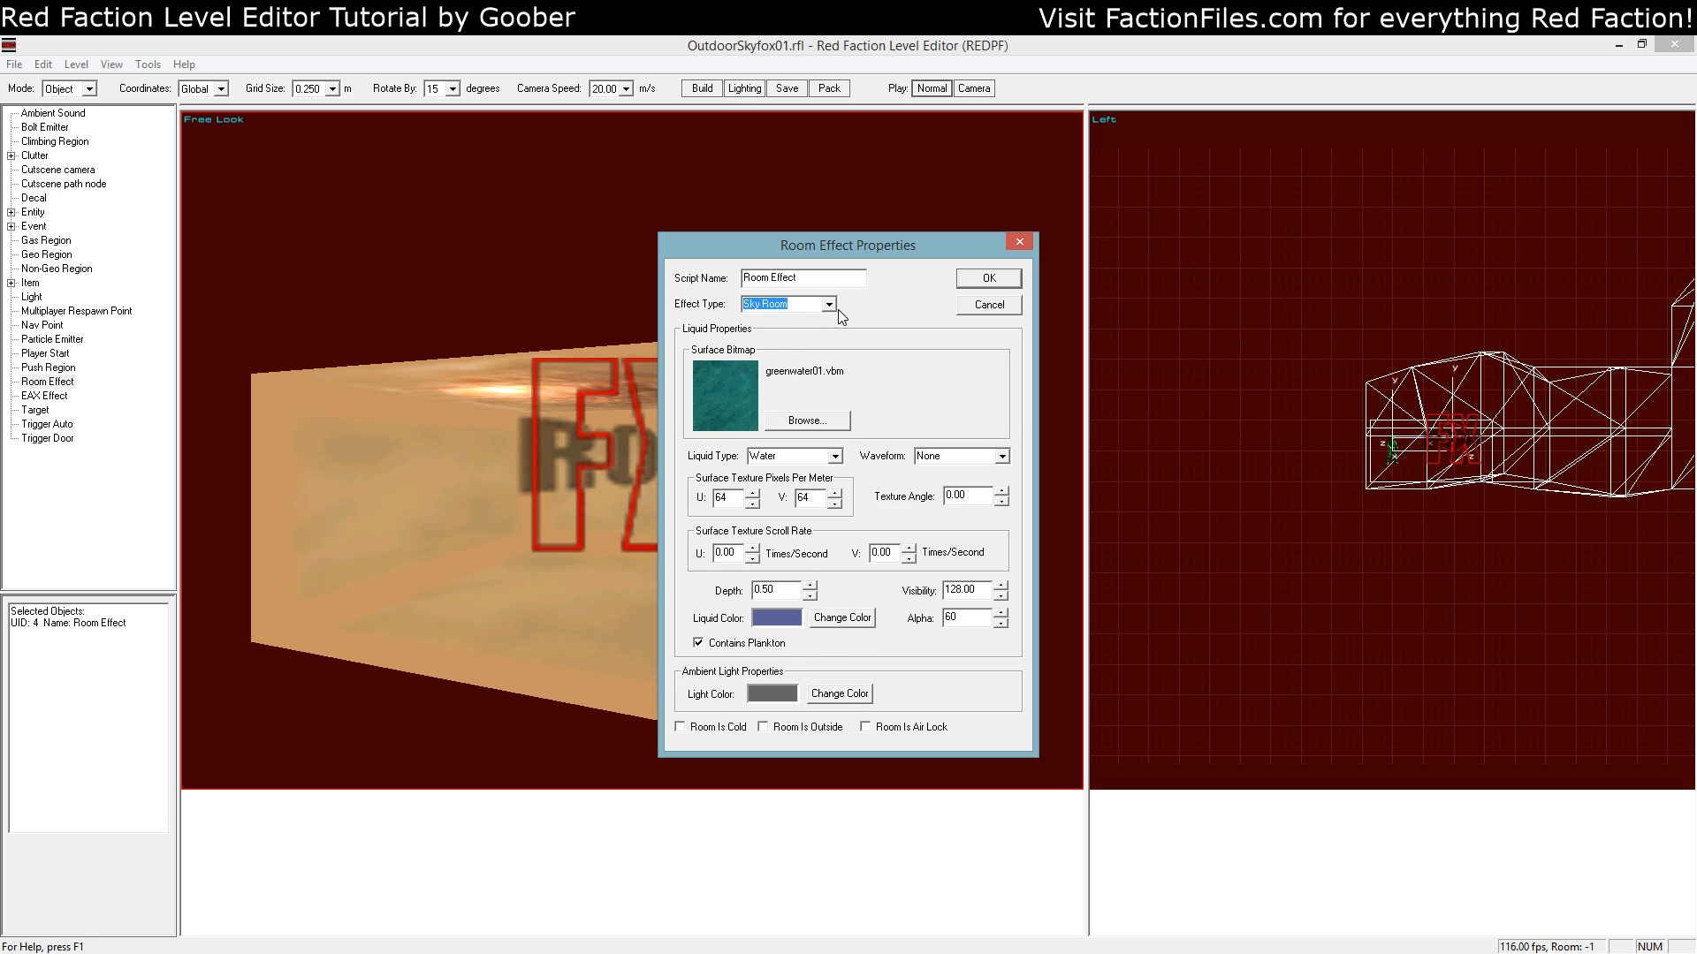
pyautogui.click(987, 277)
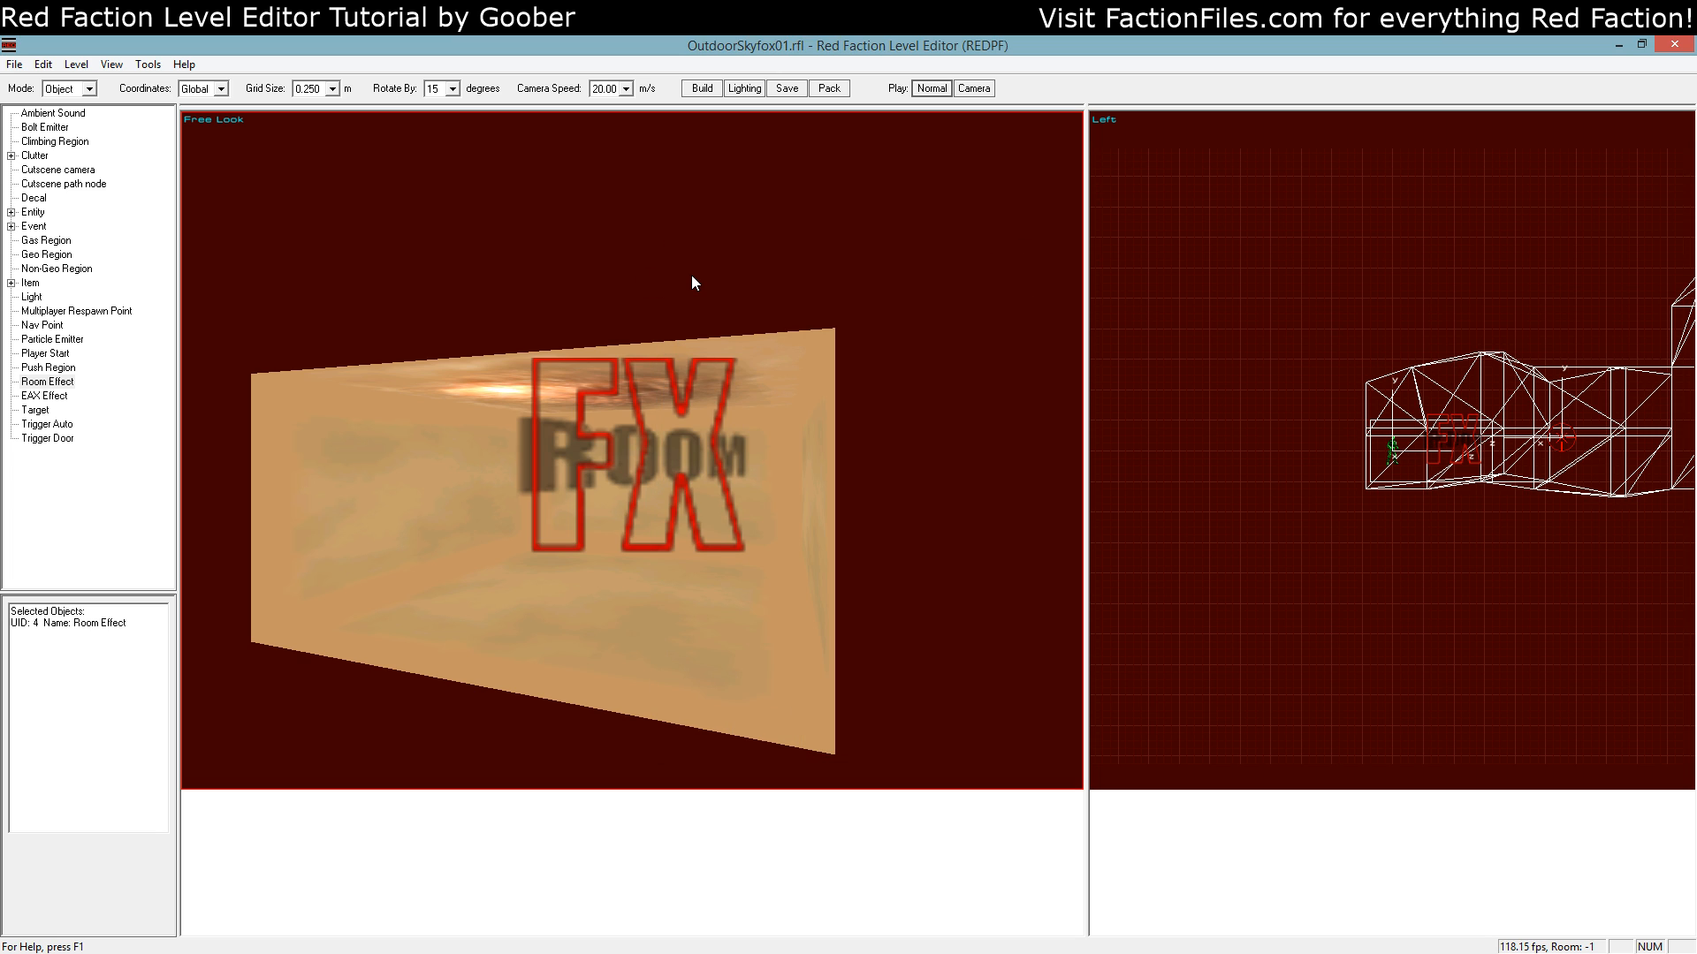
pyautogui.click(700, 88)
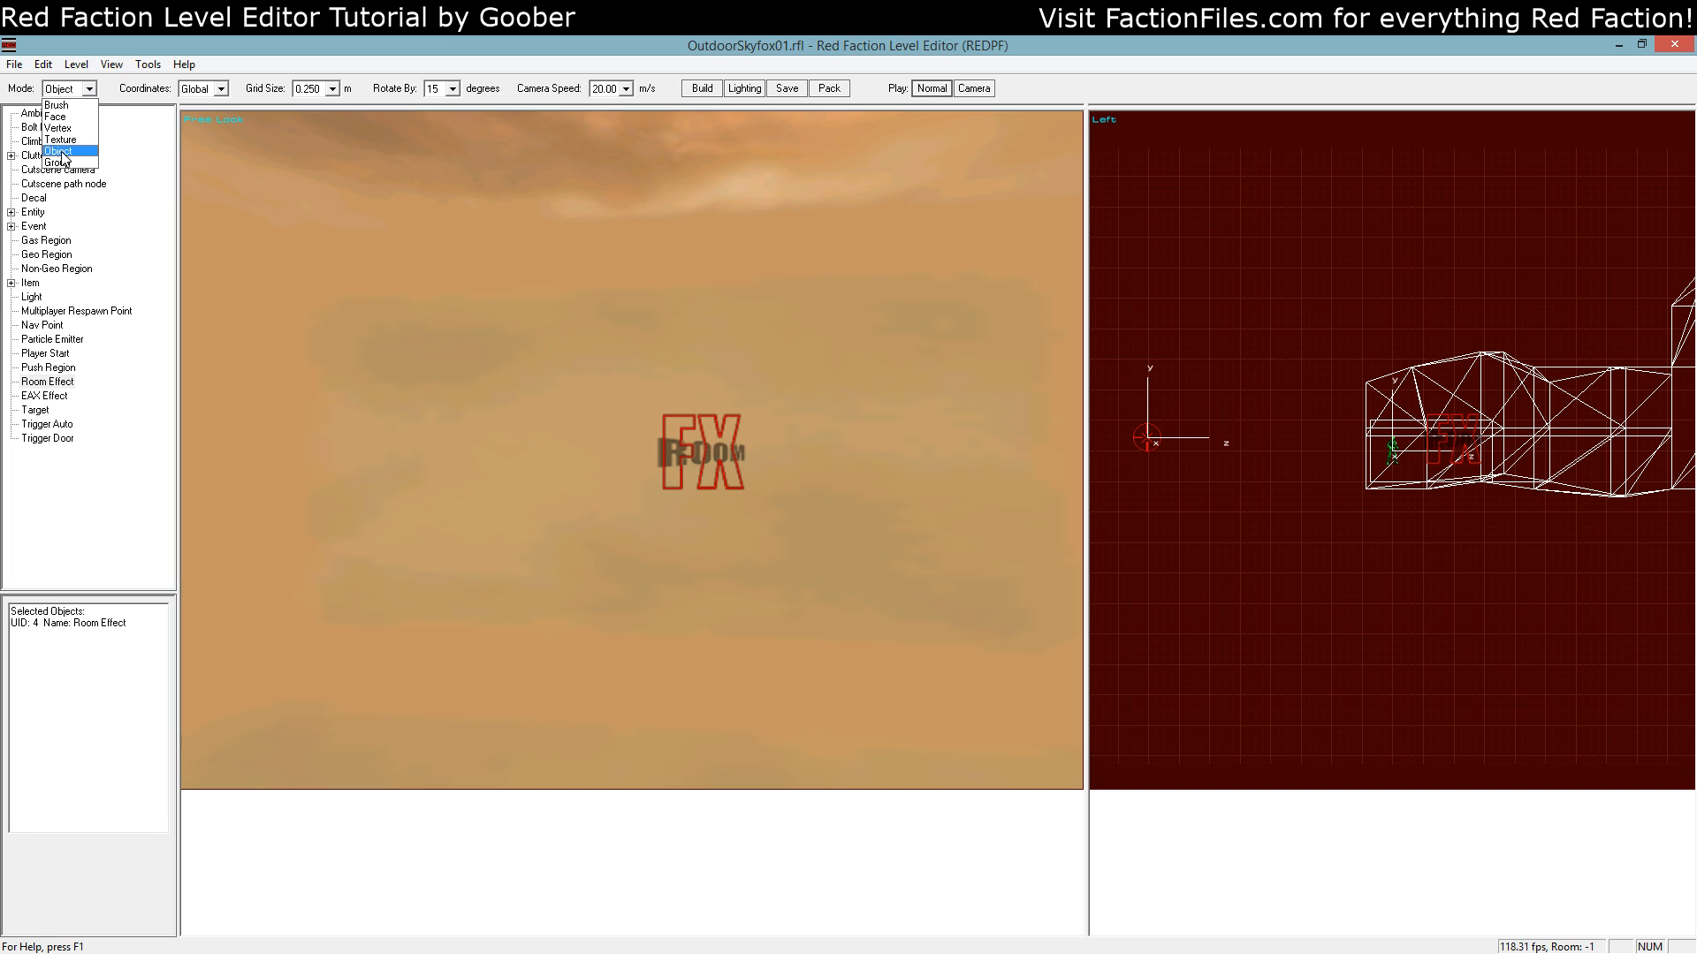
# Rebuild, deselect the room effect and enable Draw Sky (Like in-game) in the 3D view
pyautogui.click(146, 64)
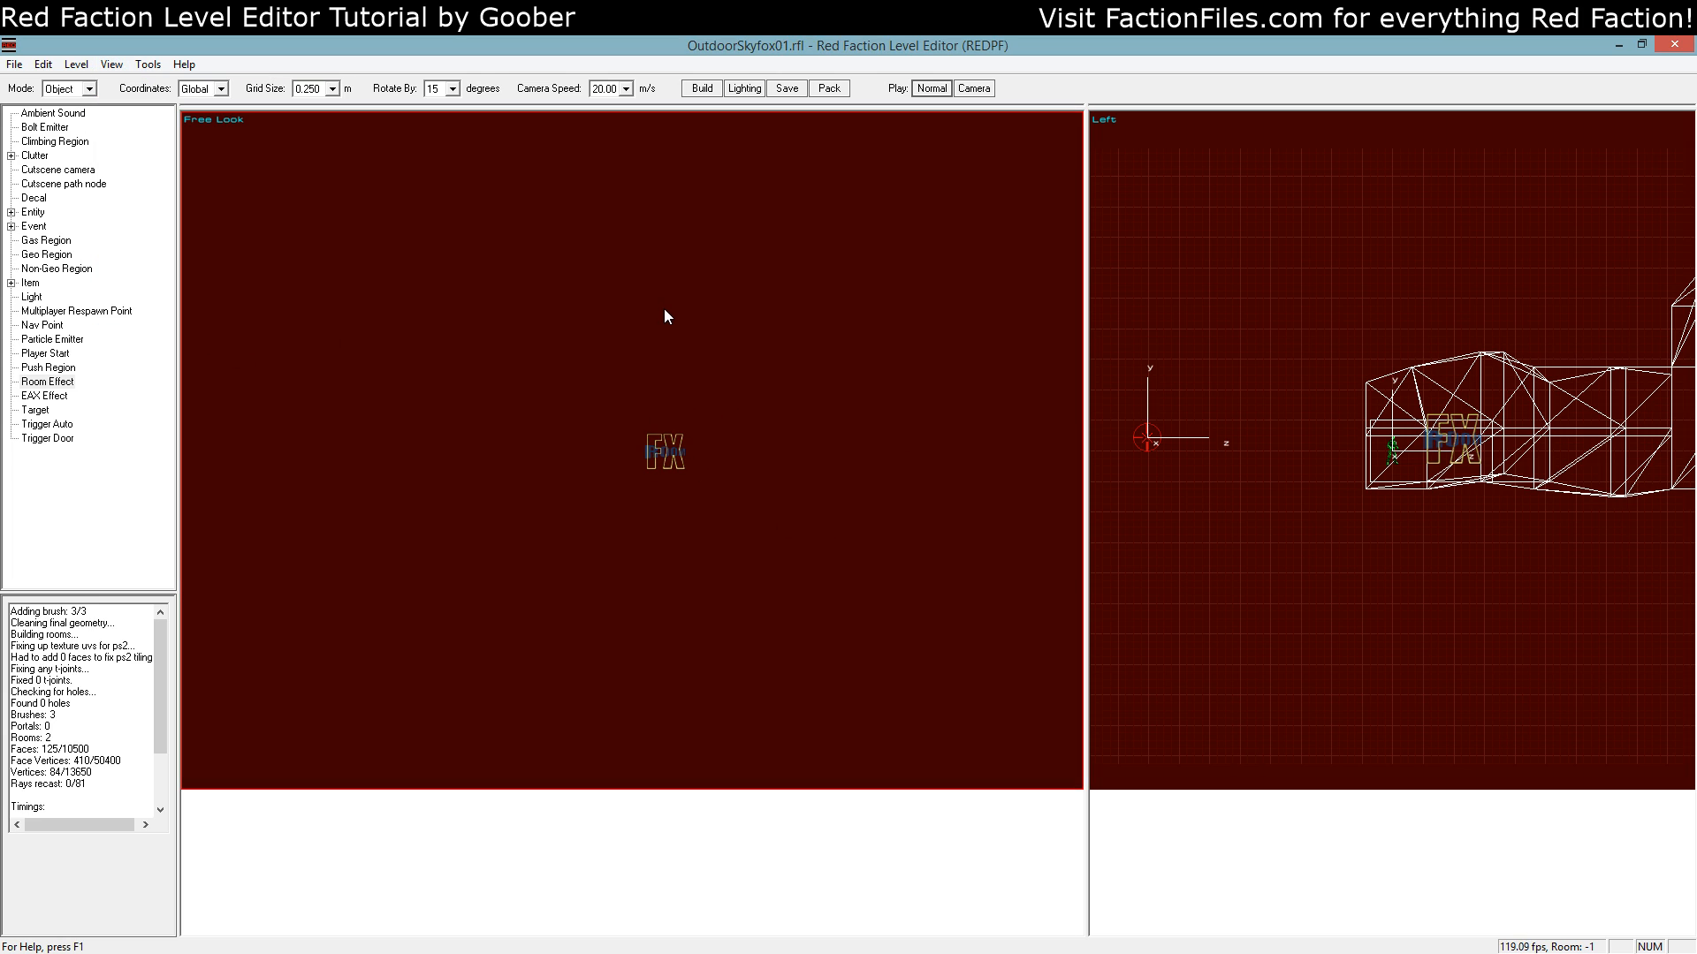
pyautogui.click(666, 449)
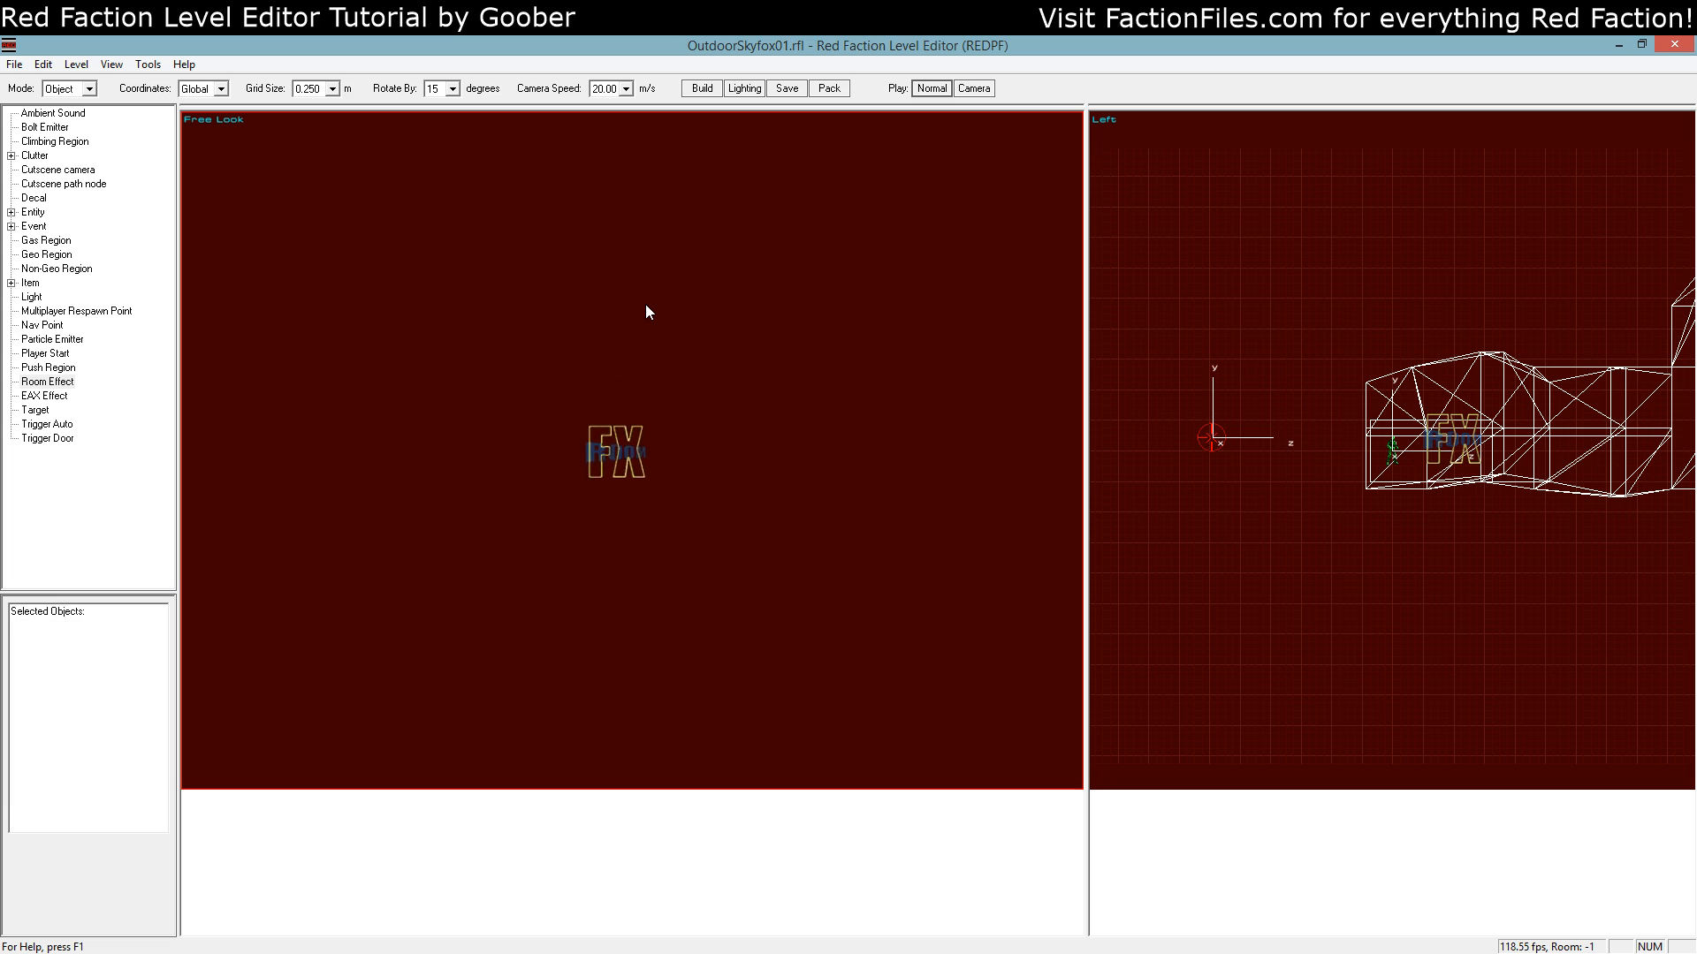
pyautogui.click(110, 64)
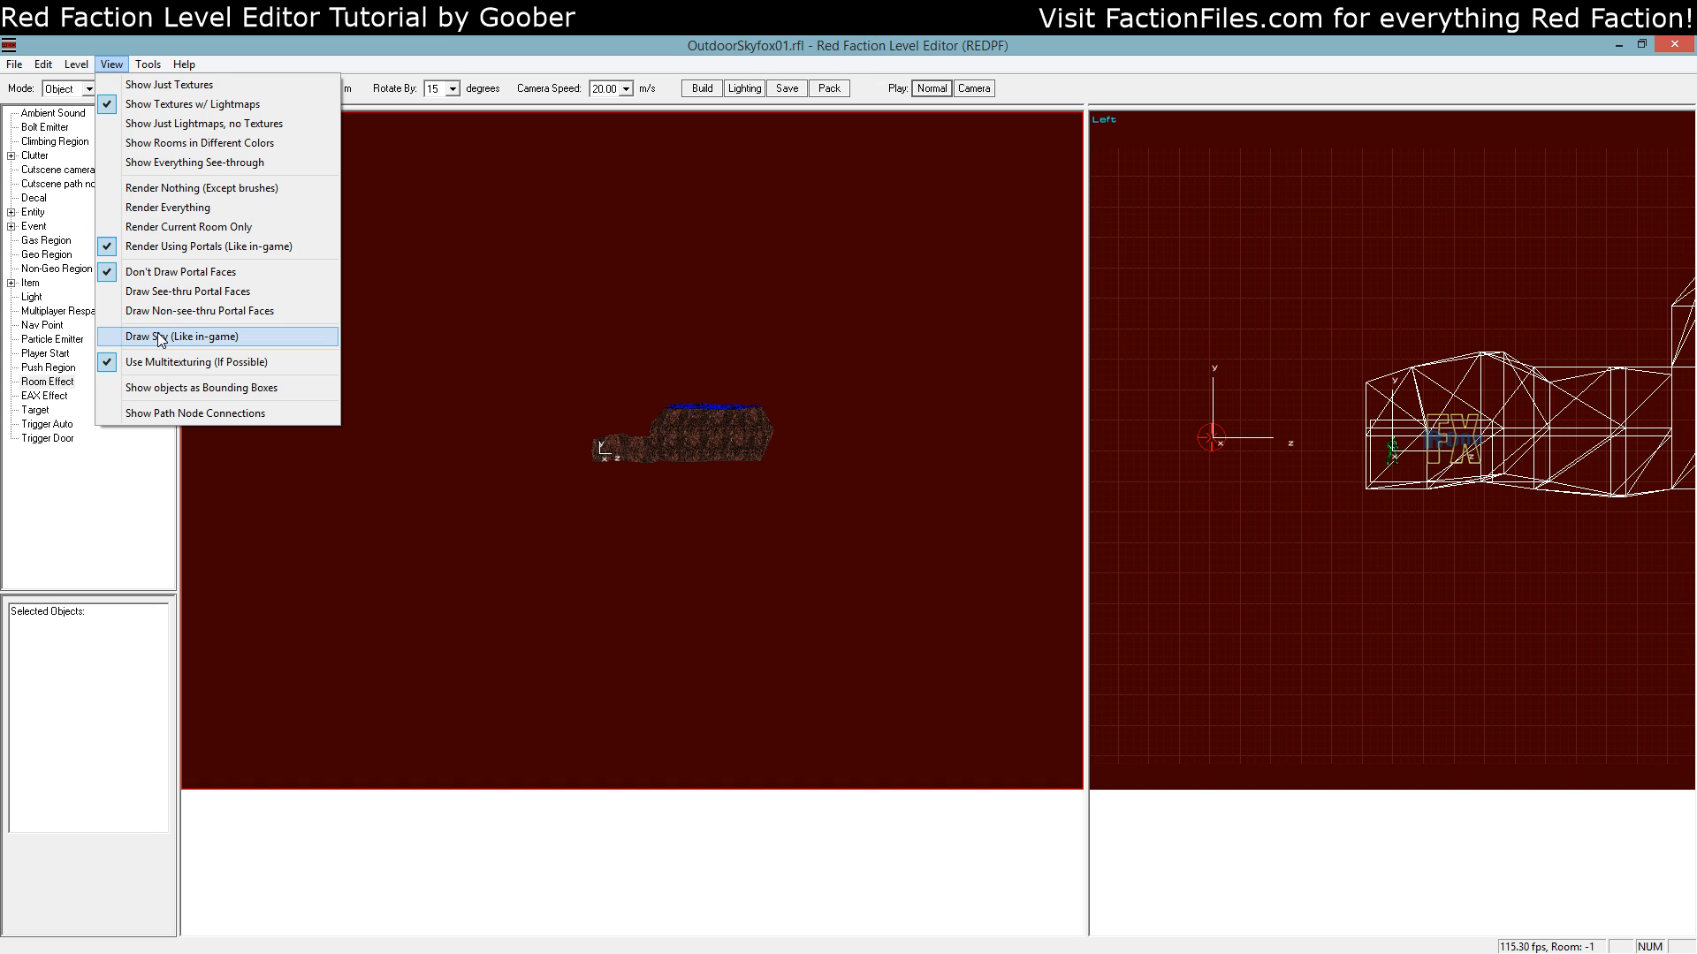
pyautogui.click(185, 336)
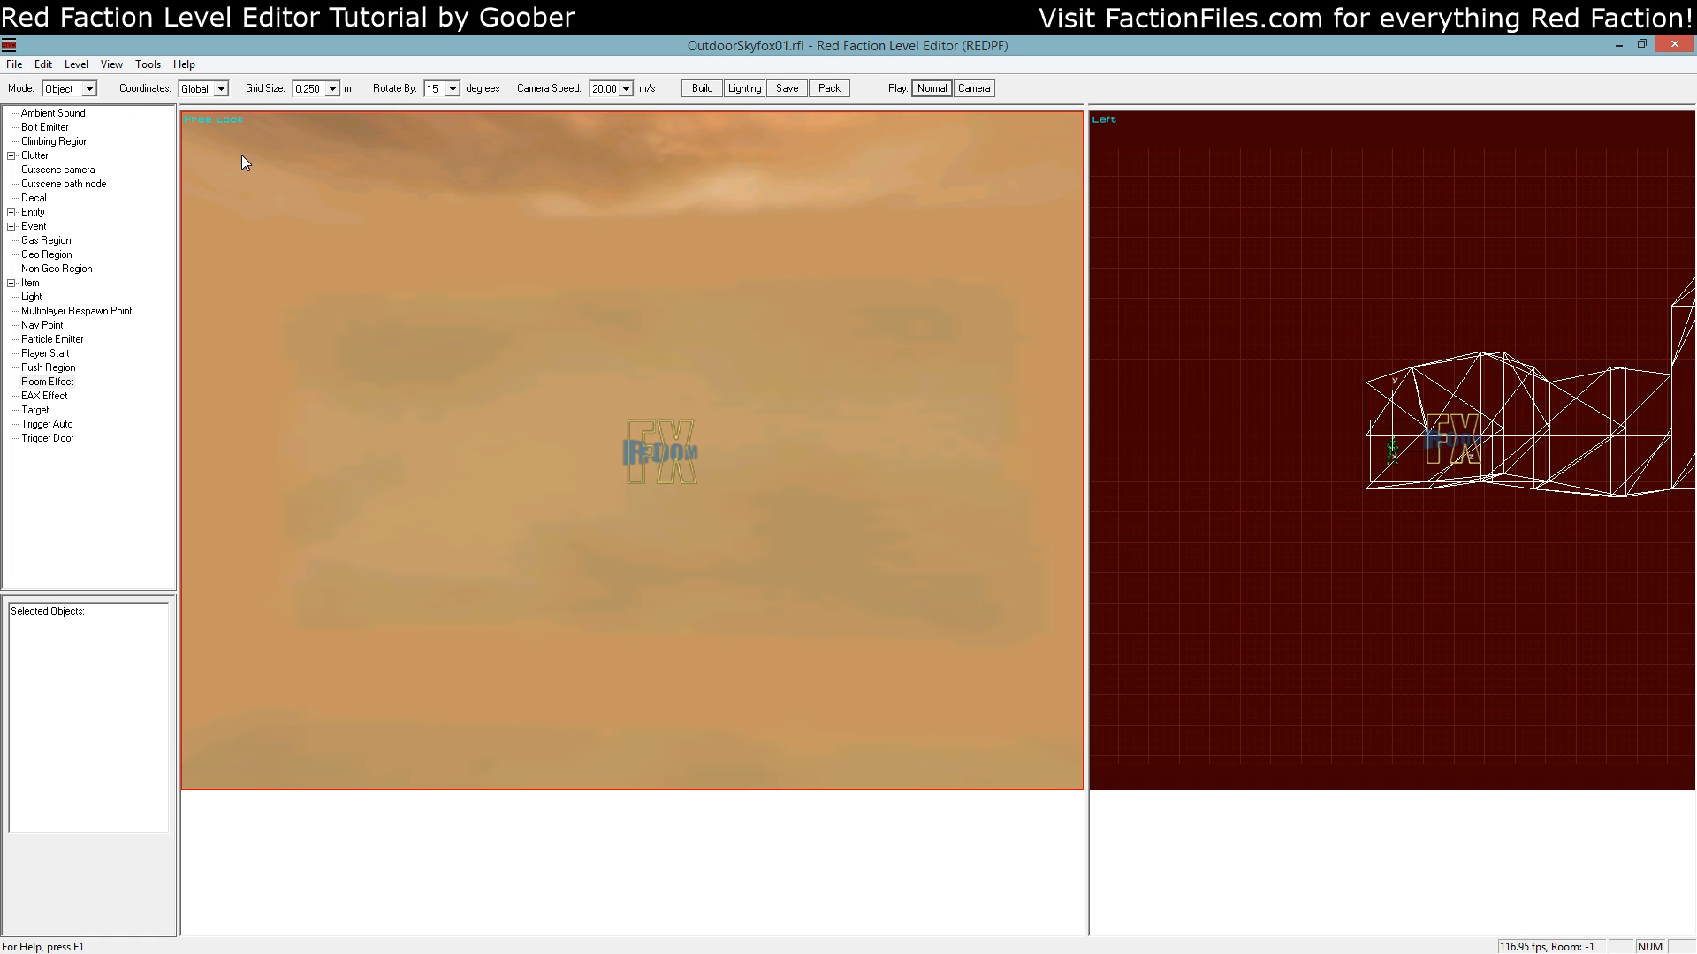
pyautogui.click(69, 88)
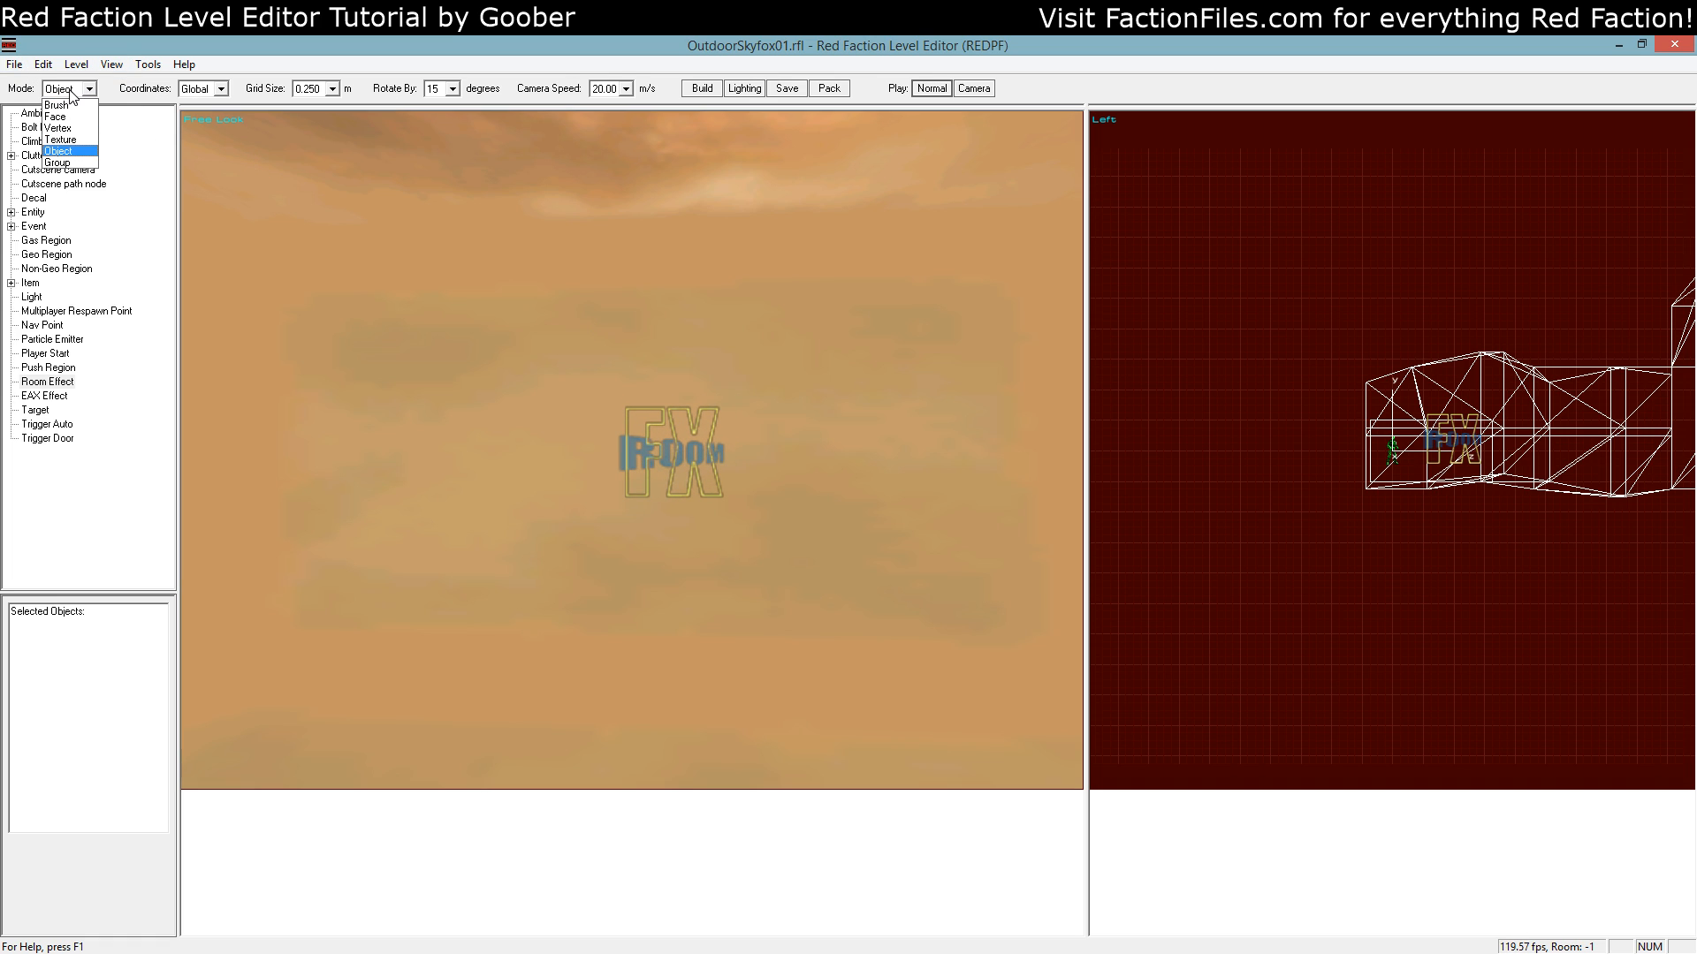
# Enter Group mode and select the sky room brush together with its Room Effect
pyautogui.click(56, 163)
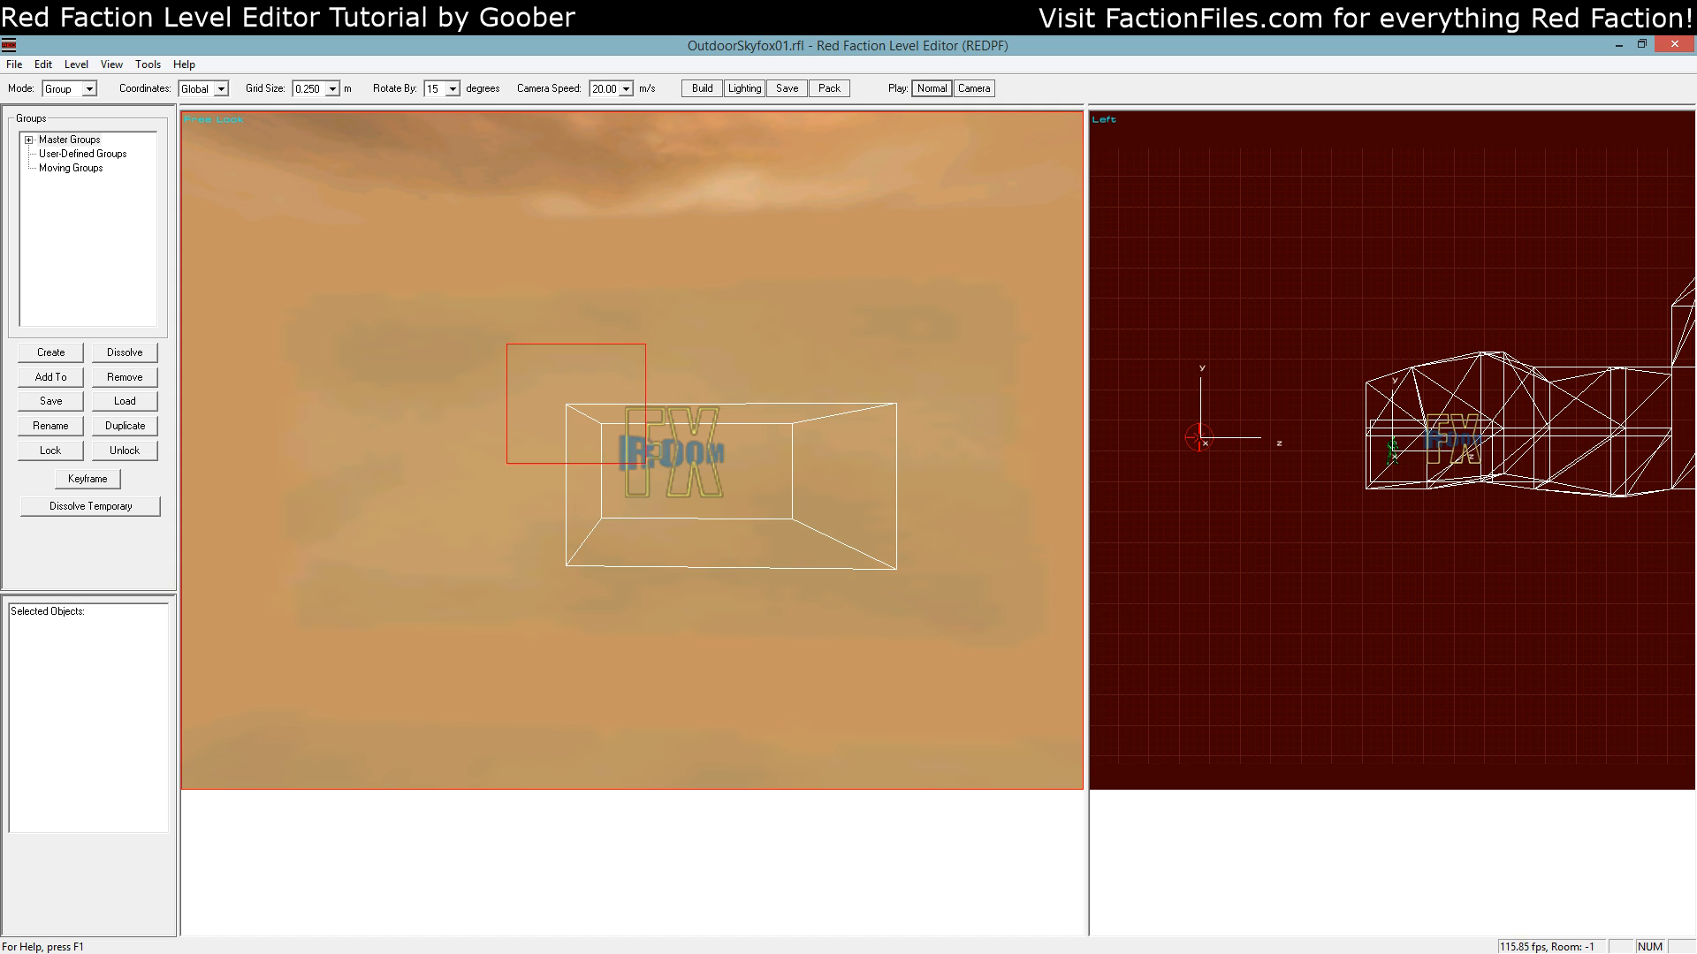
pyautogui.click(529, 348)
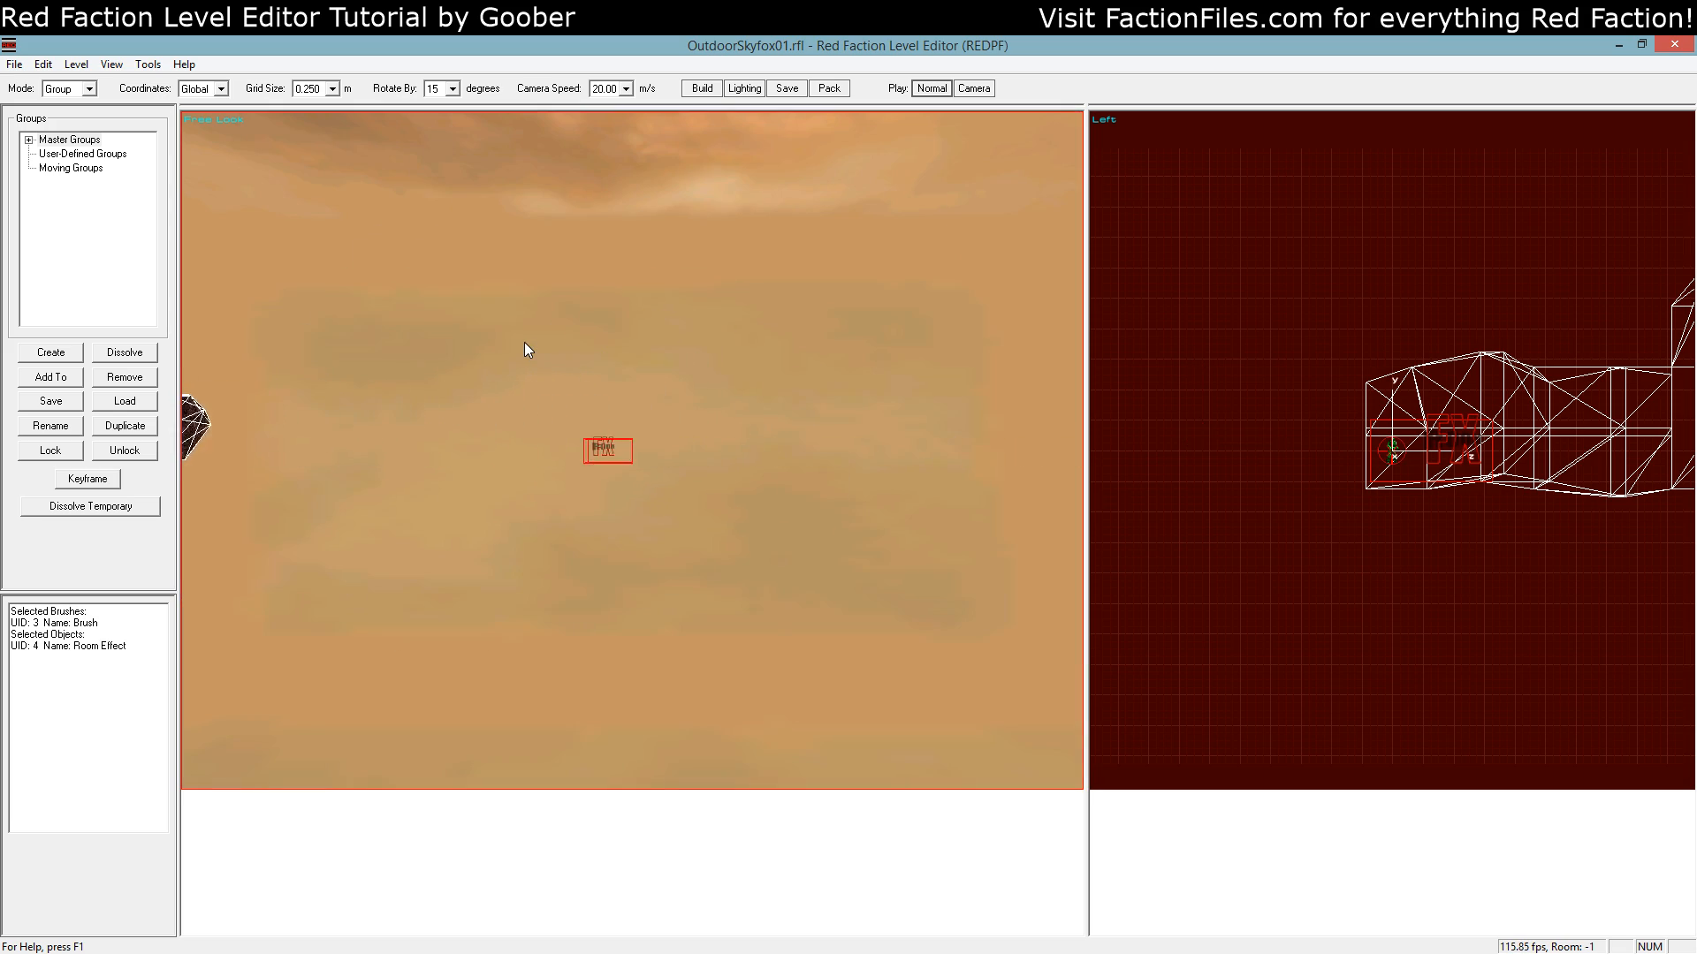
pyautogui.click(69, 88)
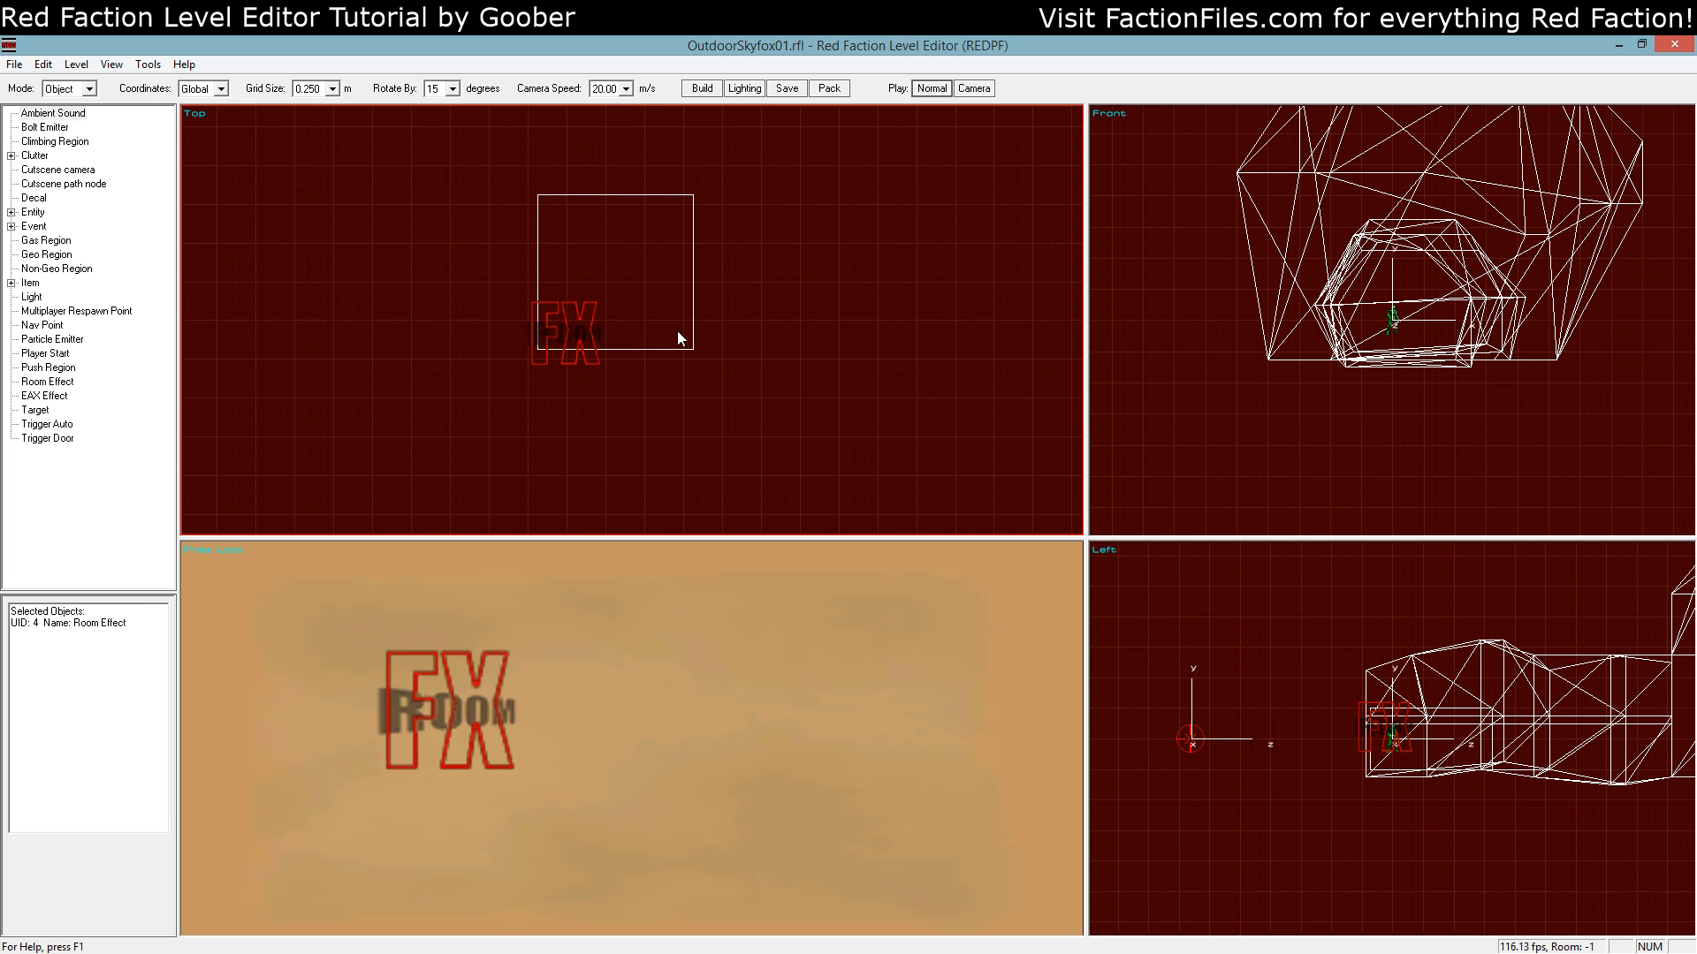
pyautogui.click(700, 88)
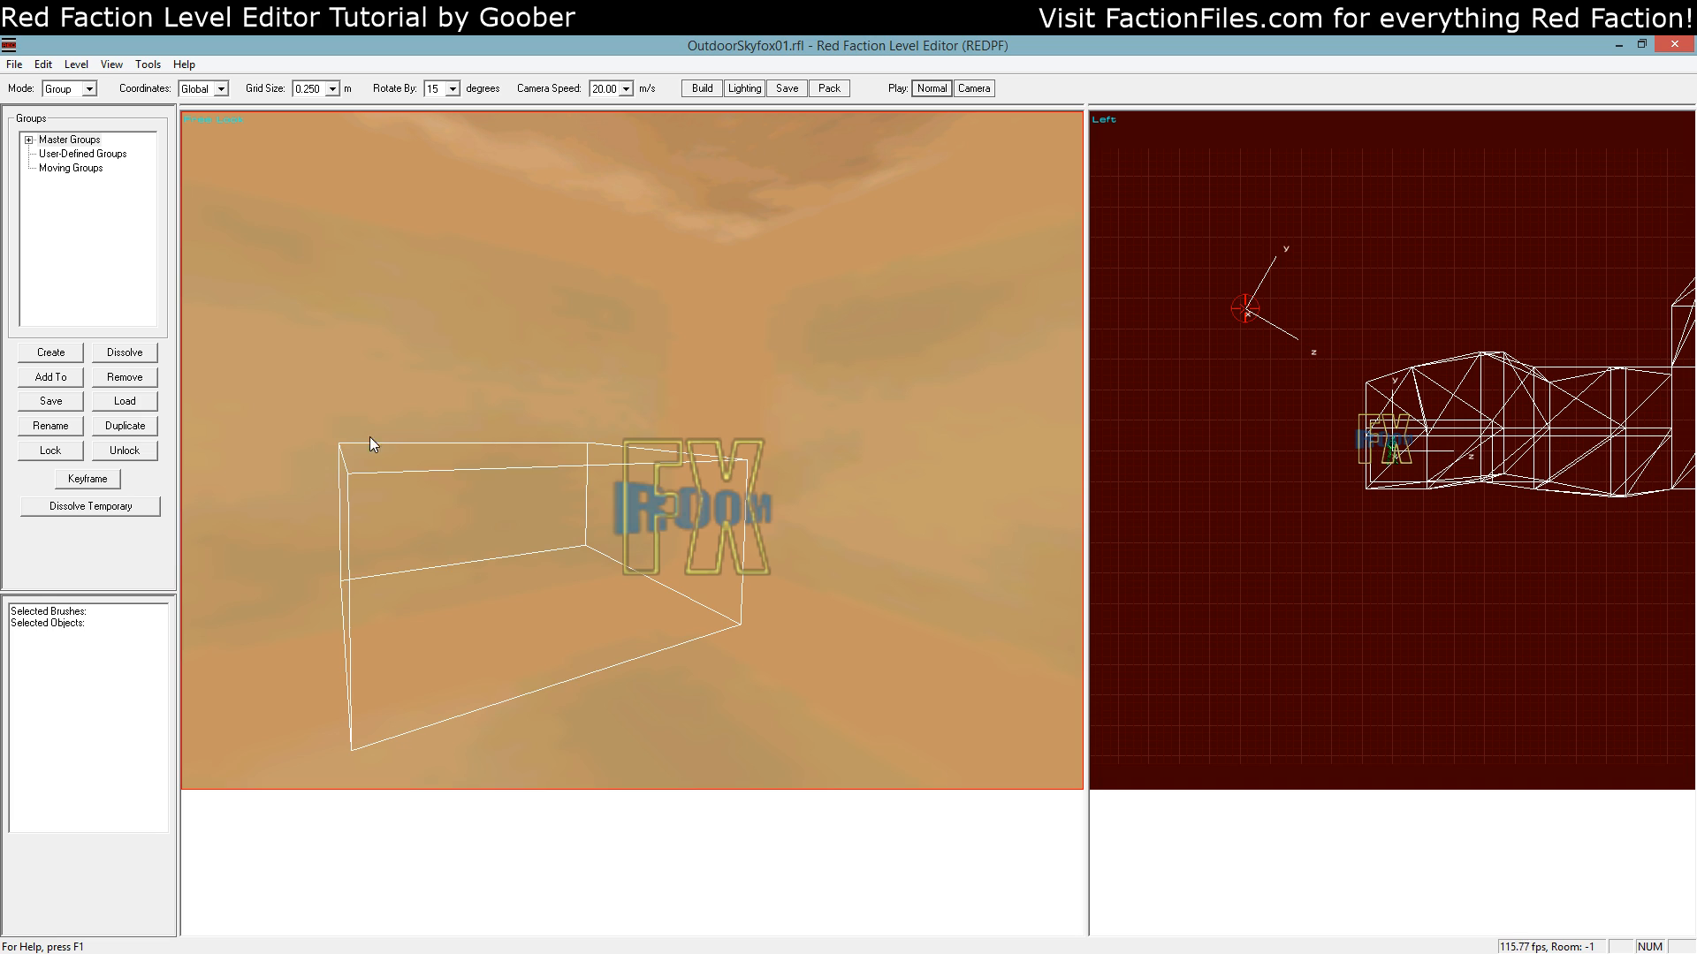
# Select the sky room brush, stretch it larger and rebuild the level
pyautogui.click(67, 88)
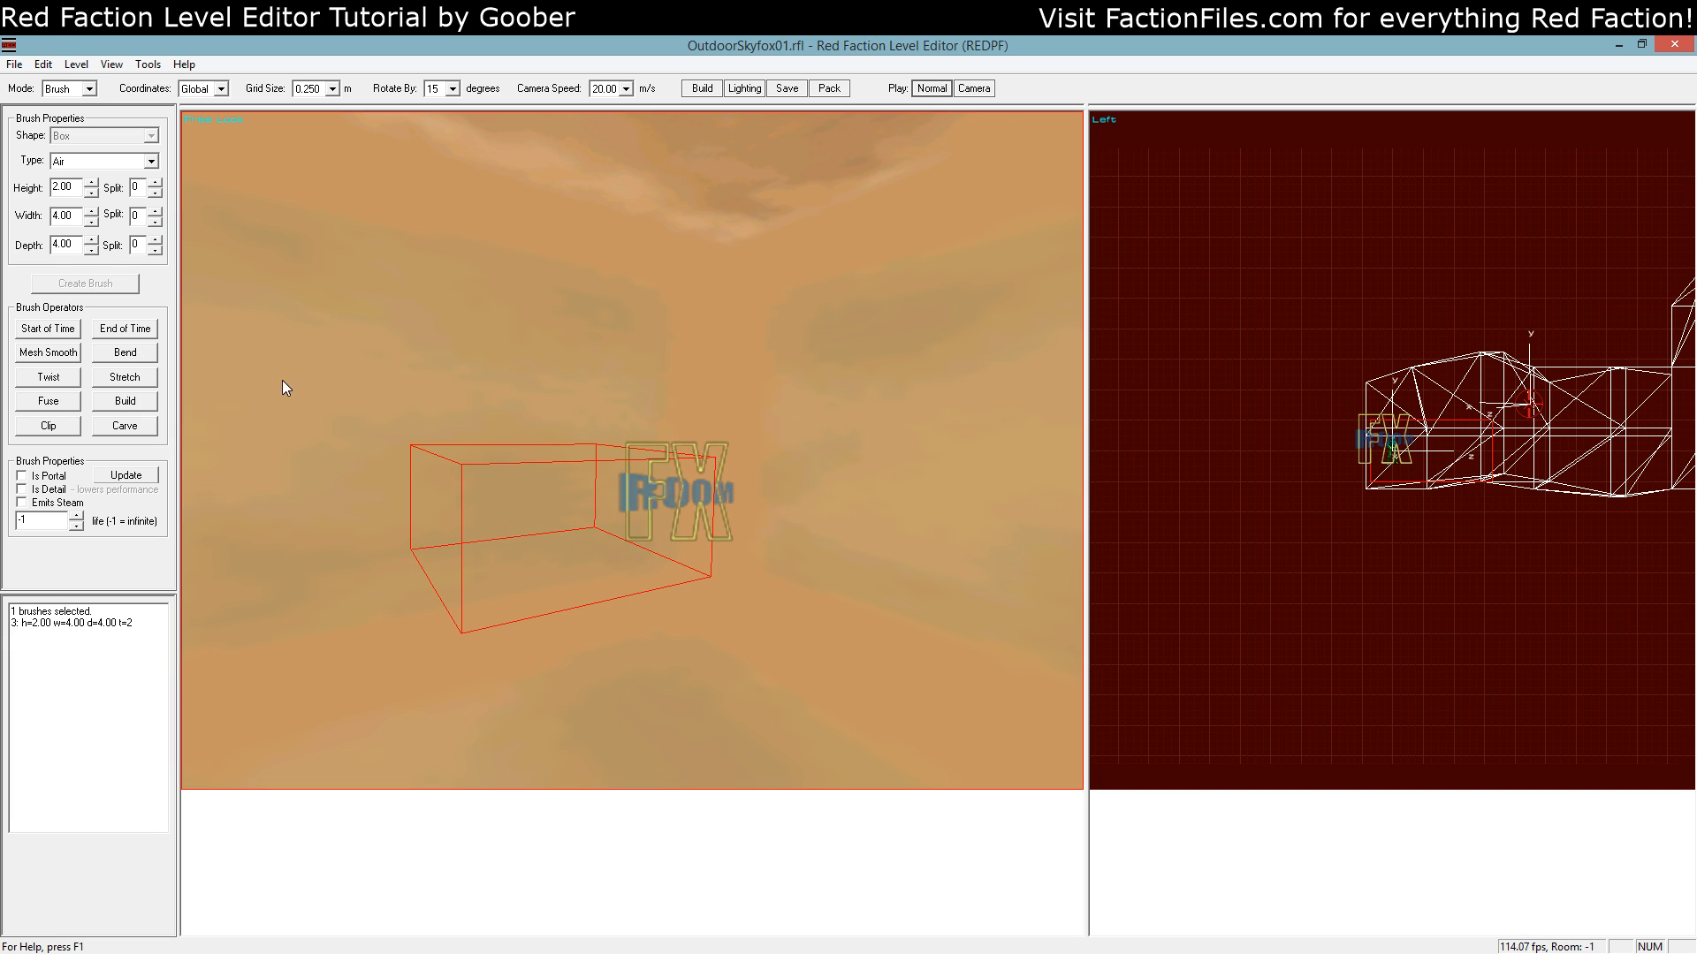
pyautogui.click(124, 377)
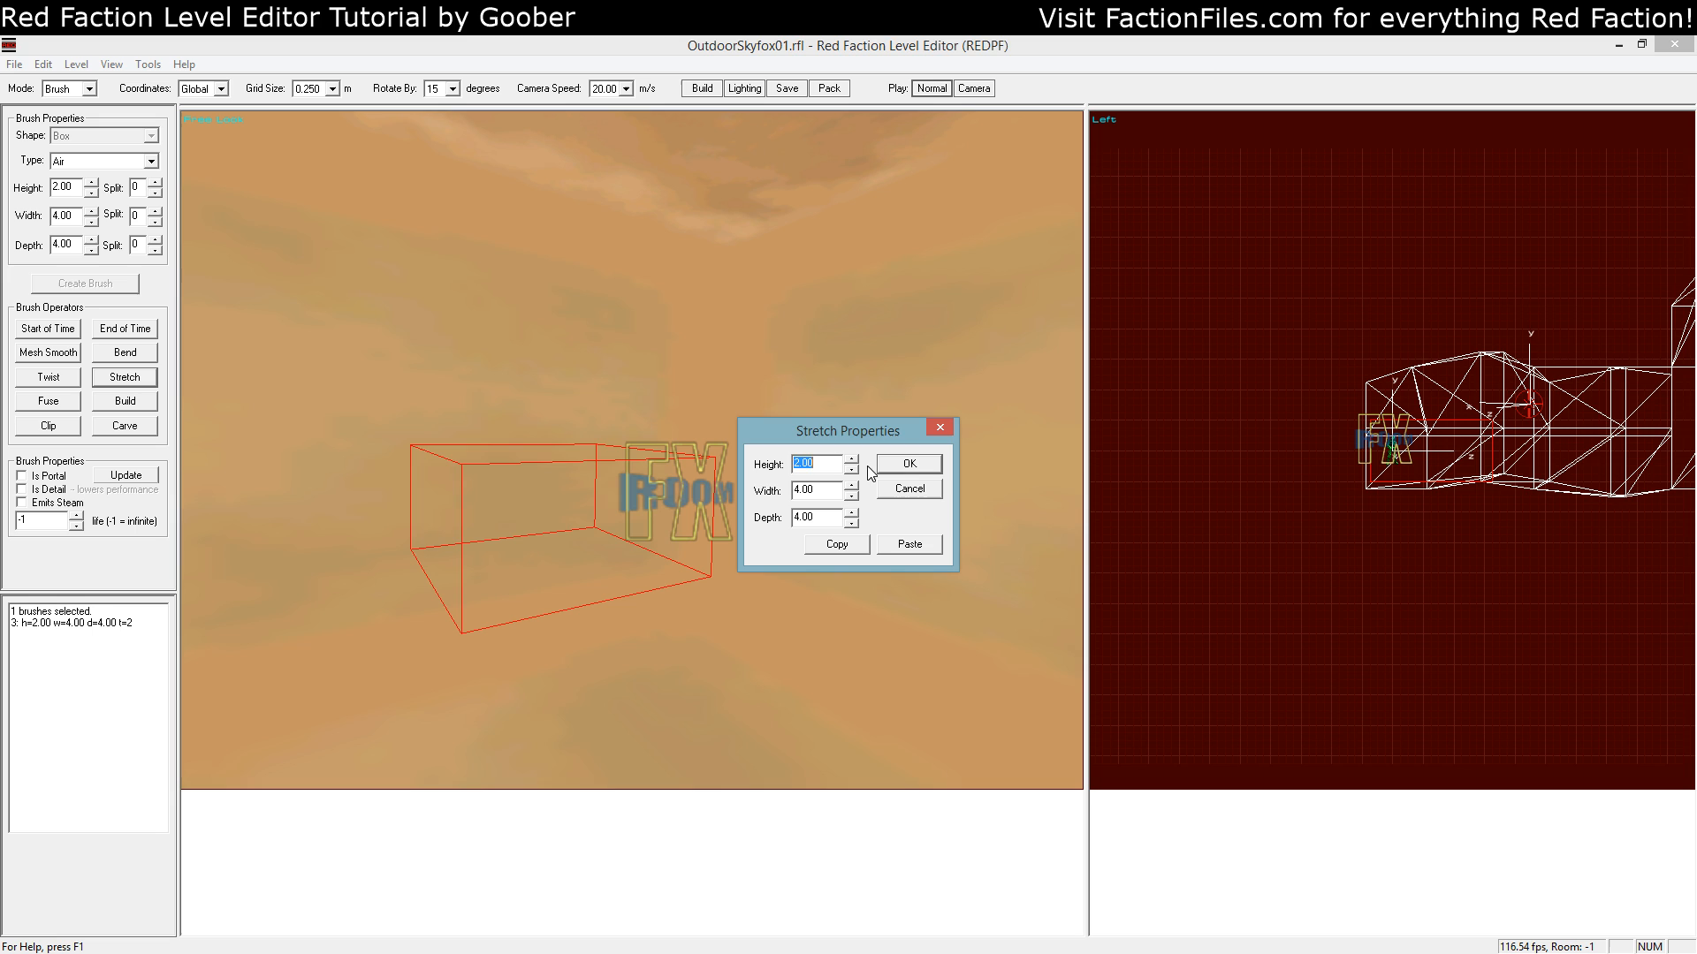
pyautogui.click(905, 463)
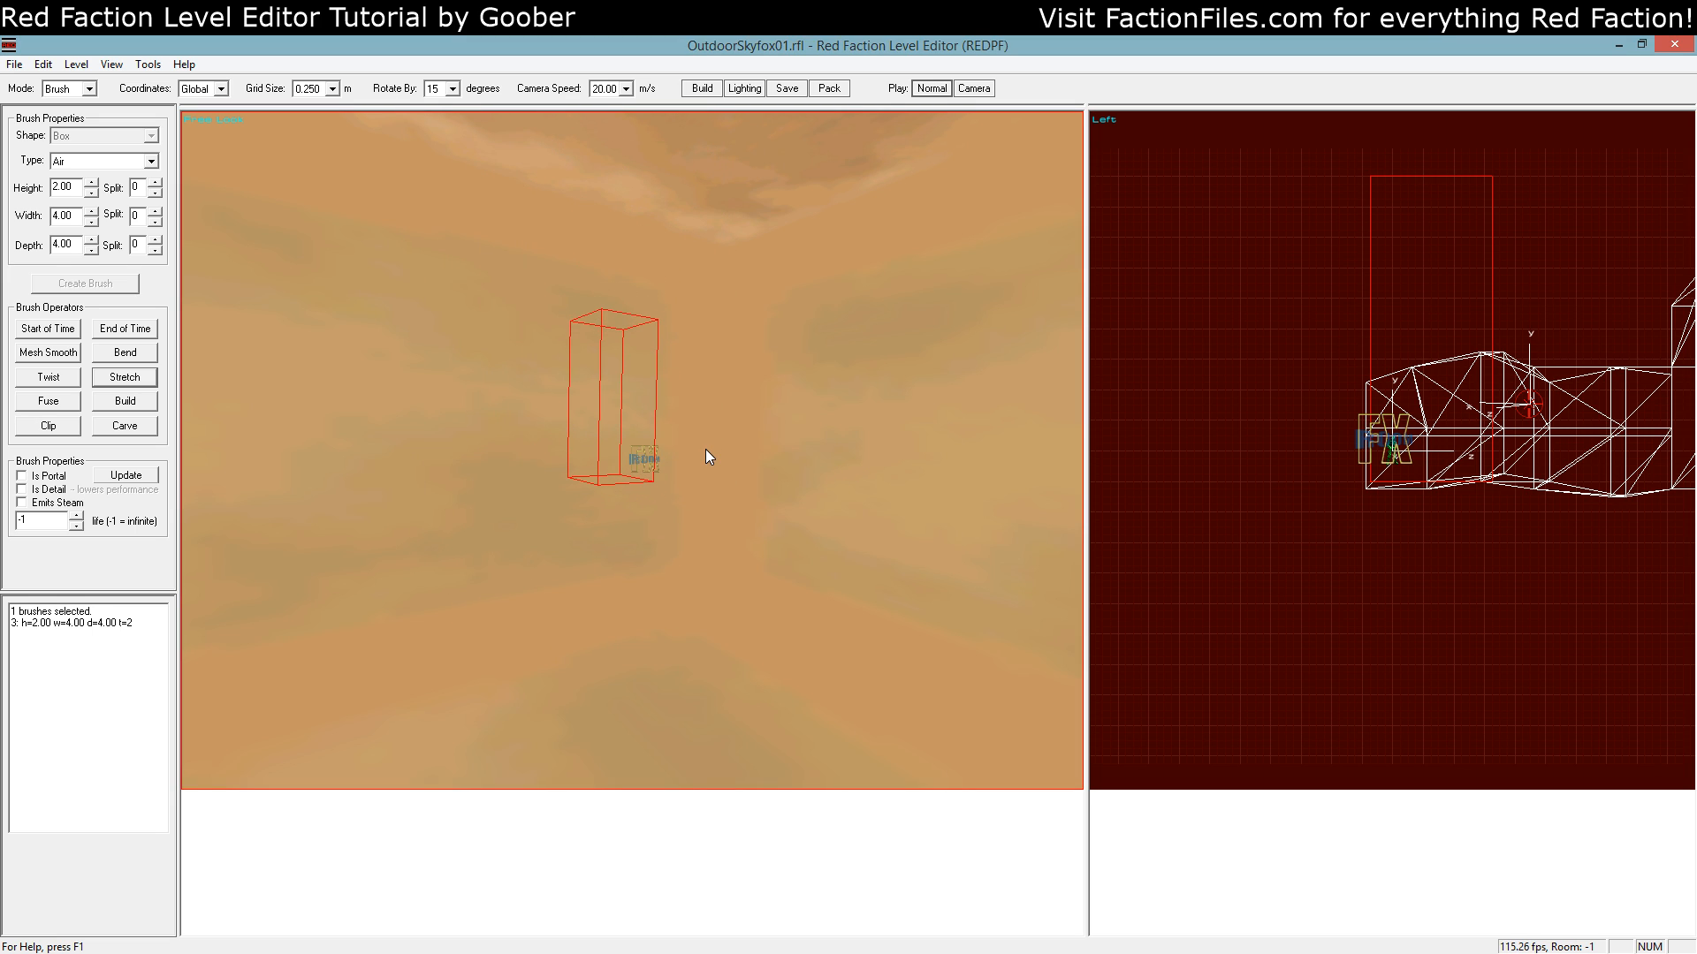
pyautogui.click(700, 88)
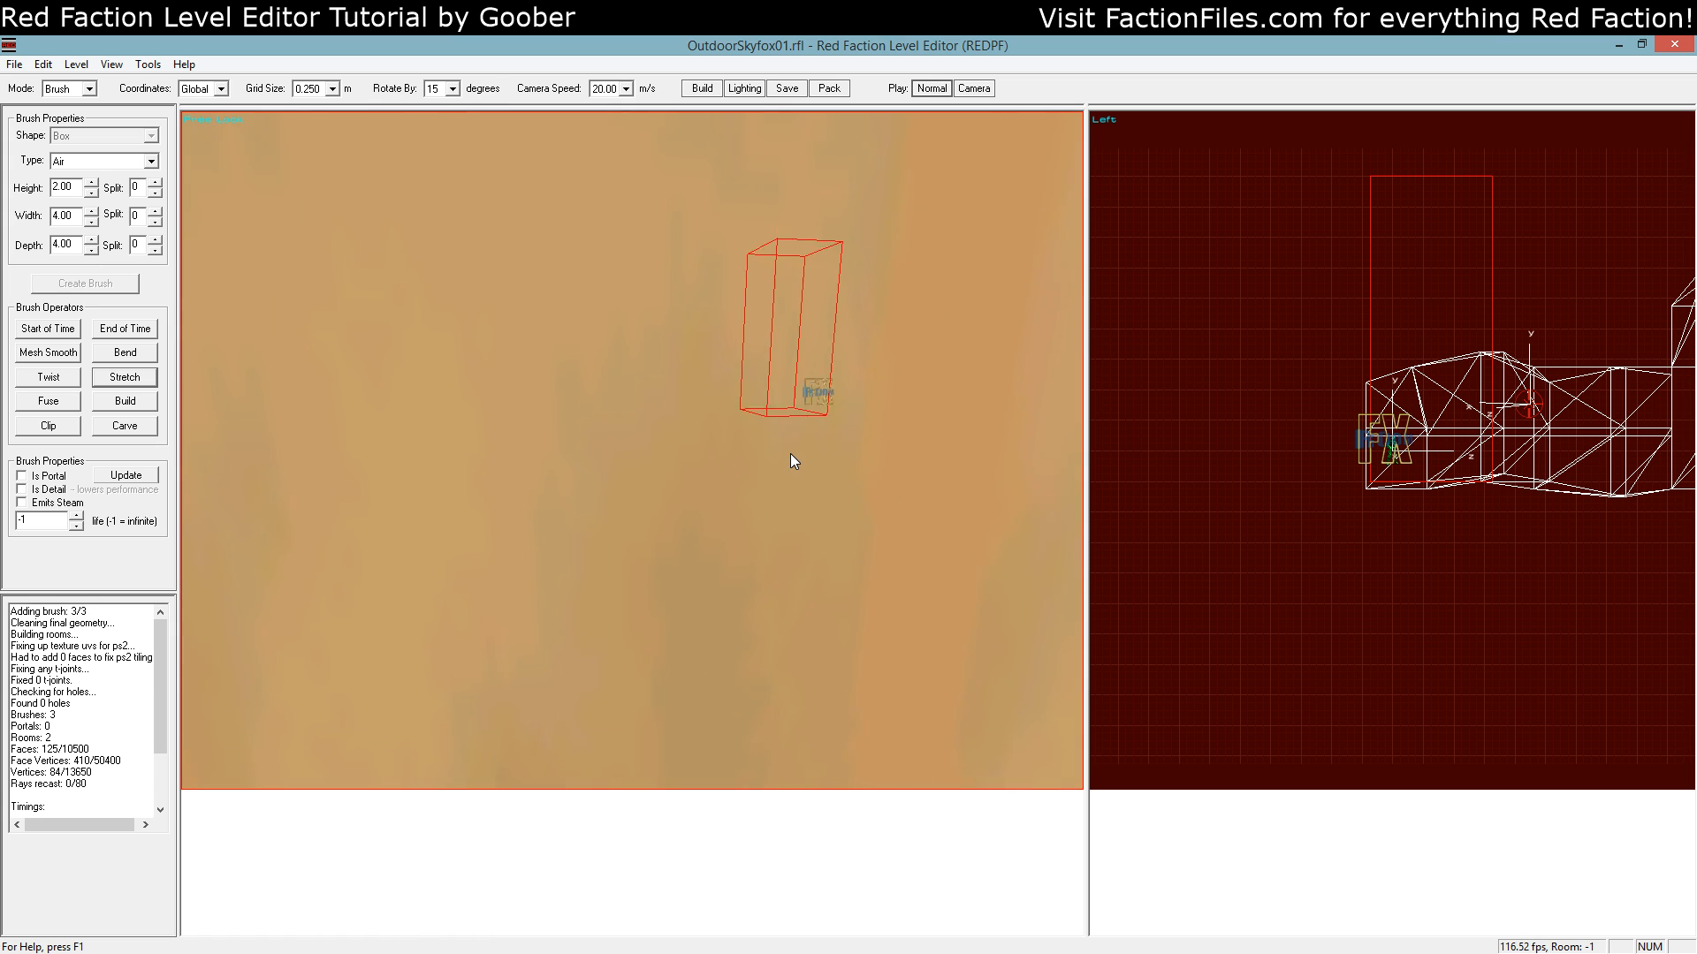
# Stretch the sky room brush a second time to 4×4×2
pyautogui.click(124, 377)
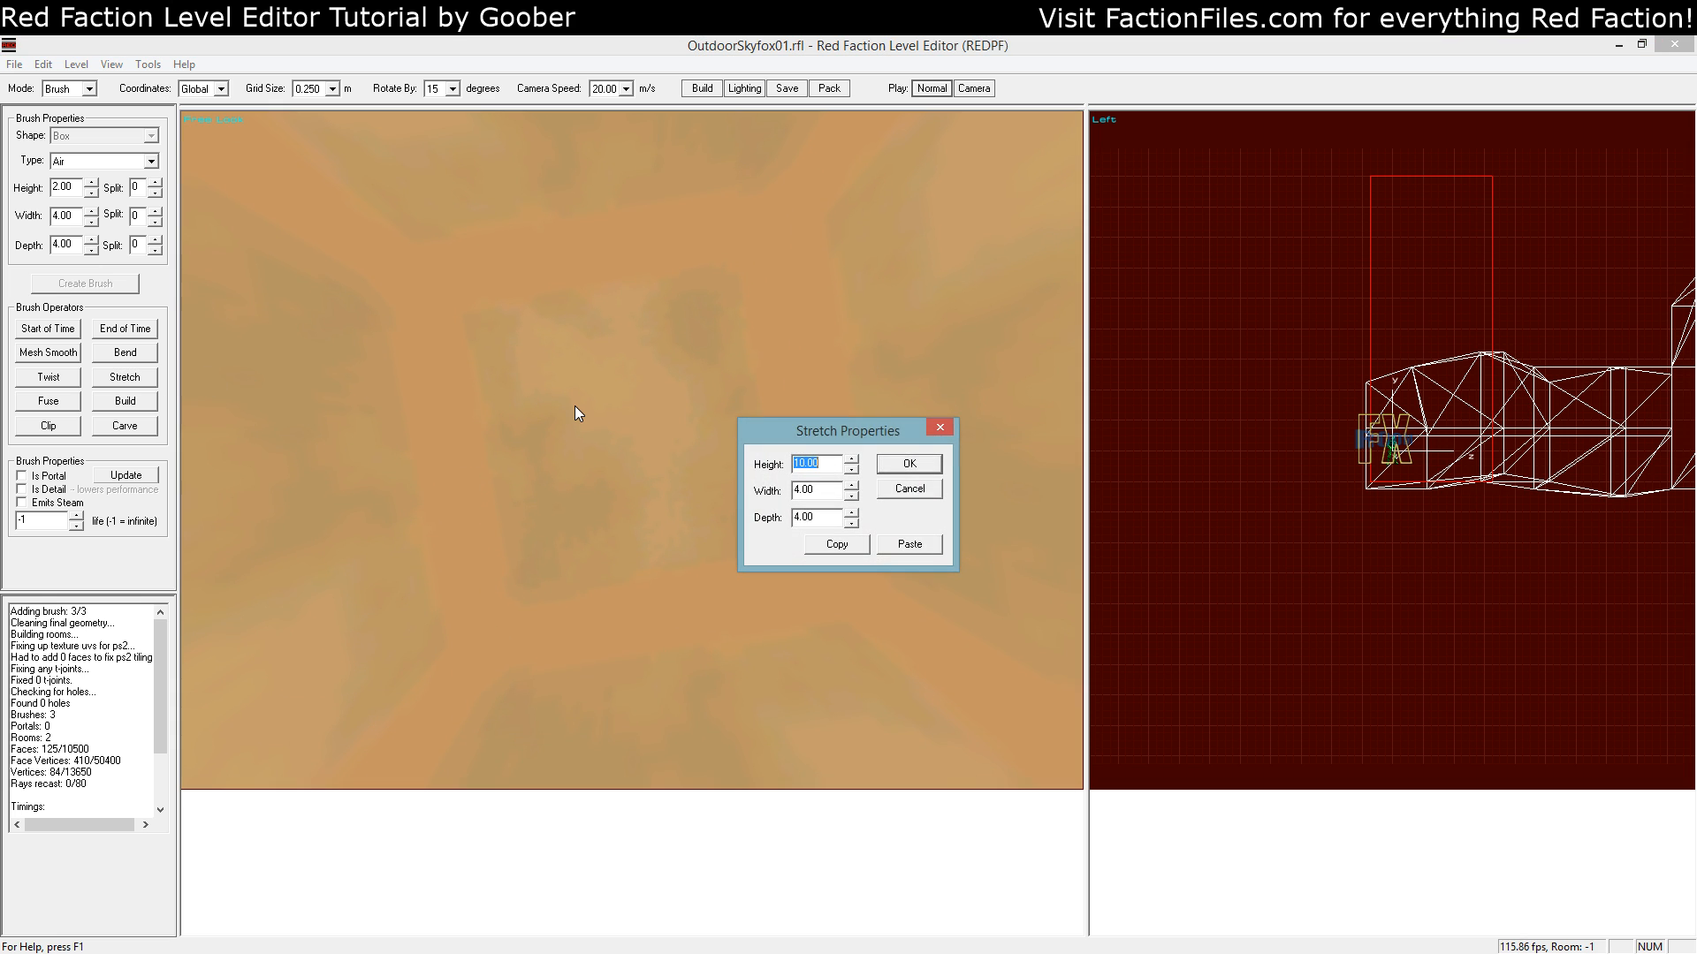
pyautogui.click(907, 463)
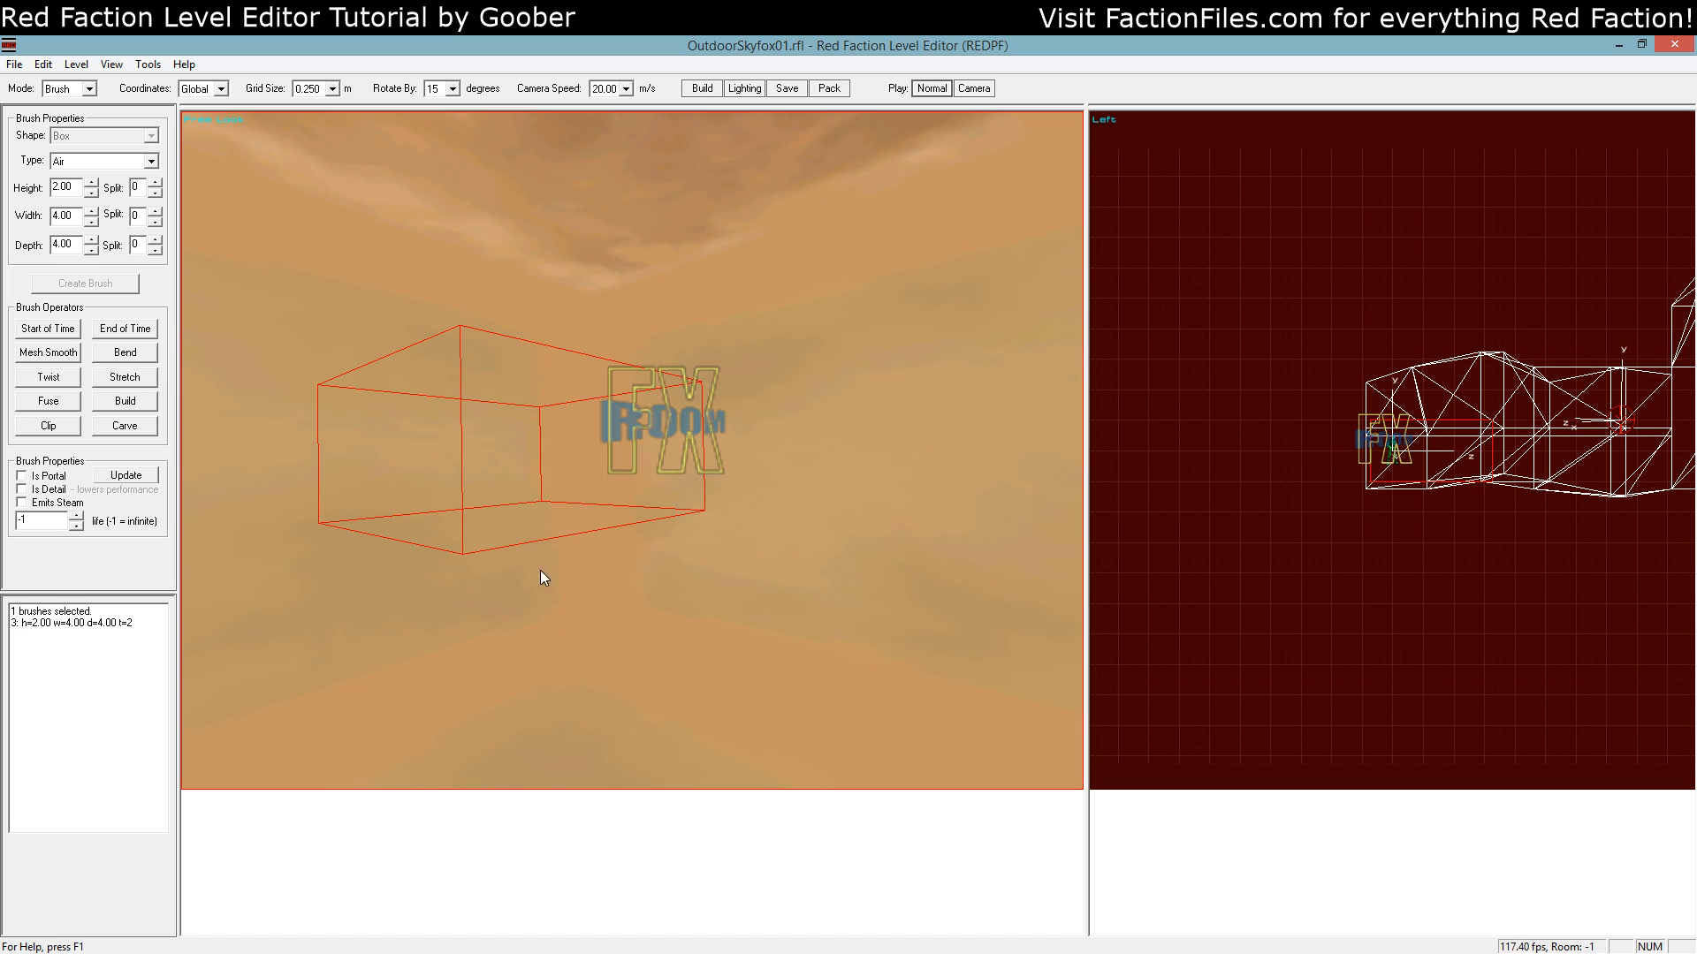
pyautogui.moveTo(615, 497)
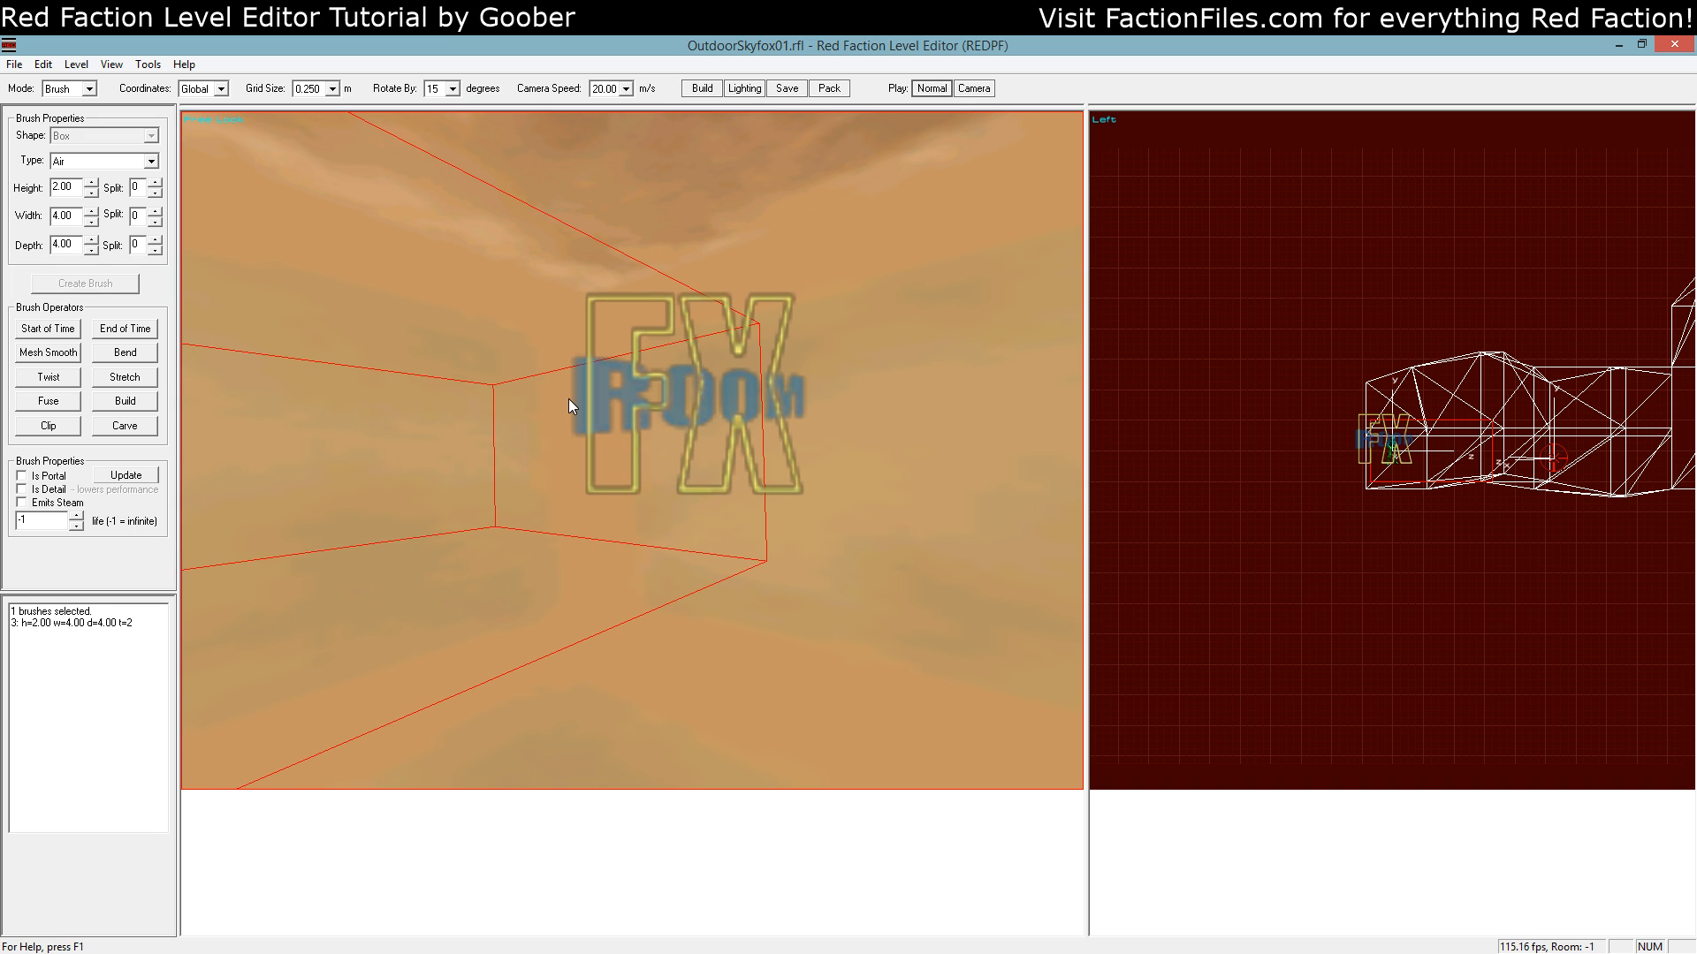
pyautogui.moveTo(647, 418)
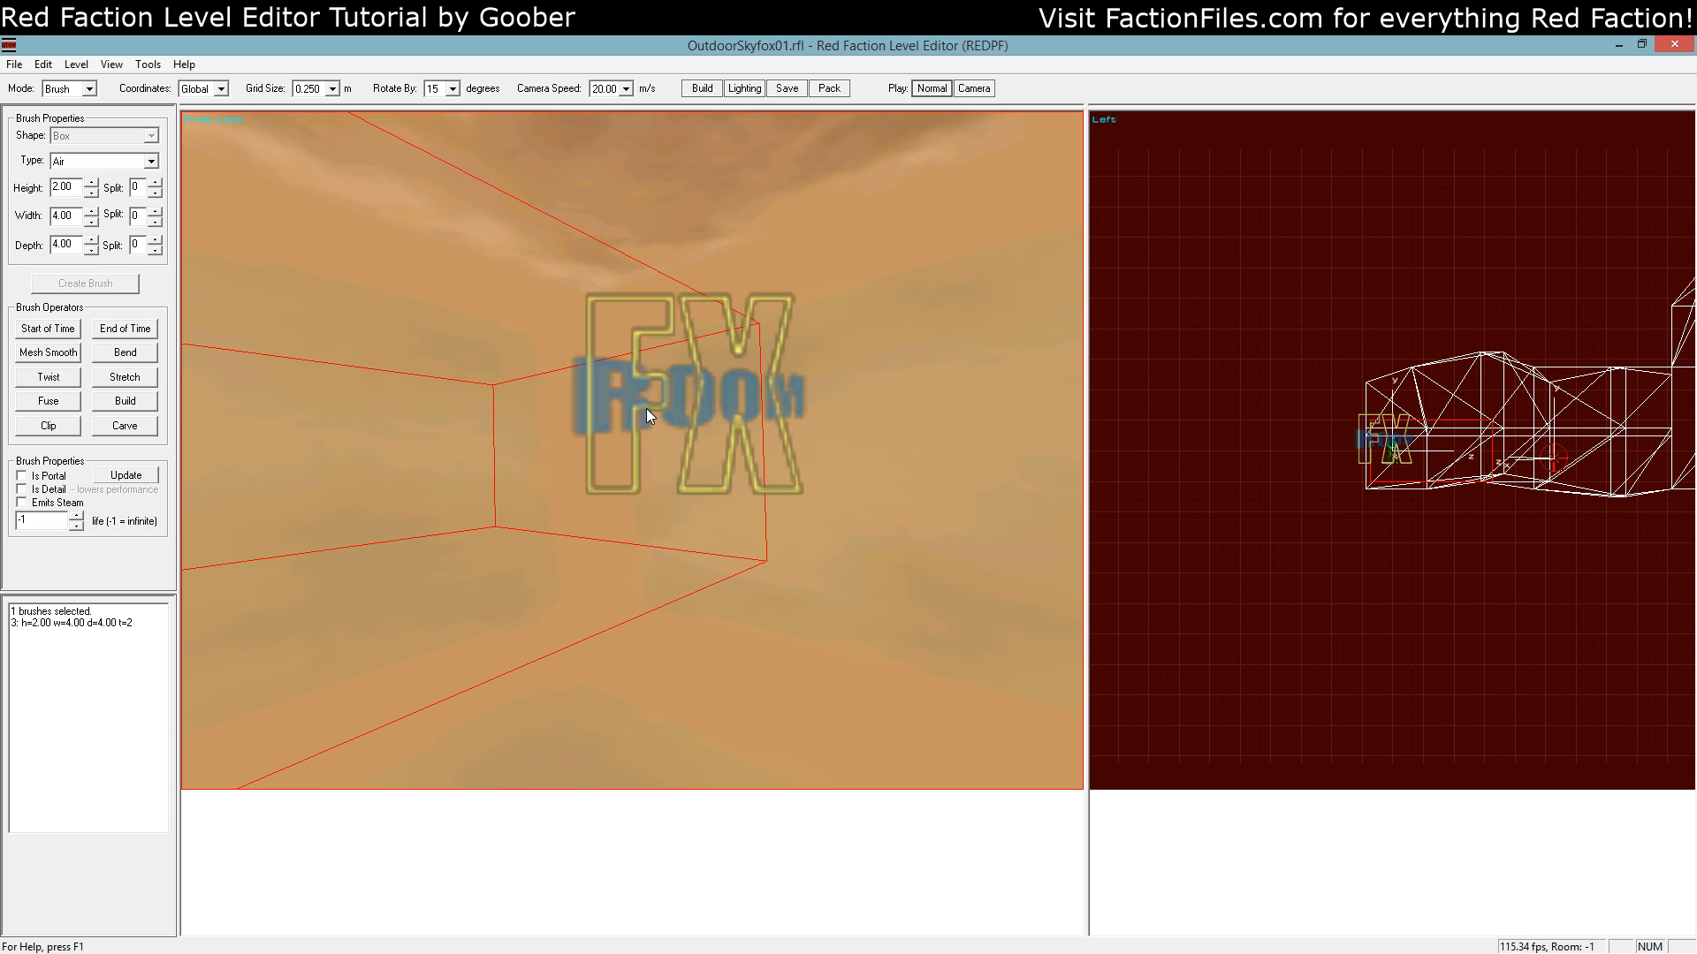
pyautogui.moveTo(744, 498)
pyautogui.write('1')
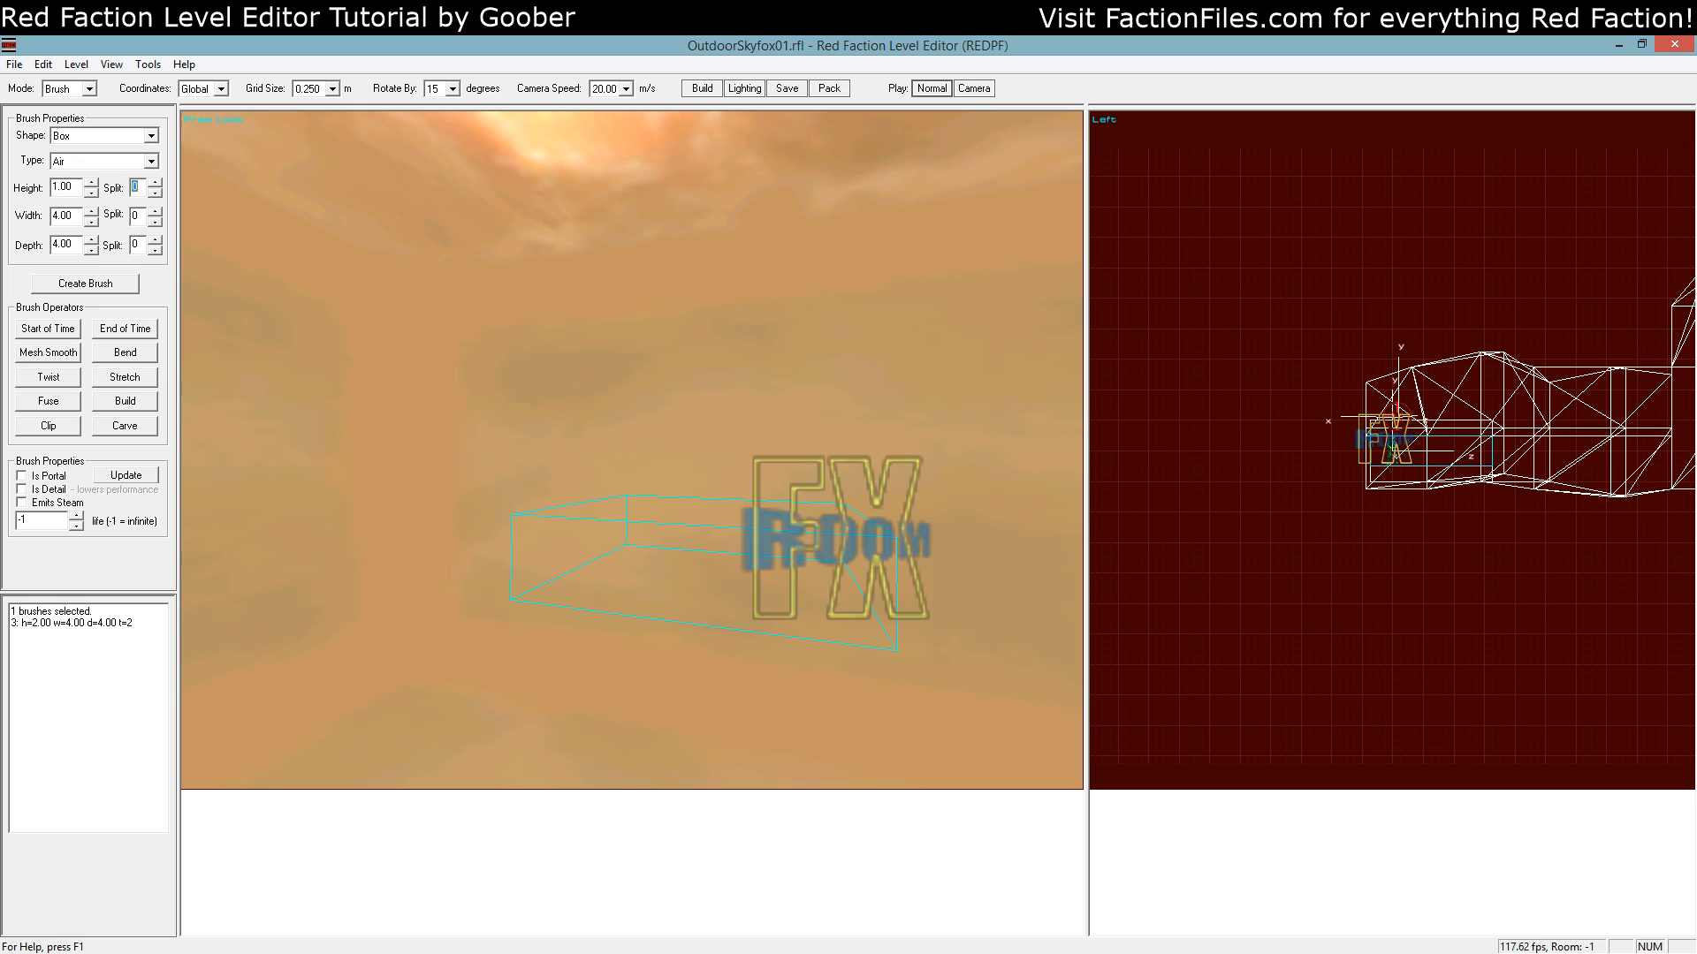
# Create a solid 1×1×1 box brush in the sky room, then move to Texture mode
pyautogui.click(149, 160)
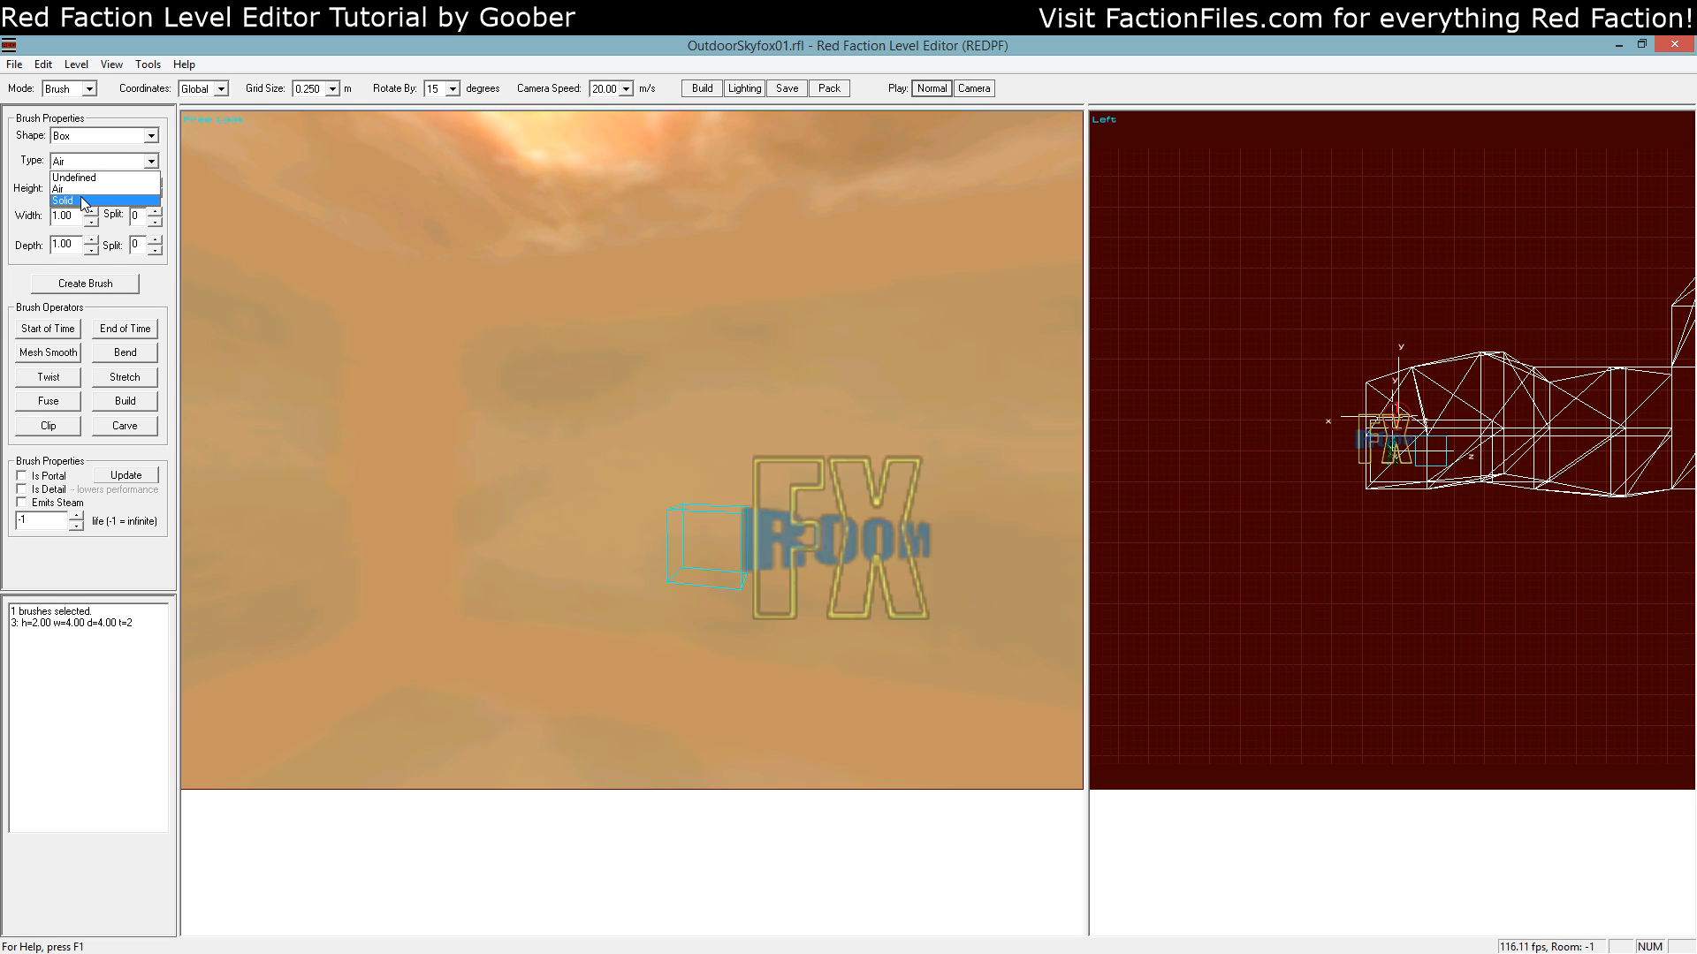
pyautogui.click(64, 202)
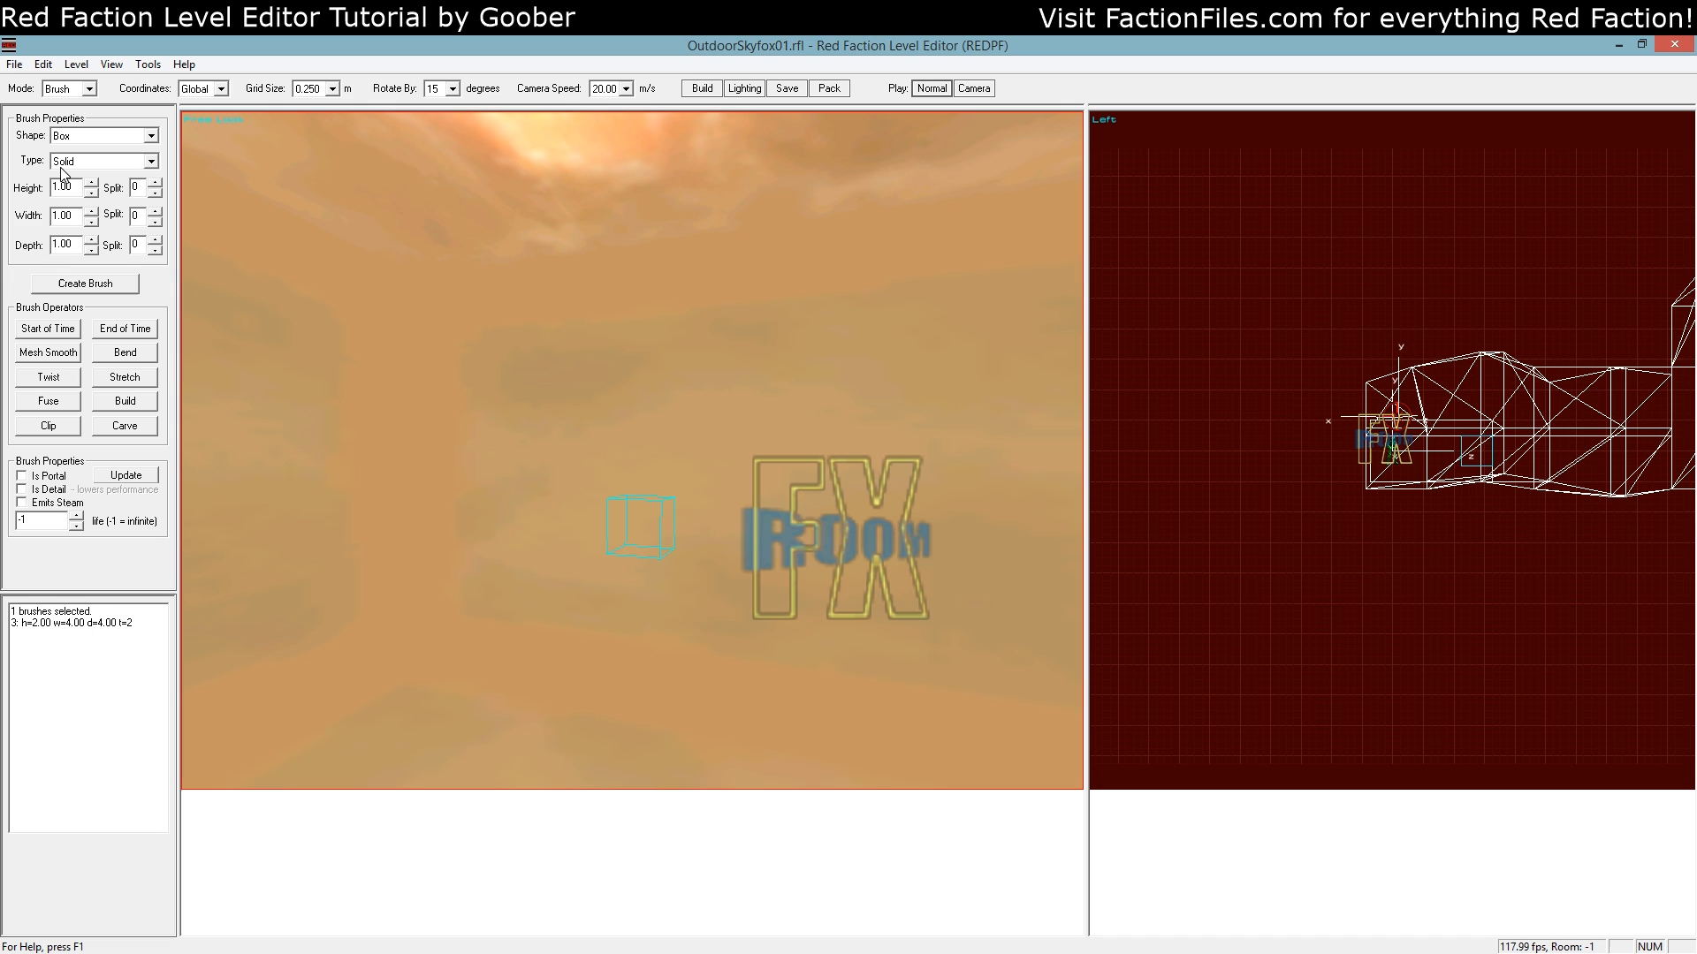
pyautogui.click(700, 88)
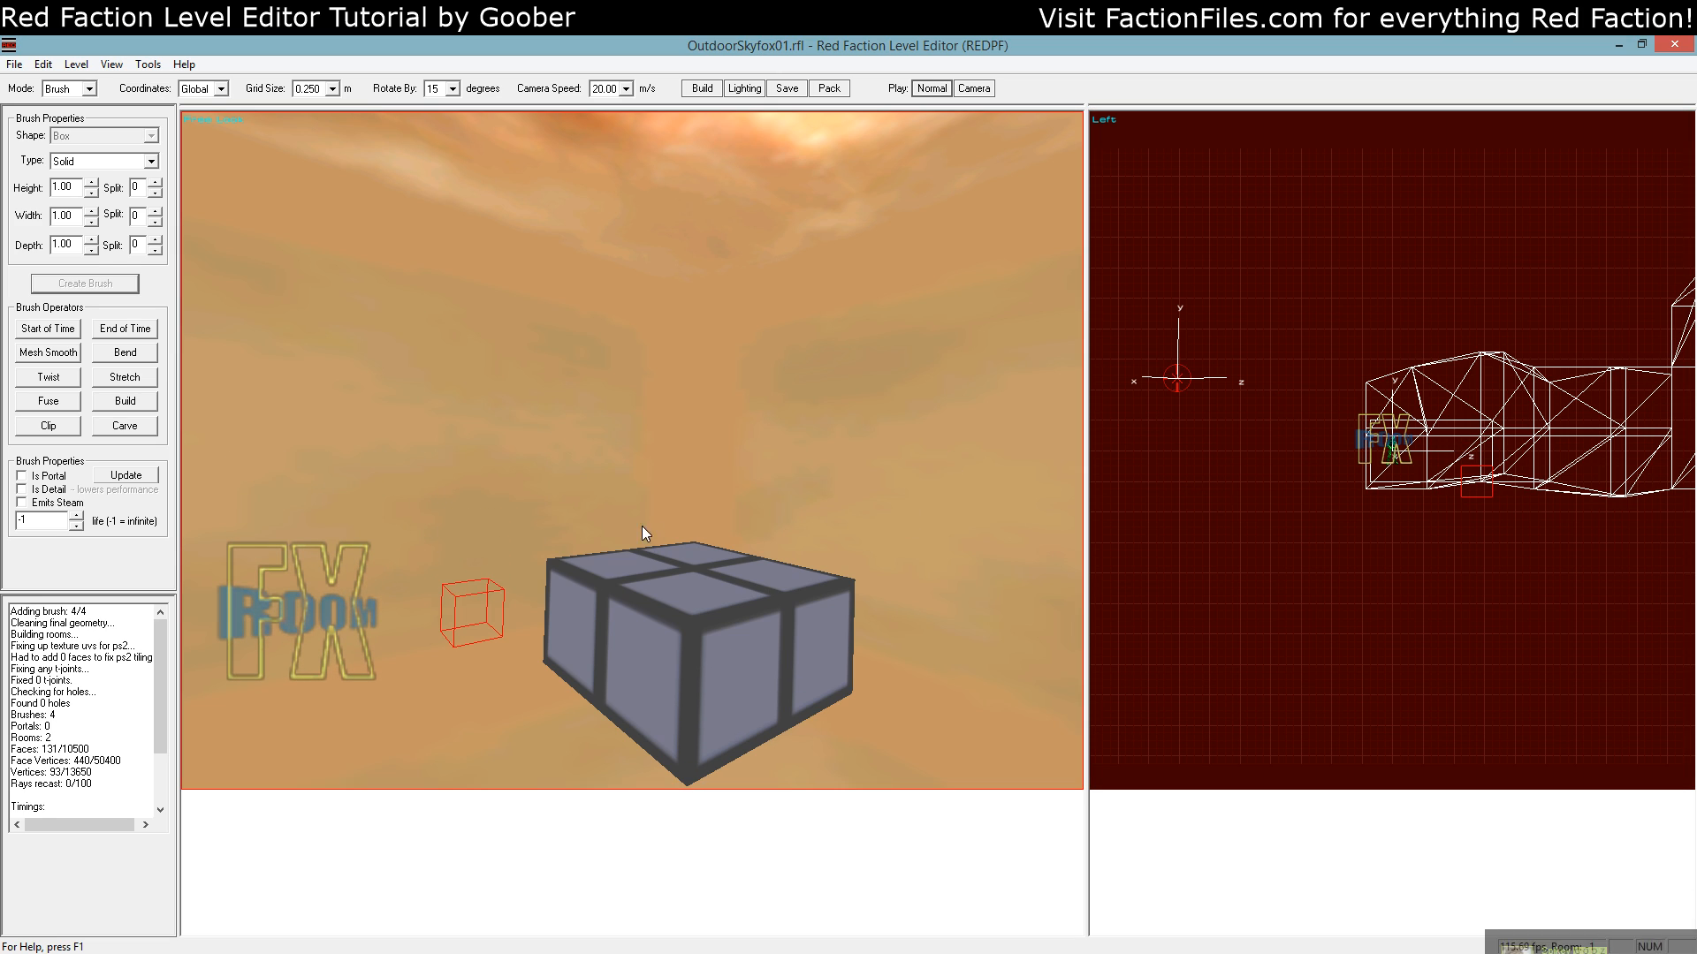
pyautogui.click(92, 88)
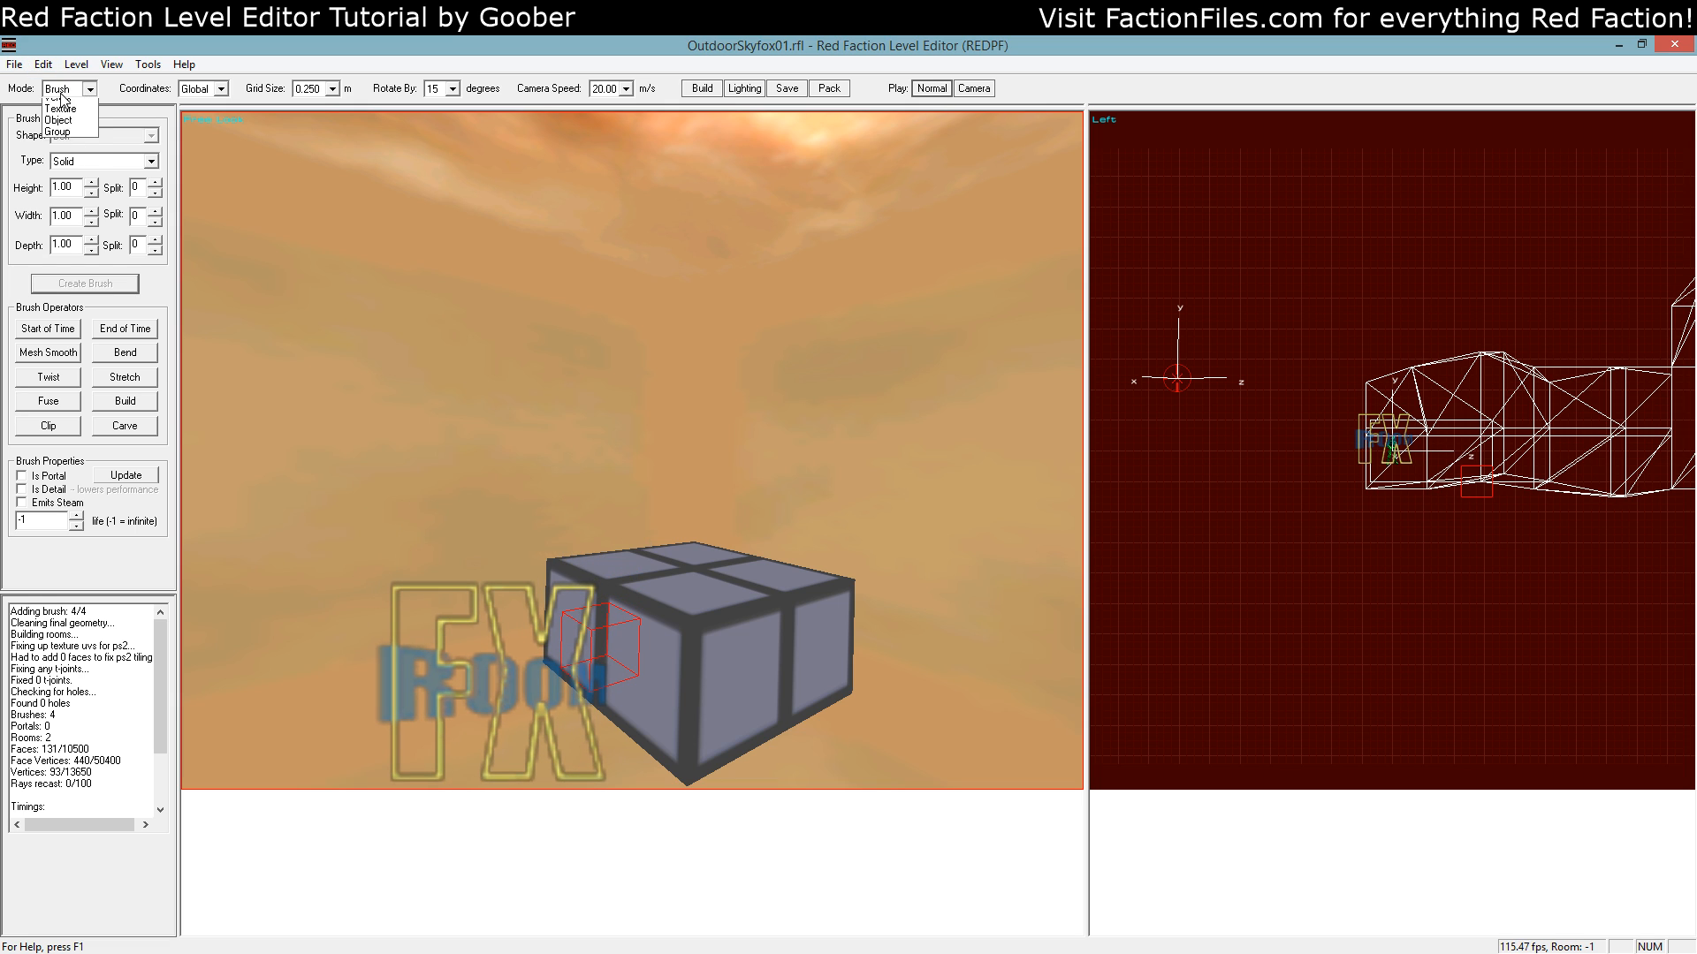
pyautogui.click(61, 106)
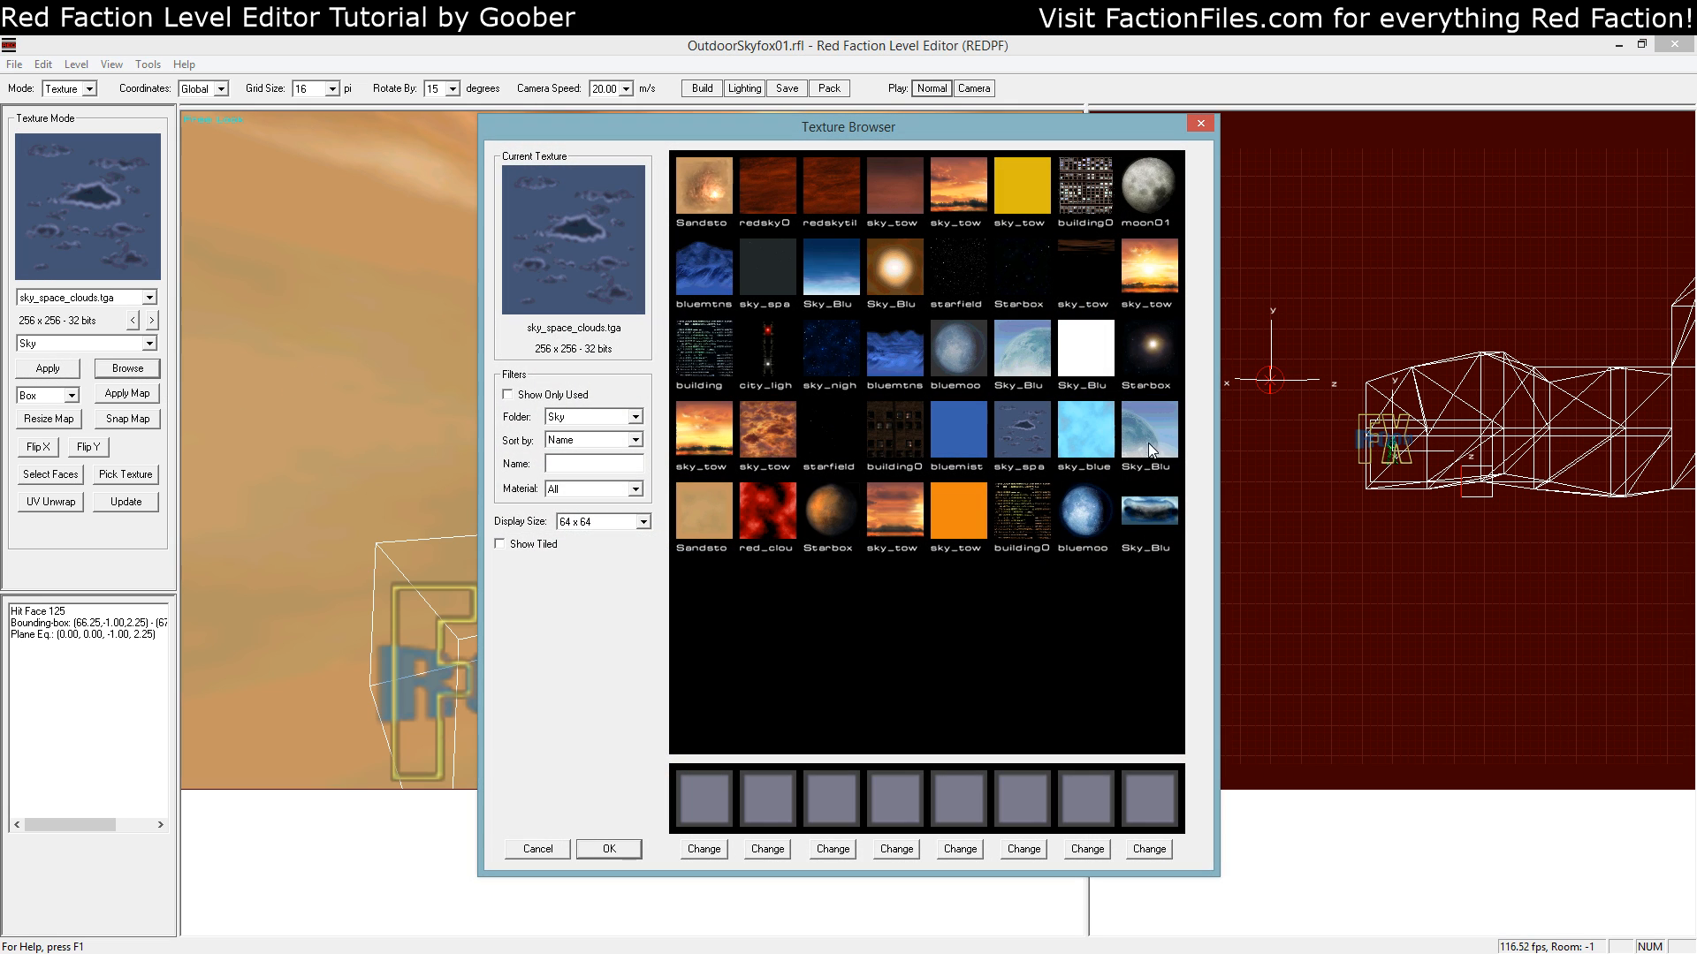
# Apply the sky_towersky04 sunset texture to the test box and return to Brush mode
pyautogui.click(636, 417)
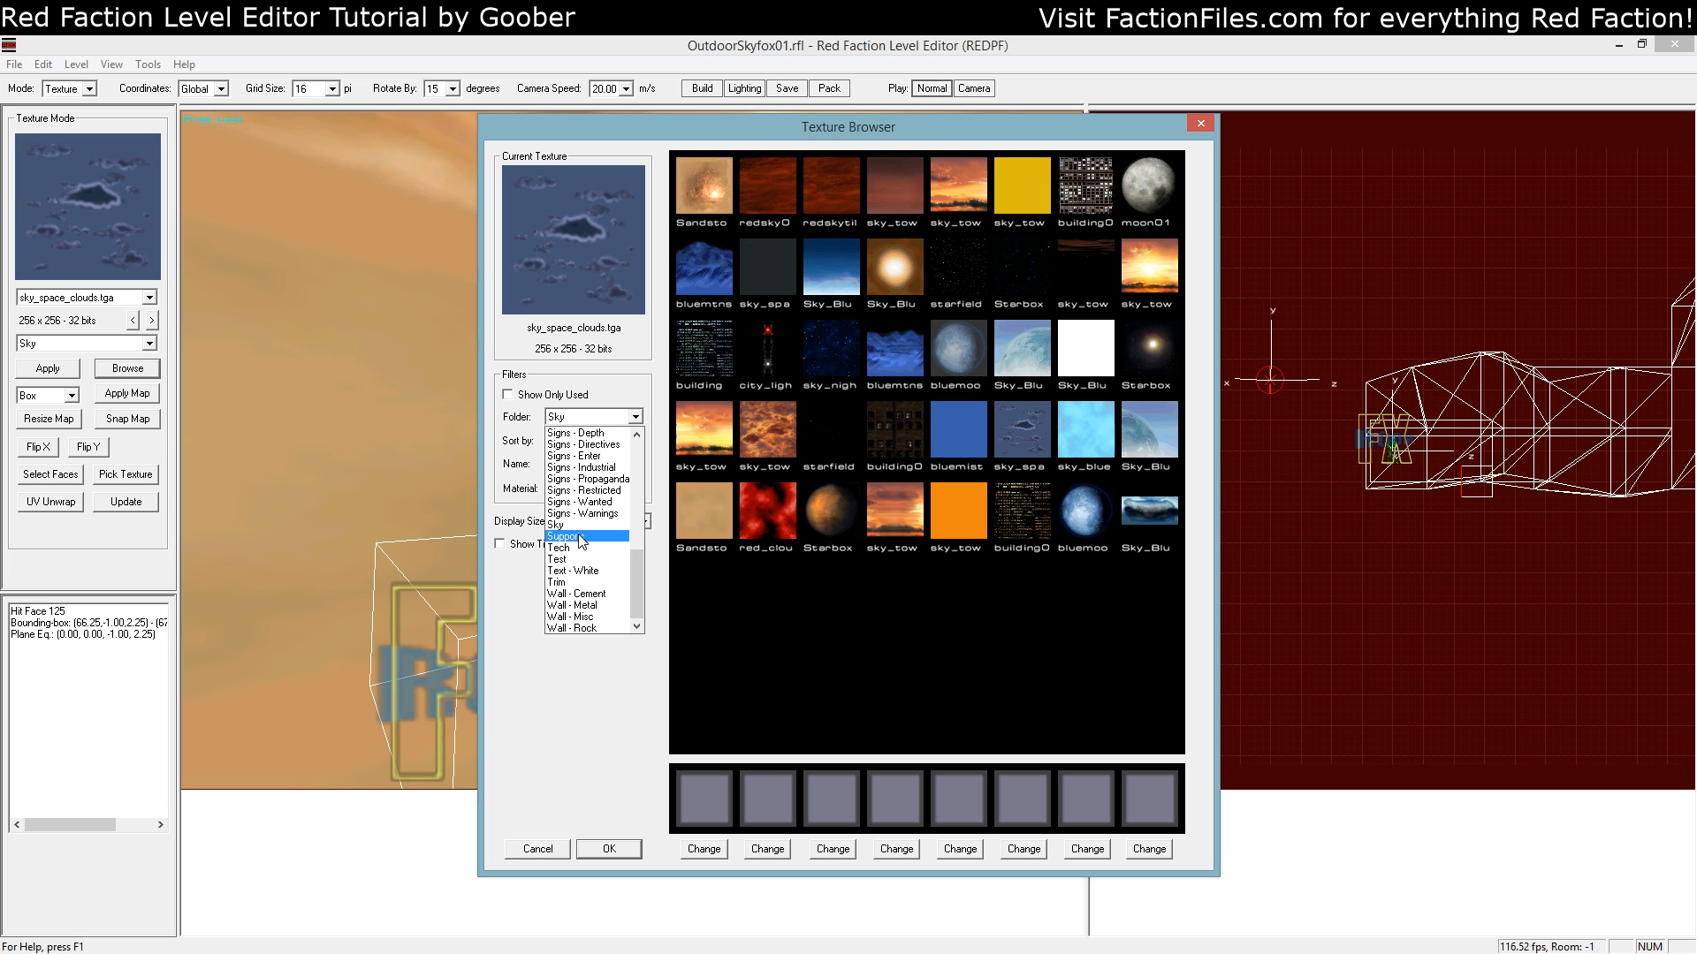
pyautogui.click(556, 525)
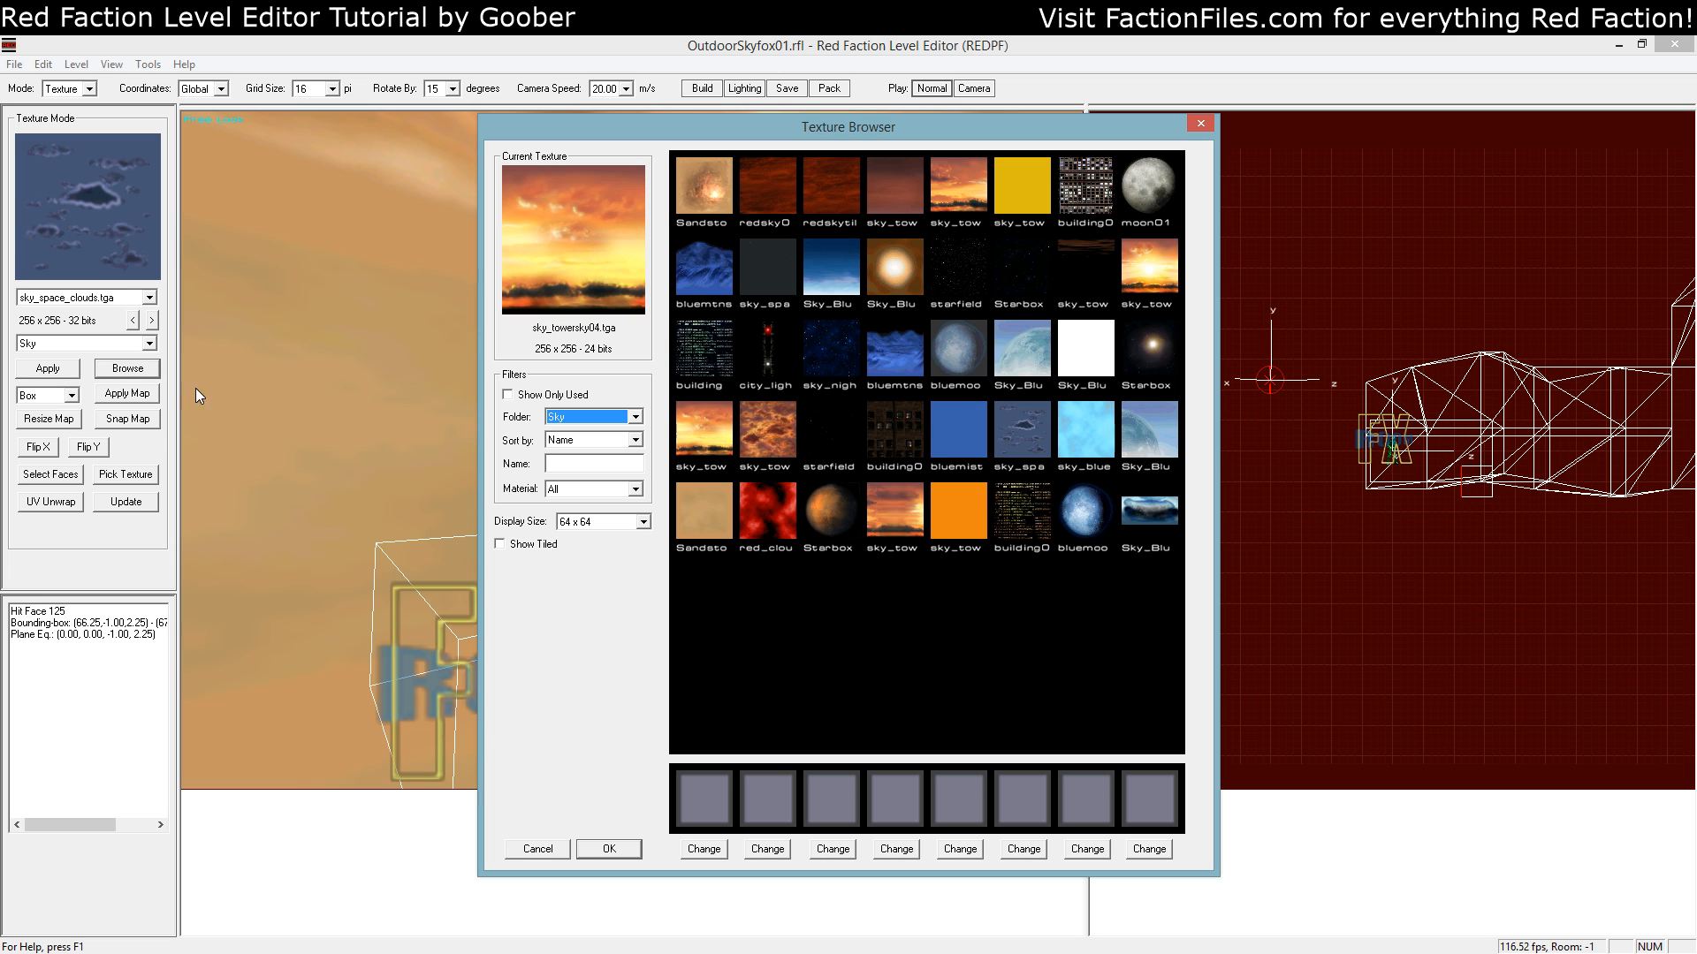
pyautogui.click(608, 849)
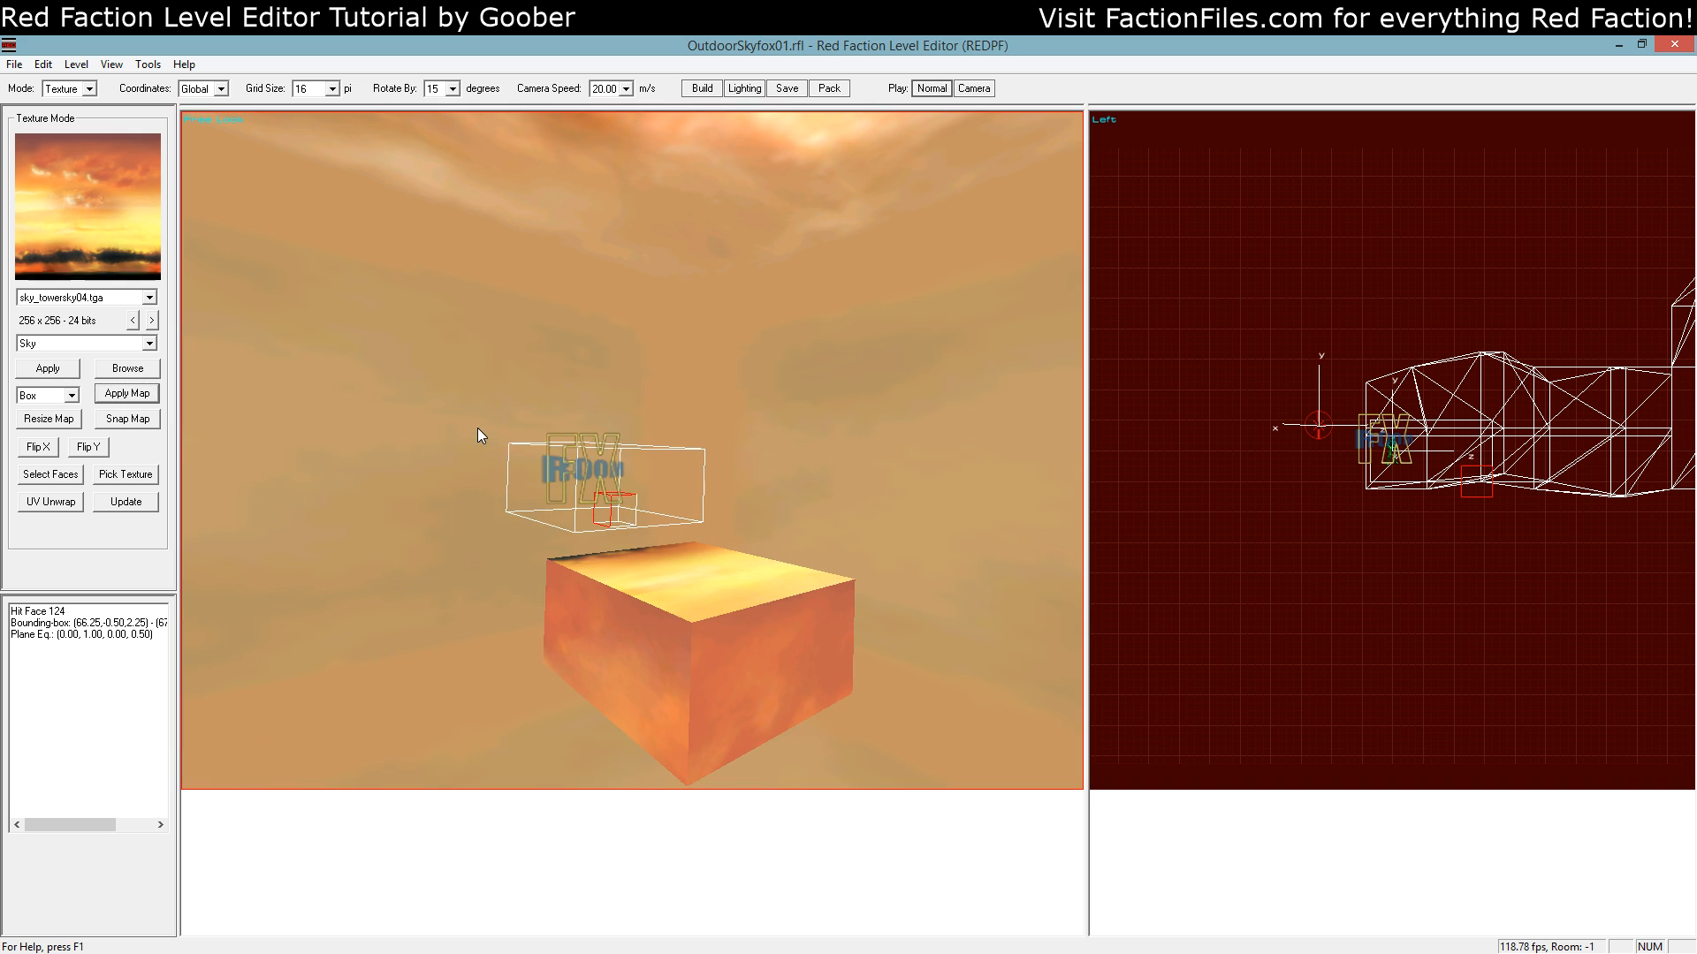
pyautogui.click(65, 89)
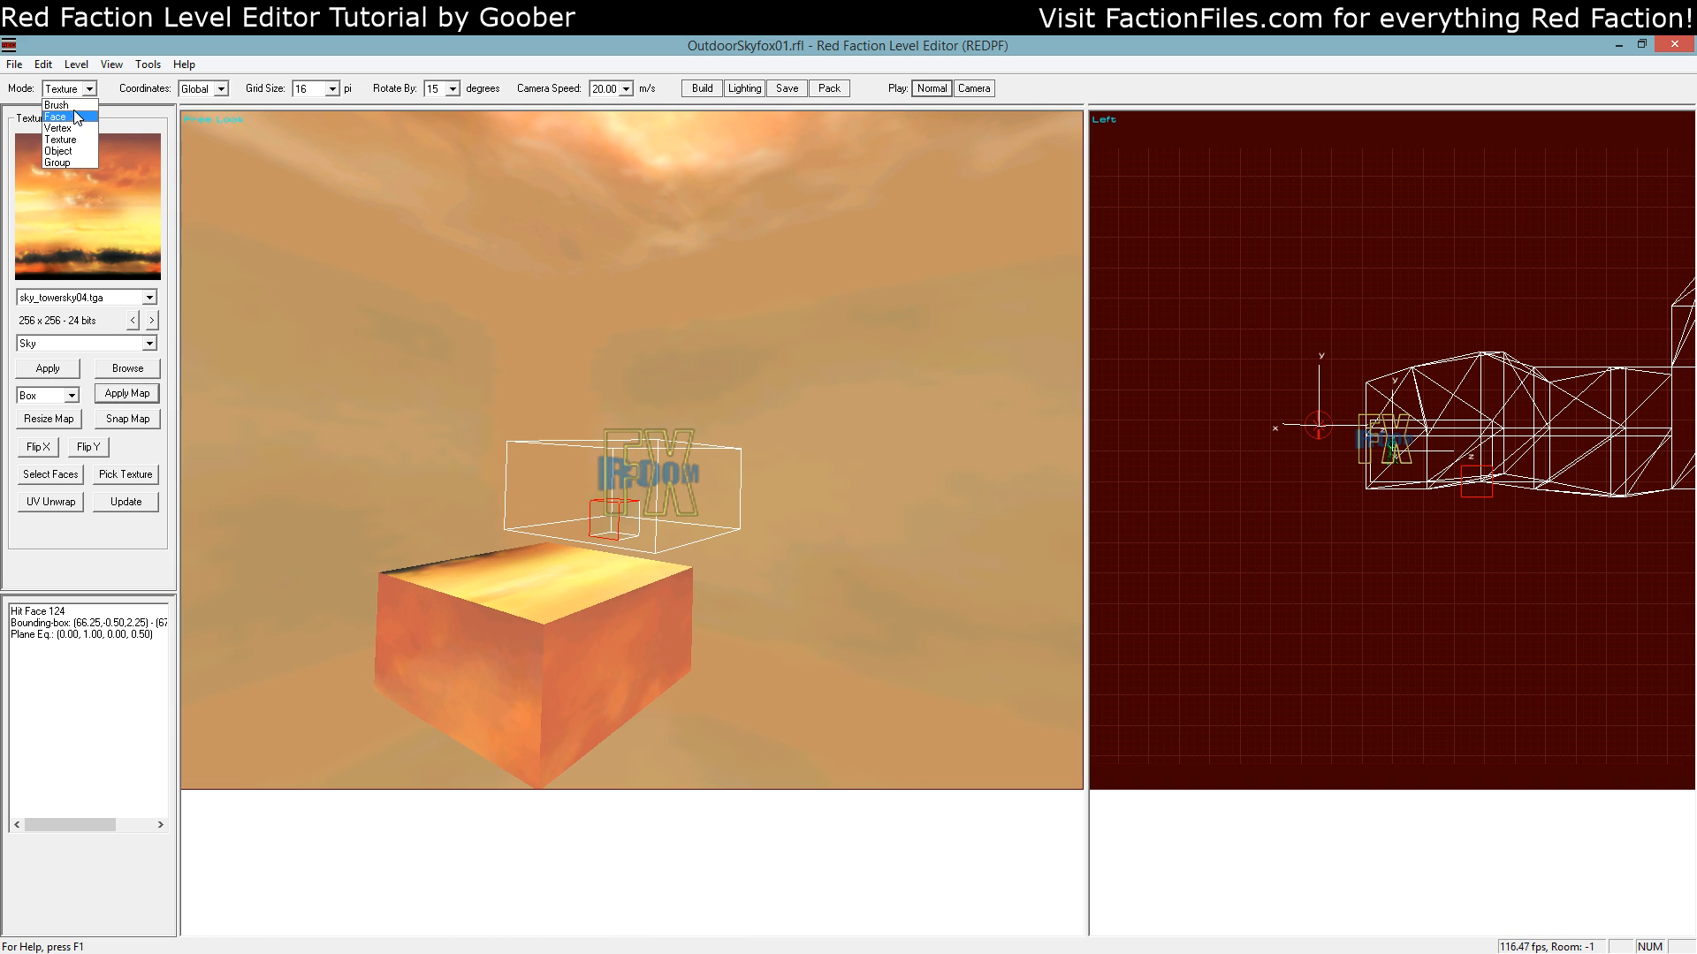
pyautogui.click(55, 105)
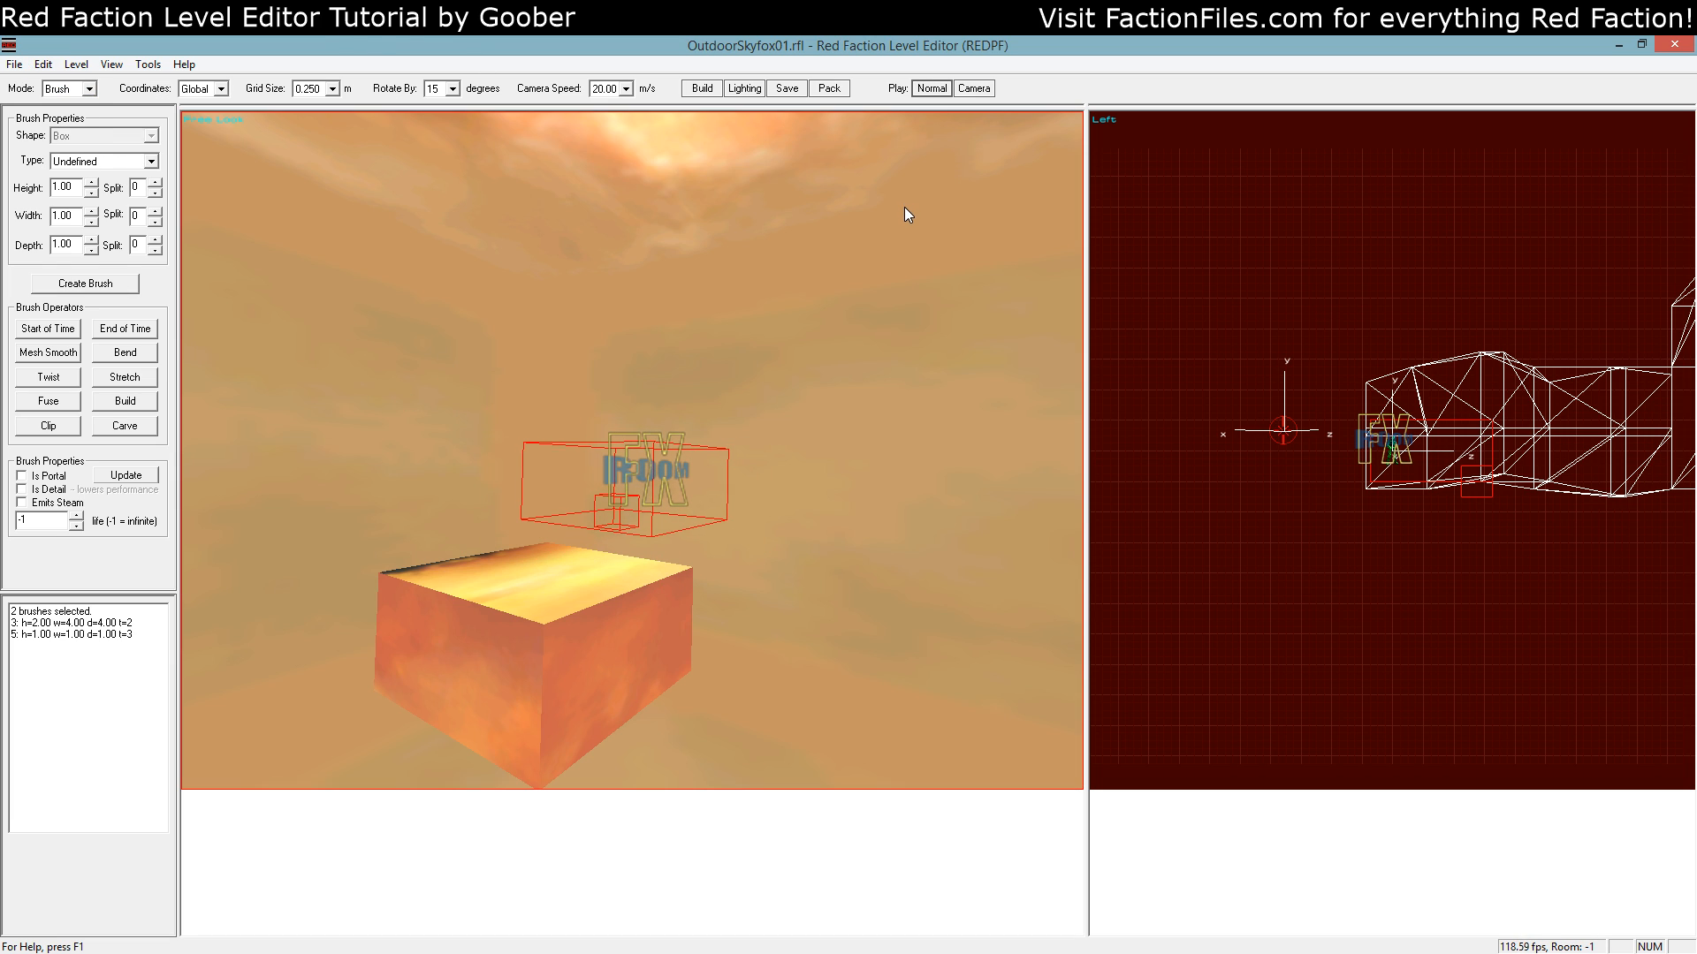
# Pack the level, switch to Group mode and start loading a saved group file
pyautogui.click(827, 89)
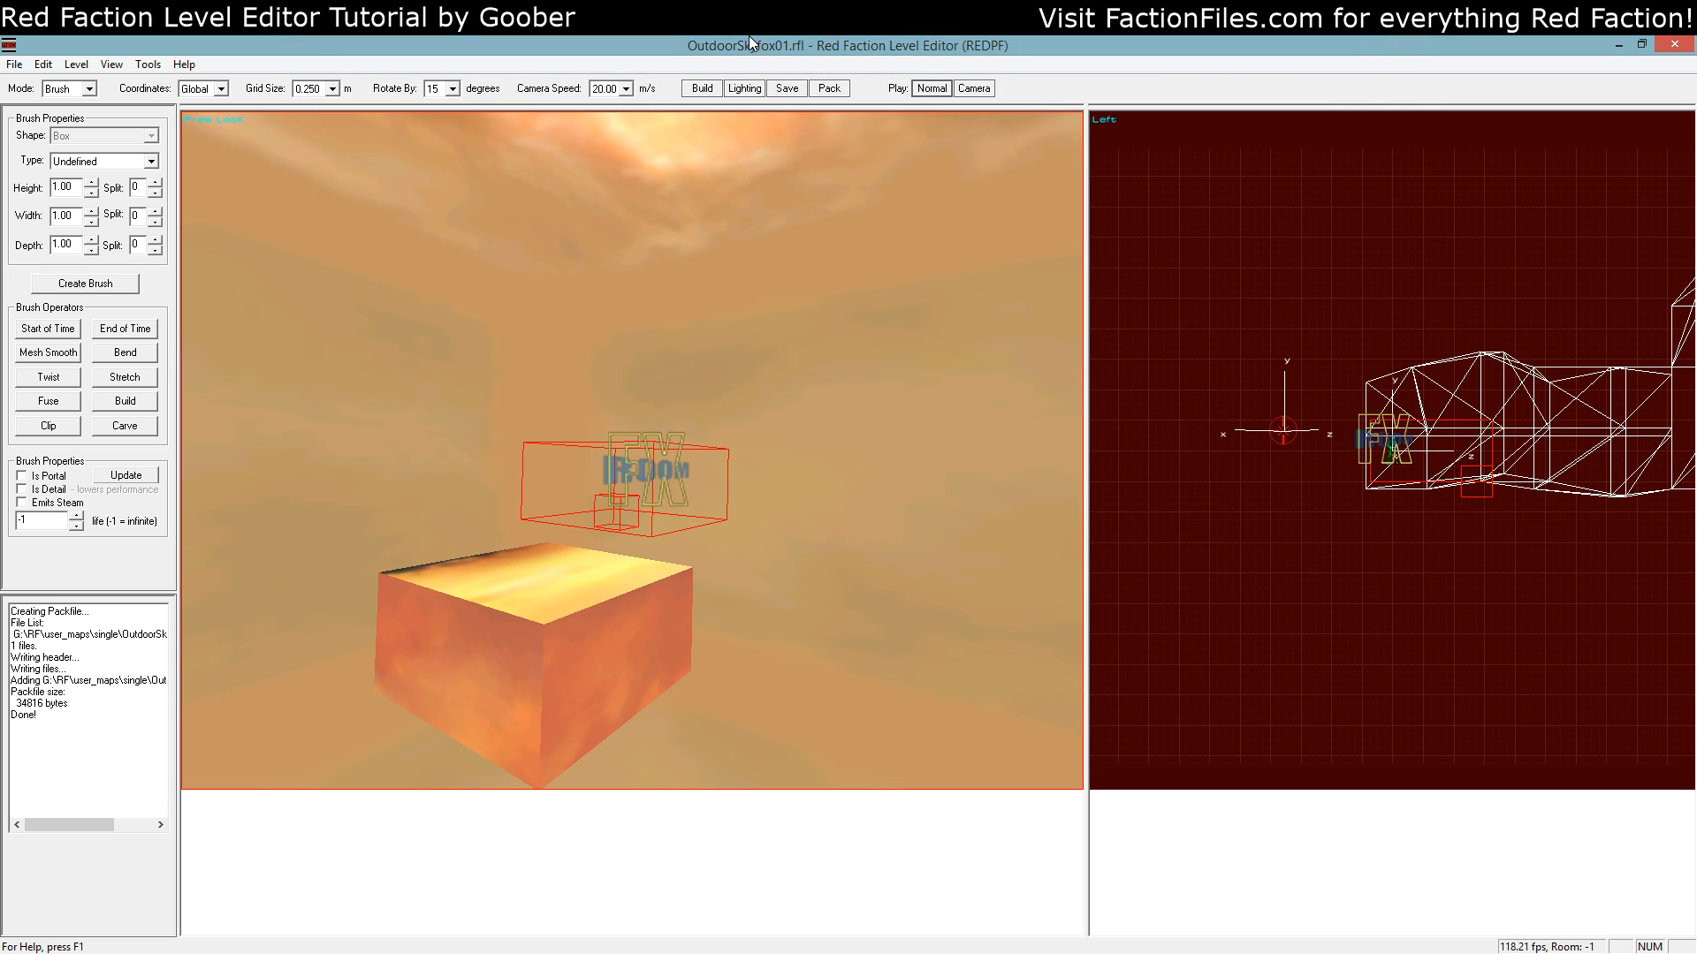
pyautogui.moveTo(705, 327)
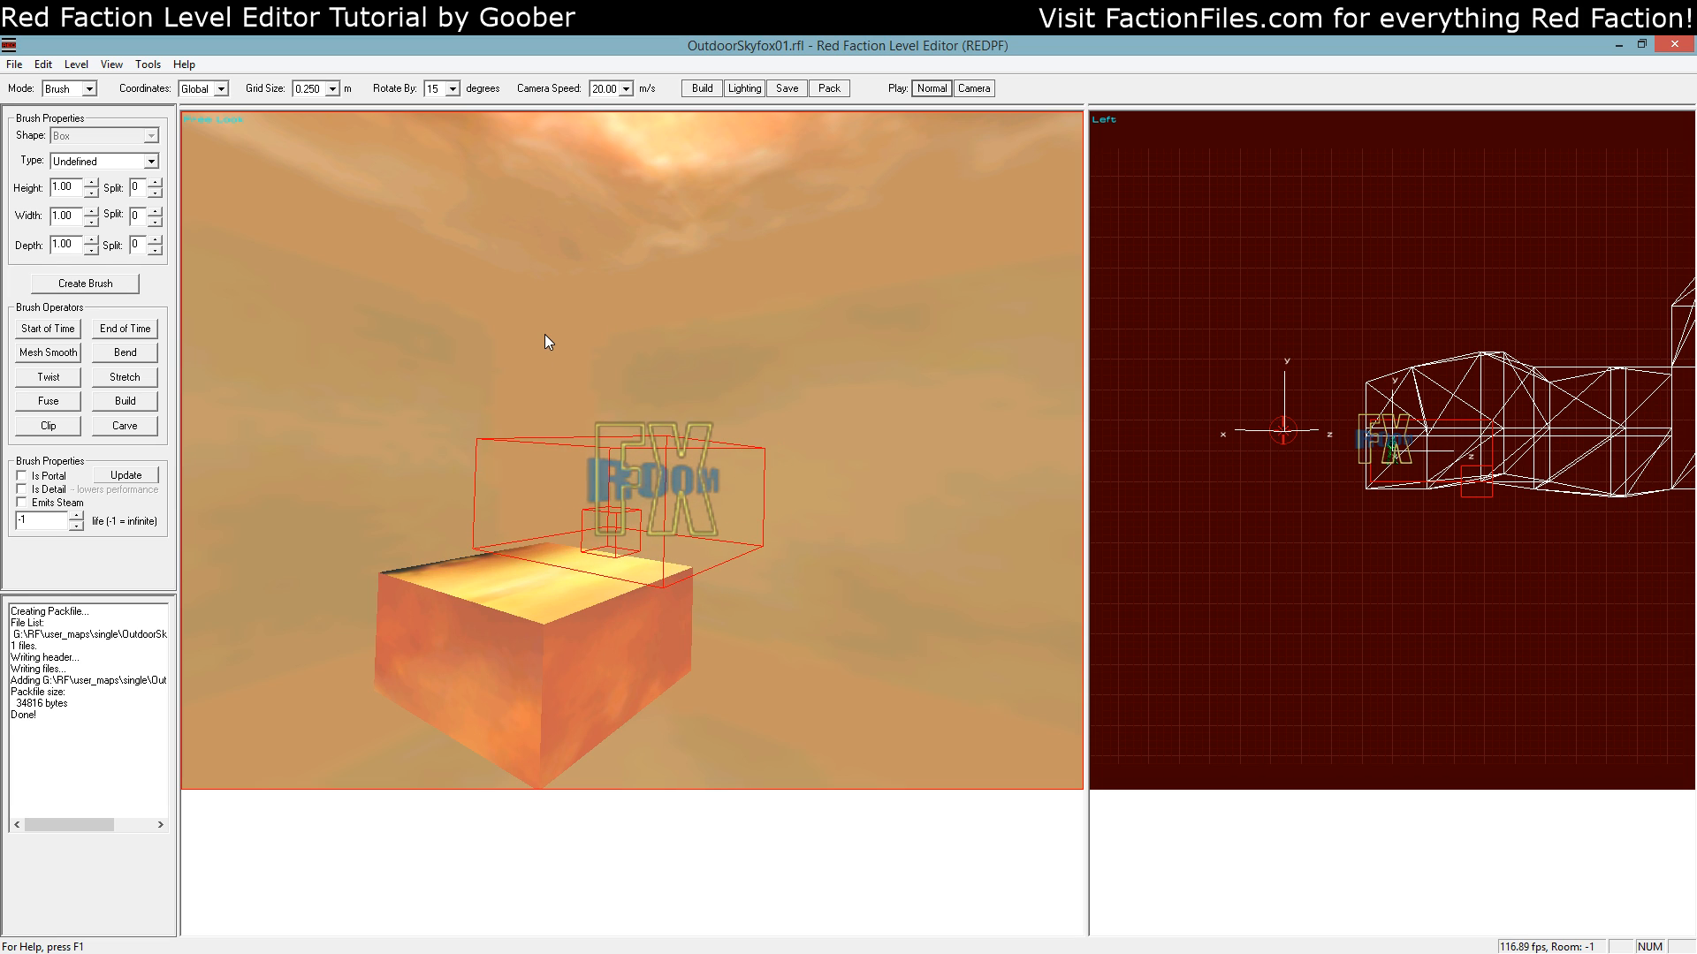
pyautogui.moveTo(560, 336)
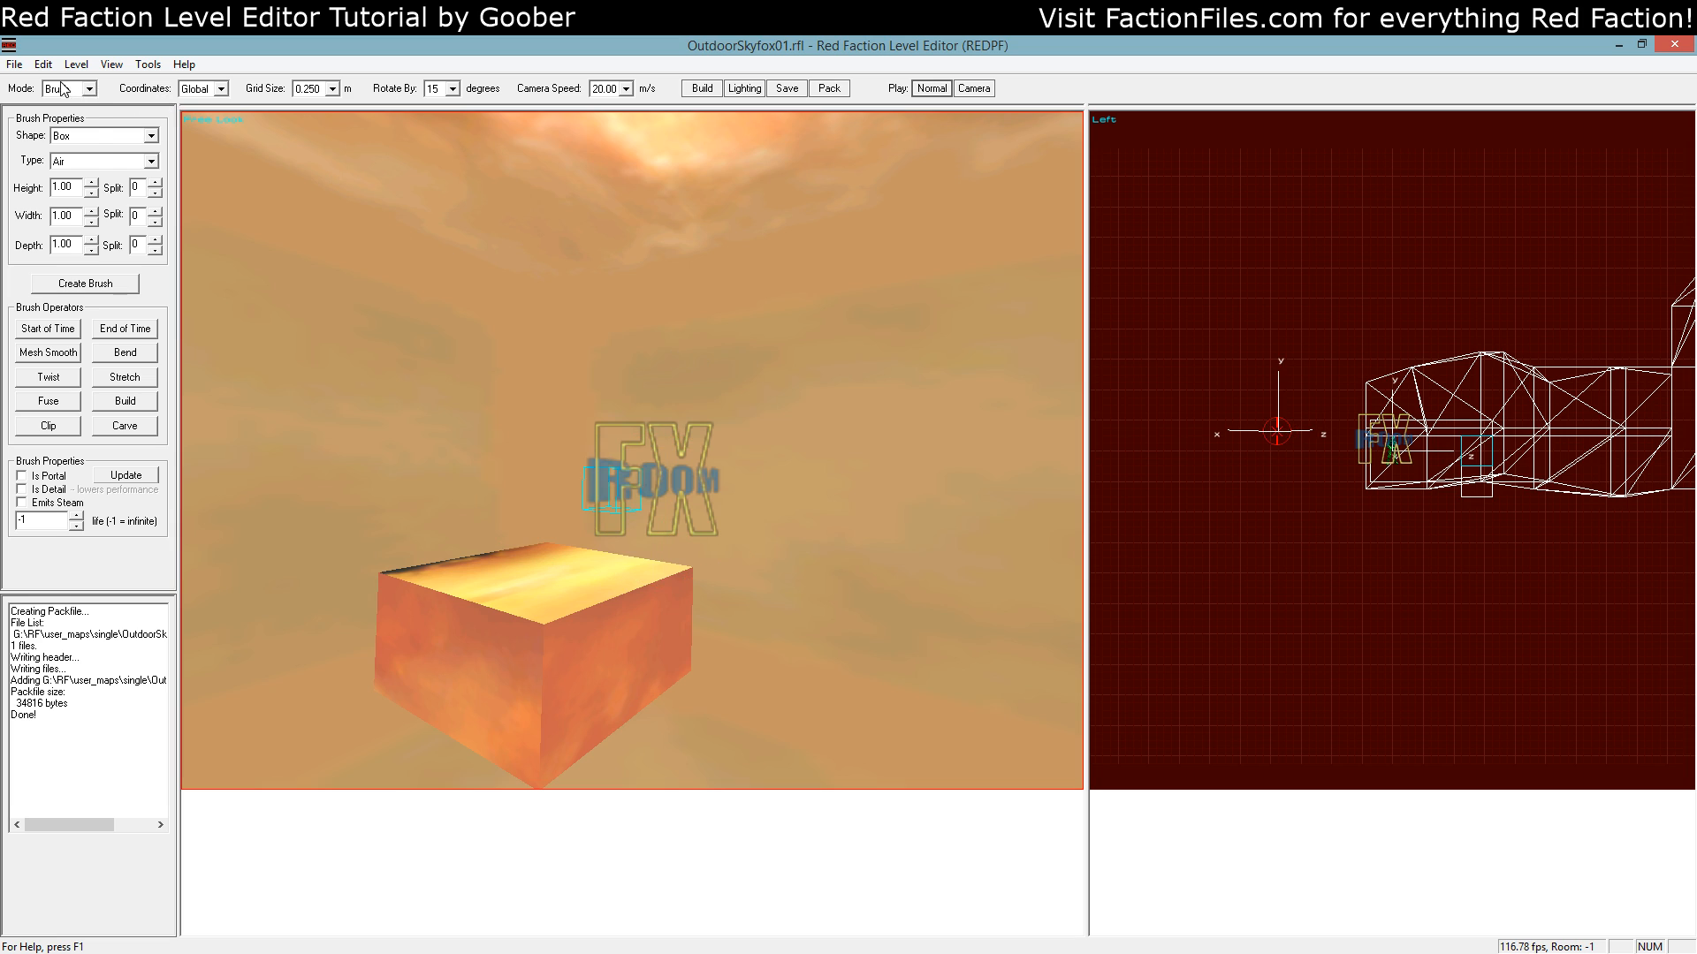
pyautogui.click(67, 88)
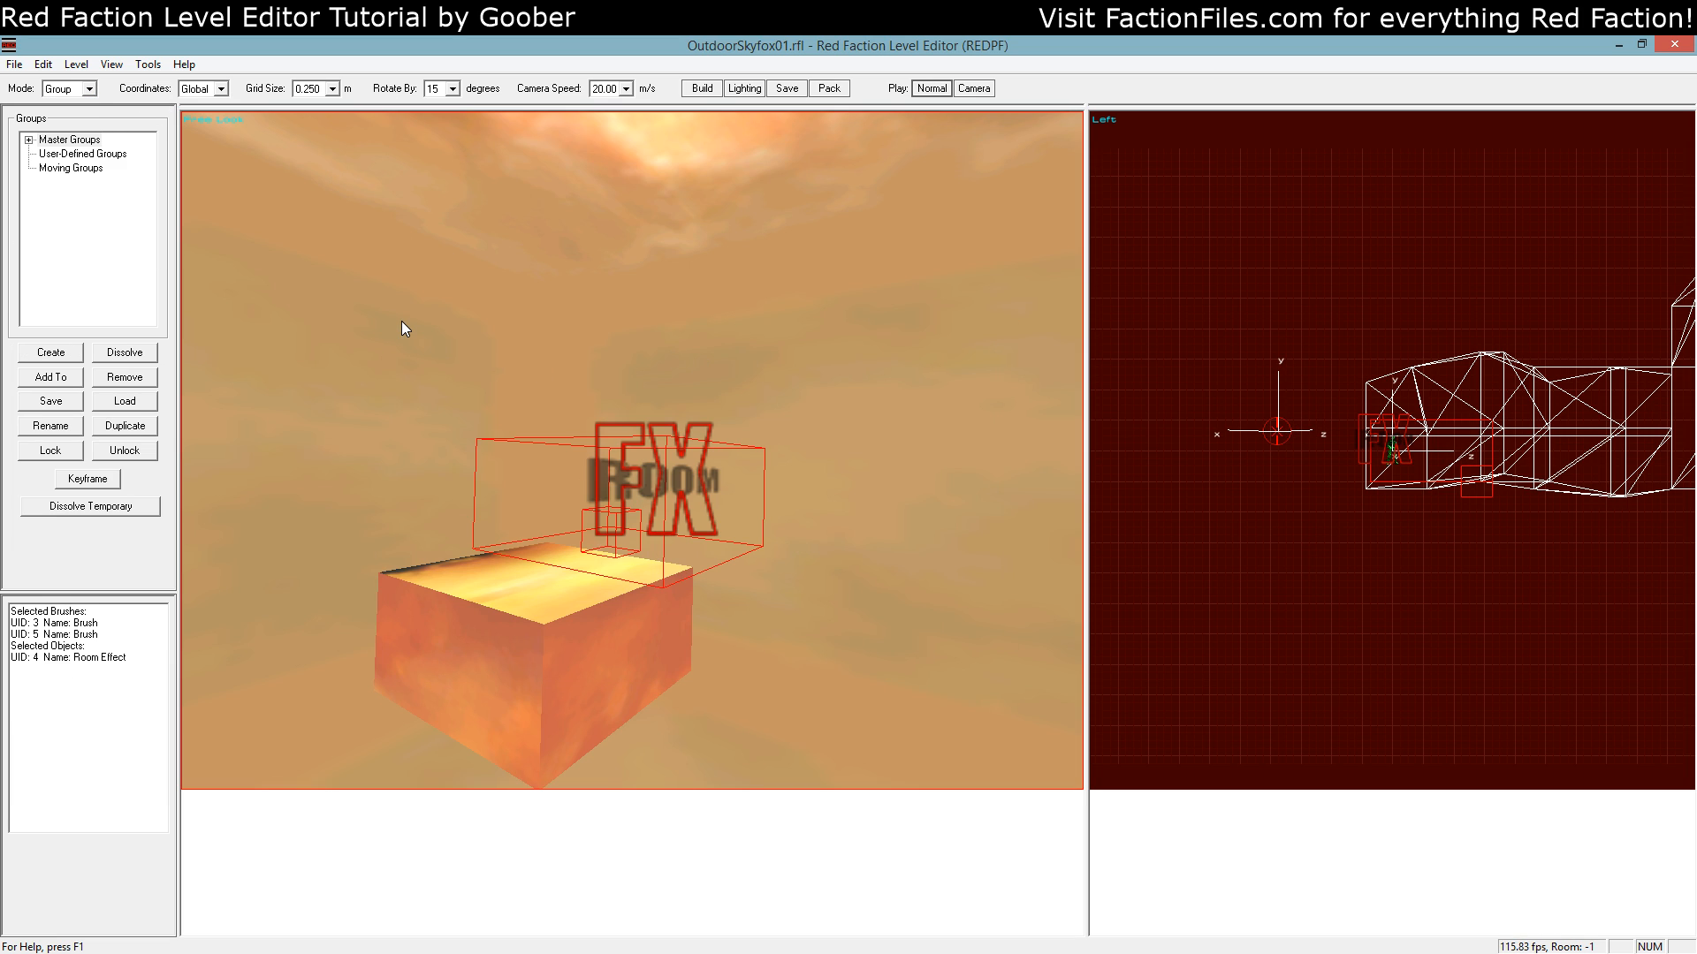
pyautogui.click(700, 88)
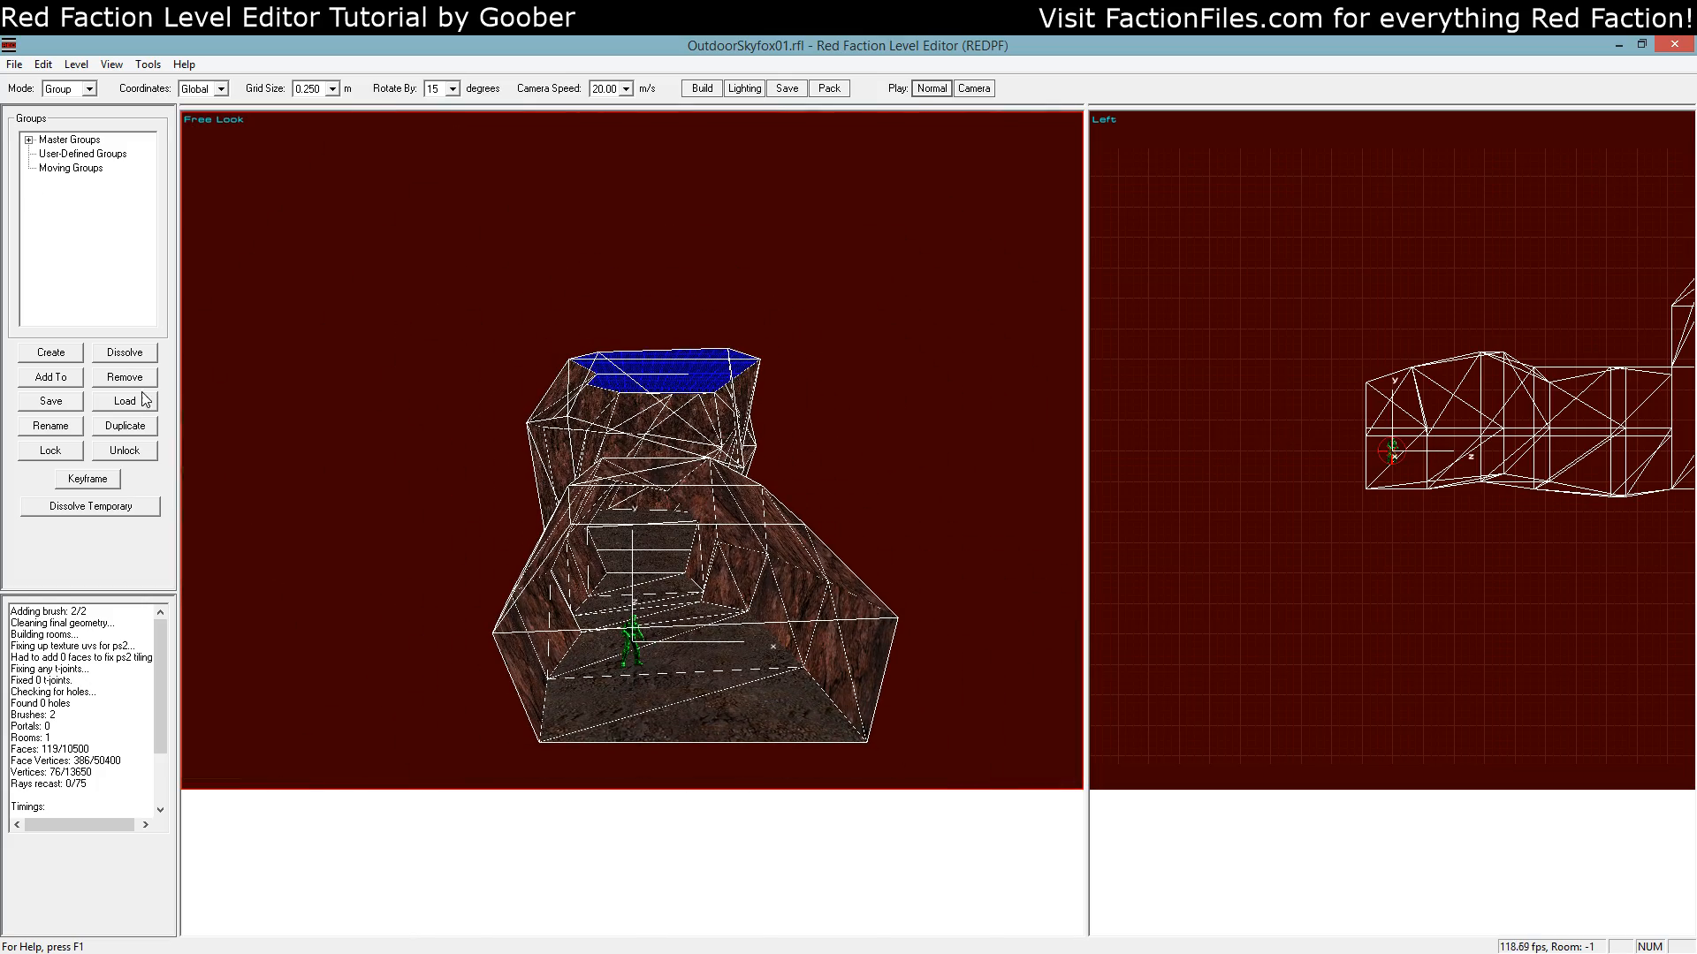
pyautogui.click(123, 402)
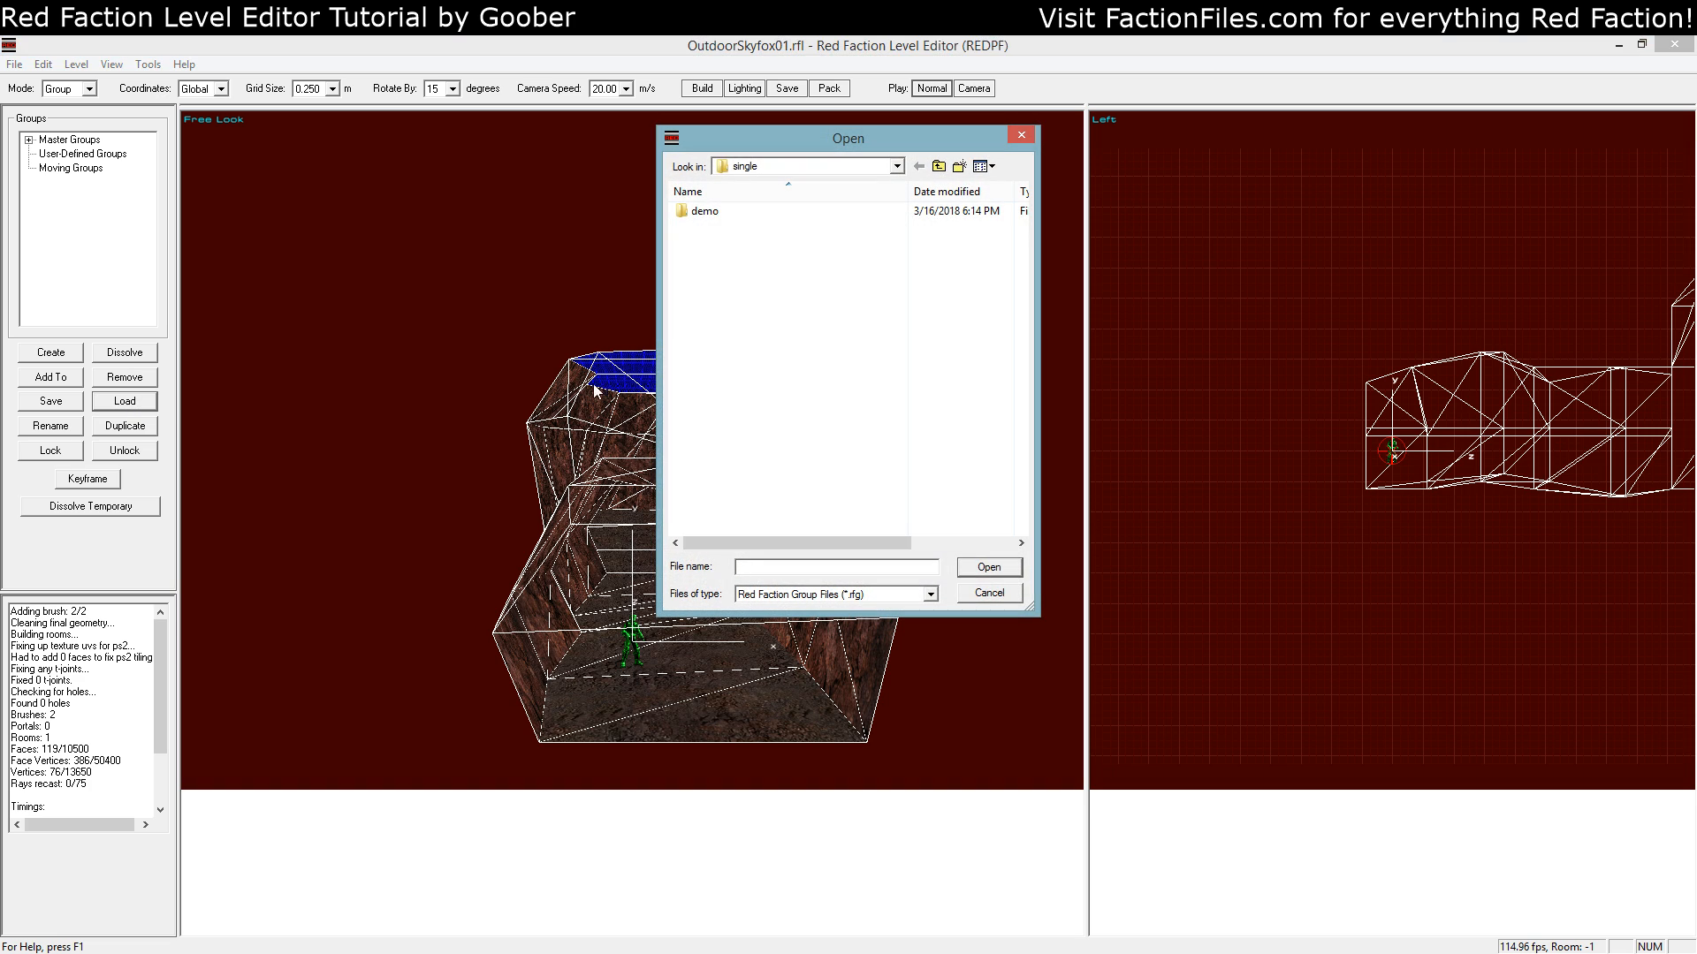
# Navigate to user_maps > tutorials > redgroups and select a group file
pyautogui.click(937, 166)
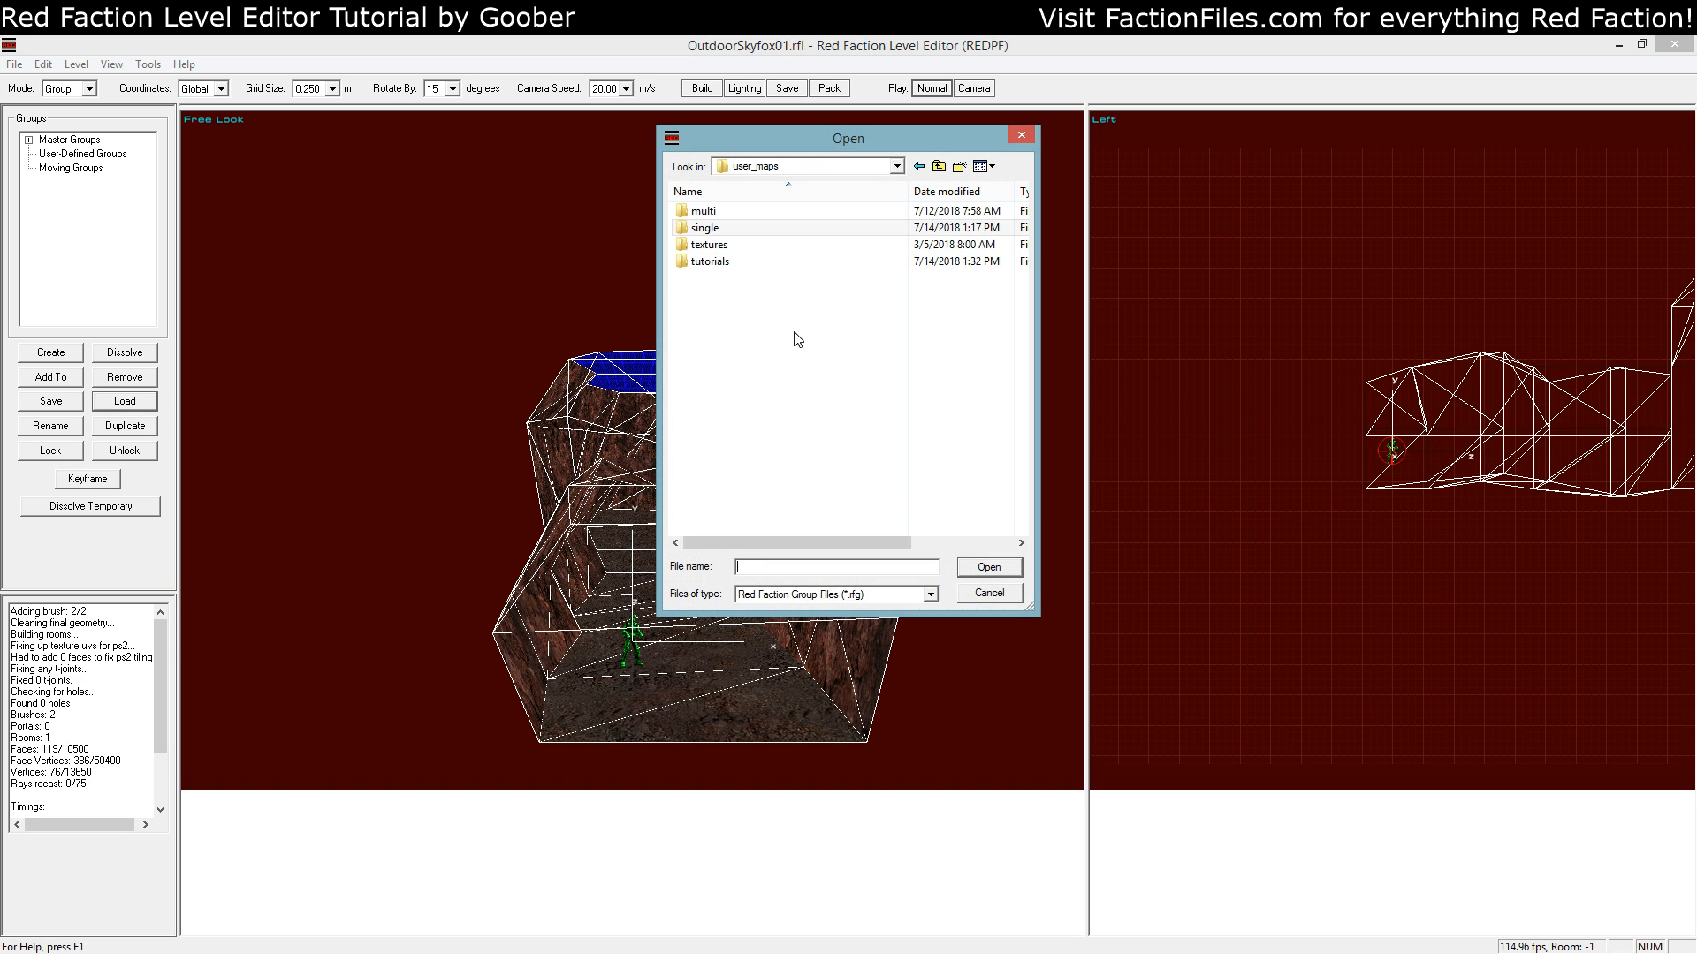
pyautogui.doubleClick(708, 262)
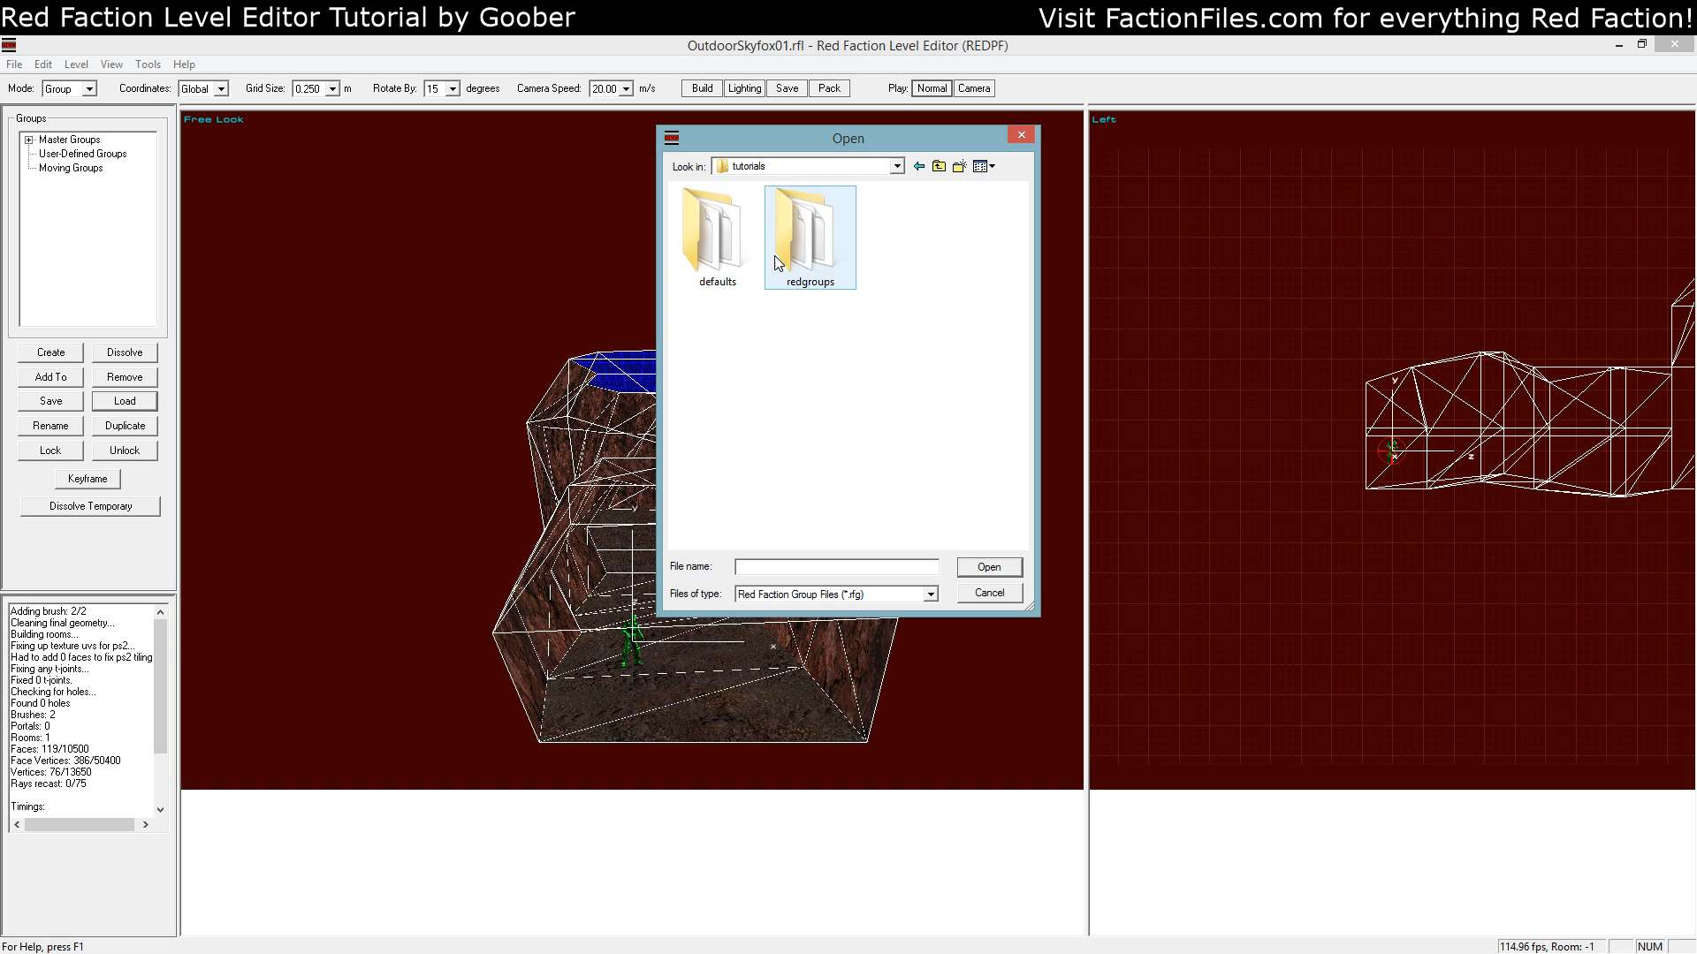
pyautogui.doubleClick(809, 227)
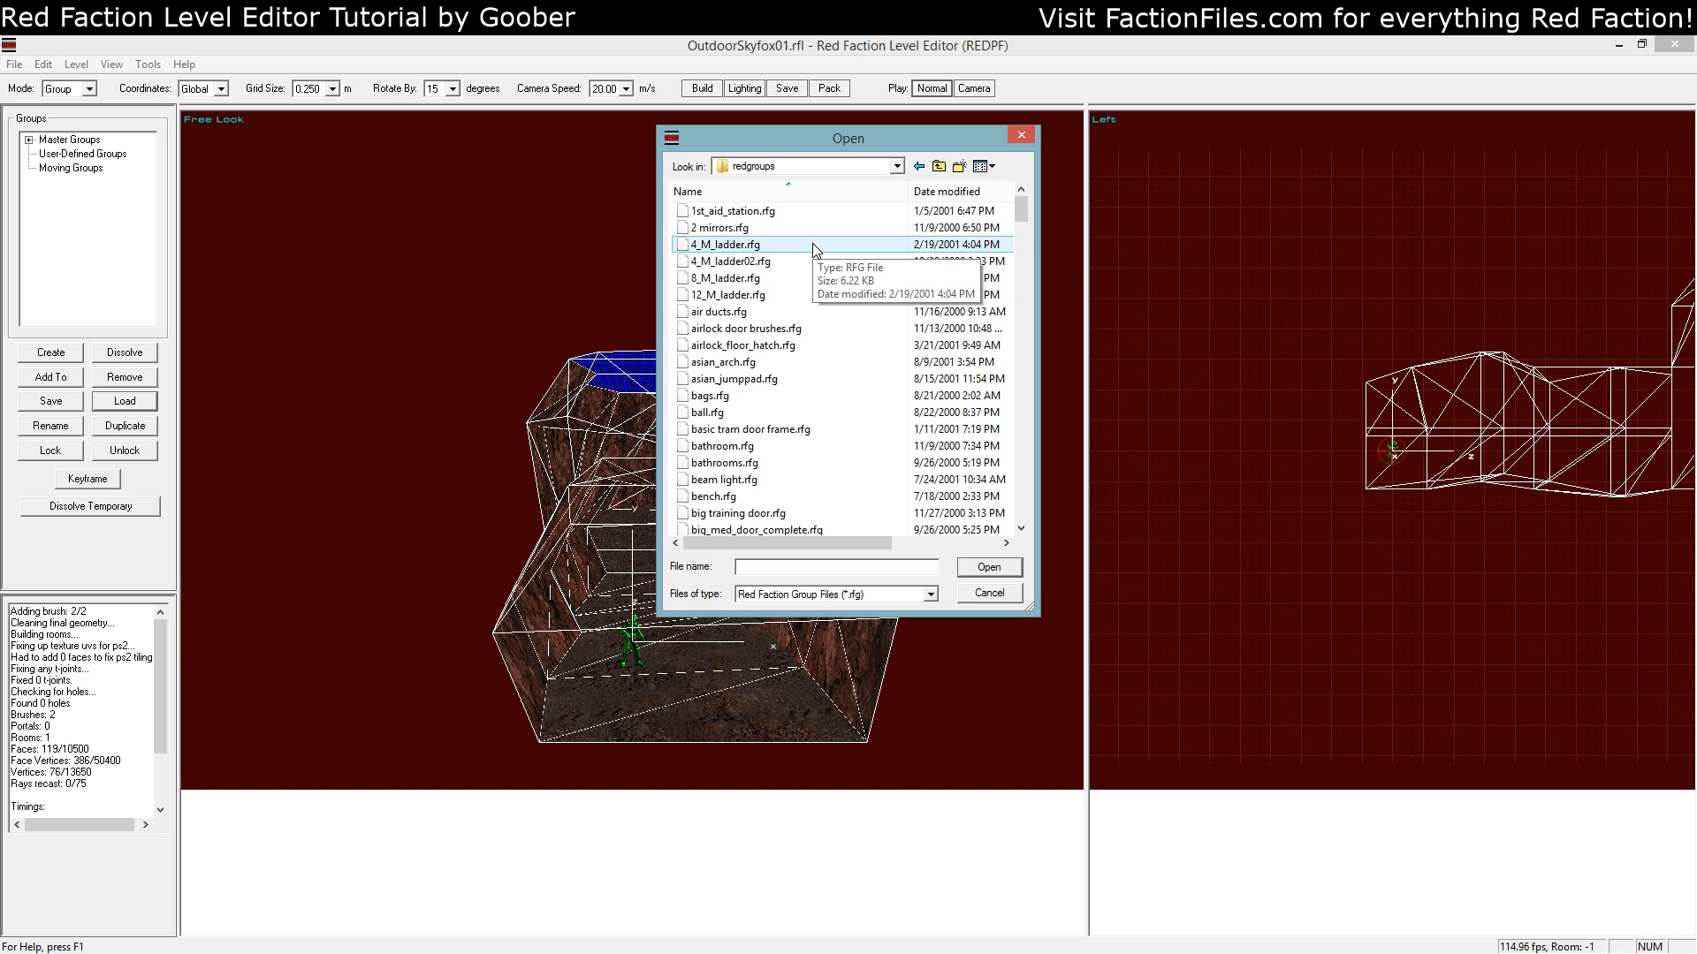
pyautogui.moveTo(1023, 216)
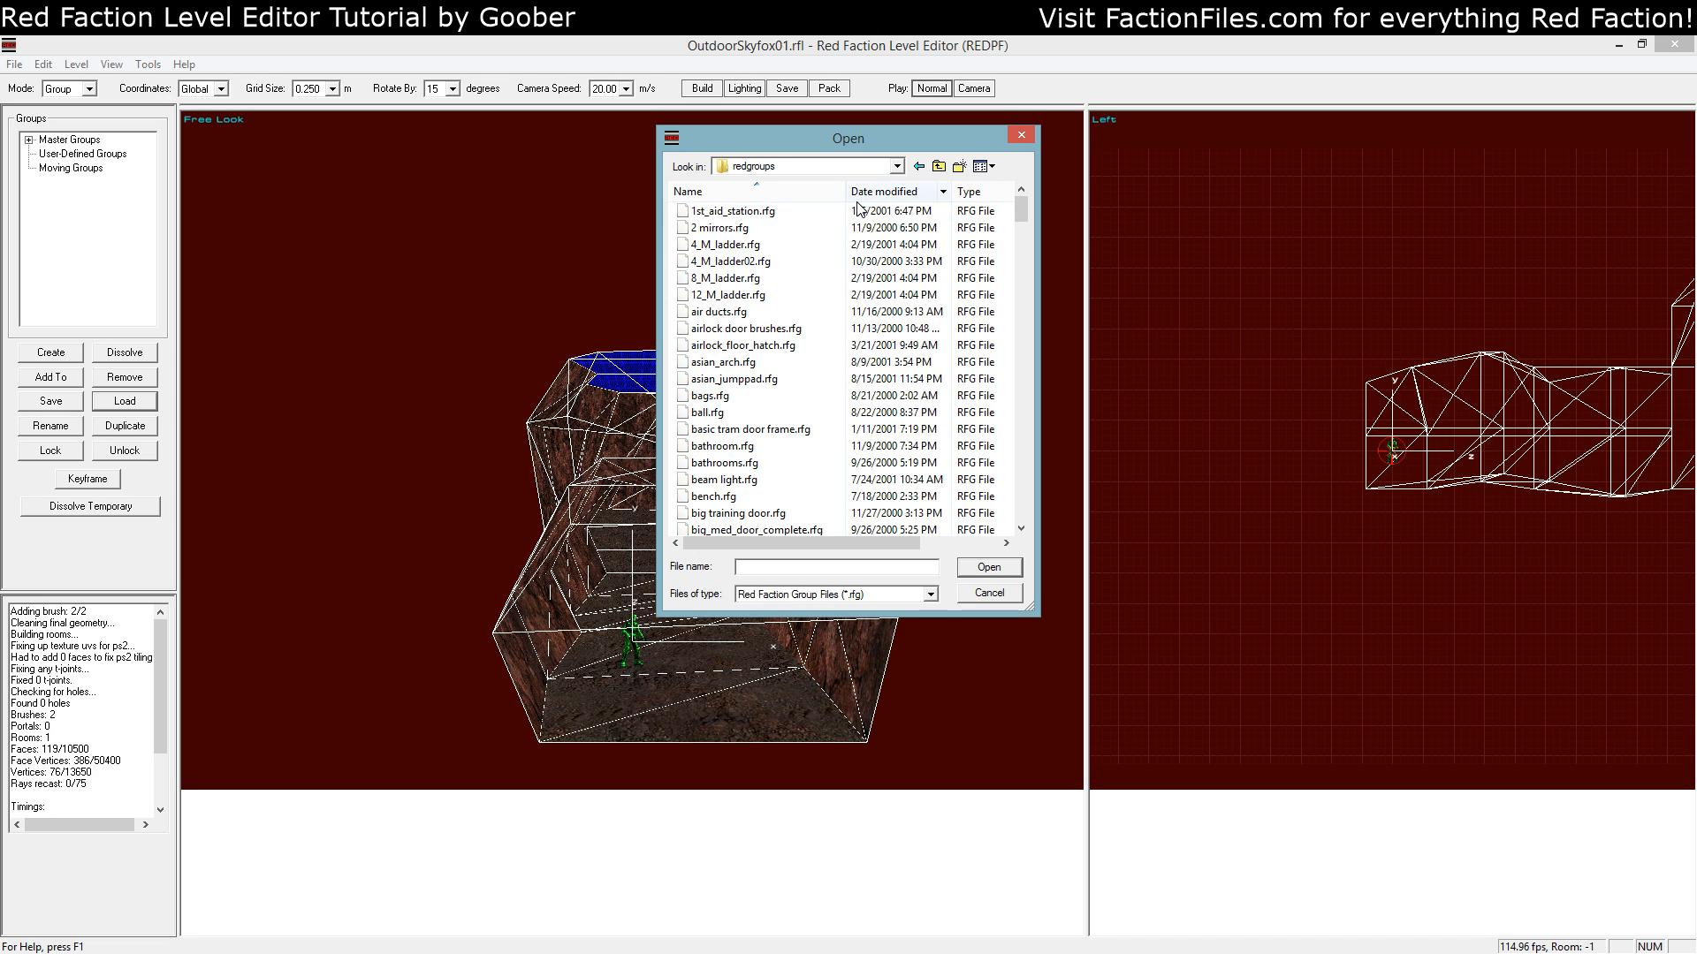
pyautogui.click(718, 228)
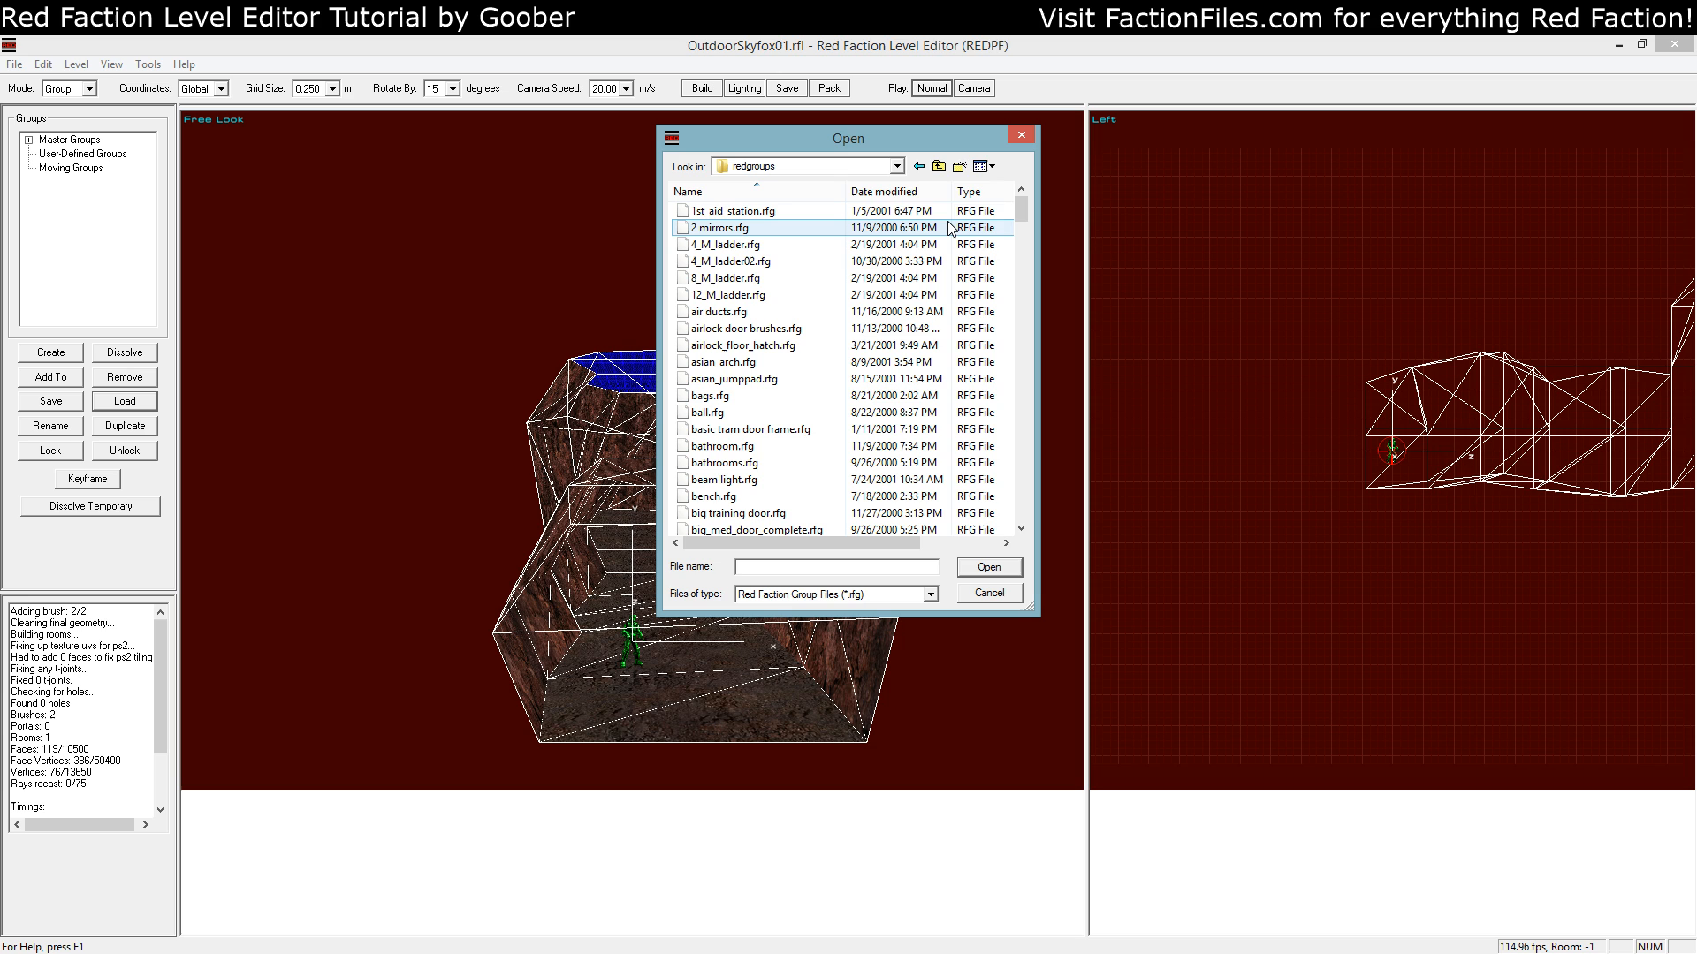
pyautogui.click(758, 211)
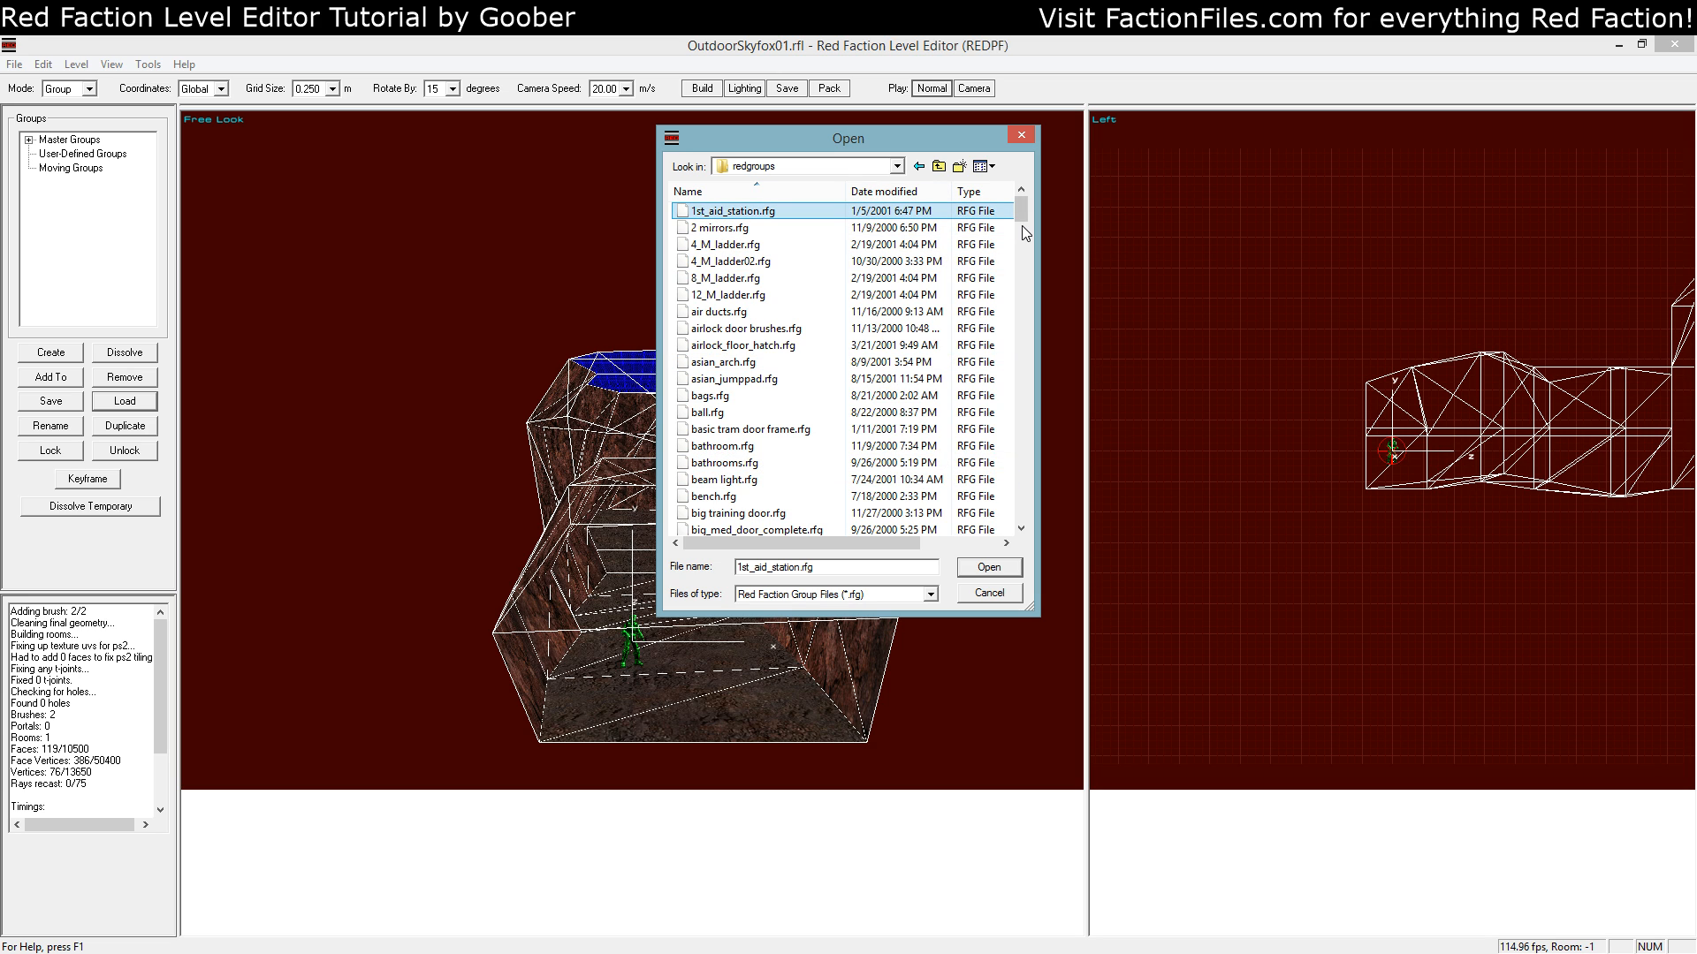
# Browse the .rfg list, pick a prefab group and load it into the level
pyautogui.scroll(-3)
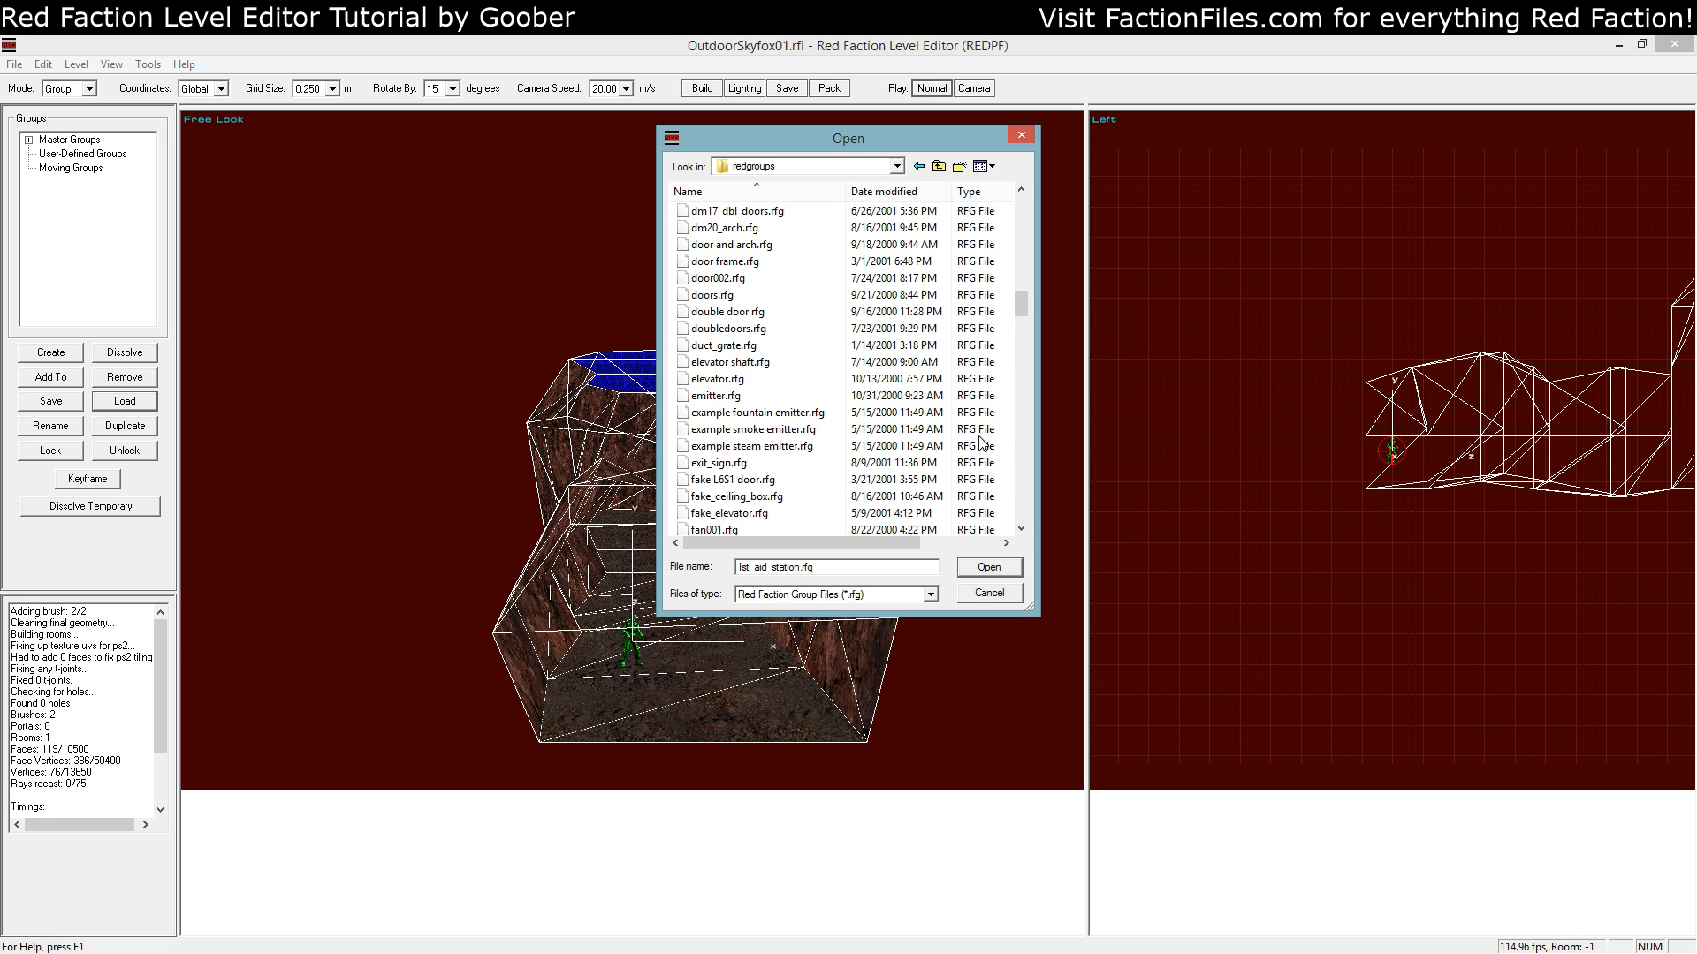
pyautogui.scroll(-3)
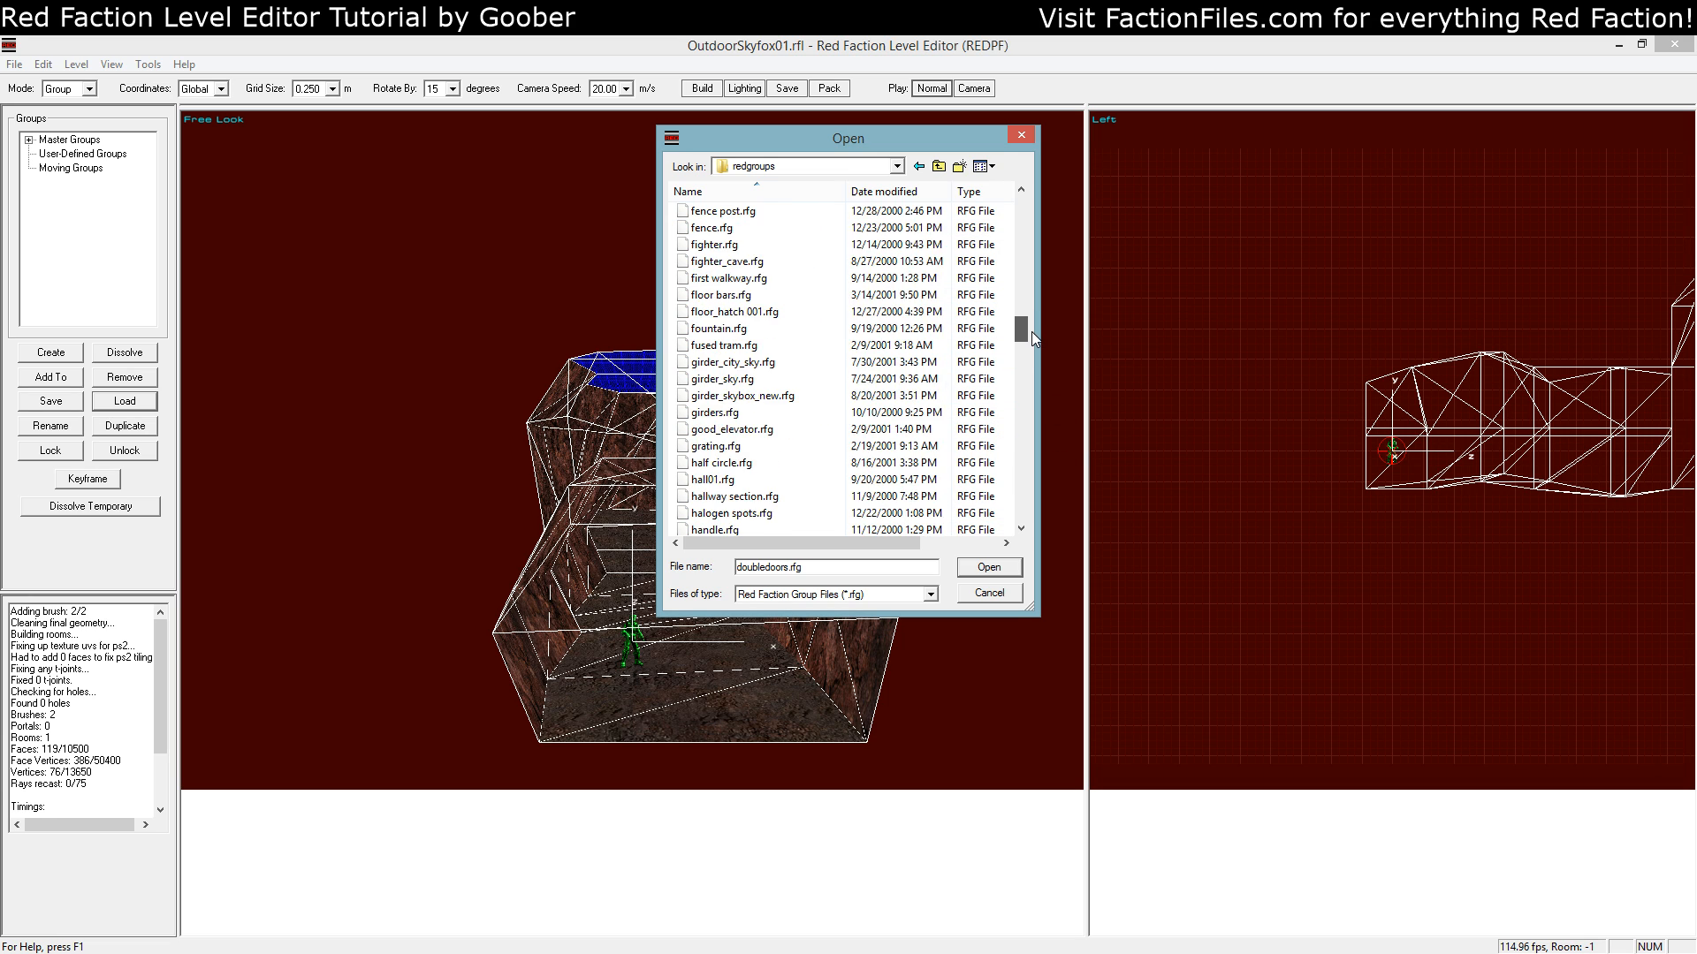
pyautogui.scroll(-3)
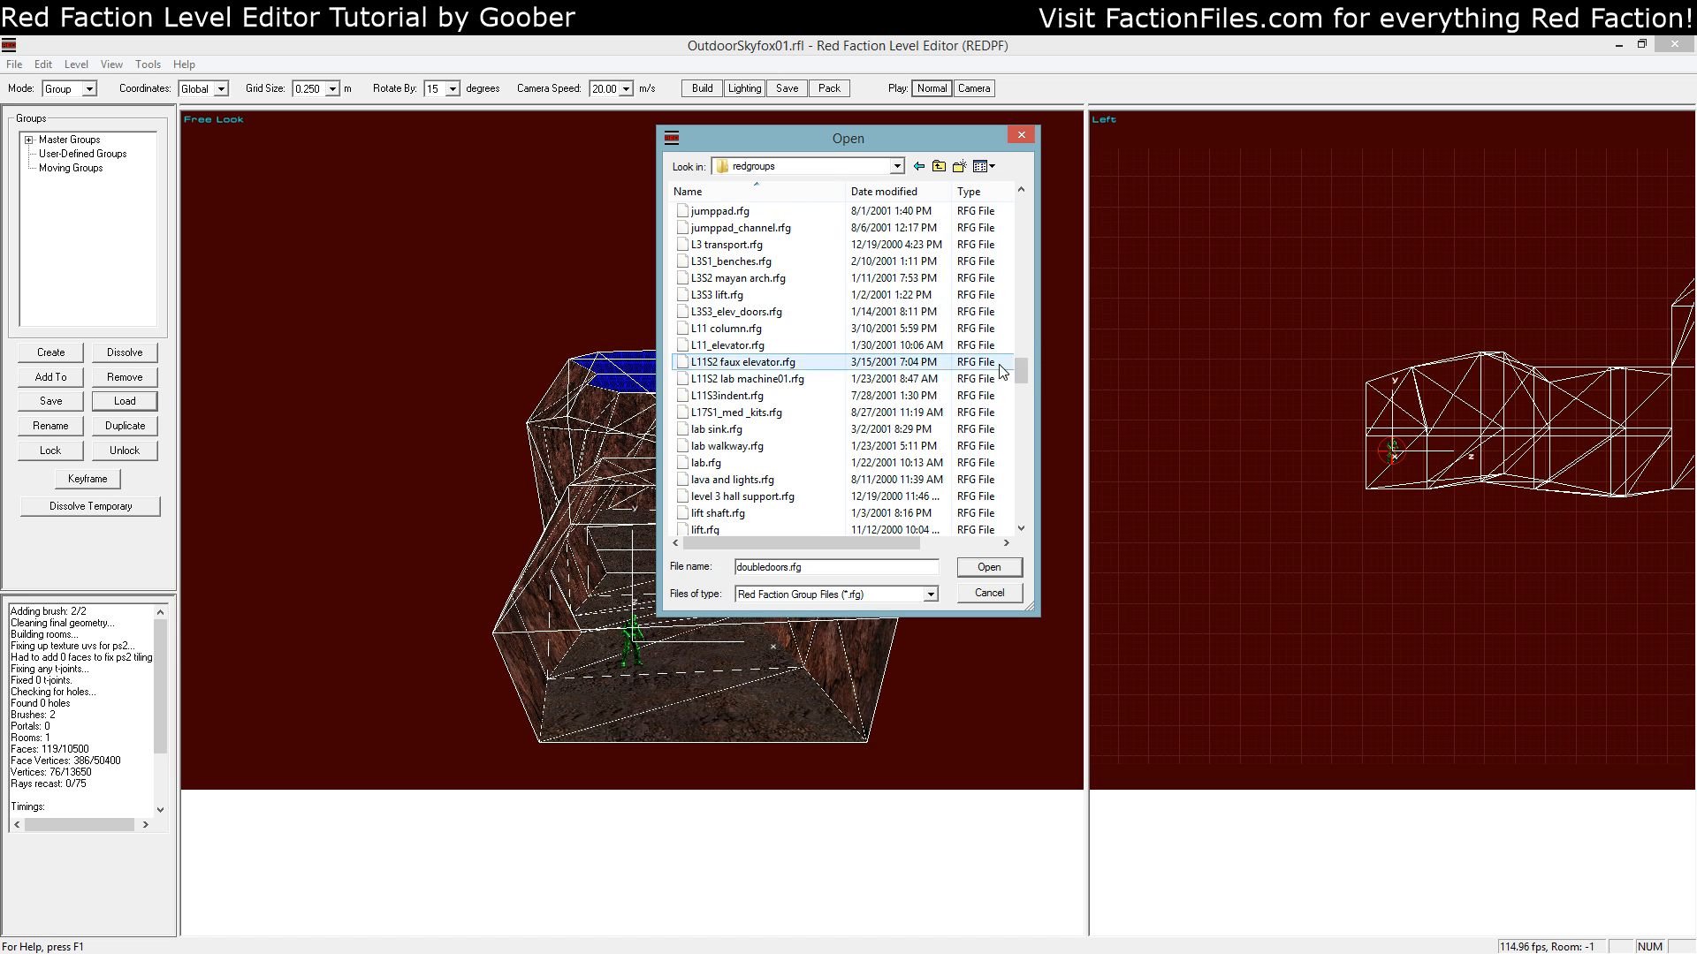
pyautogui.click(744, 311)
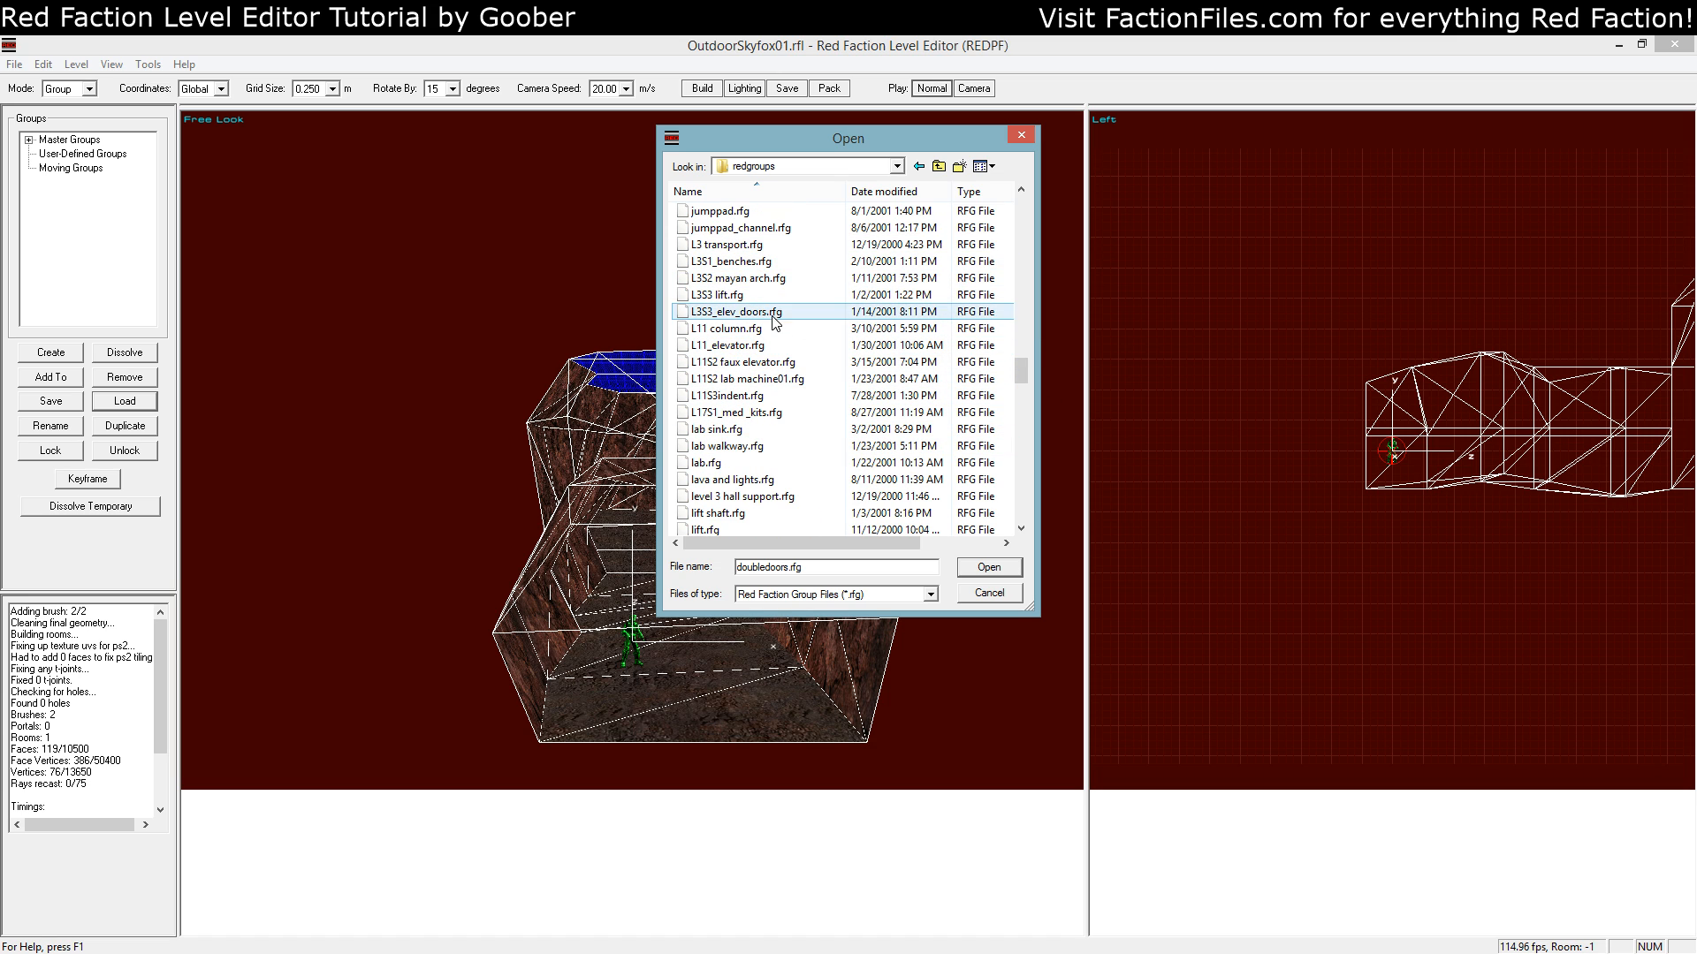
pyautogui.click(724, 428)
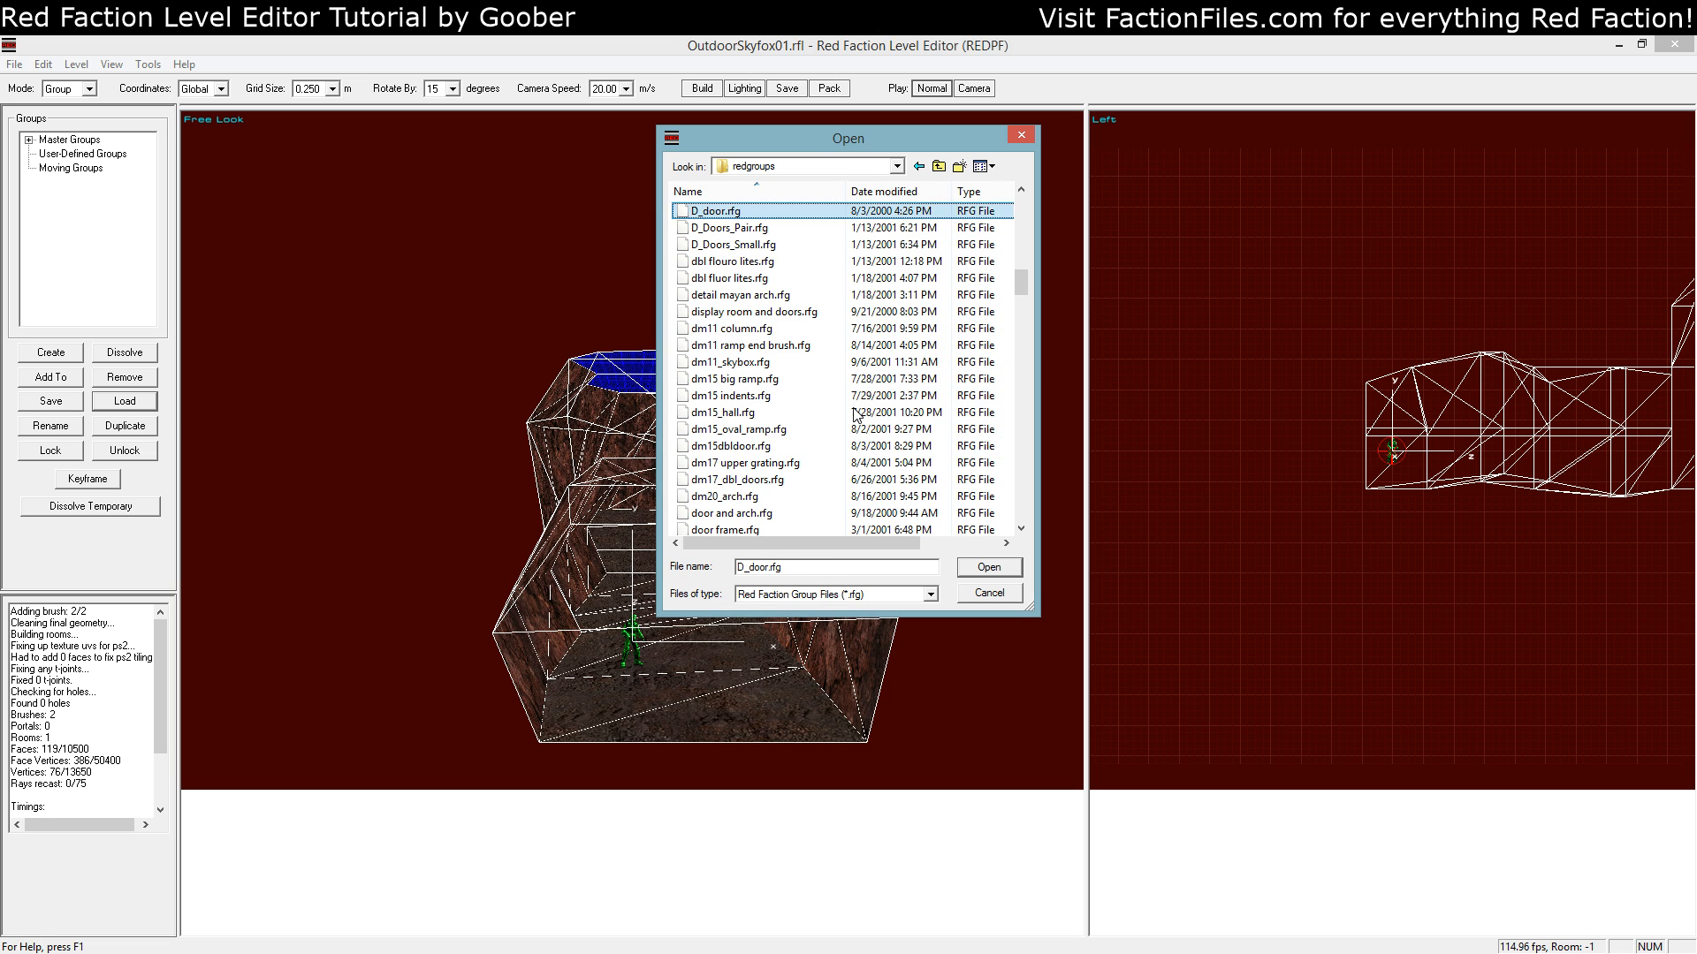
pyautogui.click(734, 329)
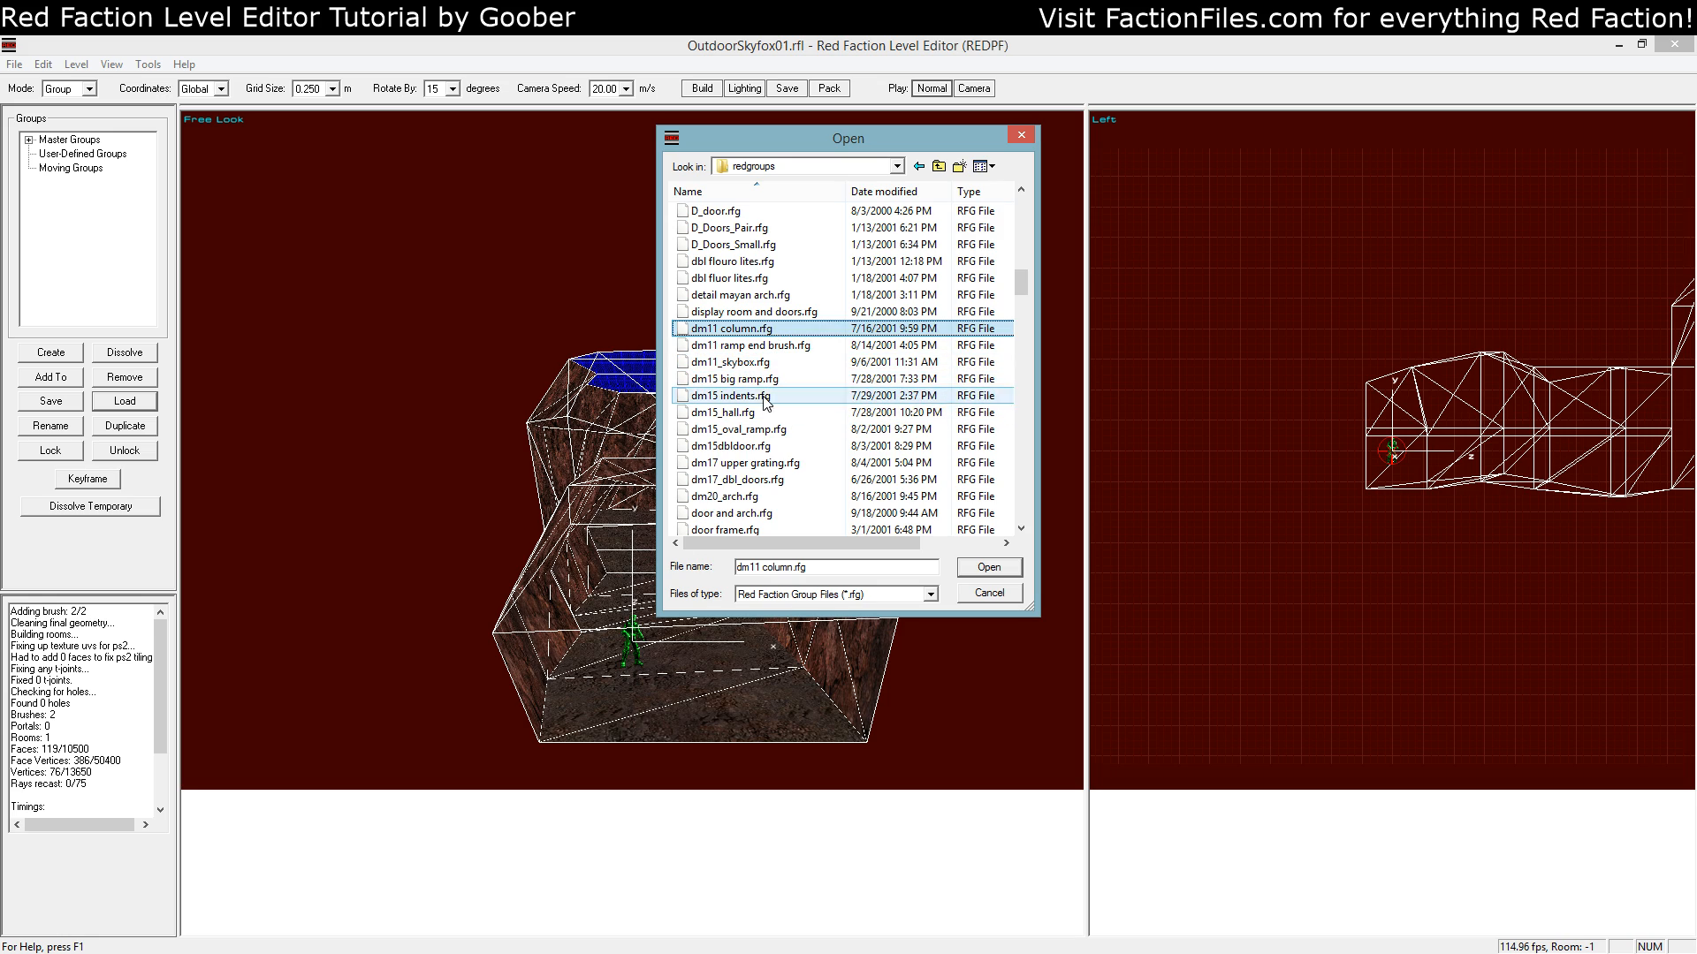
pyautogui.click(987, 566)
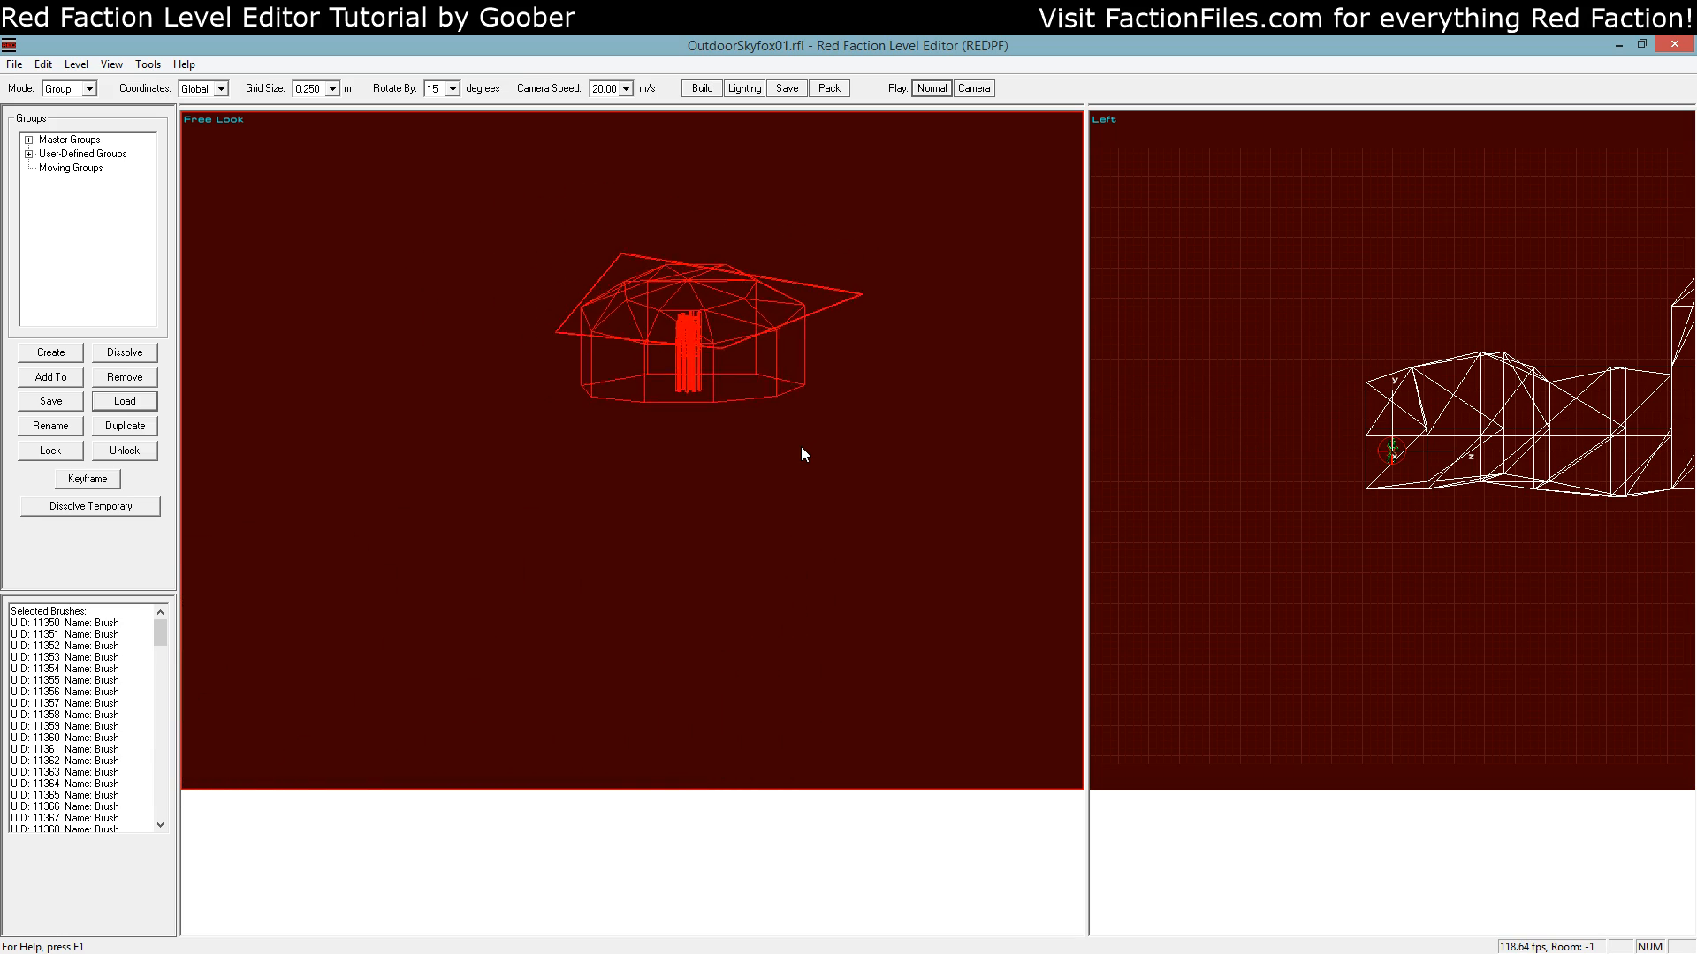
# Preview the wrongly loaded group, remove it and reopen the group Load dialog
pyautogui.click(700, 88)
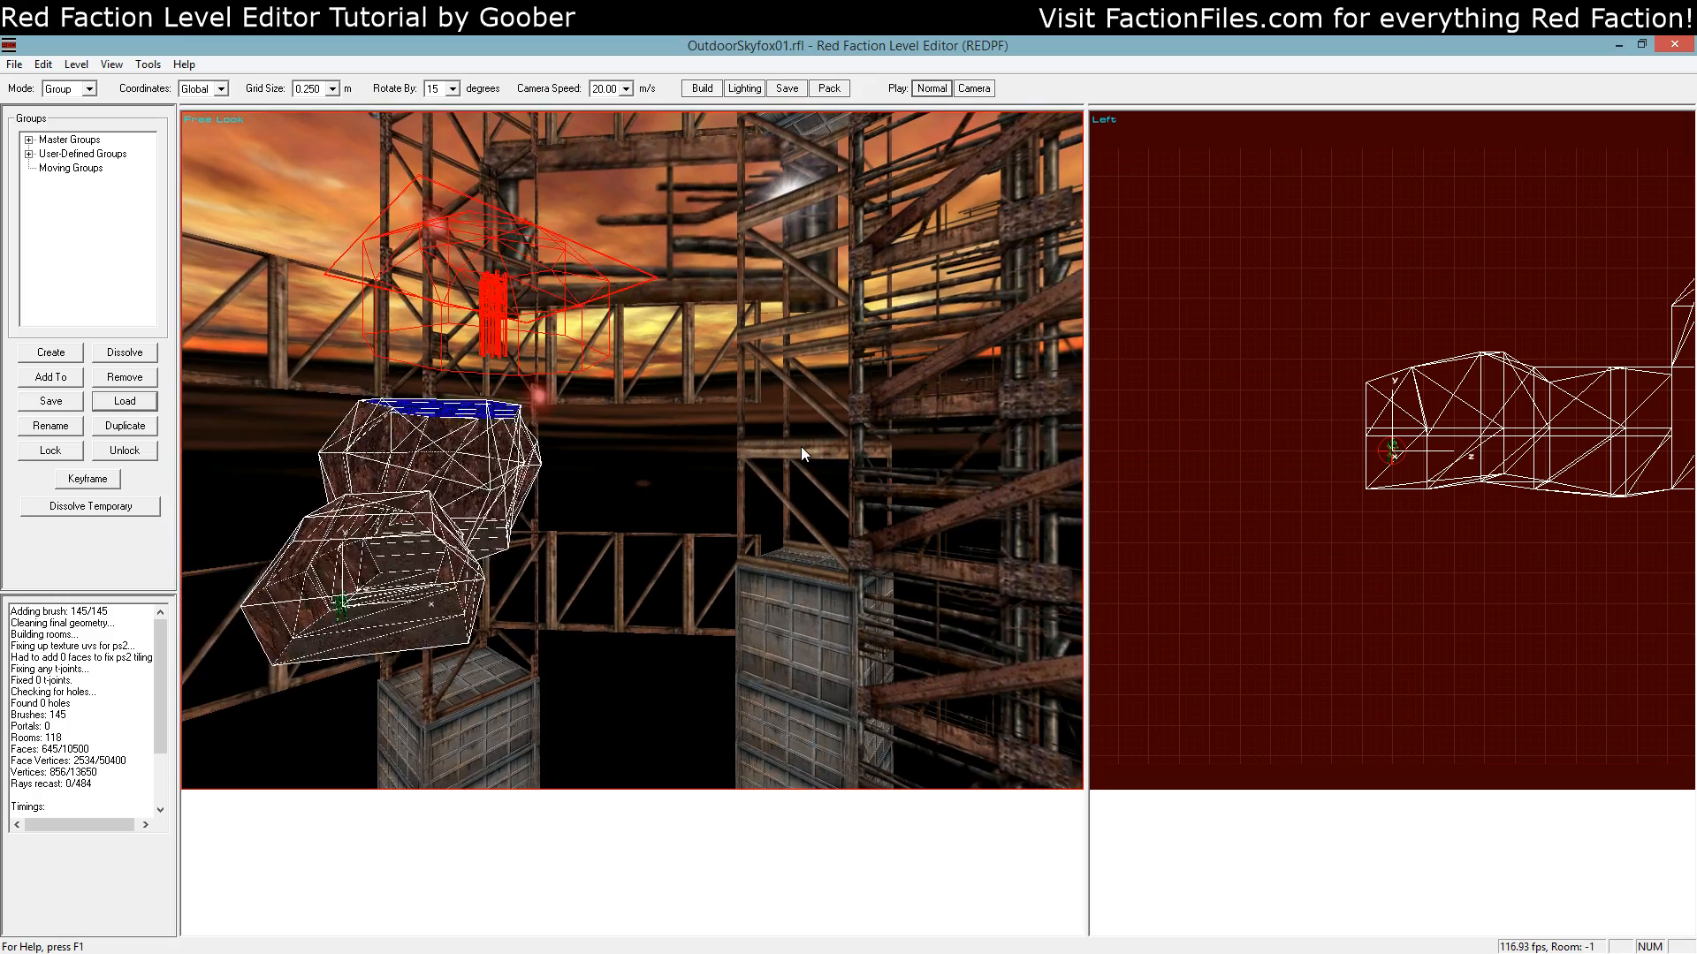
pyautogui.click(124, 401)
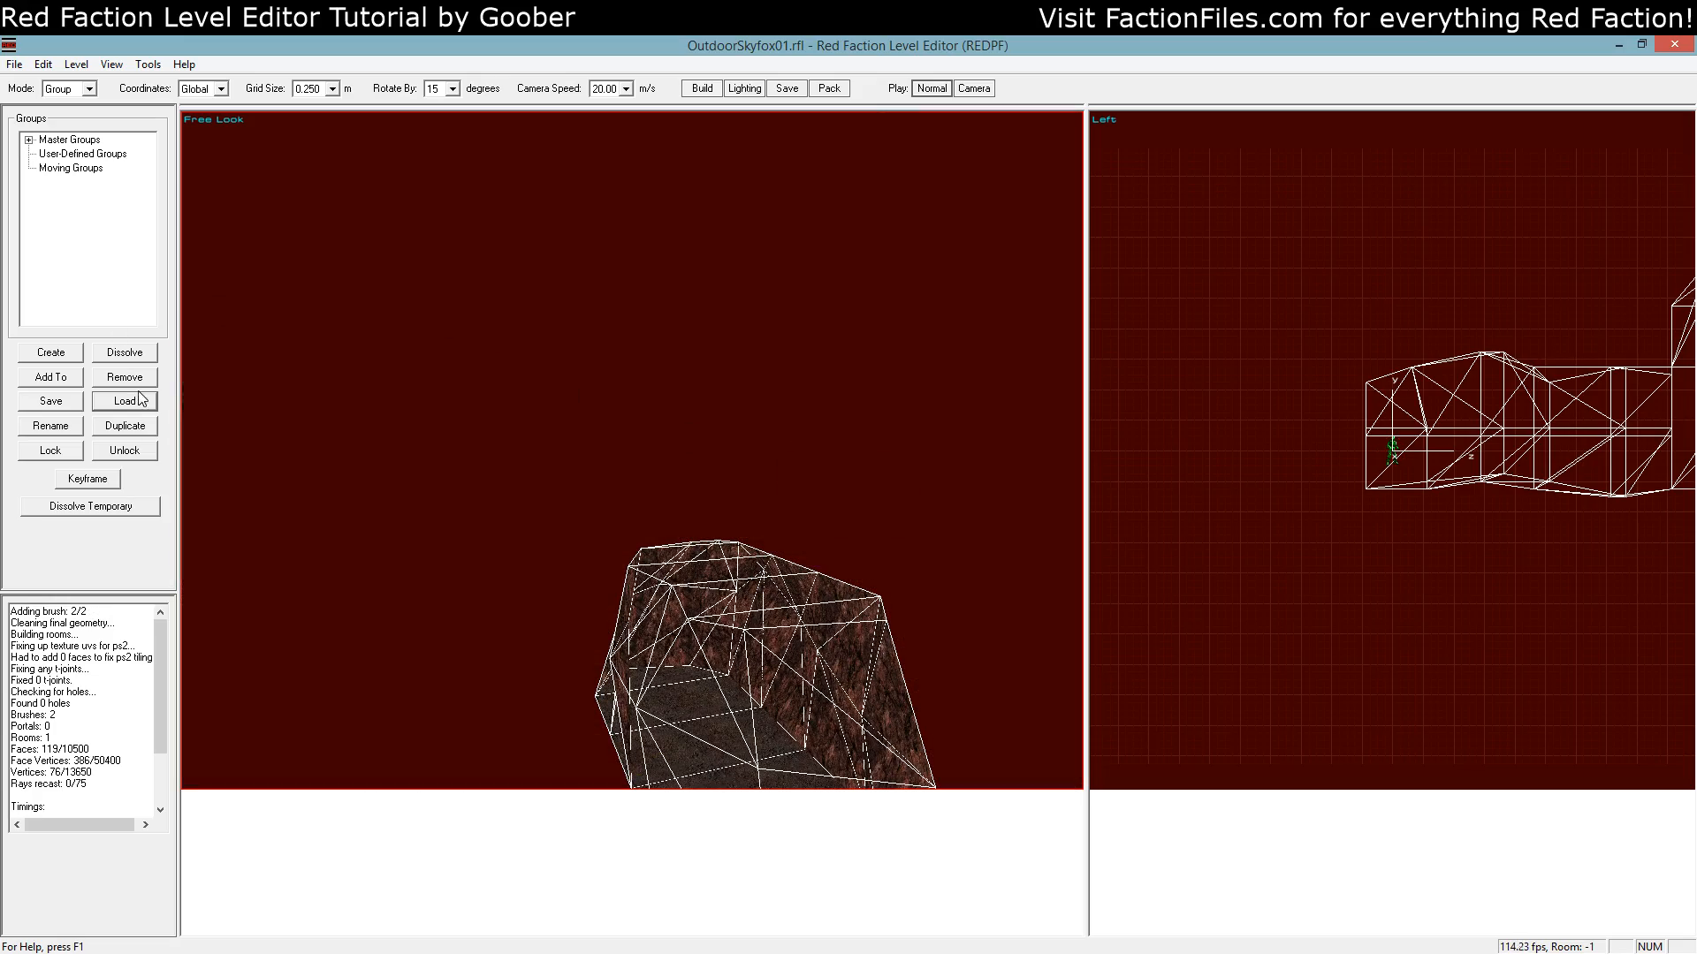
pyautogui.click(124, 402)
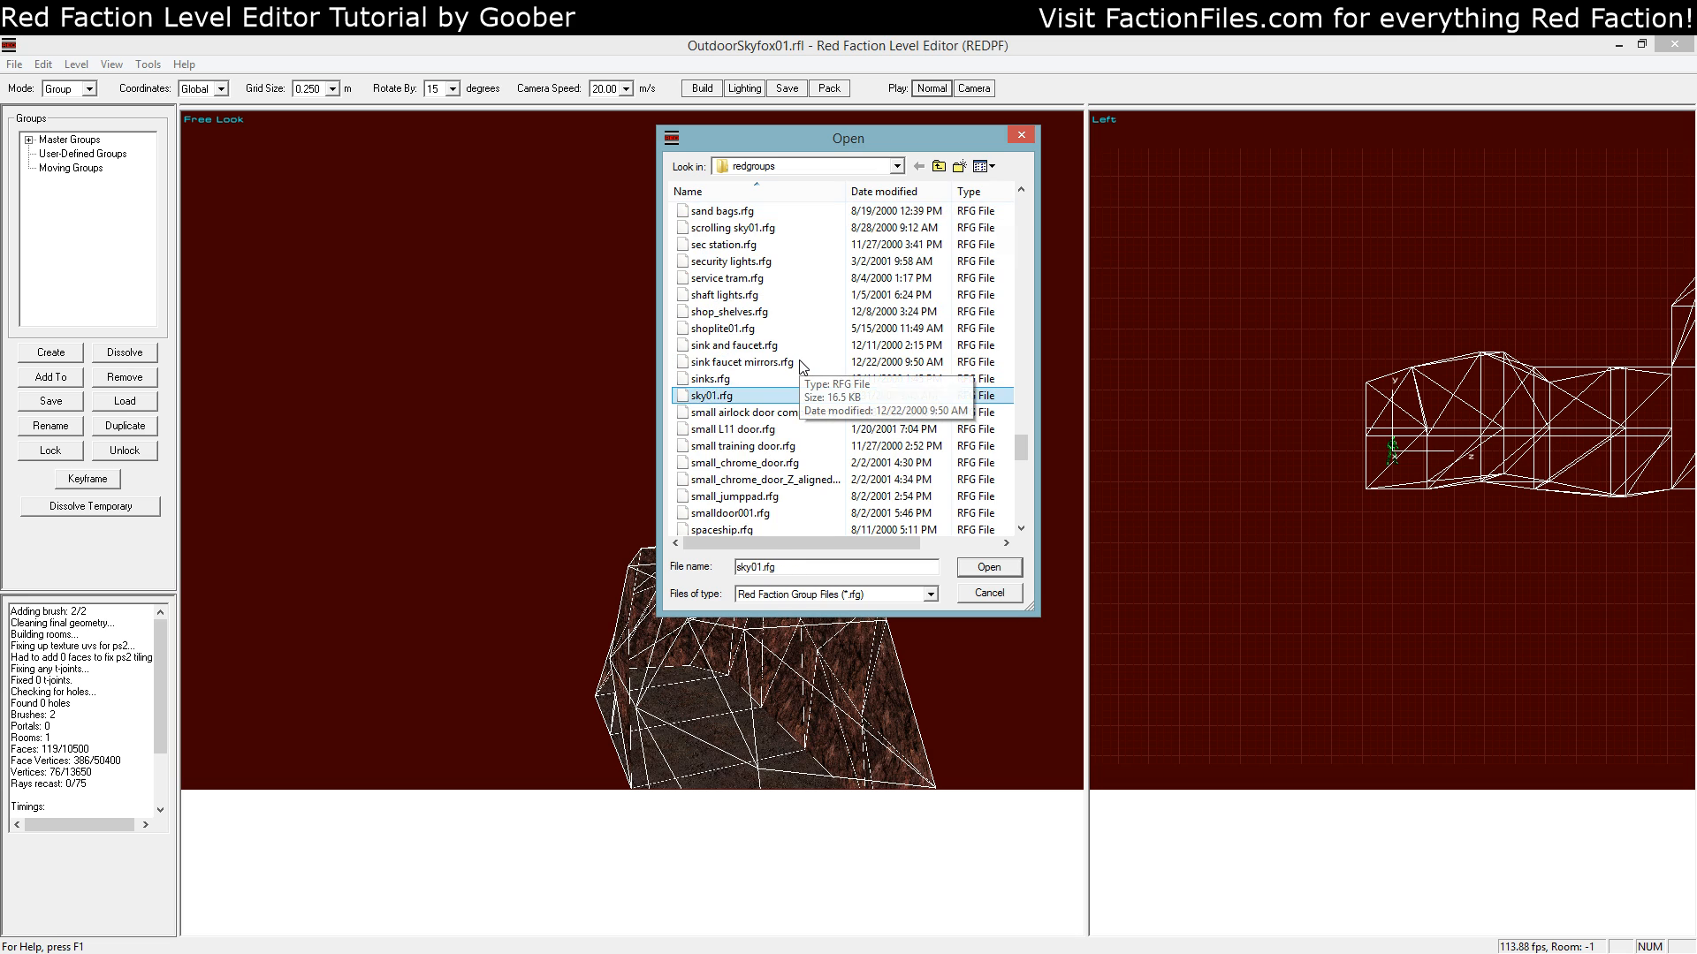
# Select sunsetsky.rfg from the redgroups list and load it into the level
pyautogui.scroll(-3)
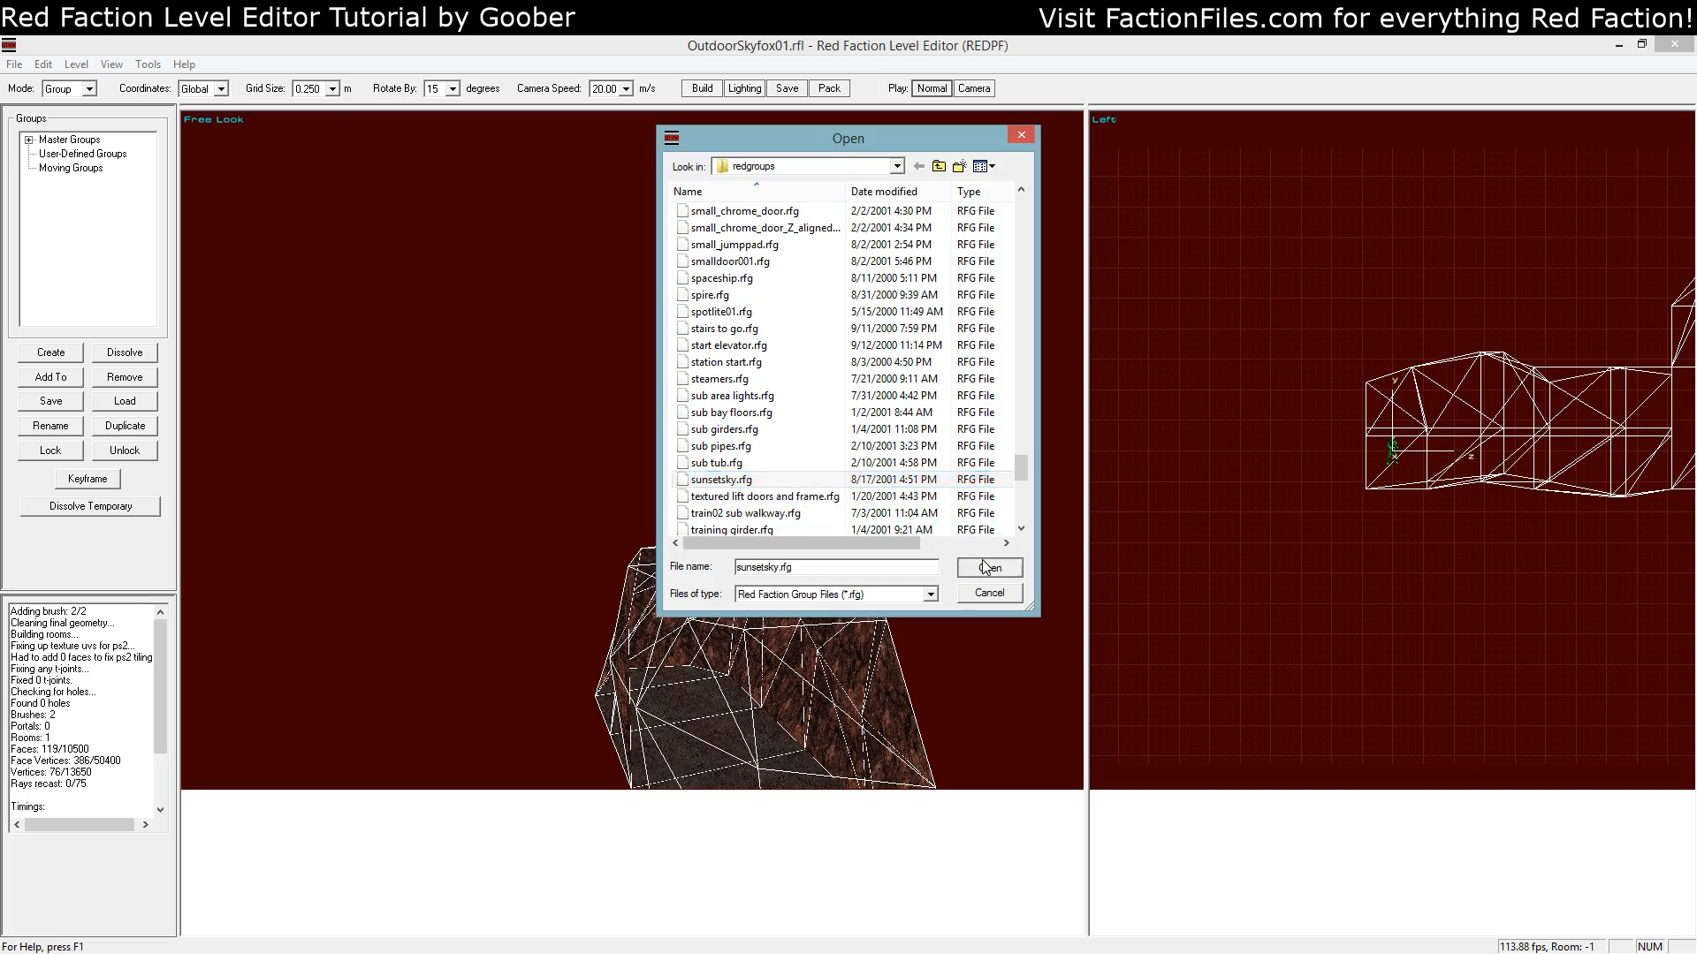
pyautogui.click(986, 567)
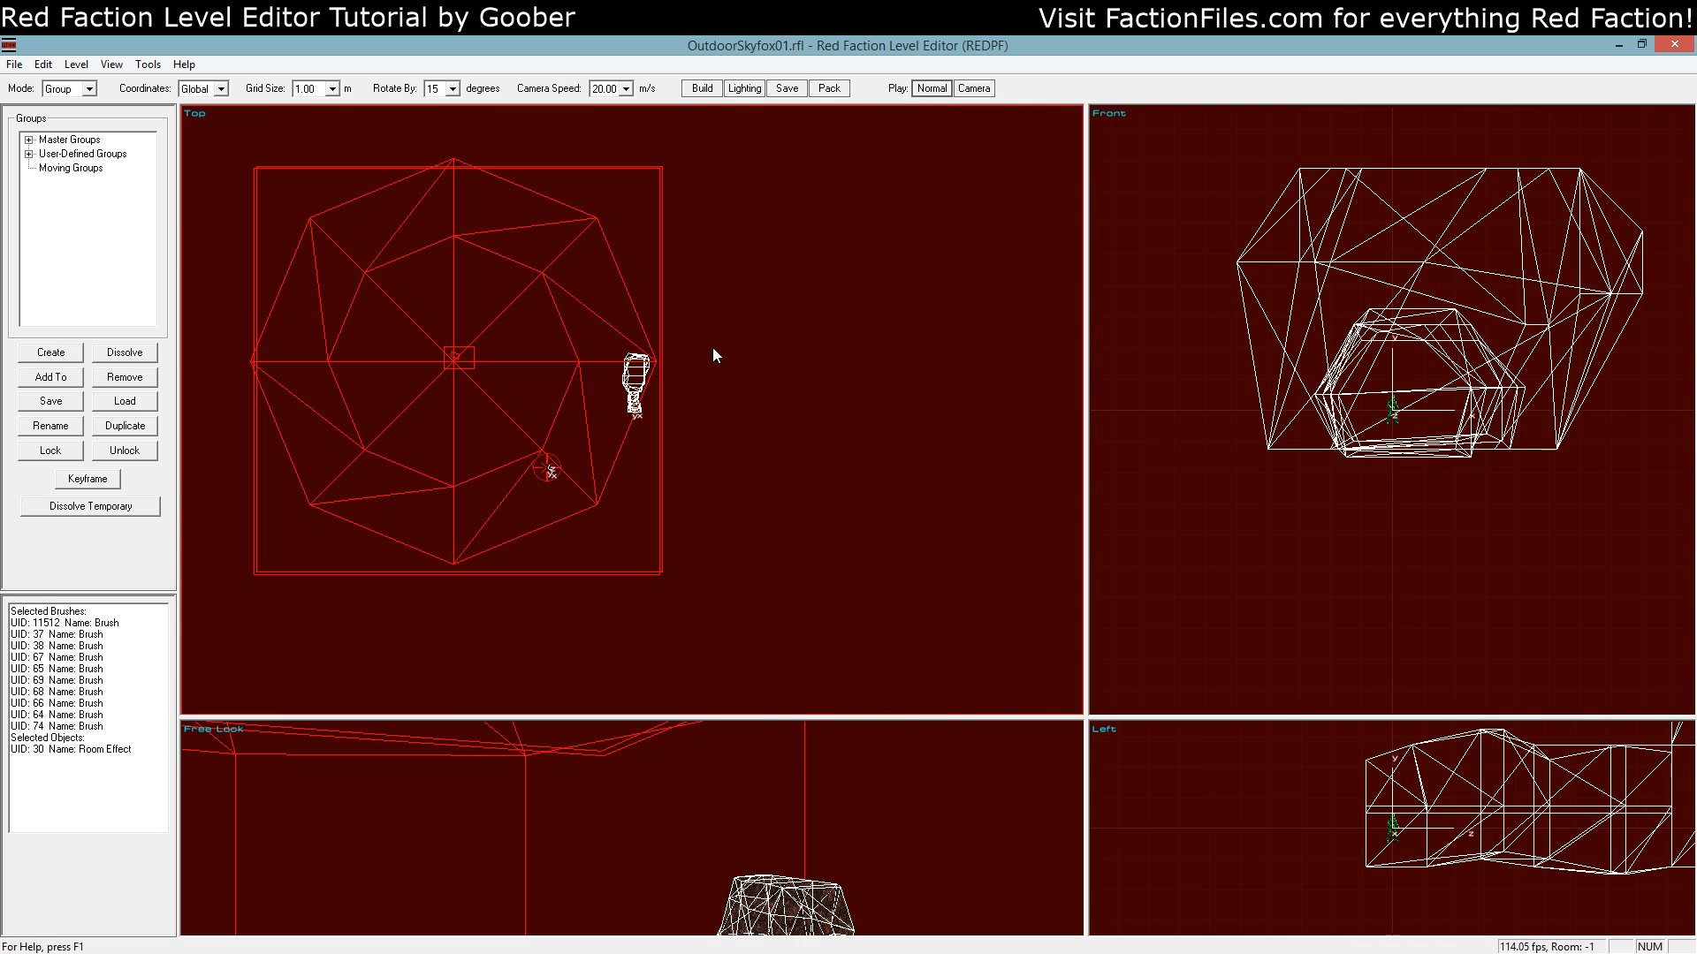
# Deselect the loaded sunset sky group and repack the level into its packfile
pyautogui.click(699, 89)
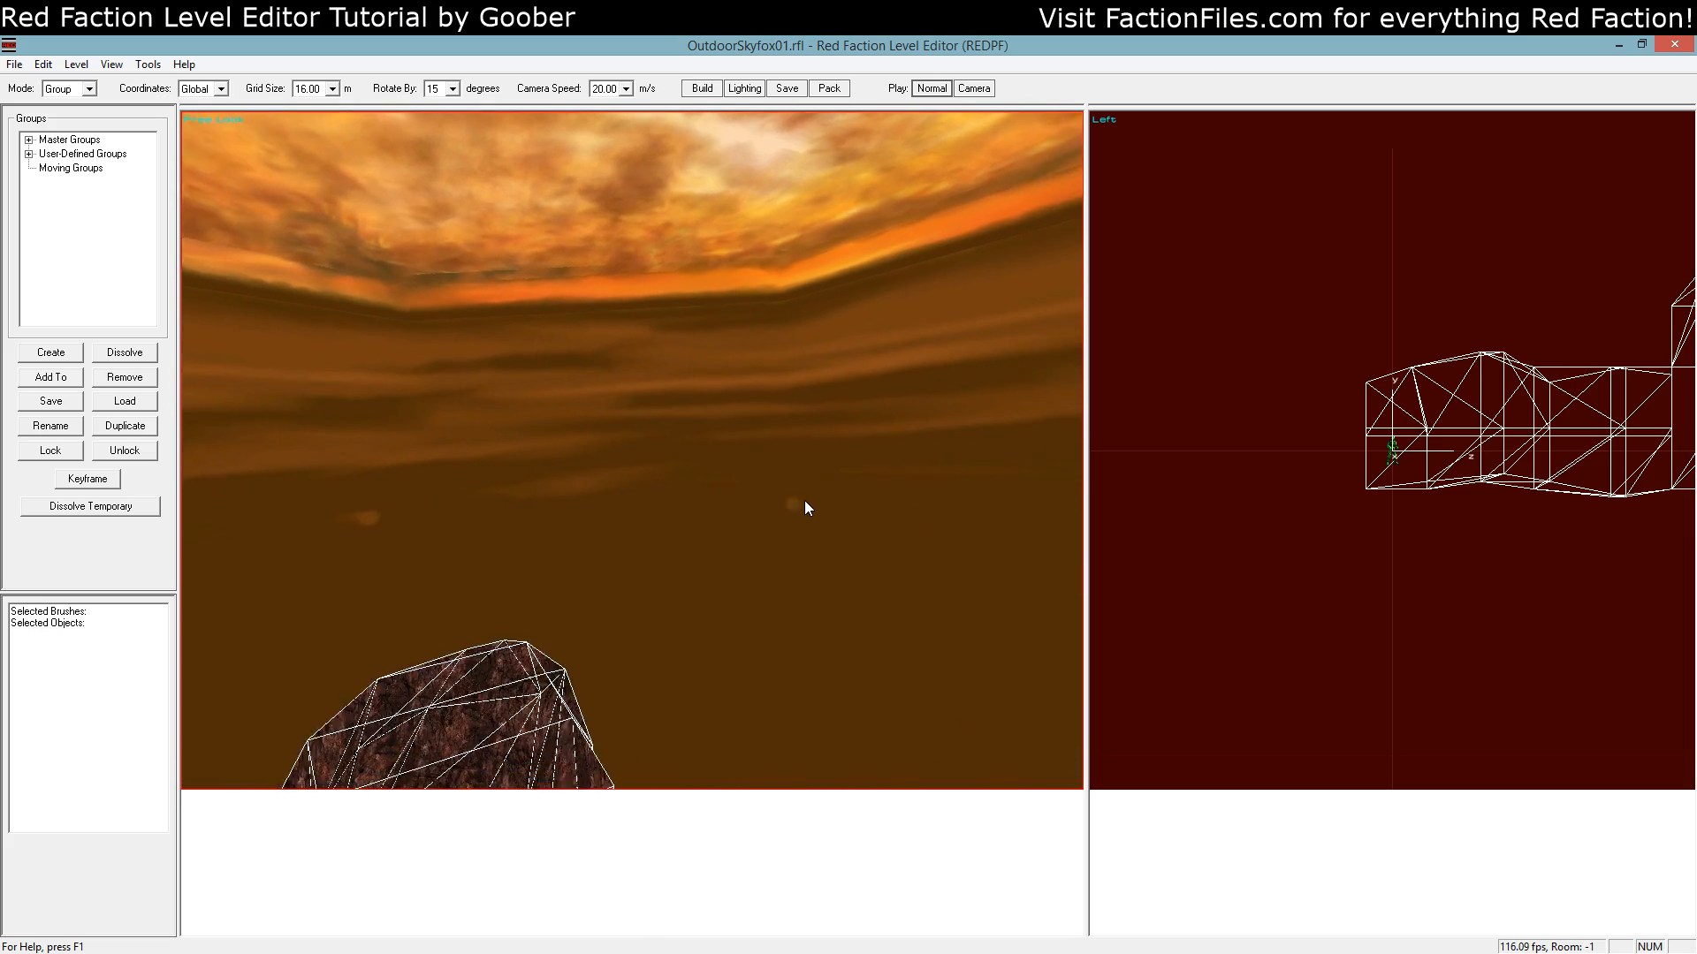
pyautogui.click(828, 89)
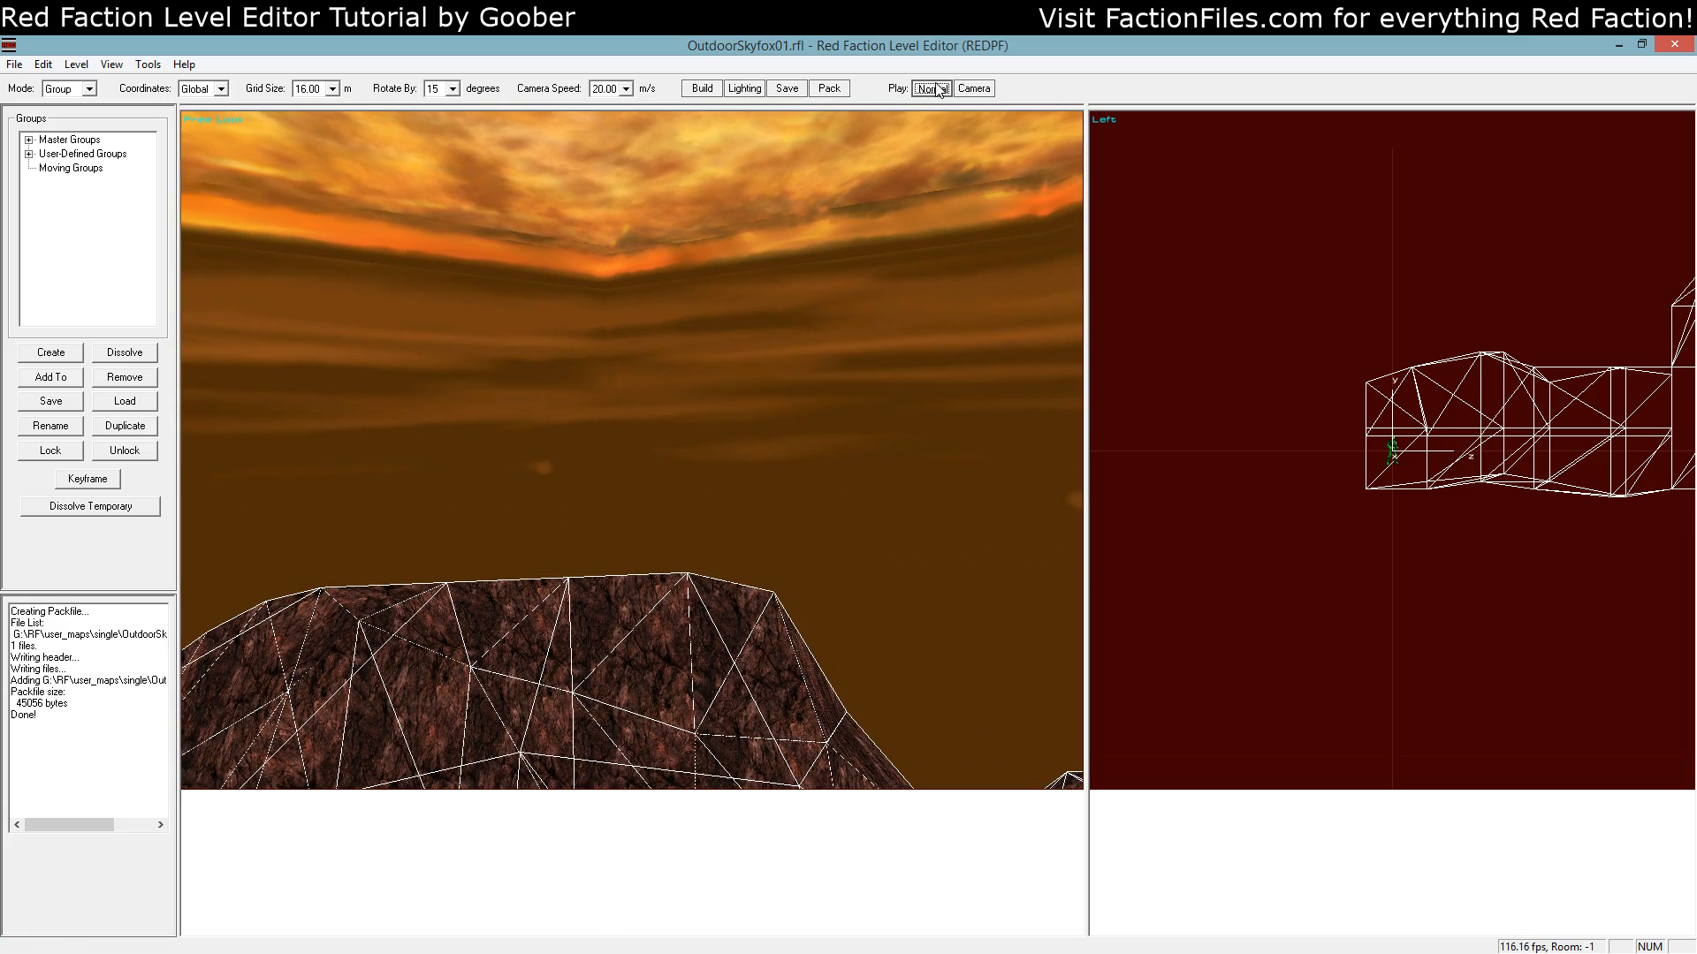
# Launch a normal play-test of the cavern map under its sunset sky
pyautogui.click(927, 88)
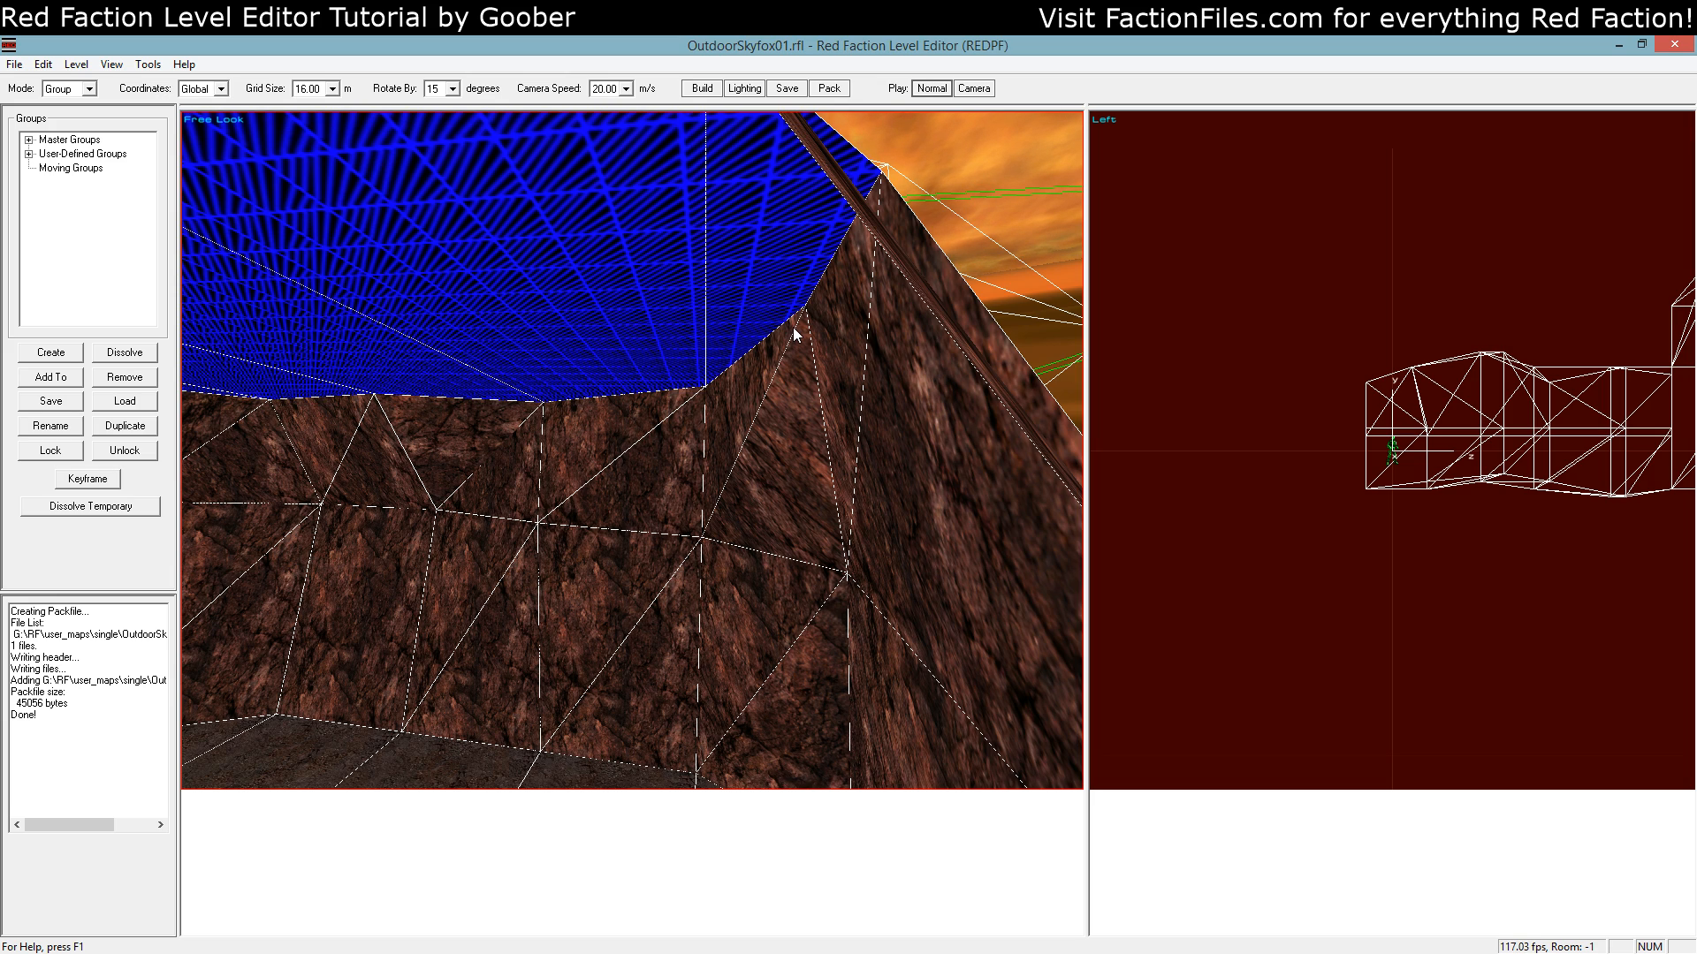
pyautogui.moveTo(1592, 322)
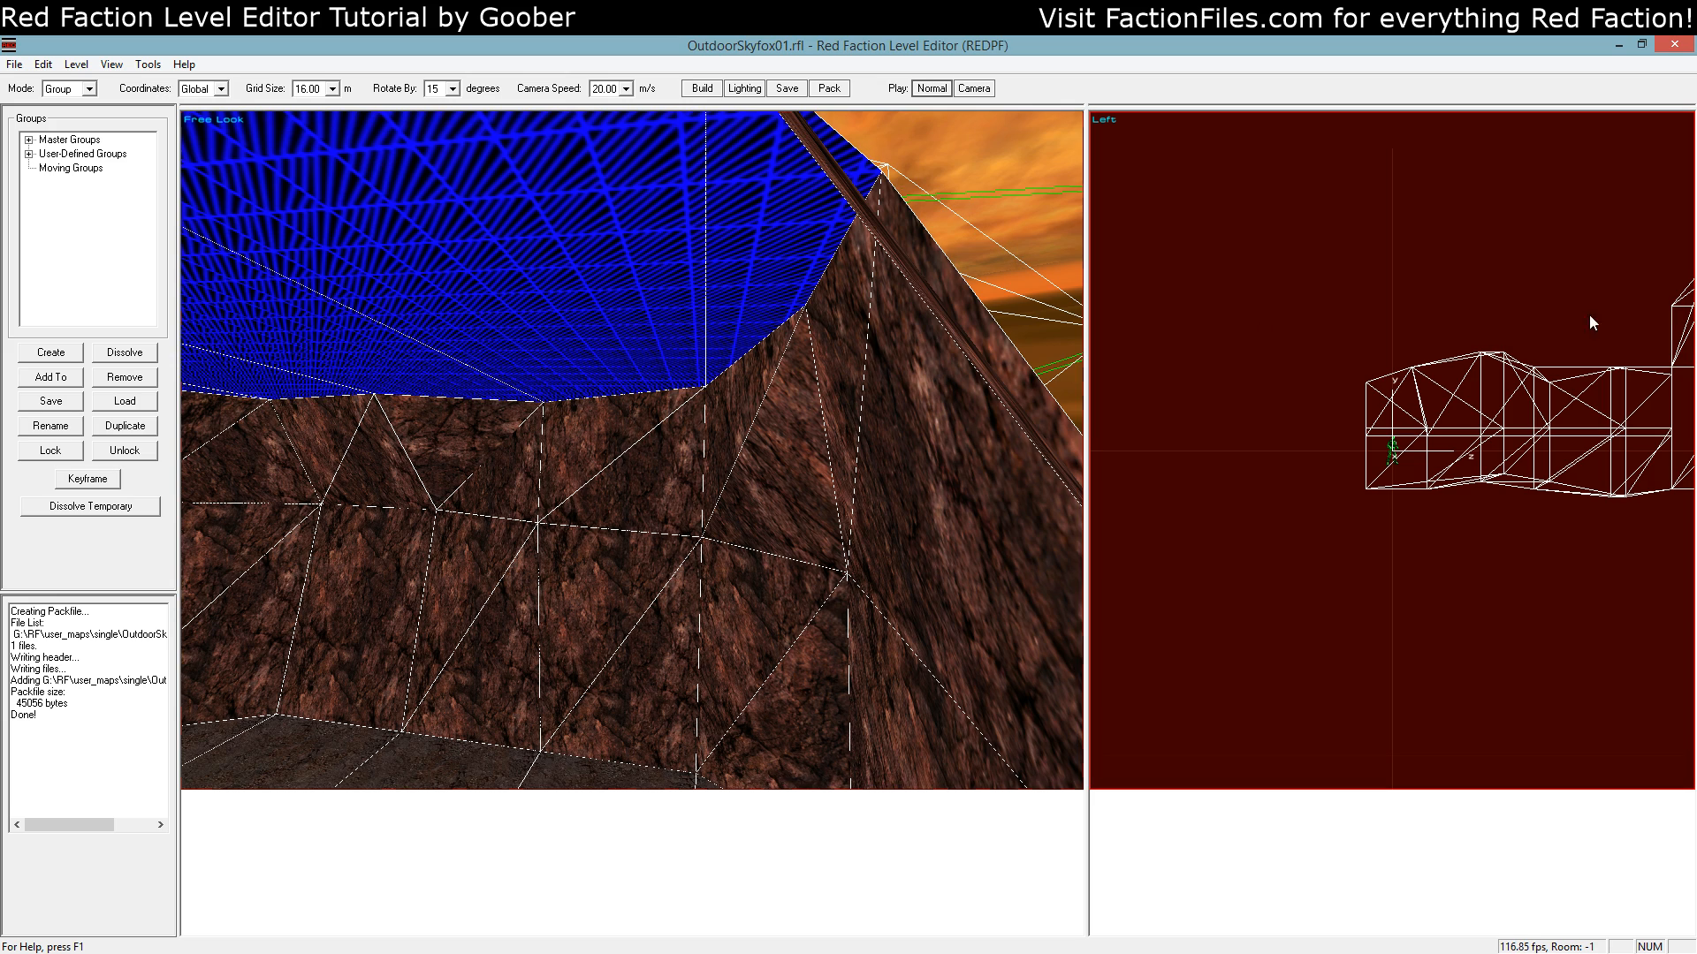